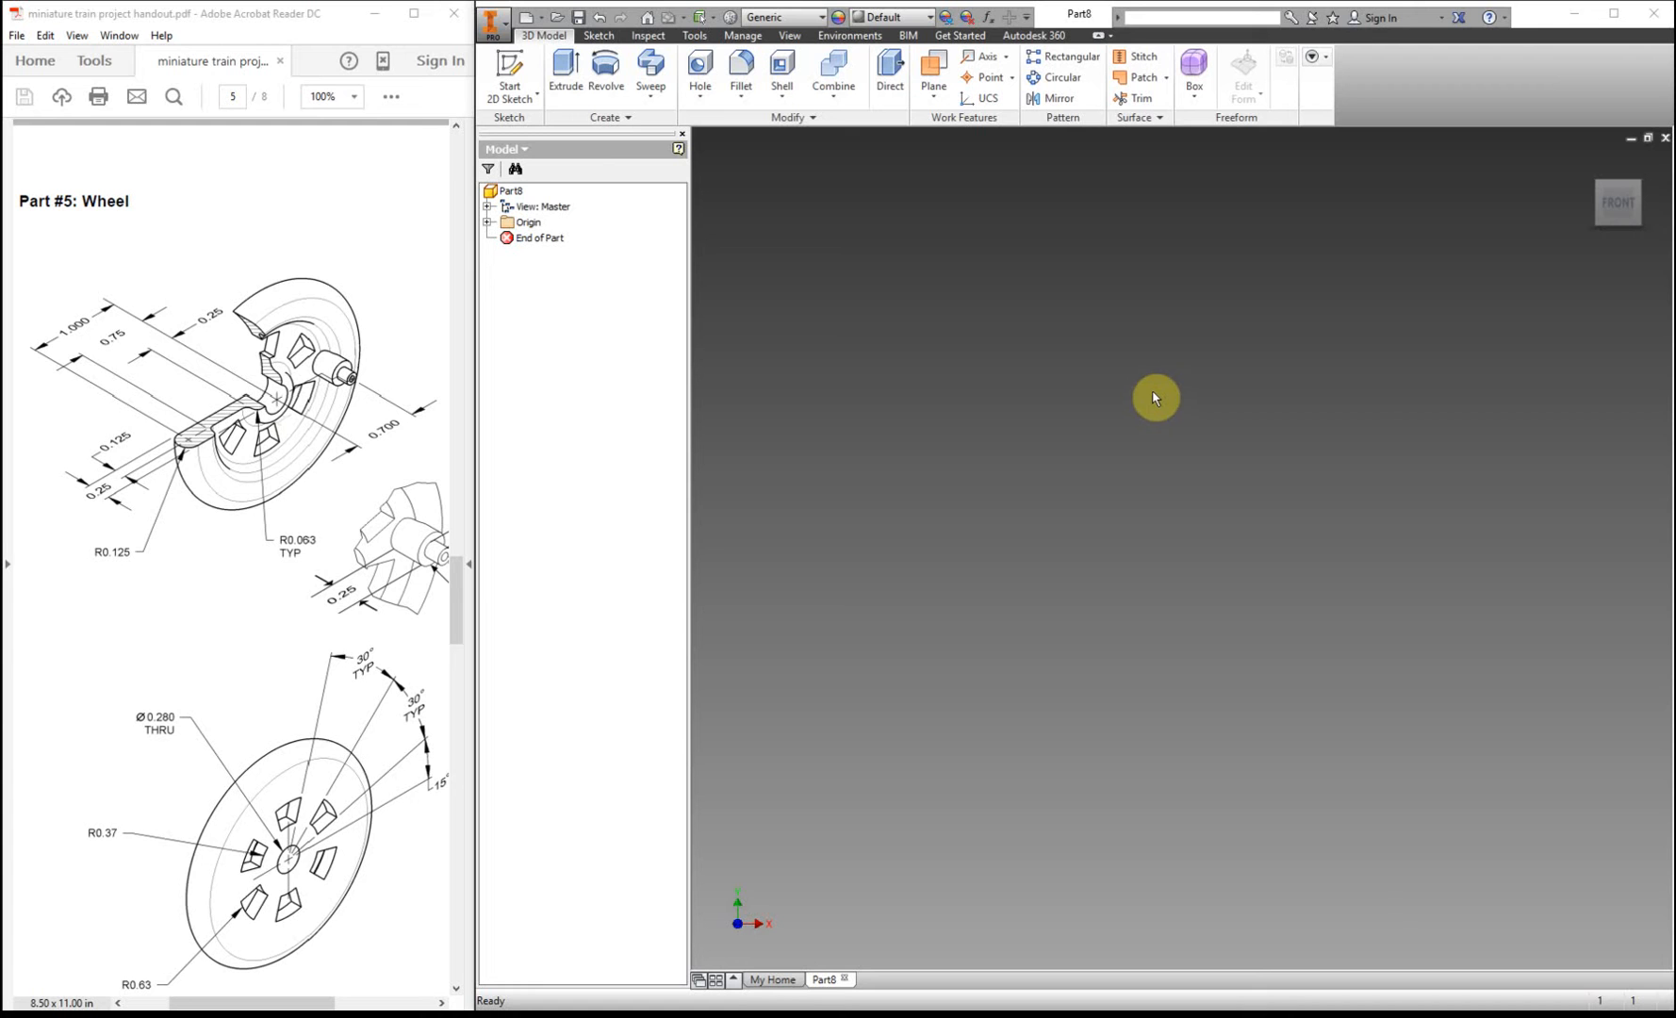
pyautogui.moveTo(374, 386)
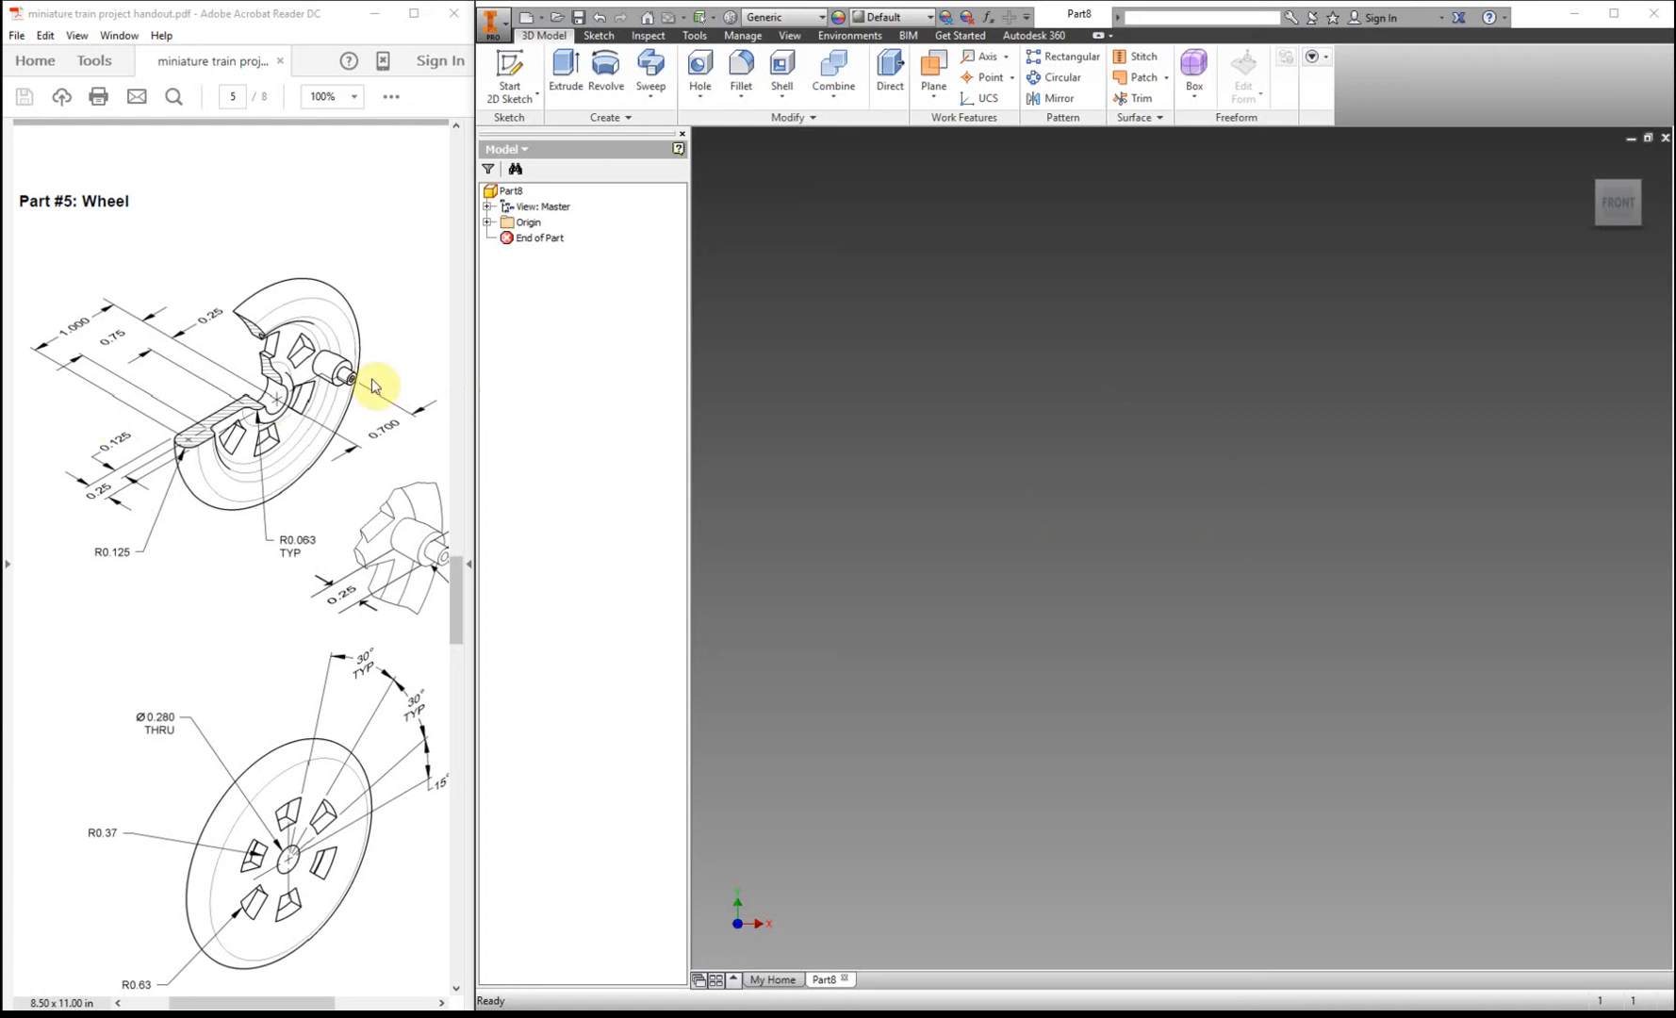
pyautogui.moveTo(211, 412)
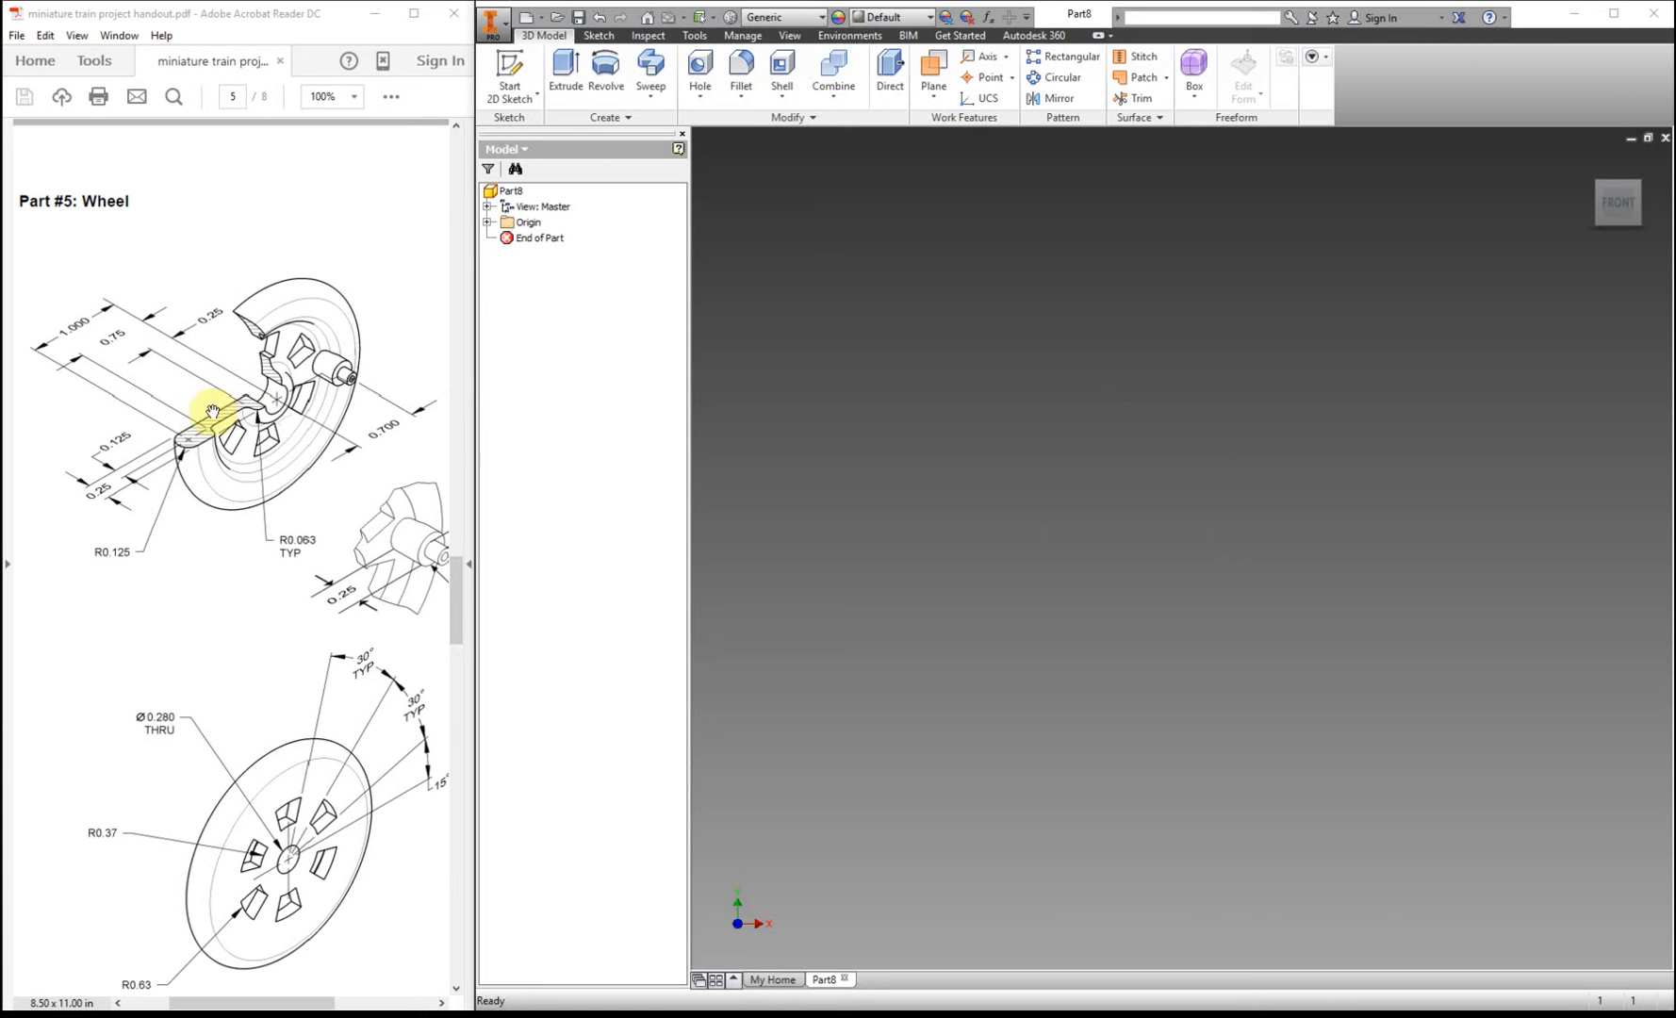
pyautogui.moveTo(948, 450)
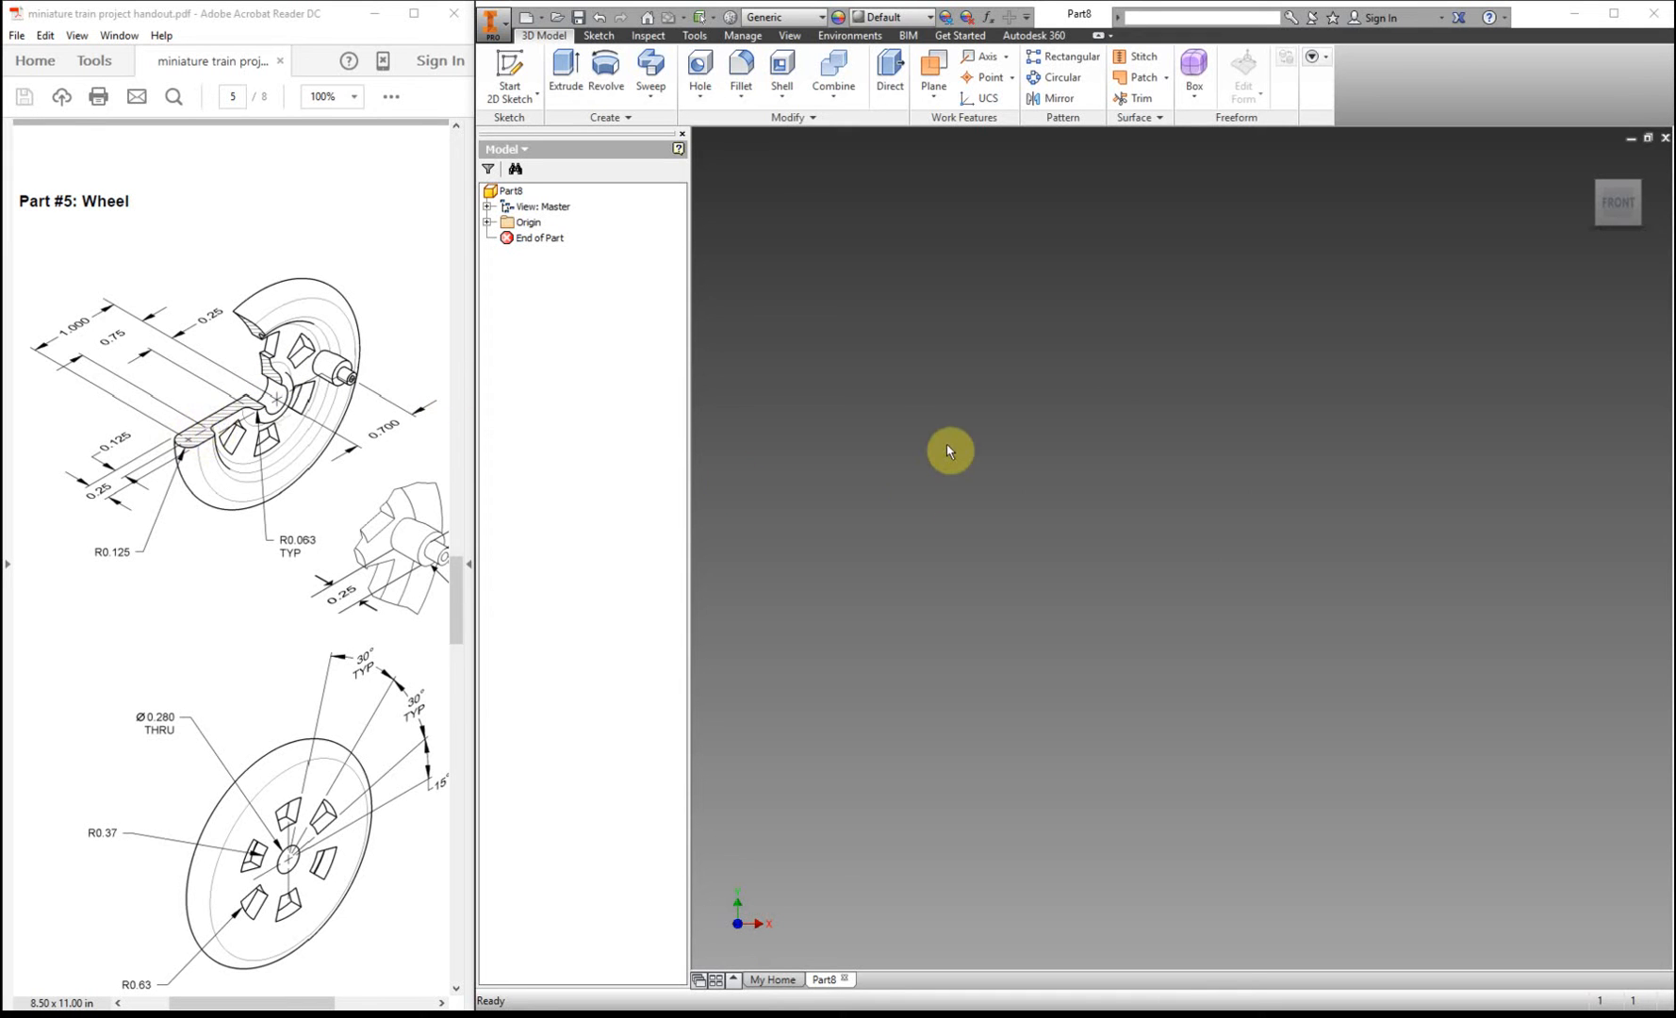
# - Start Sketch1 on the XZ origin plane and orient the view to Top
pyautogui.click(509, 74)
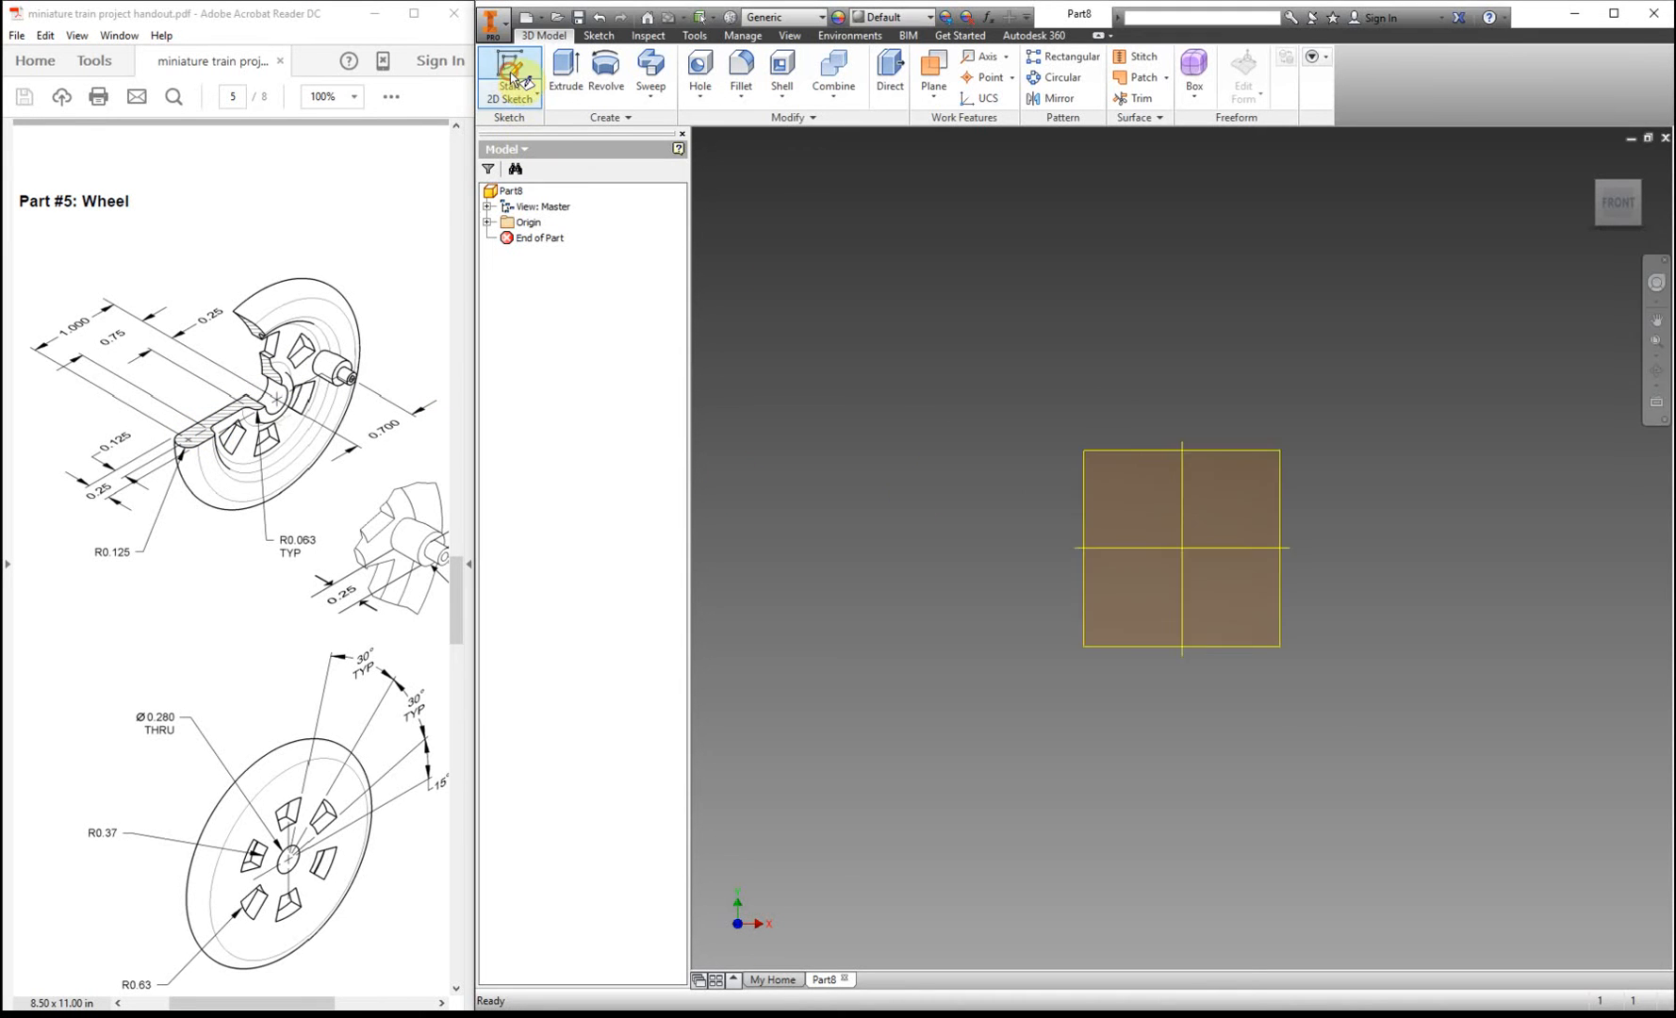
pyautogui.click(509, 72)
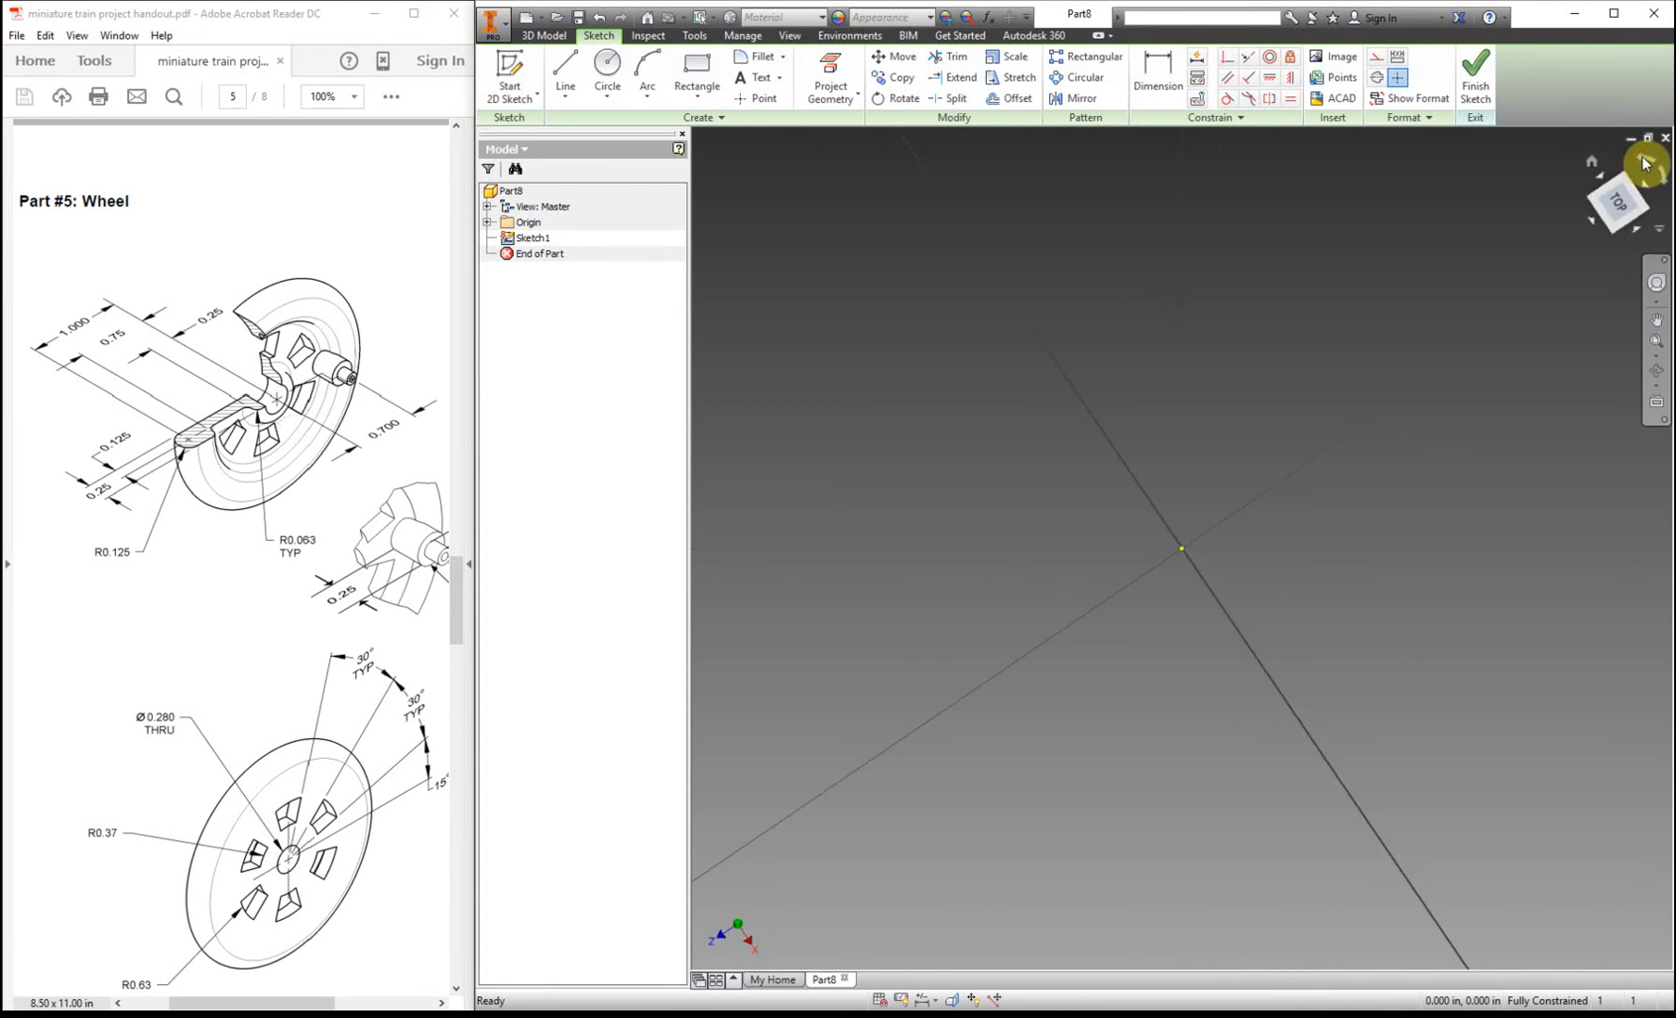
pyautogui.click(1617, 202)
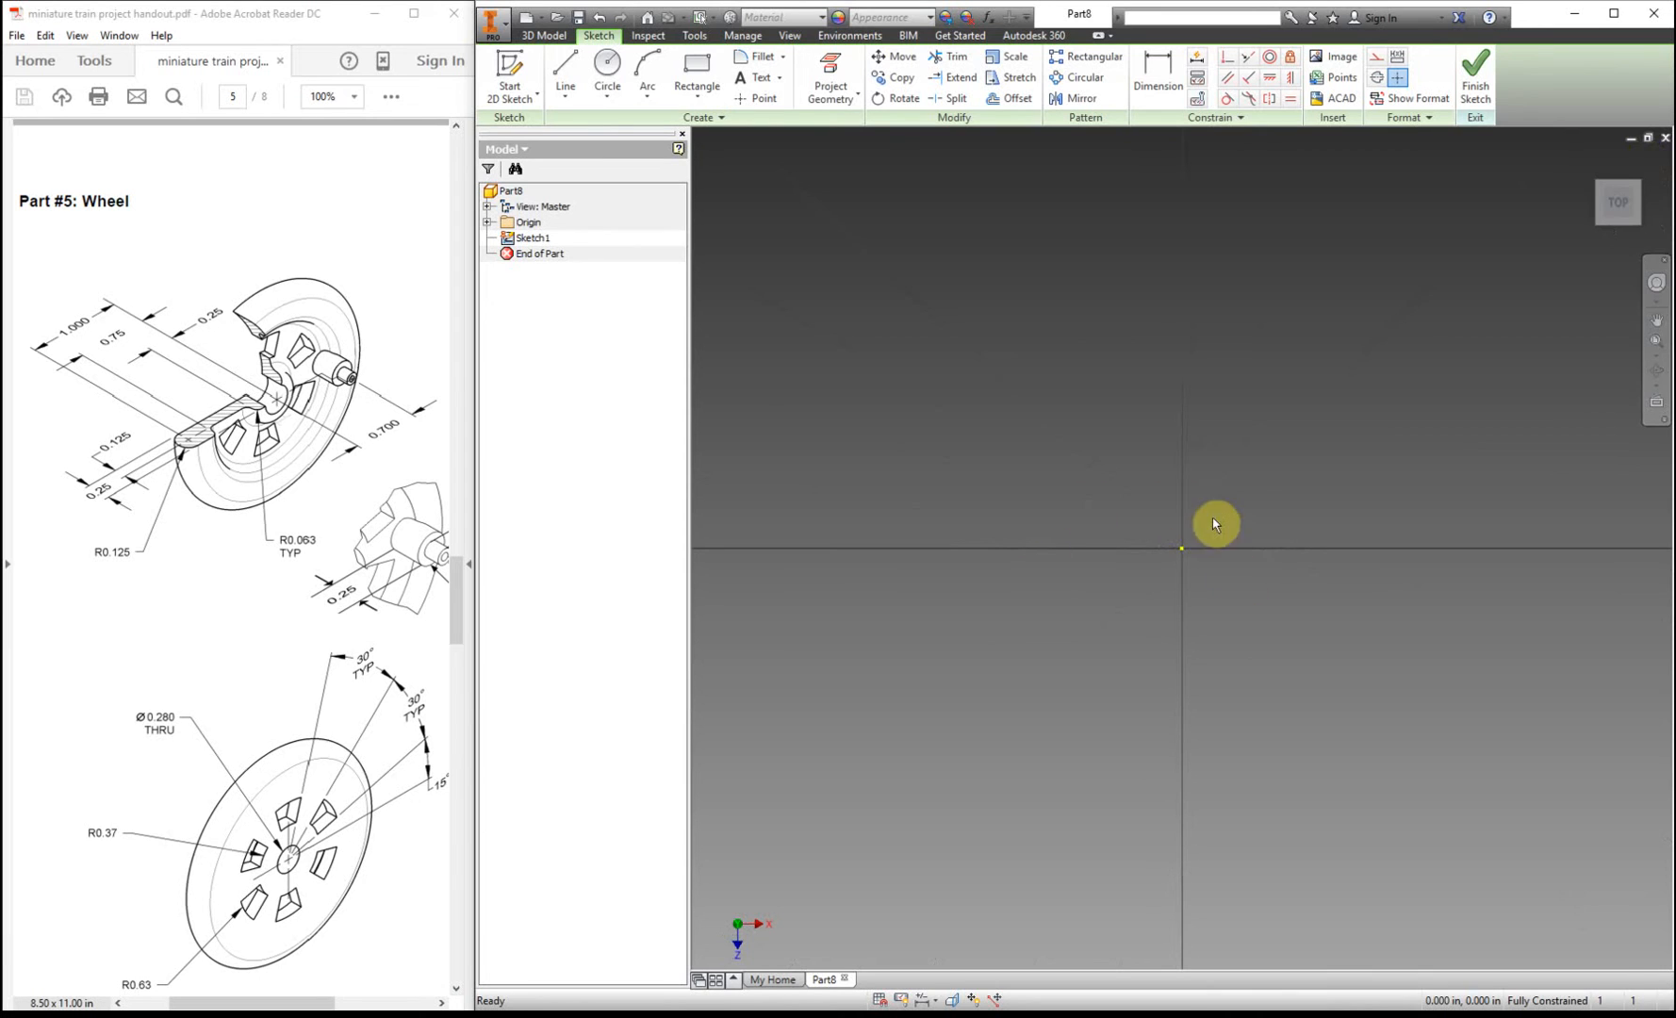
pyautogui.moveTo(250, 398)
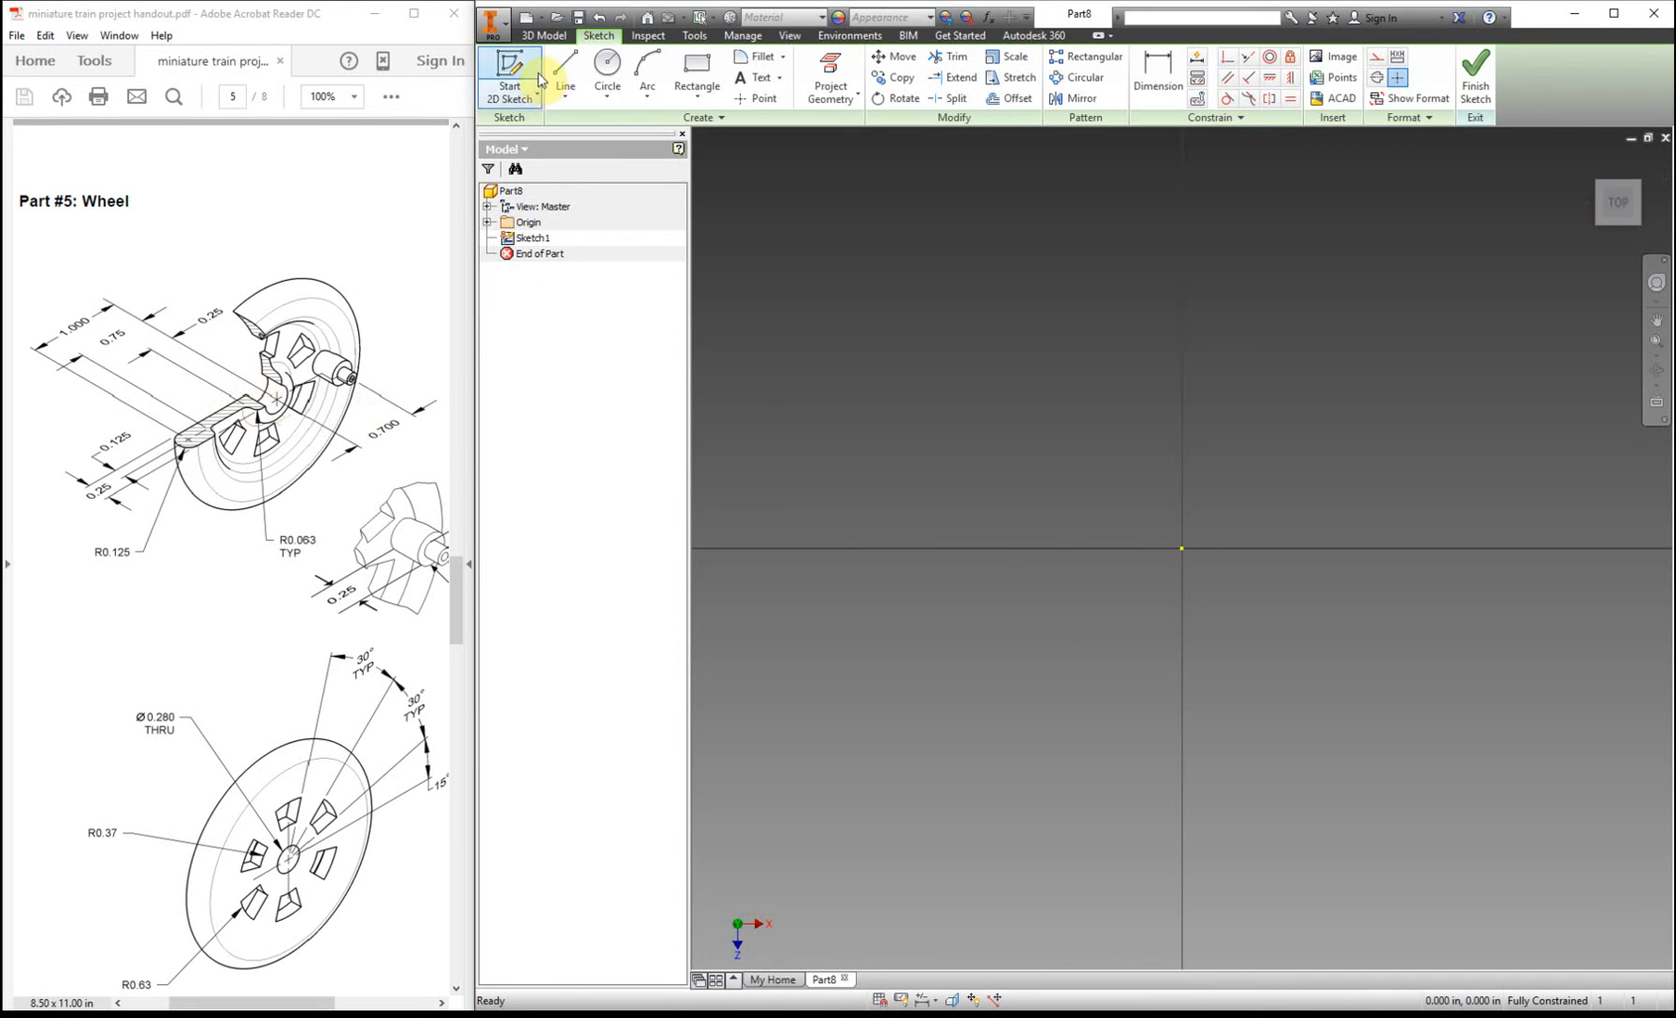
# - Draw a rectangle with its first corner at the sketch origin
pyautogui.click(566, 75)
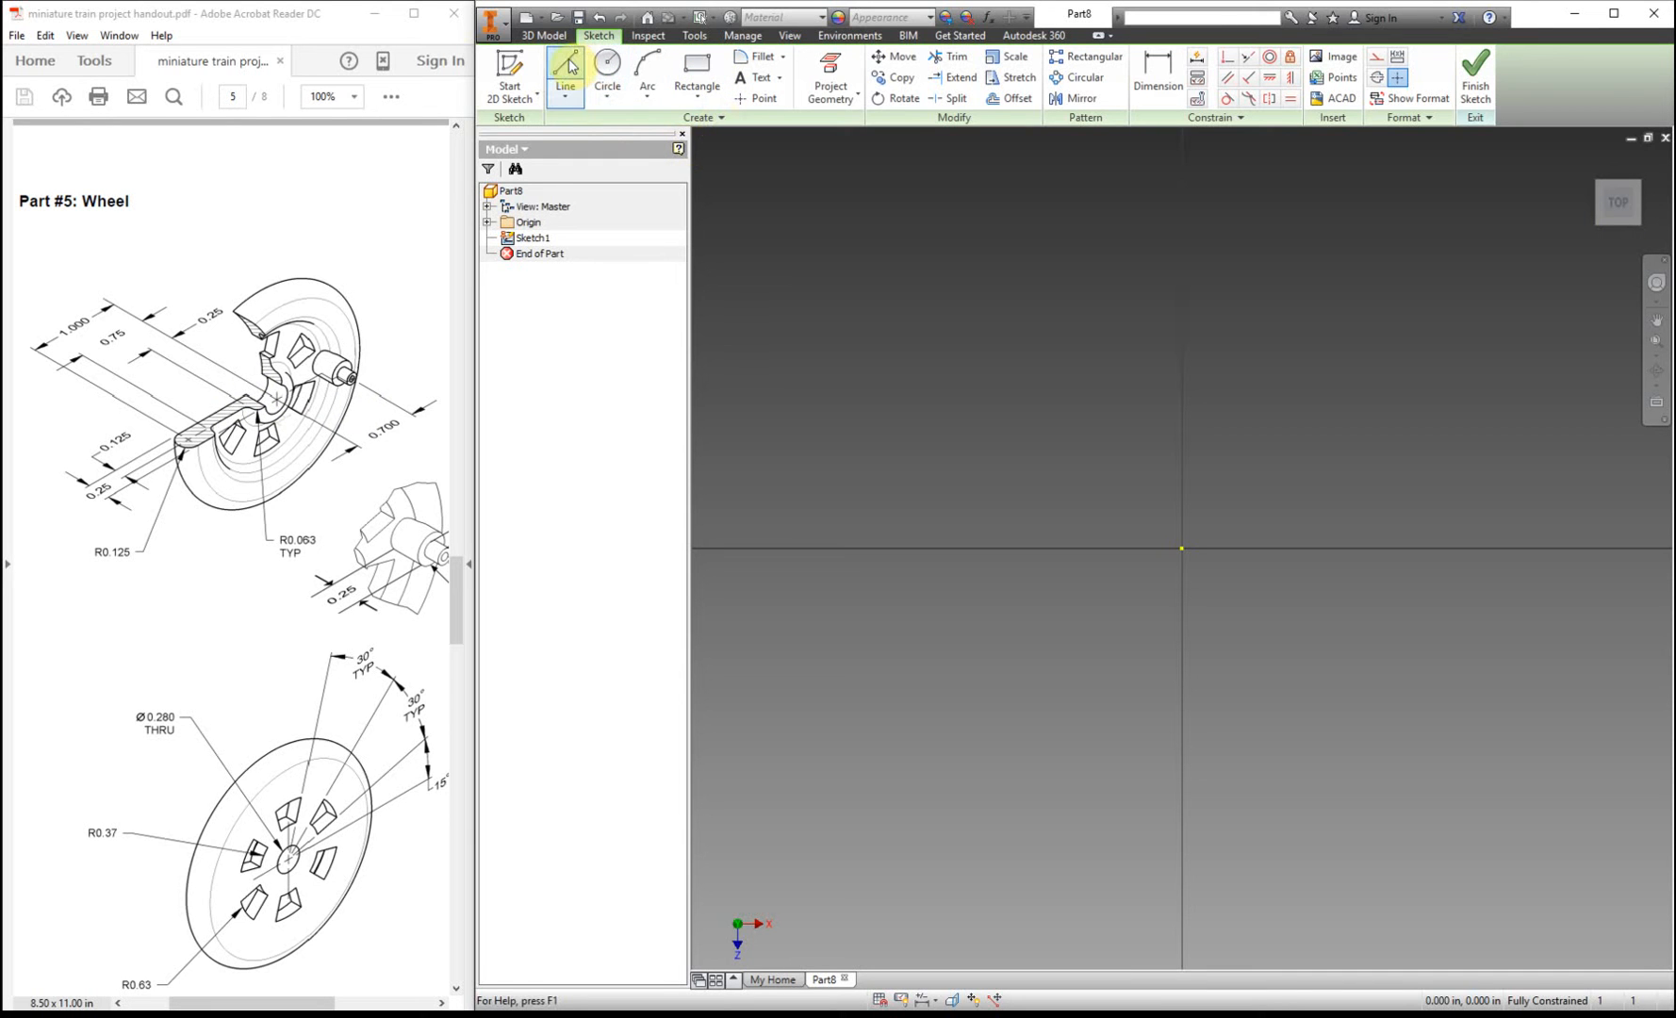
pyautogui.click(695, 75)
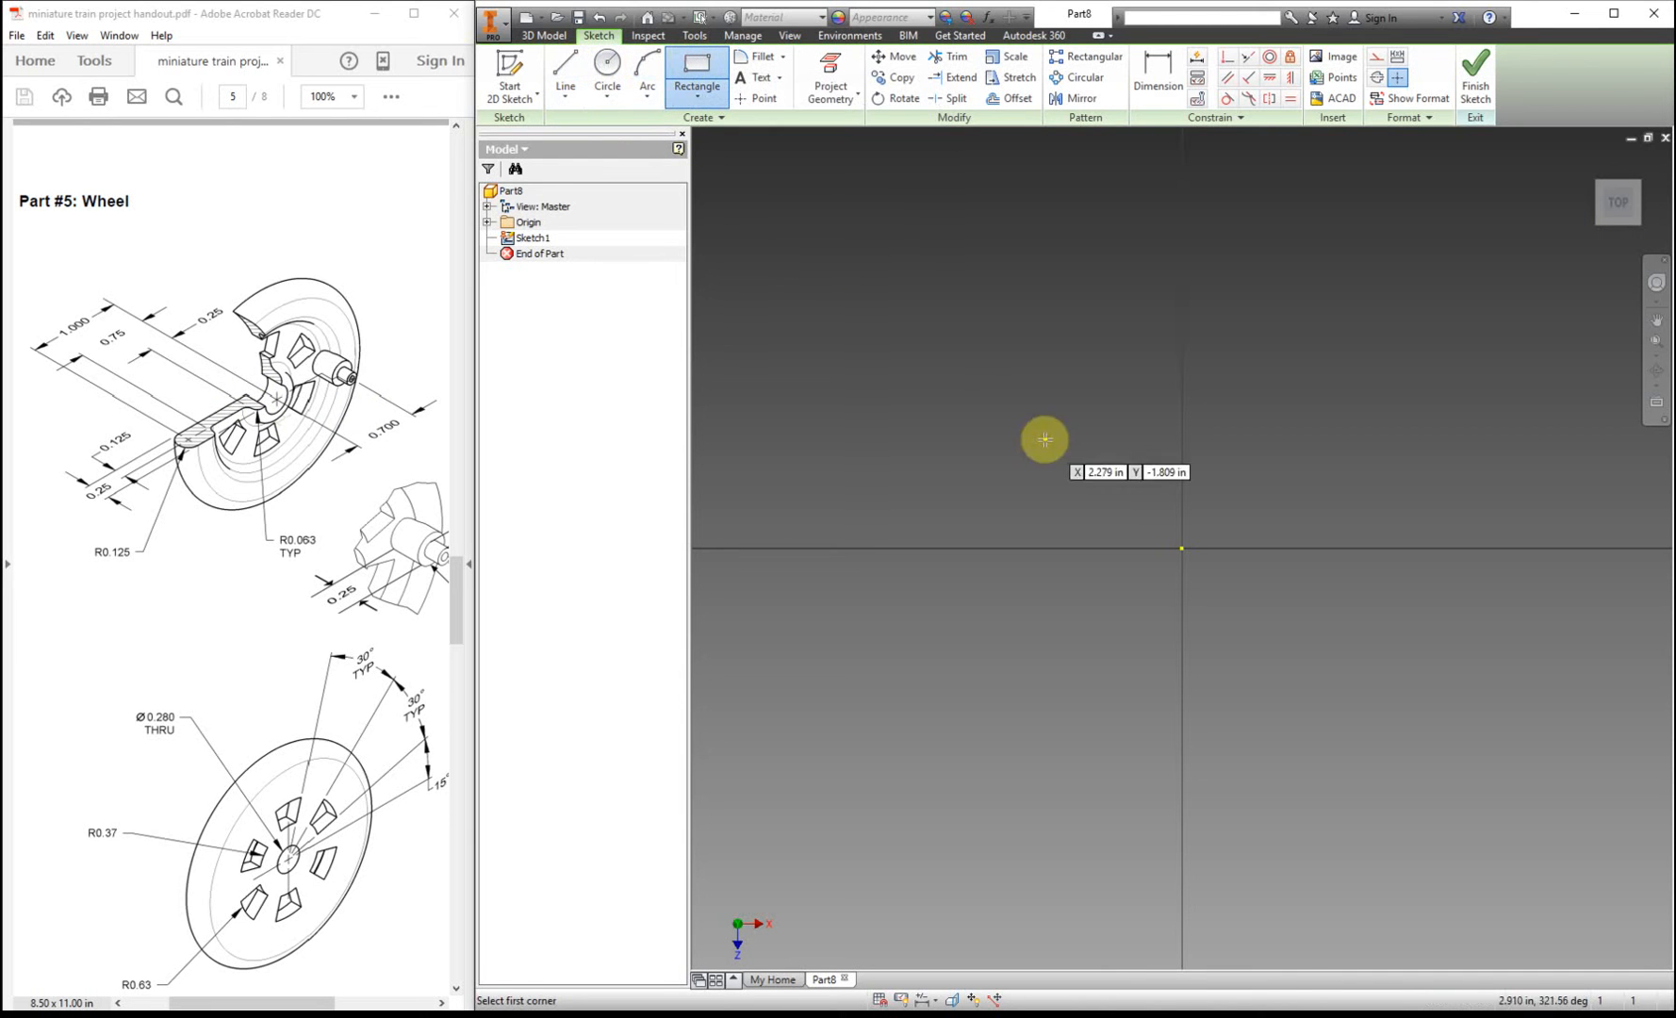
pyautogui.click(1182, 548)
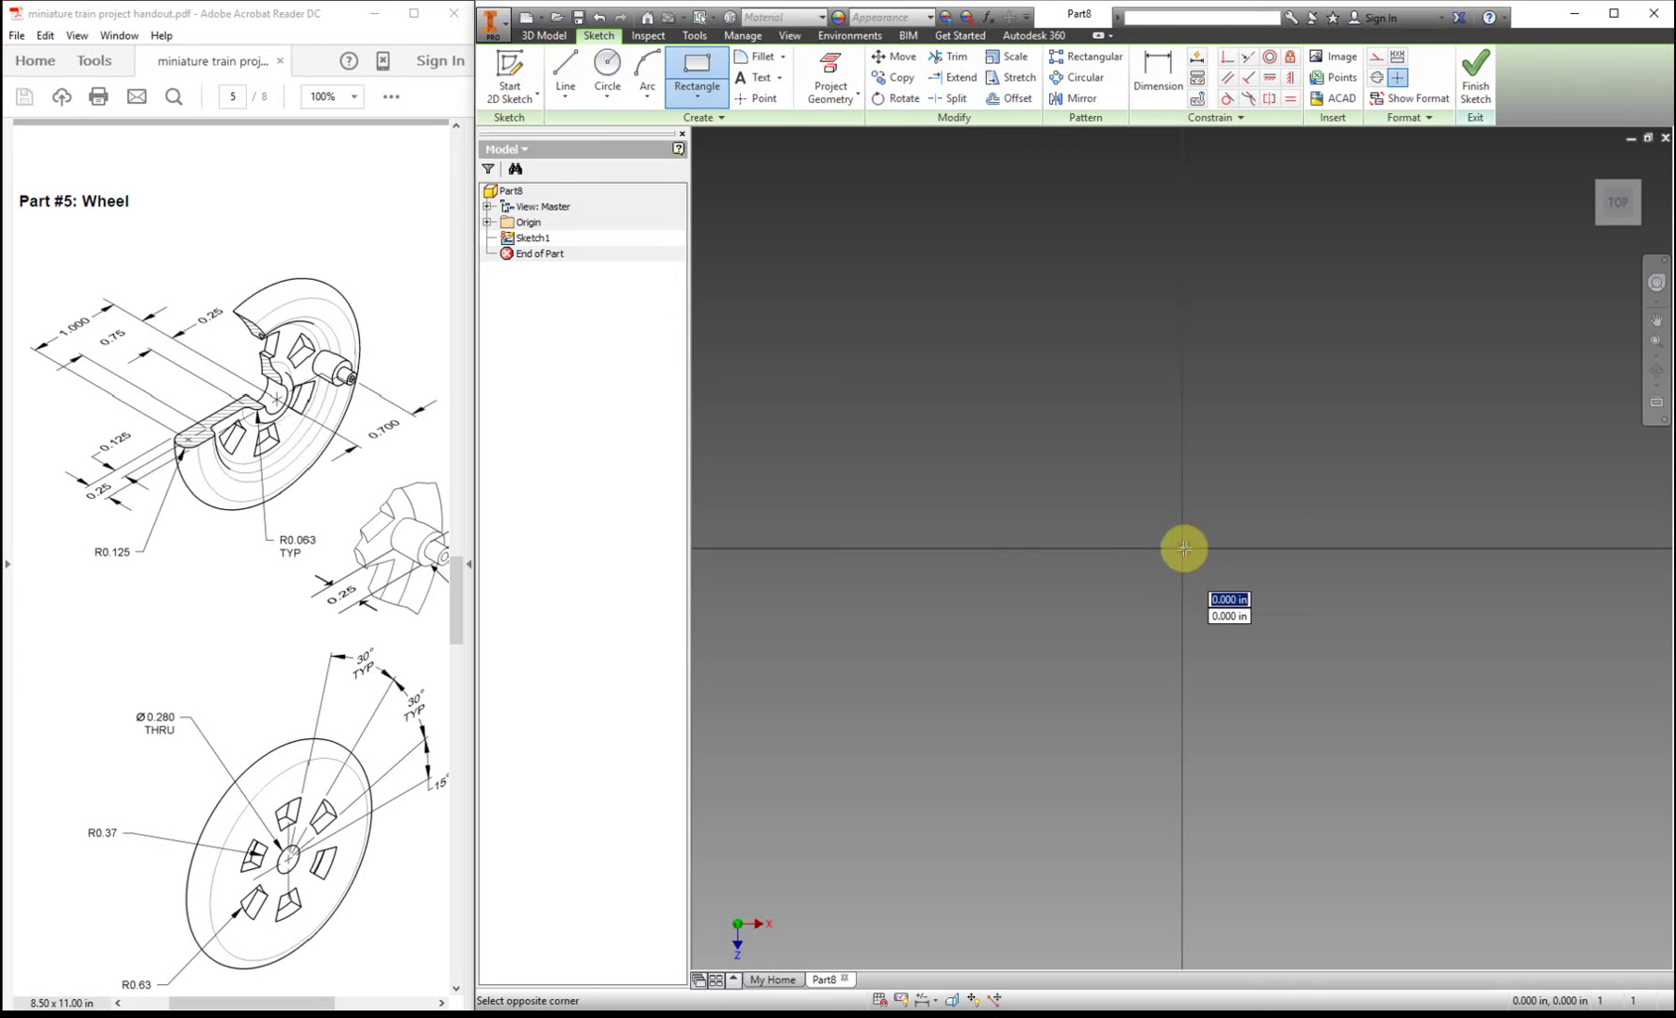
pyautogui.click(1184, 549)
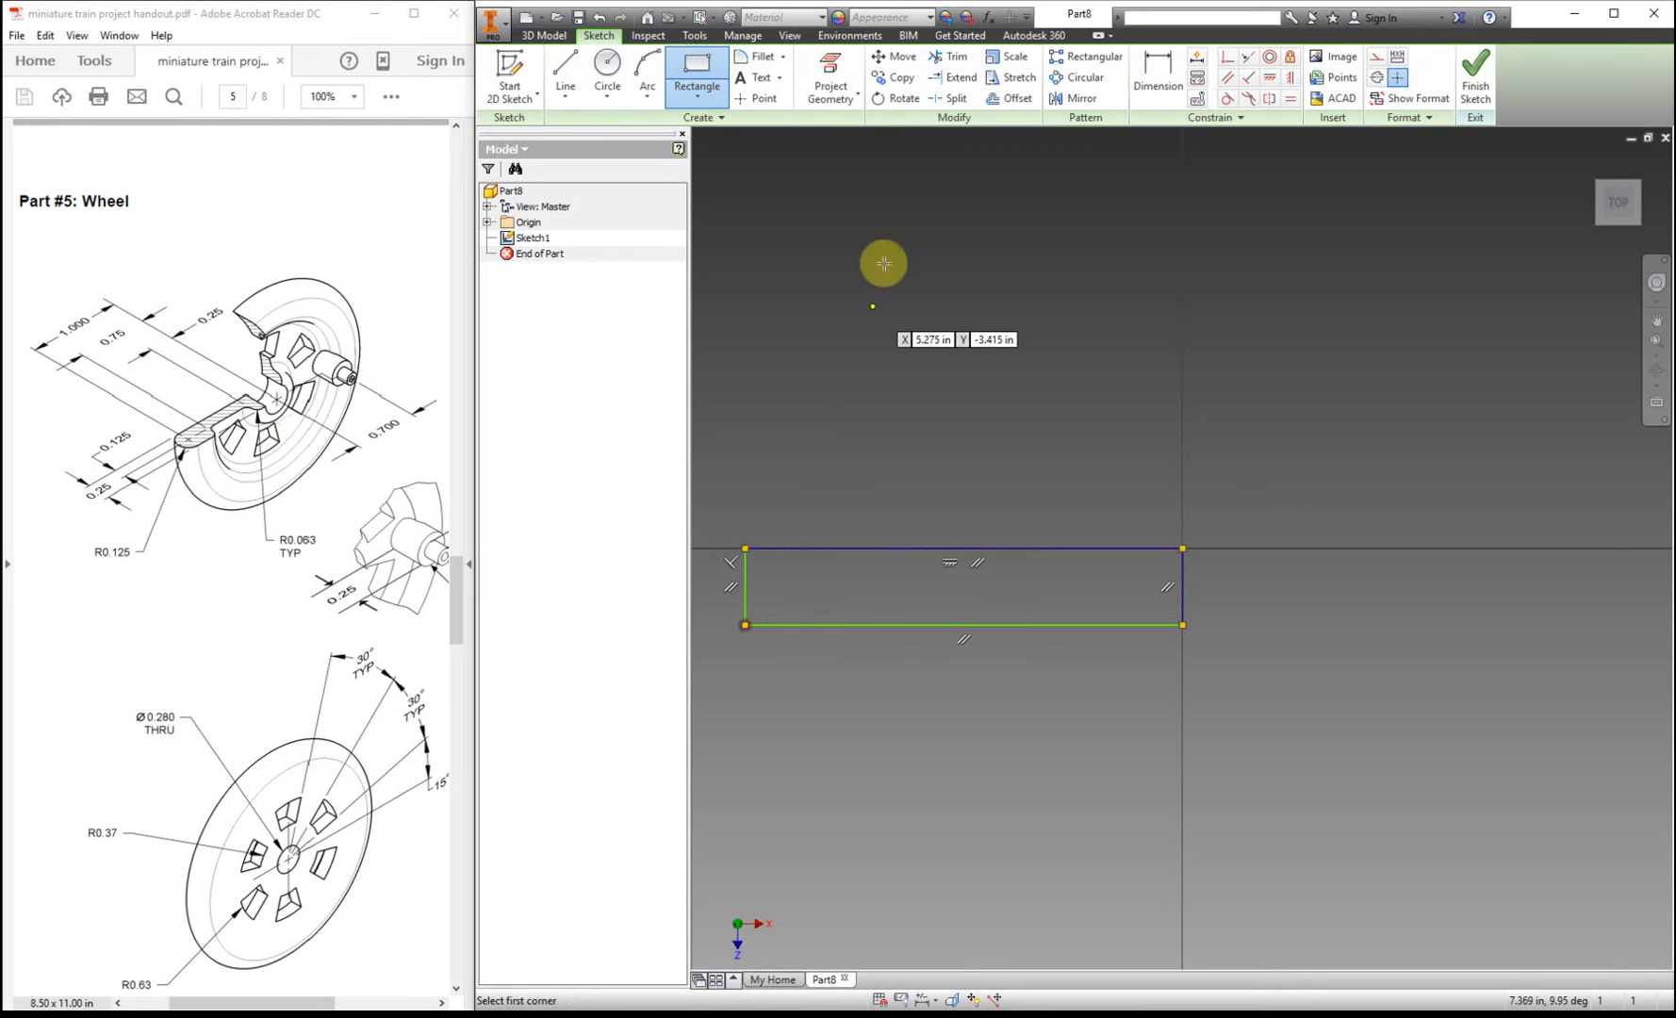
# - Dimension the rectangle 1.000 wide and .25 tall
pyautogui.click(1155, 76)
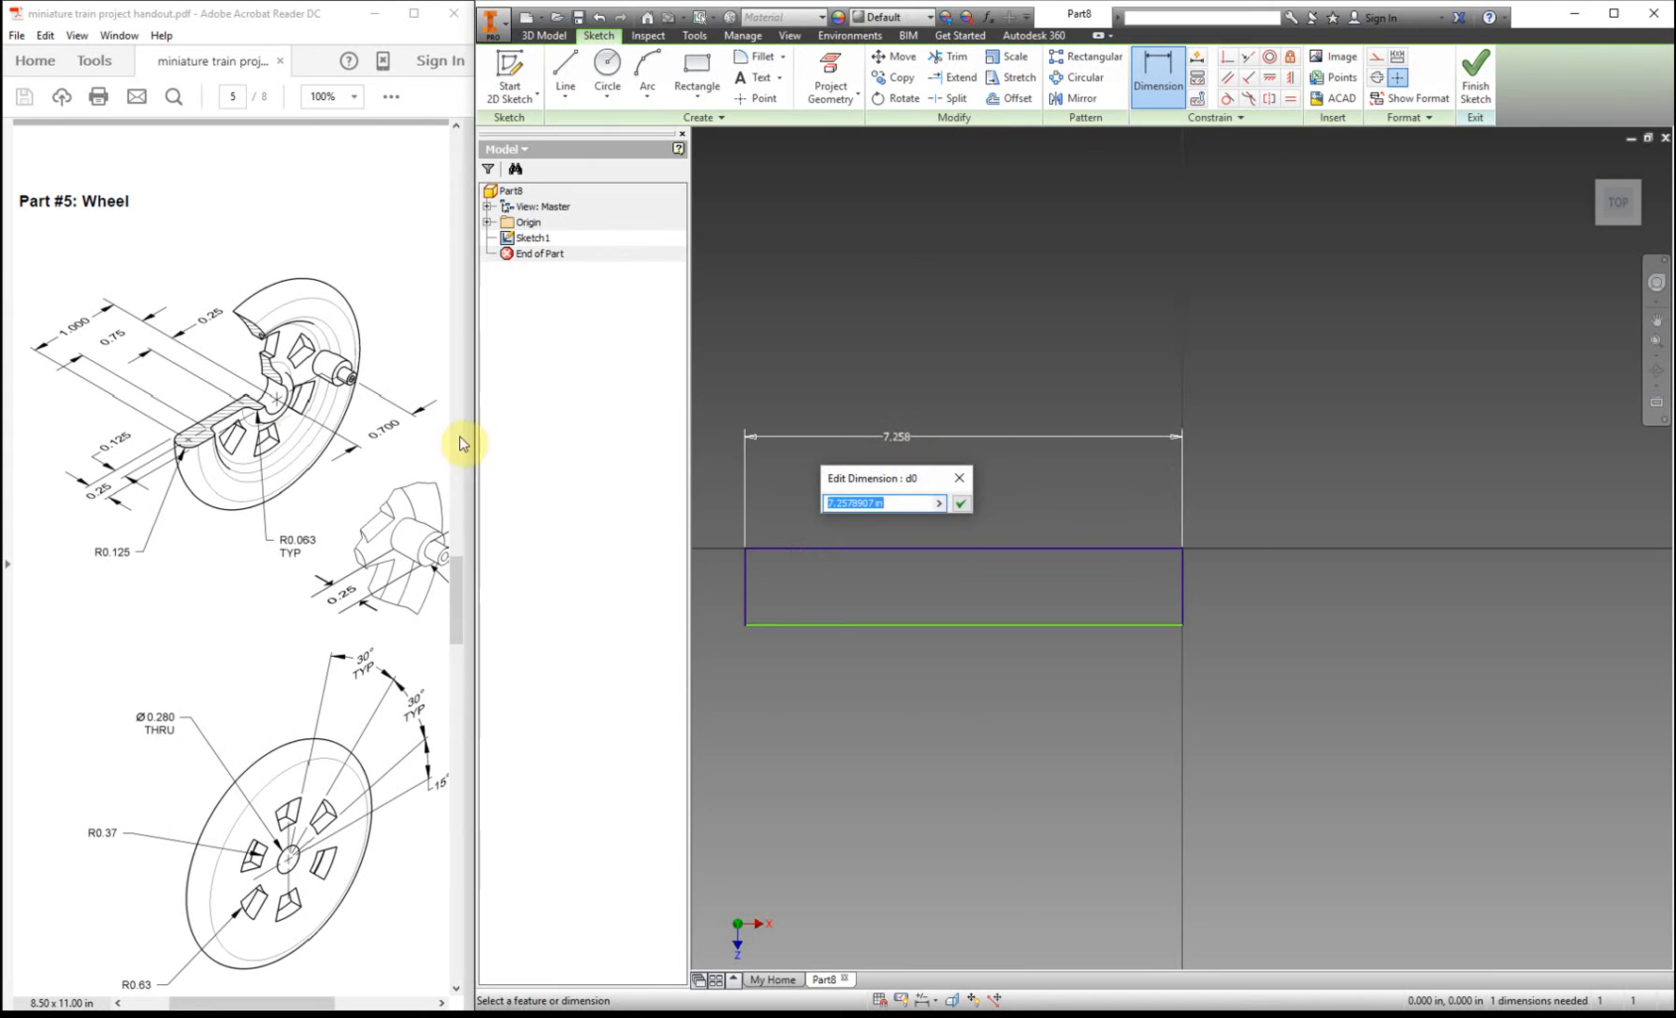
pyautogui.moveTo(117, 309)
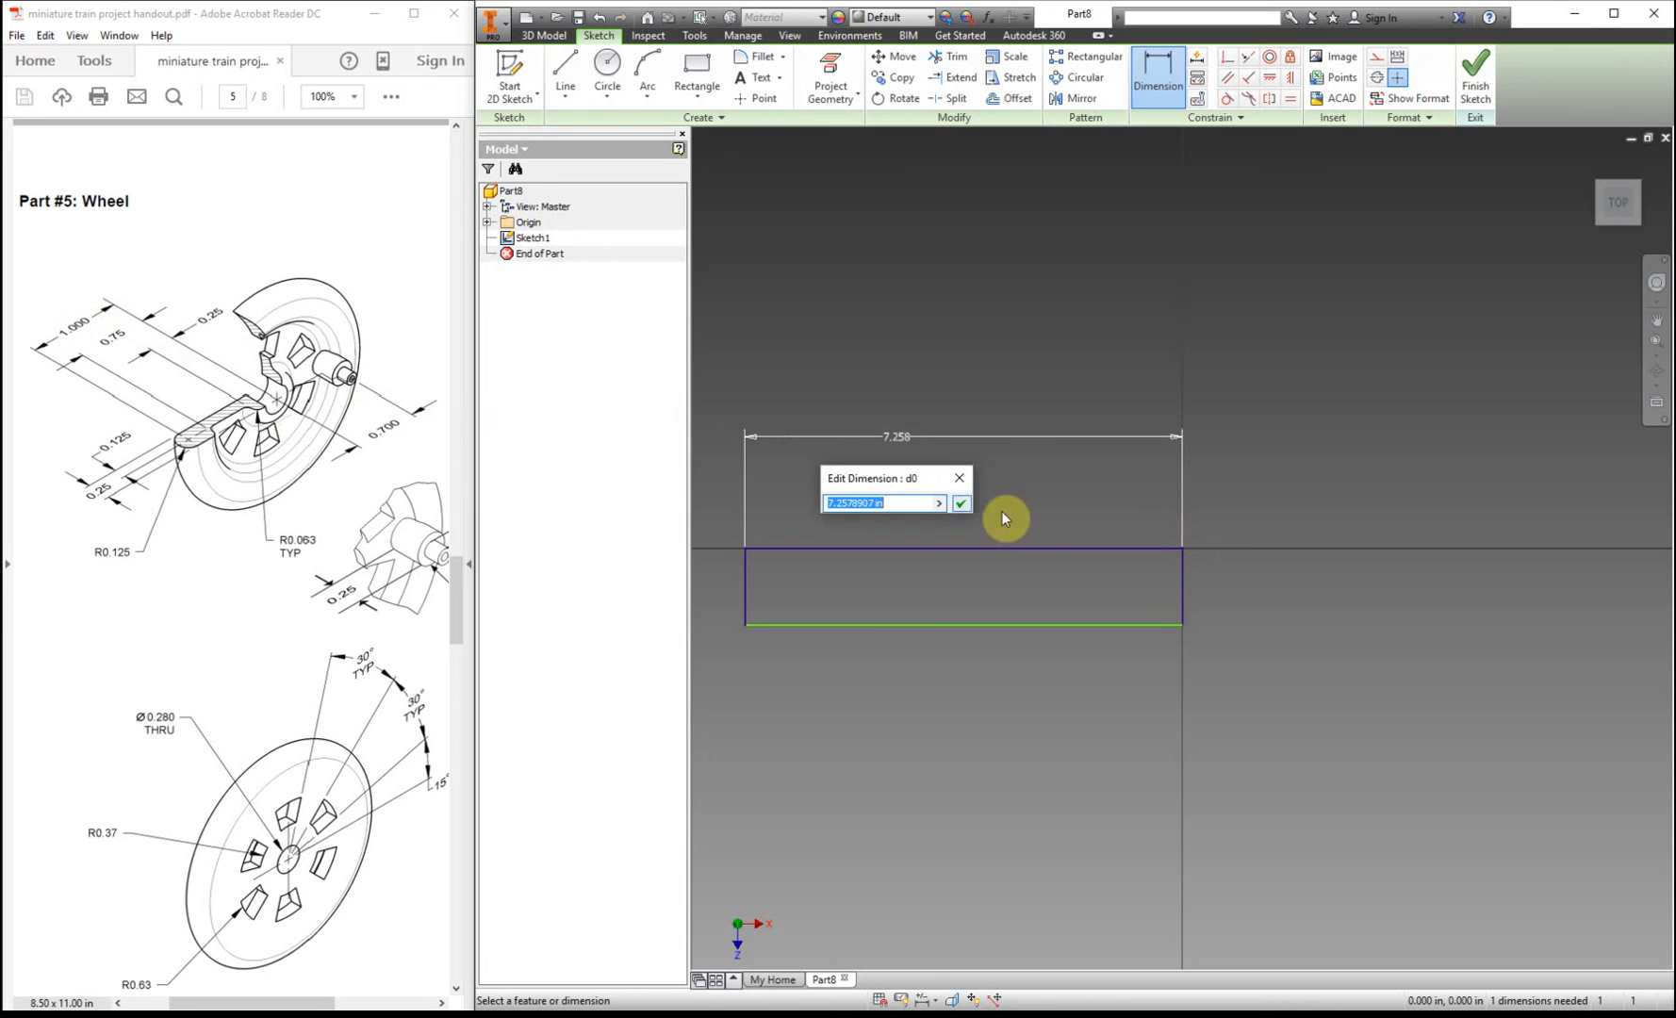
pyautogui.click(961, 503)
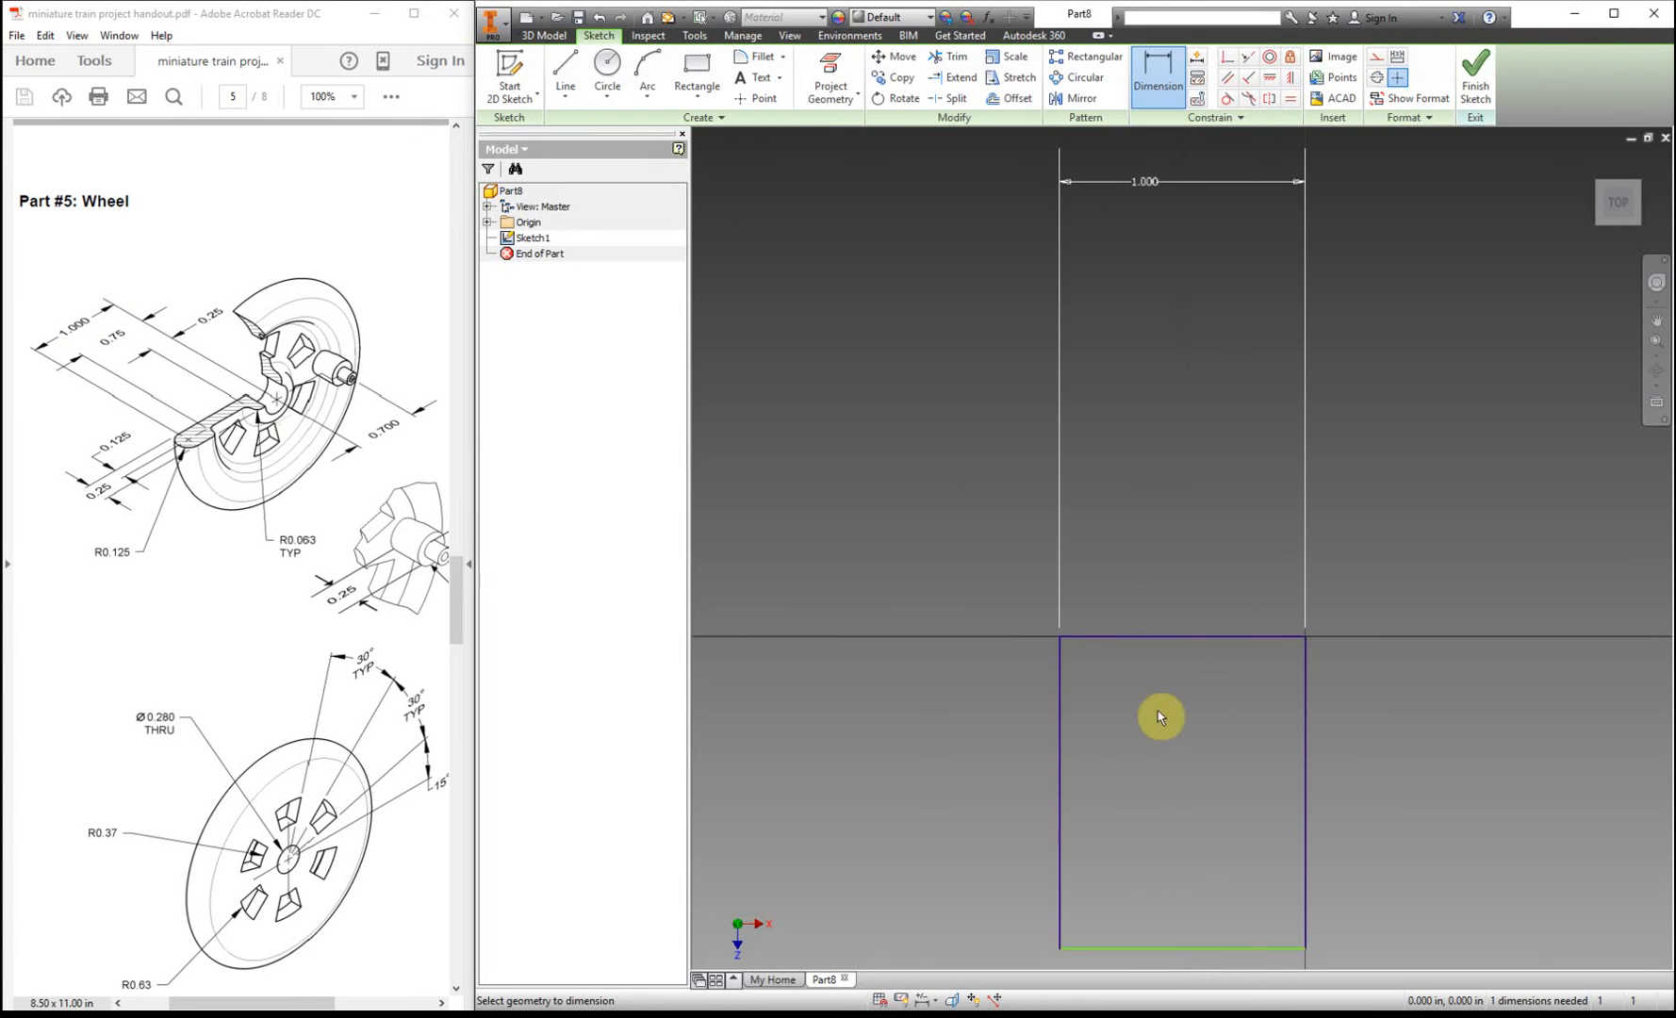
pyautogui.moveTo(1312, 688)
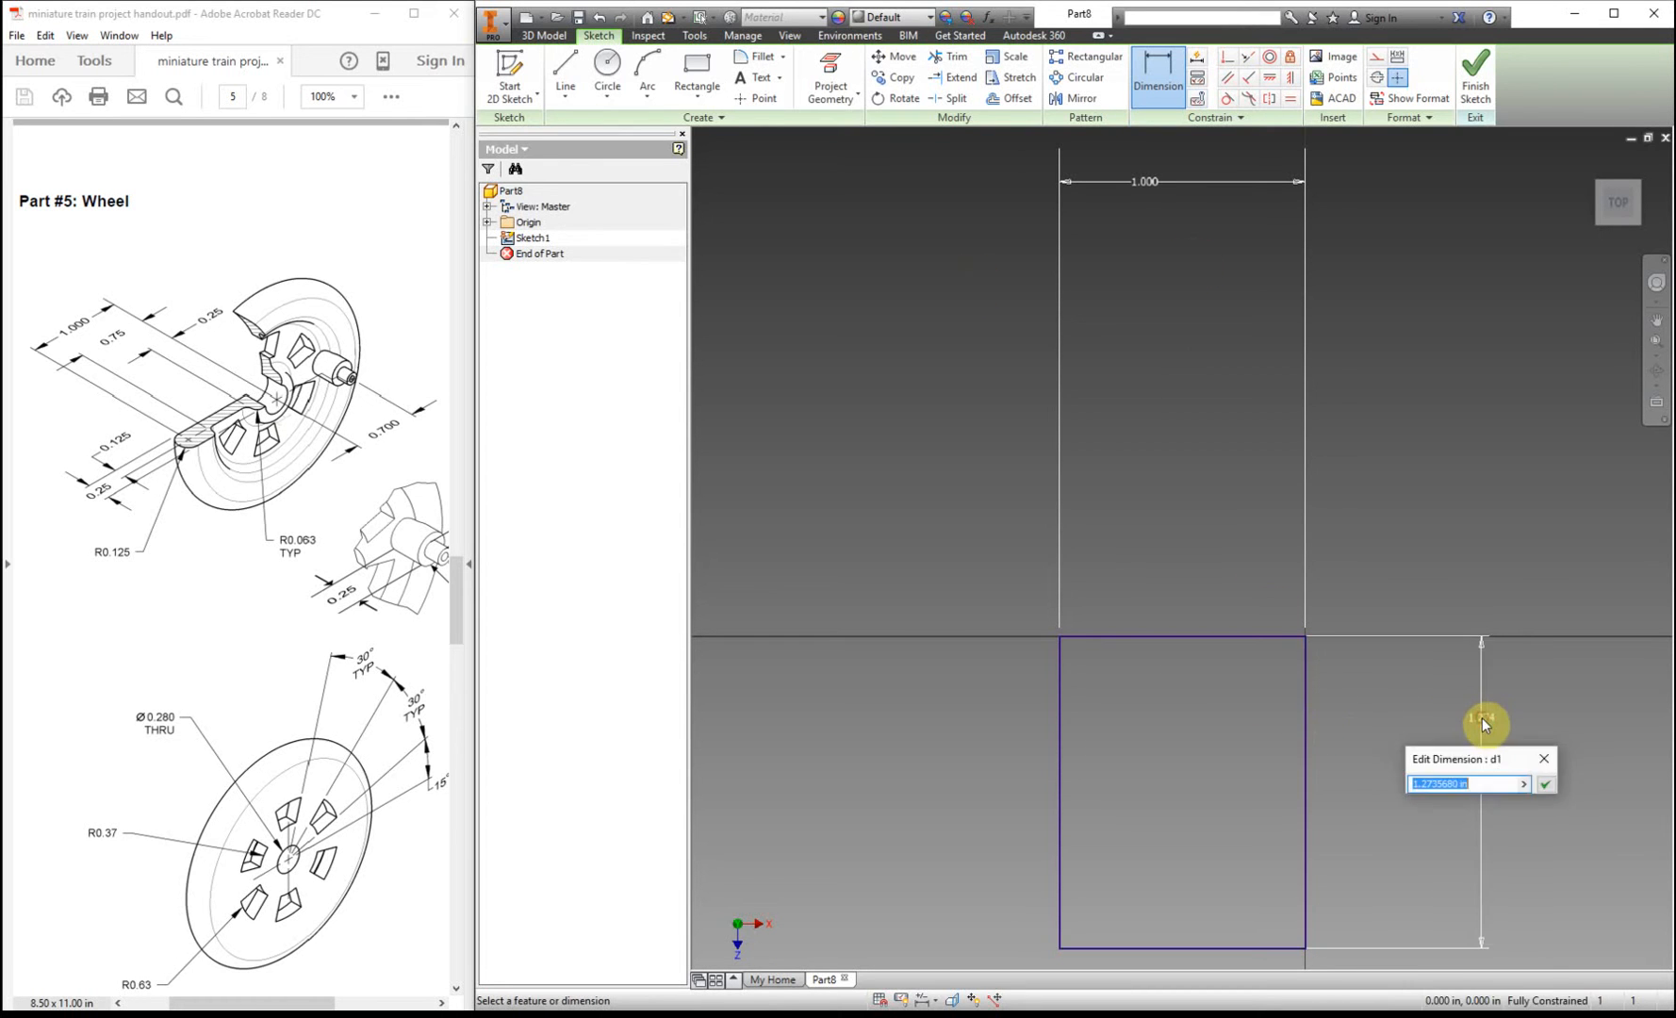
pyautogui.write('.25')
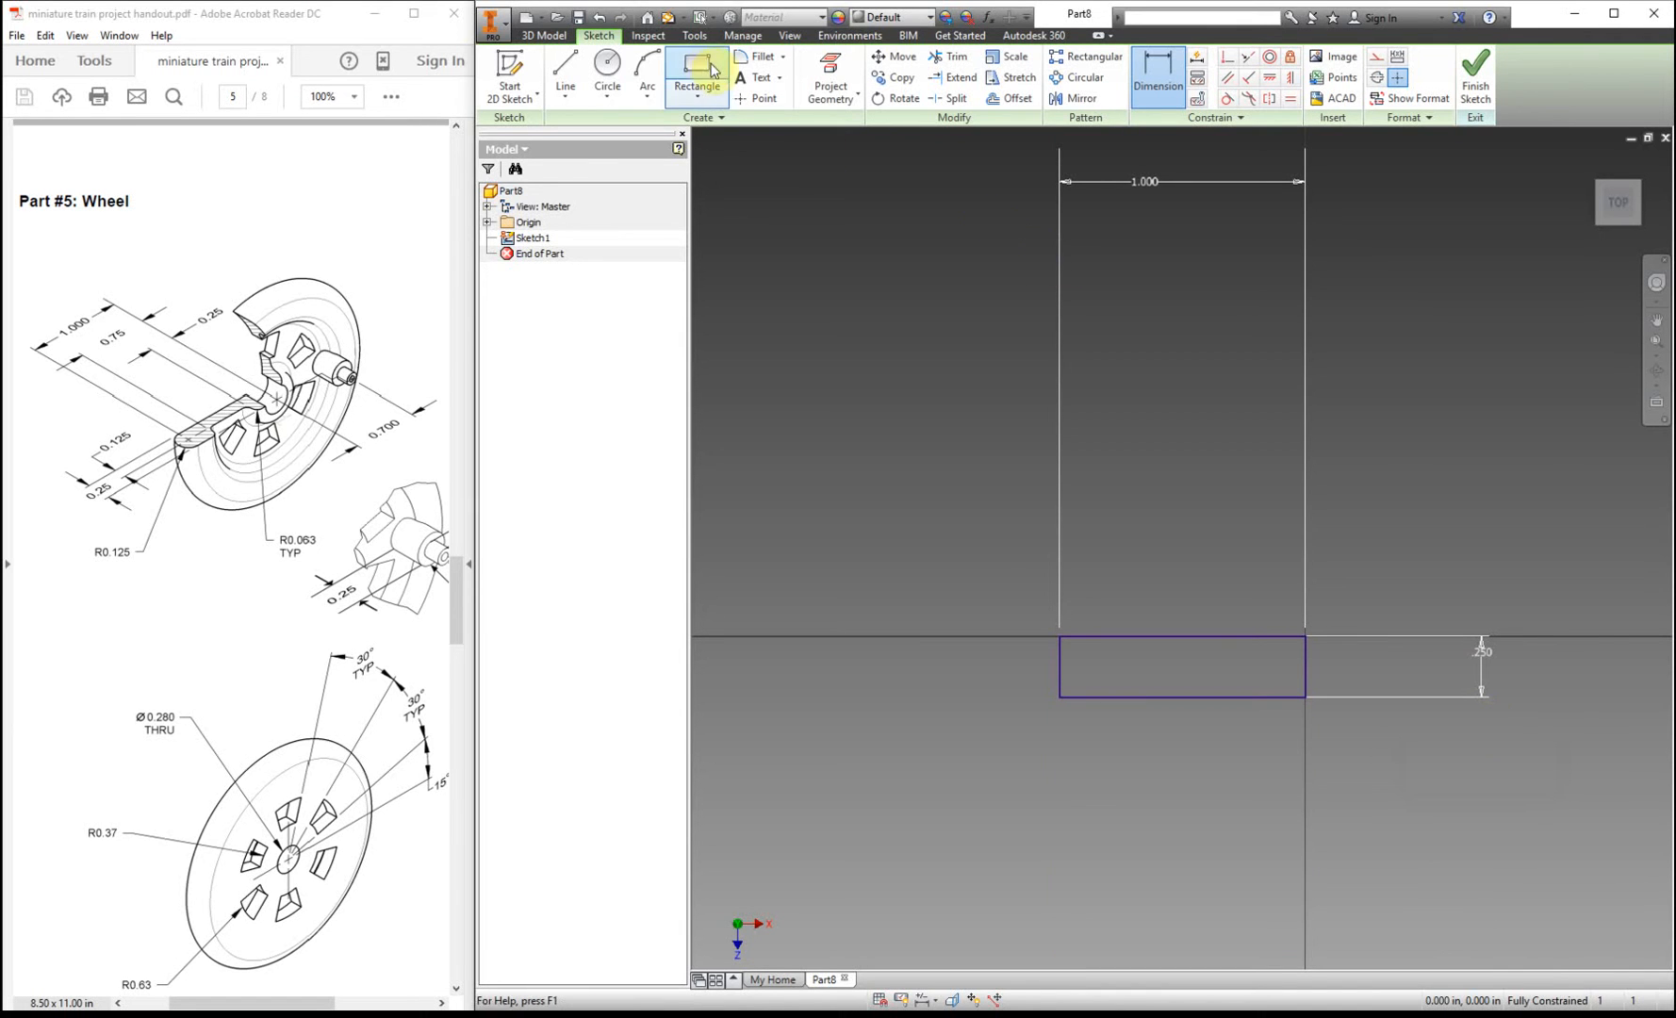
# - Cap the rectangle's left end with a center-point half-circle arc centred on the edge midpoint
pyautogui.click(645, 77)
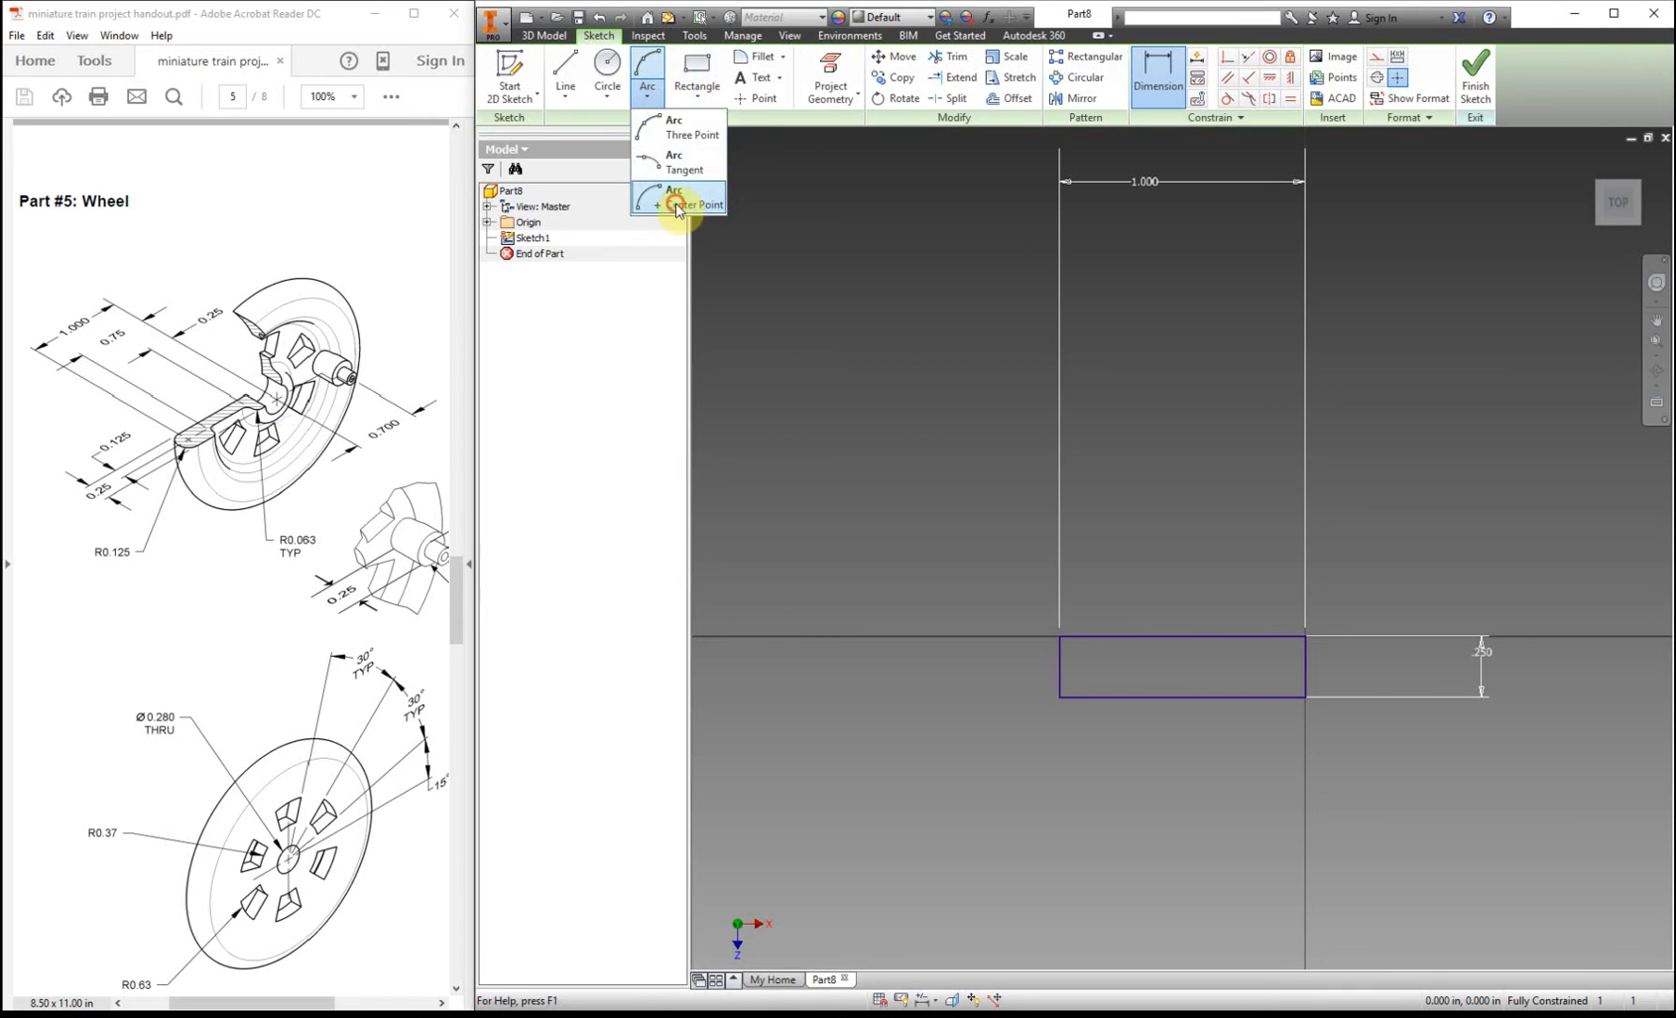
pyautogui.click(694, 203)
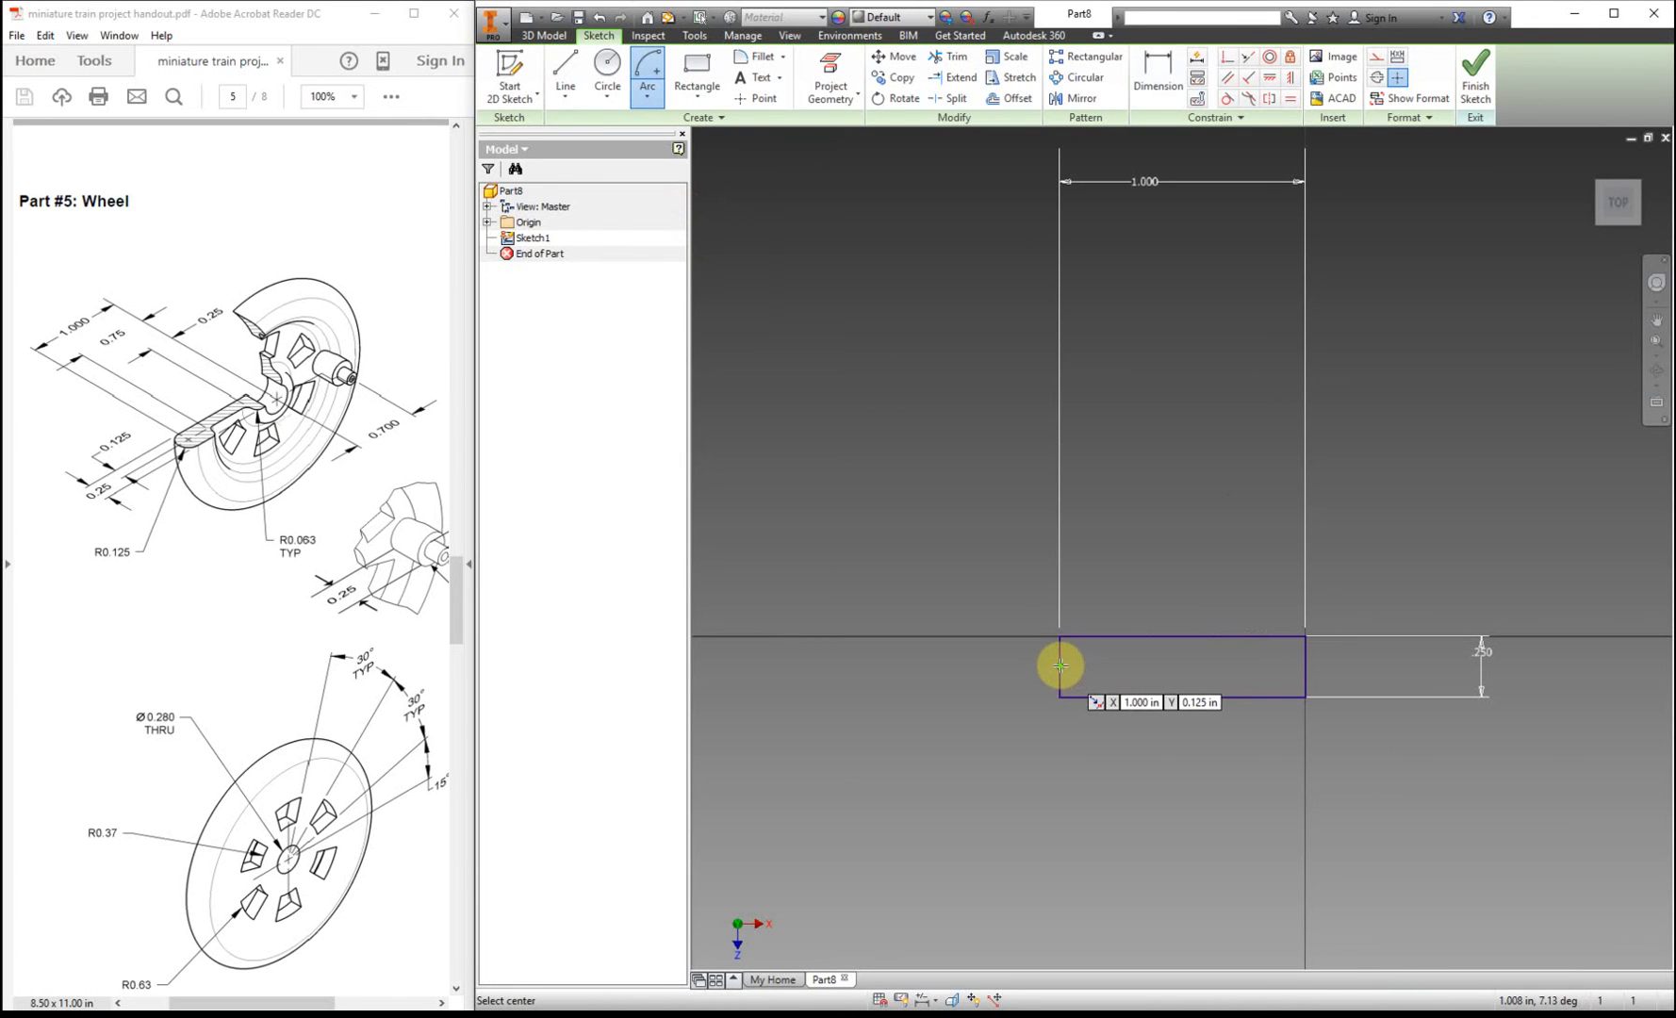
pyautogui.click(1061, 666)
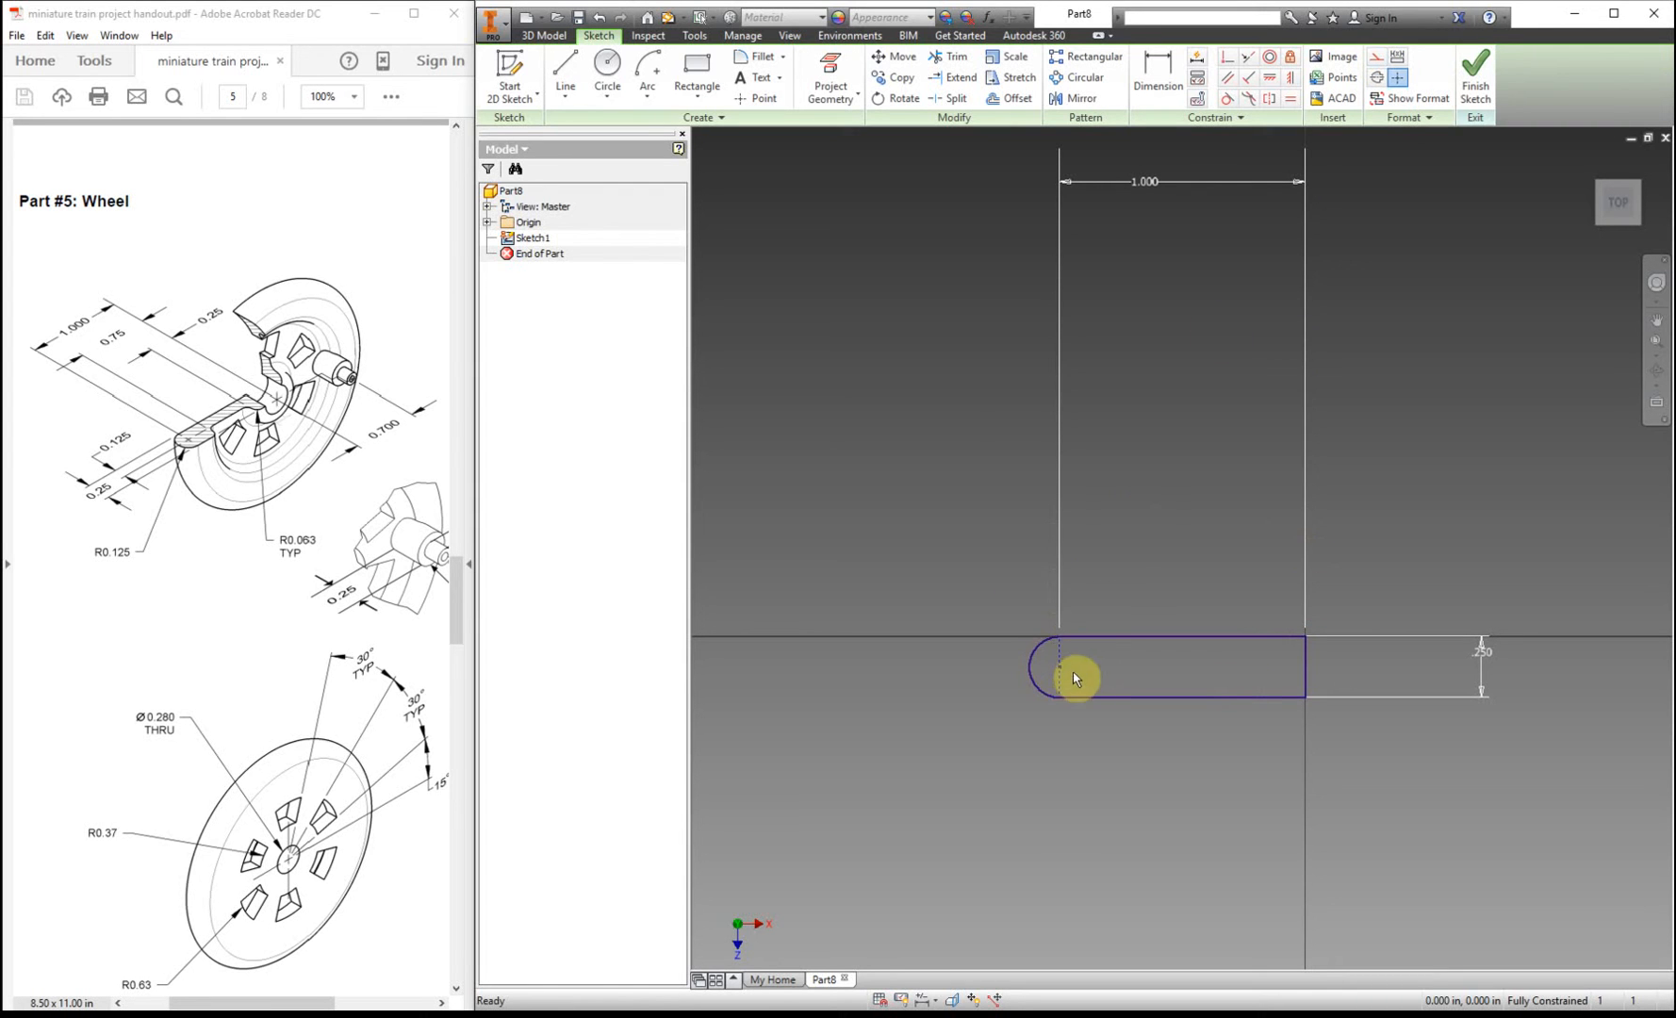
pyautogui.moveTo(1055, 672)
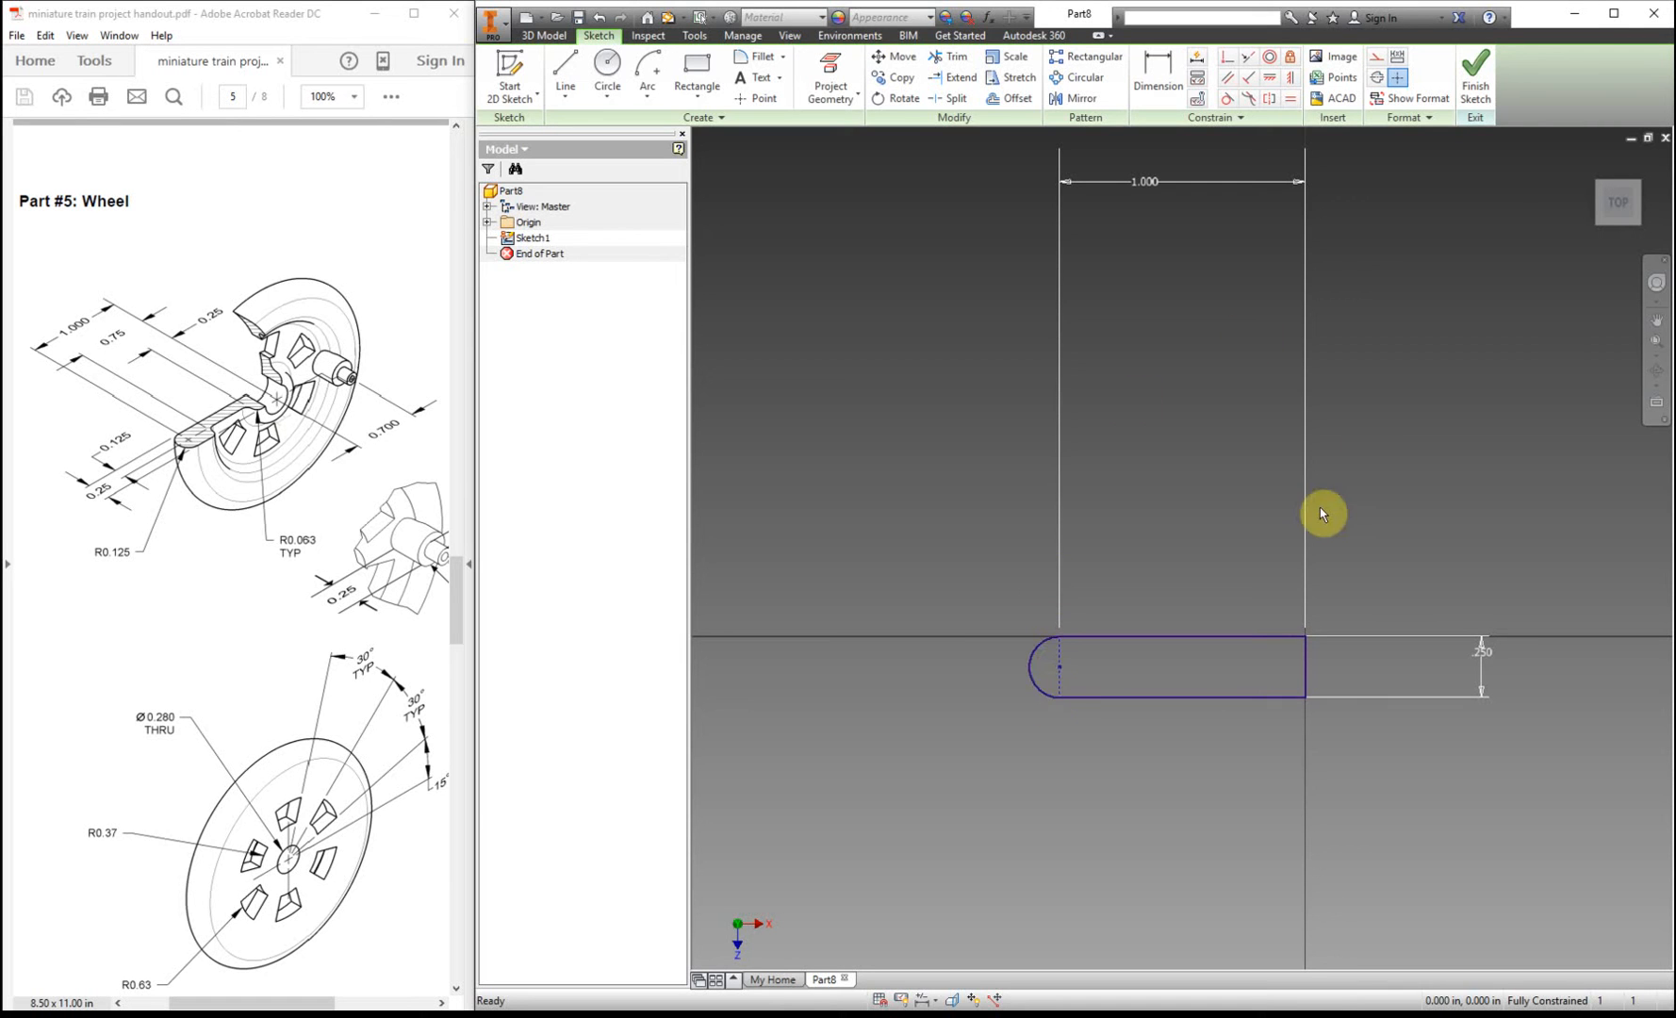
pyautogui.click(696, 70)
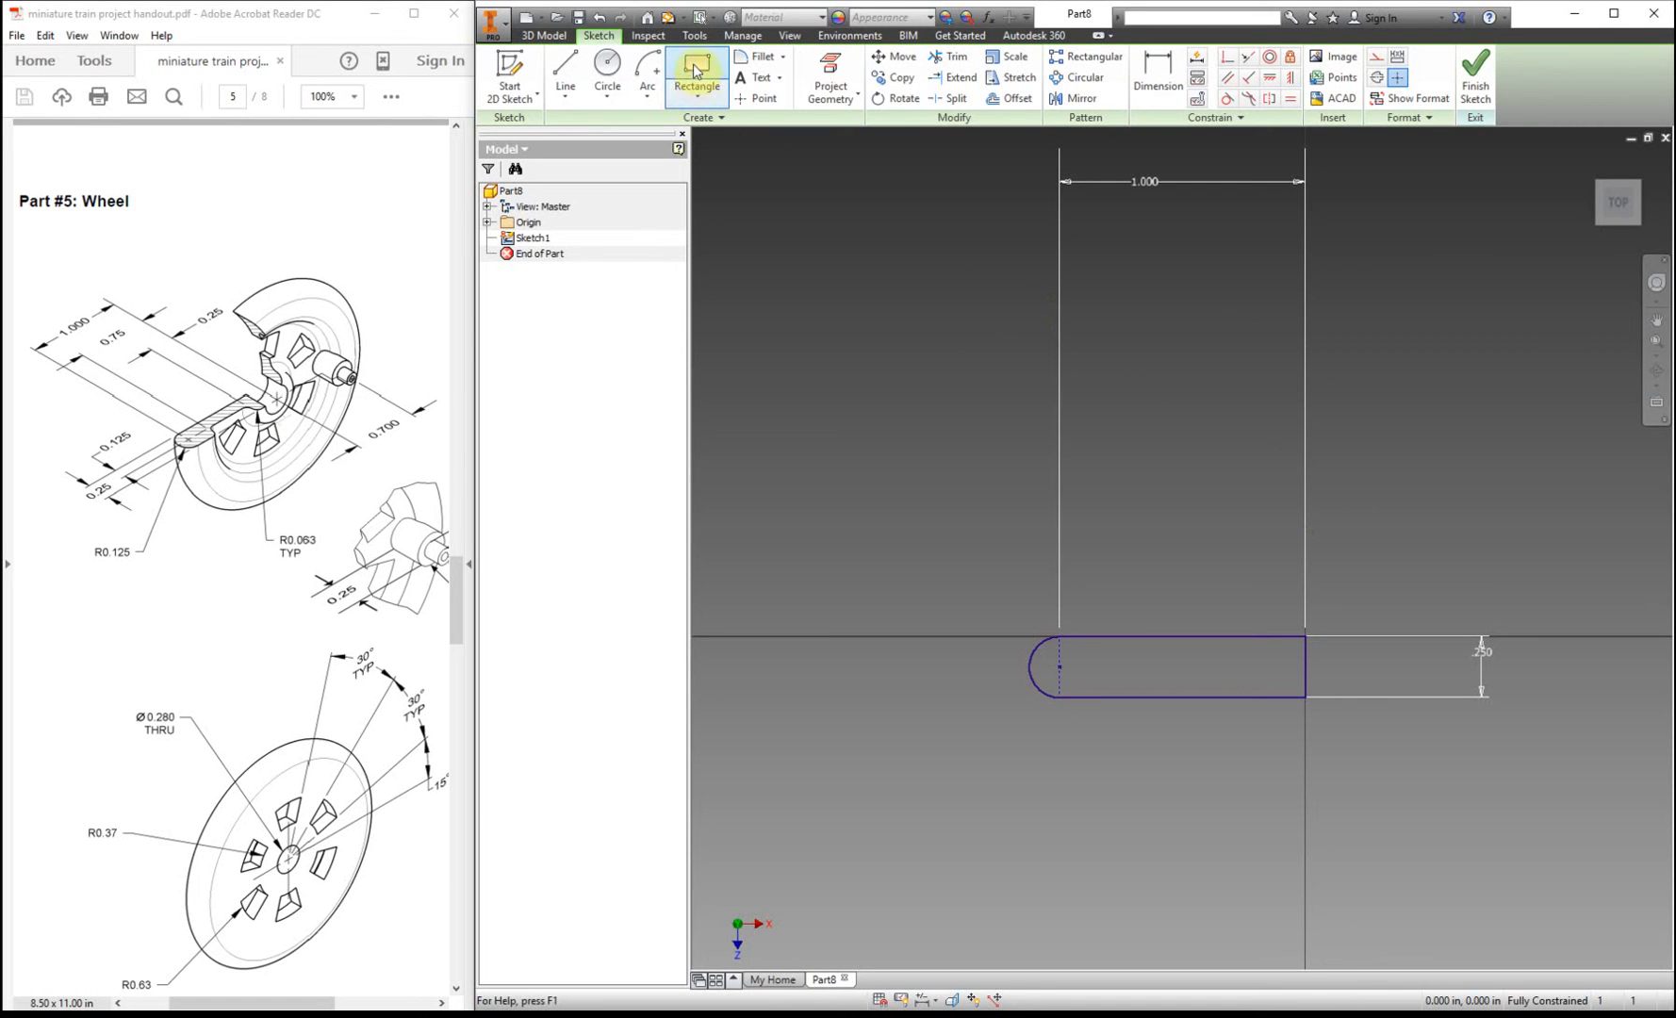
# - Dimension the inner rectangle .250 from the right end and .750 long
pyautogui.click(1135, 683)
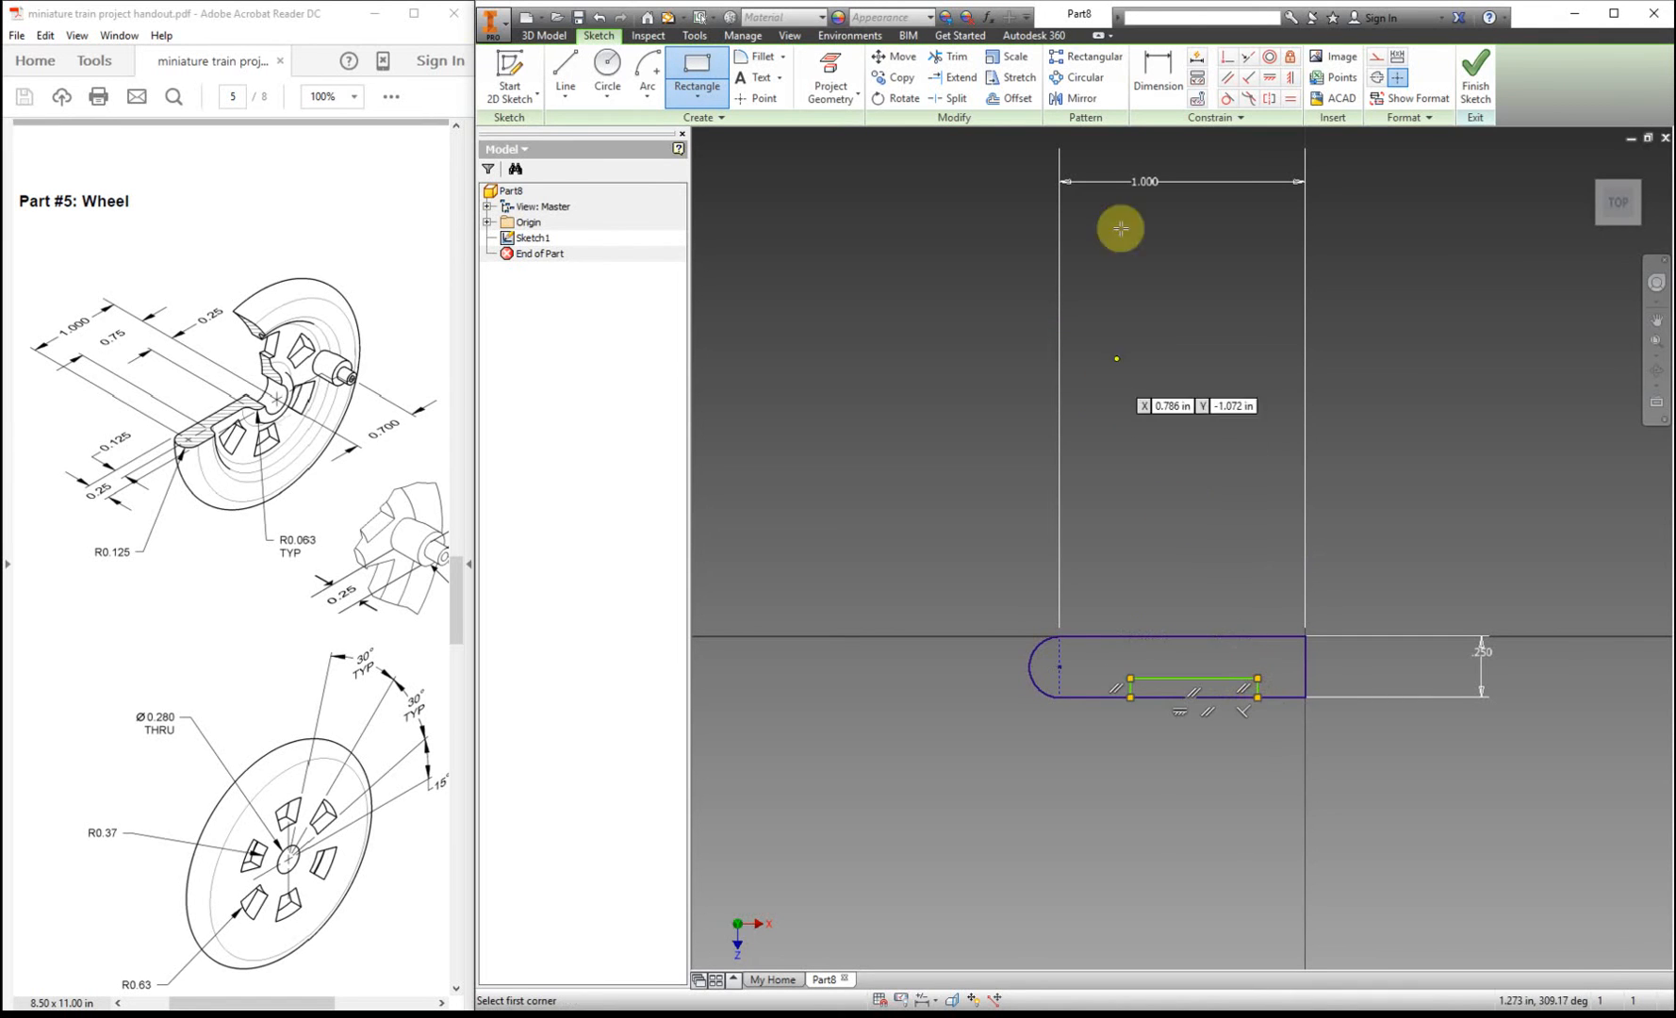
pyautogui.click(1155, 75)
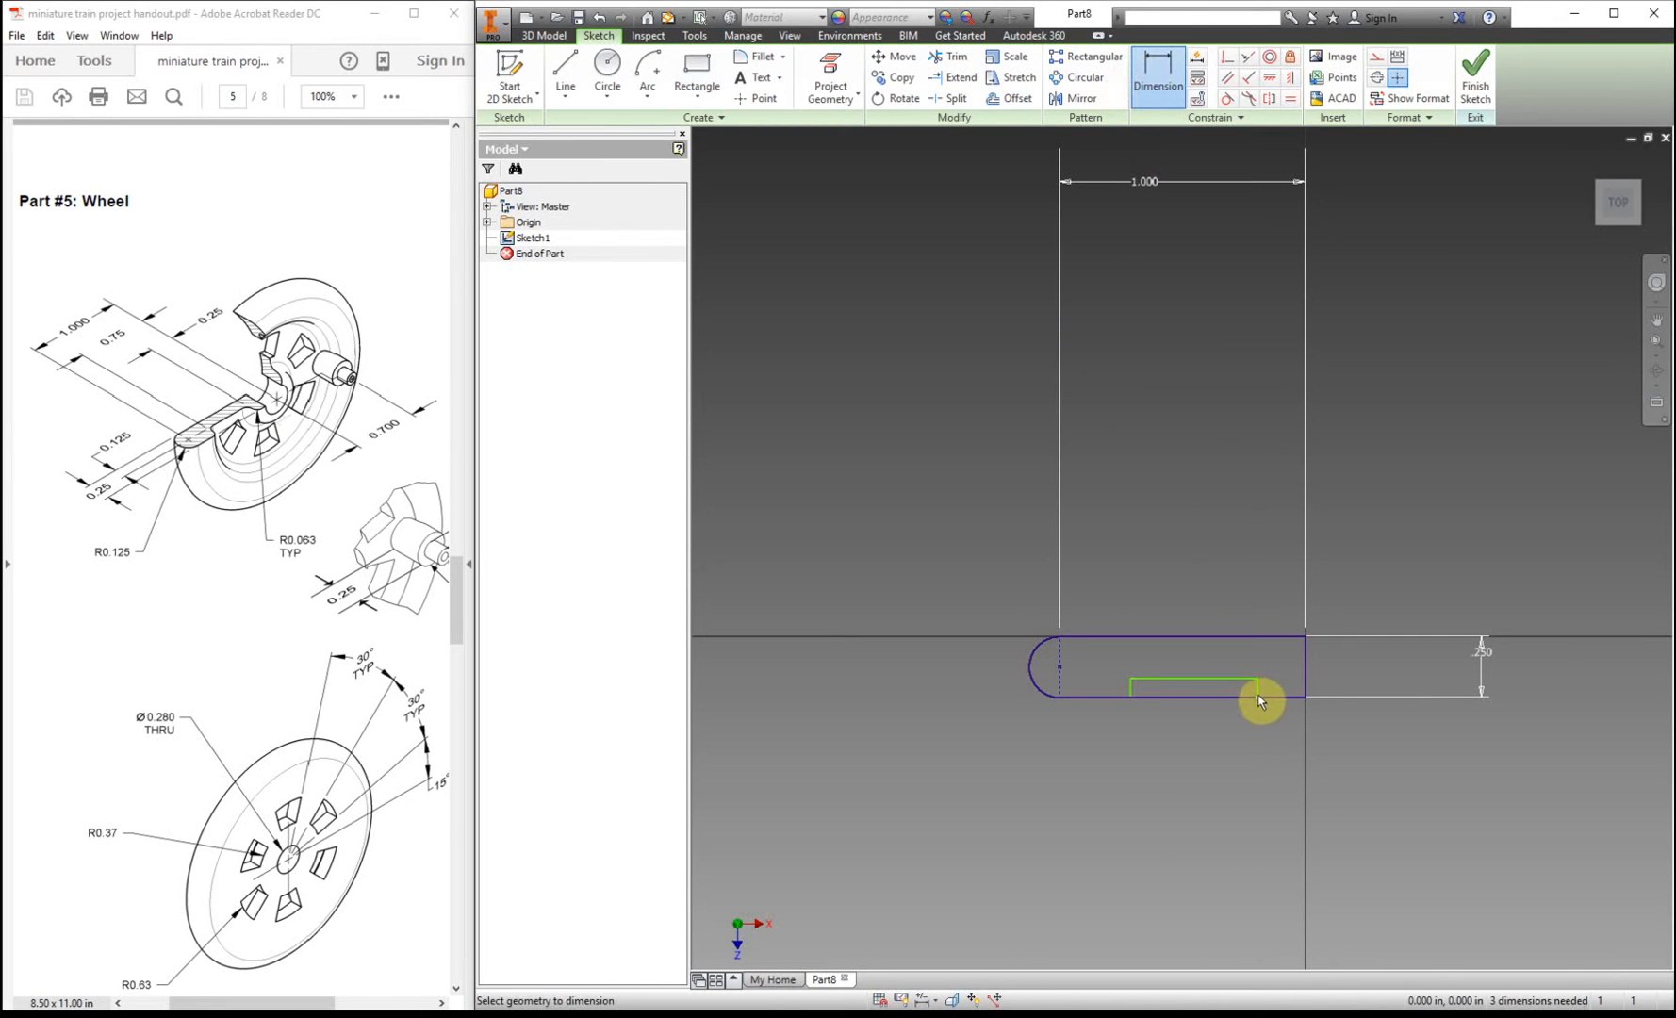
pyautogui.click(1261, 701)
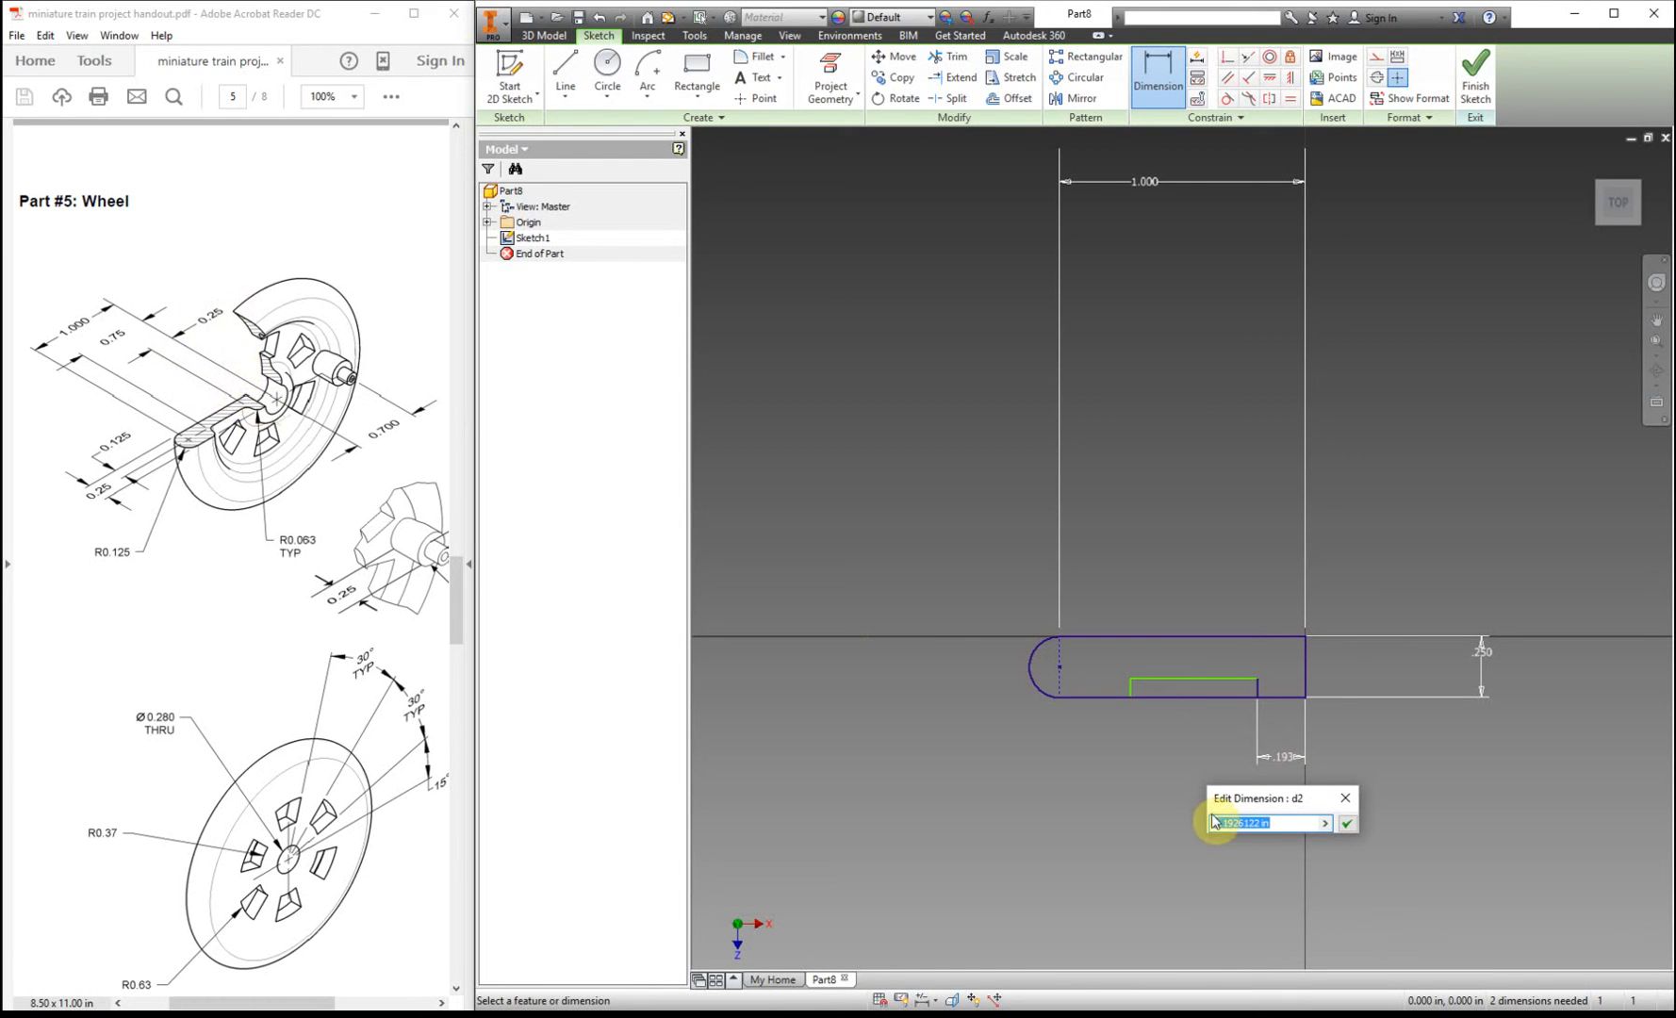
pyautogui.click(1346, 823)
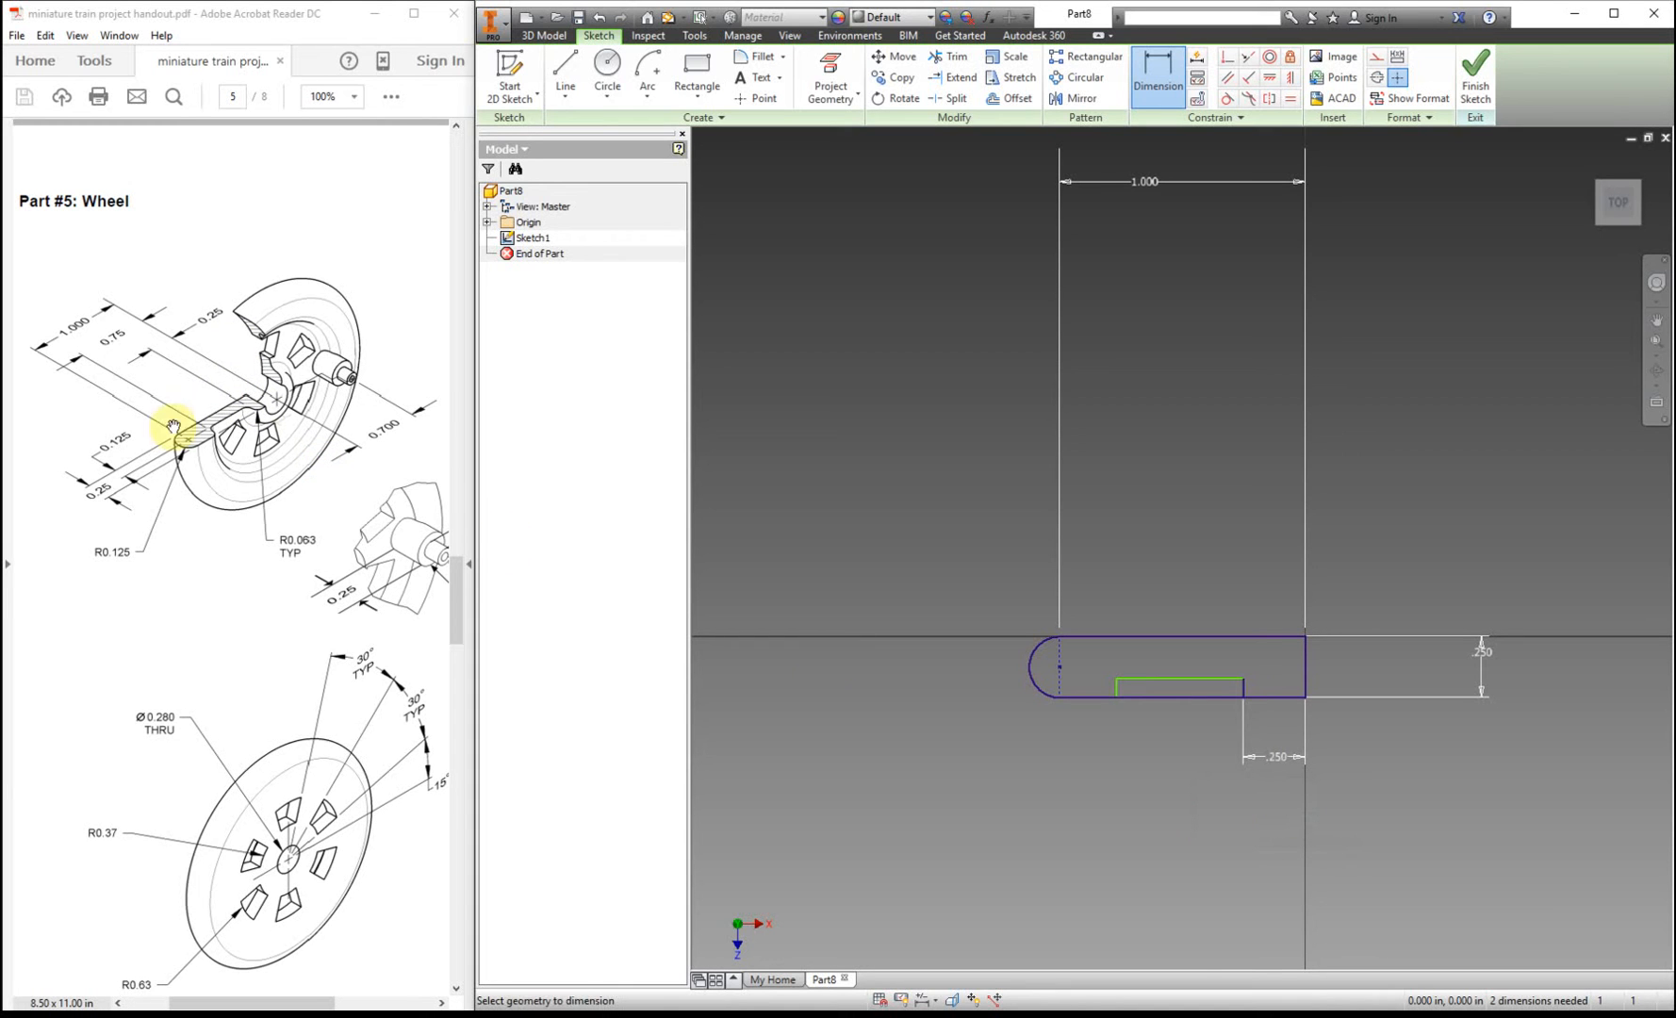
pyautogui.moveTo(76, 360)
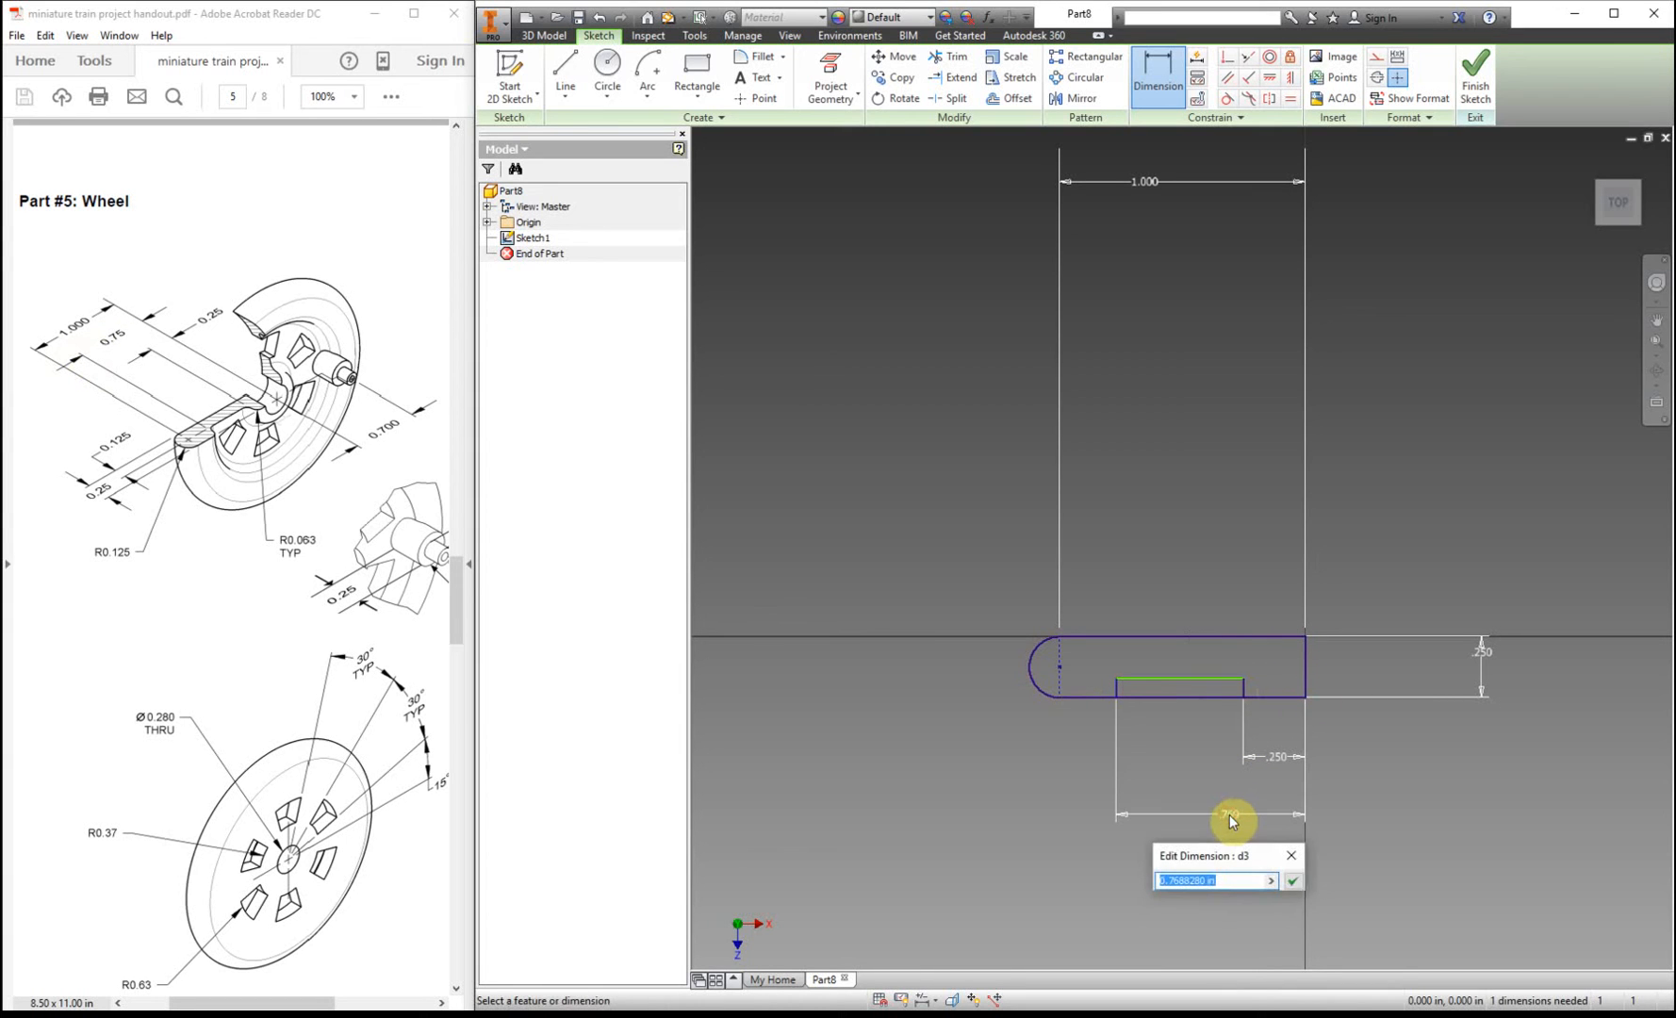
pyautogui.click(1291, 880)
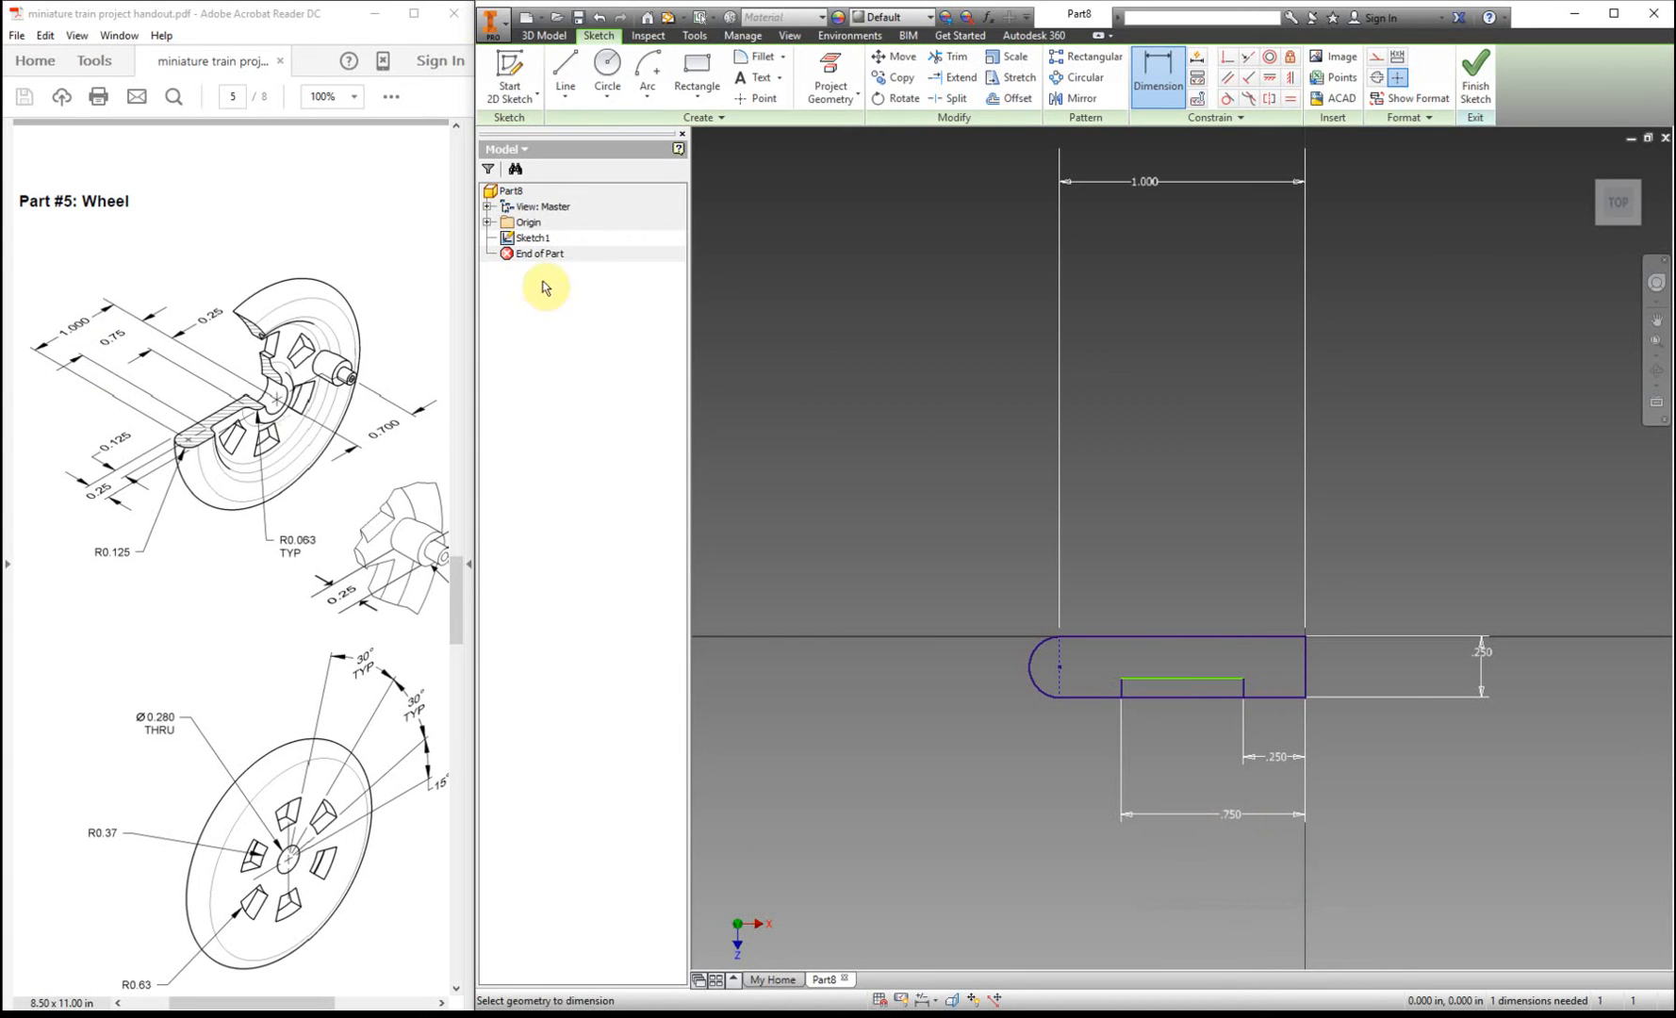
pyautogui.moveTo(213, 434)
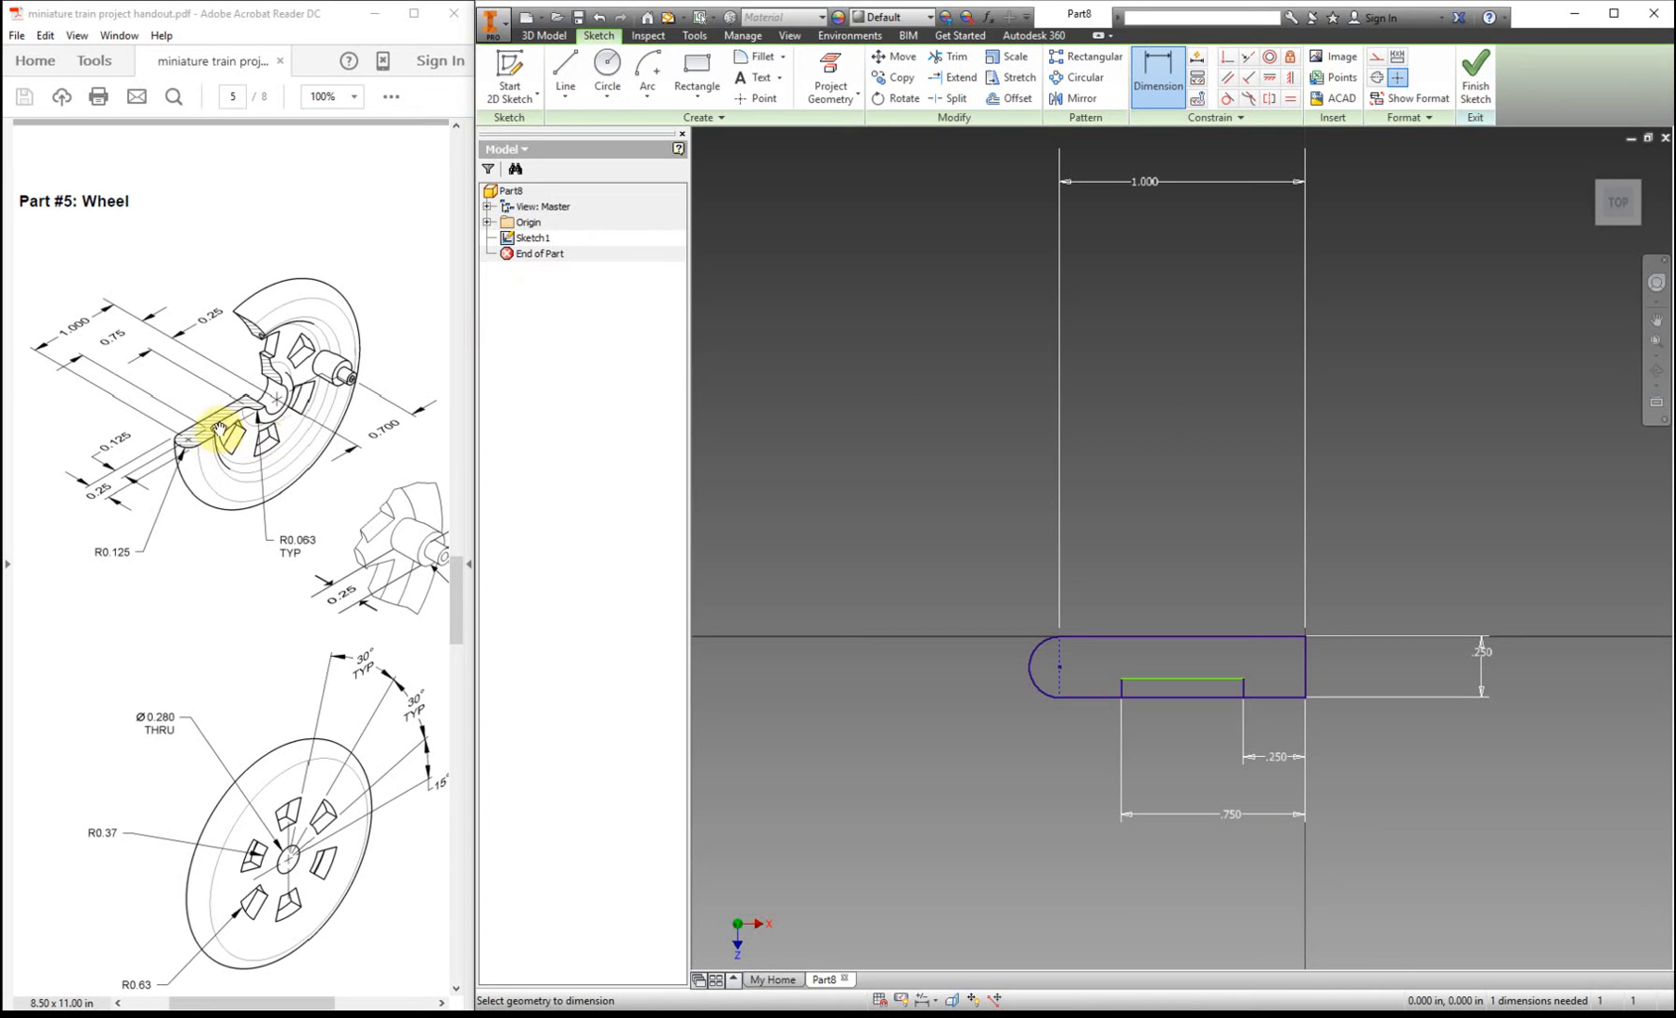
pyautogui.moveTo(134, 475)
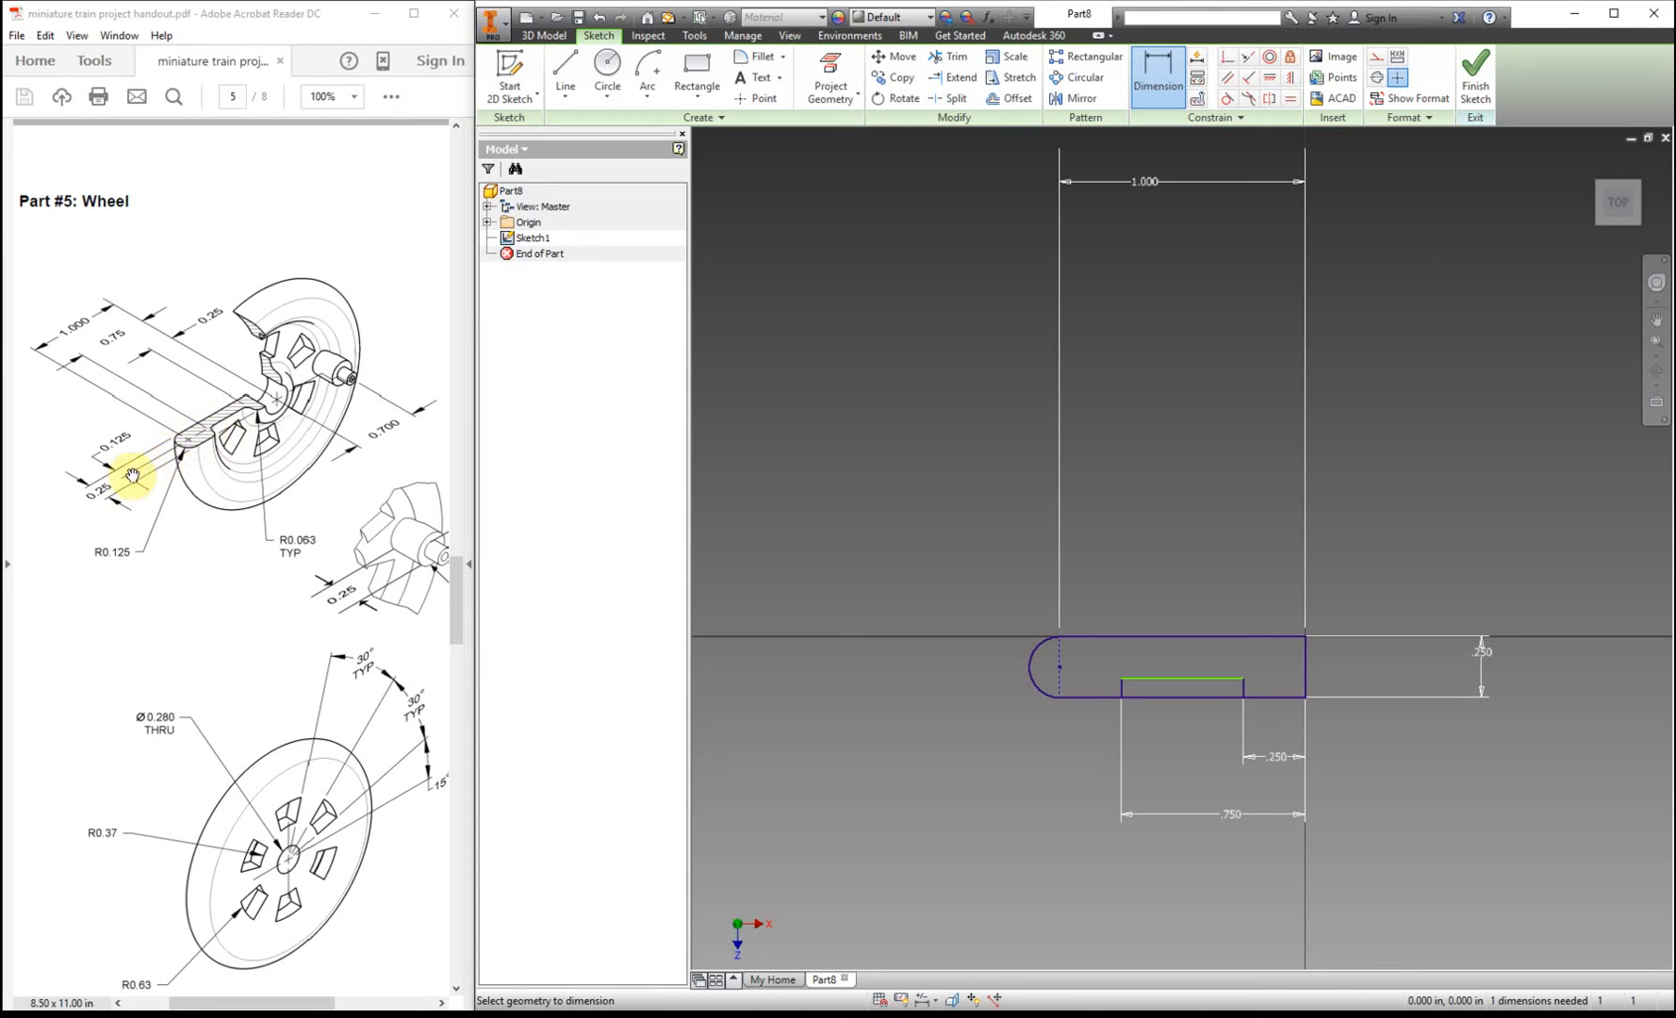
pyautogui.moveTo(1016, 396)
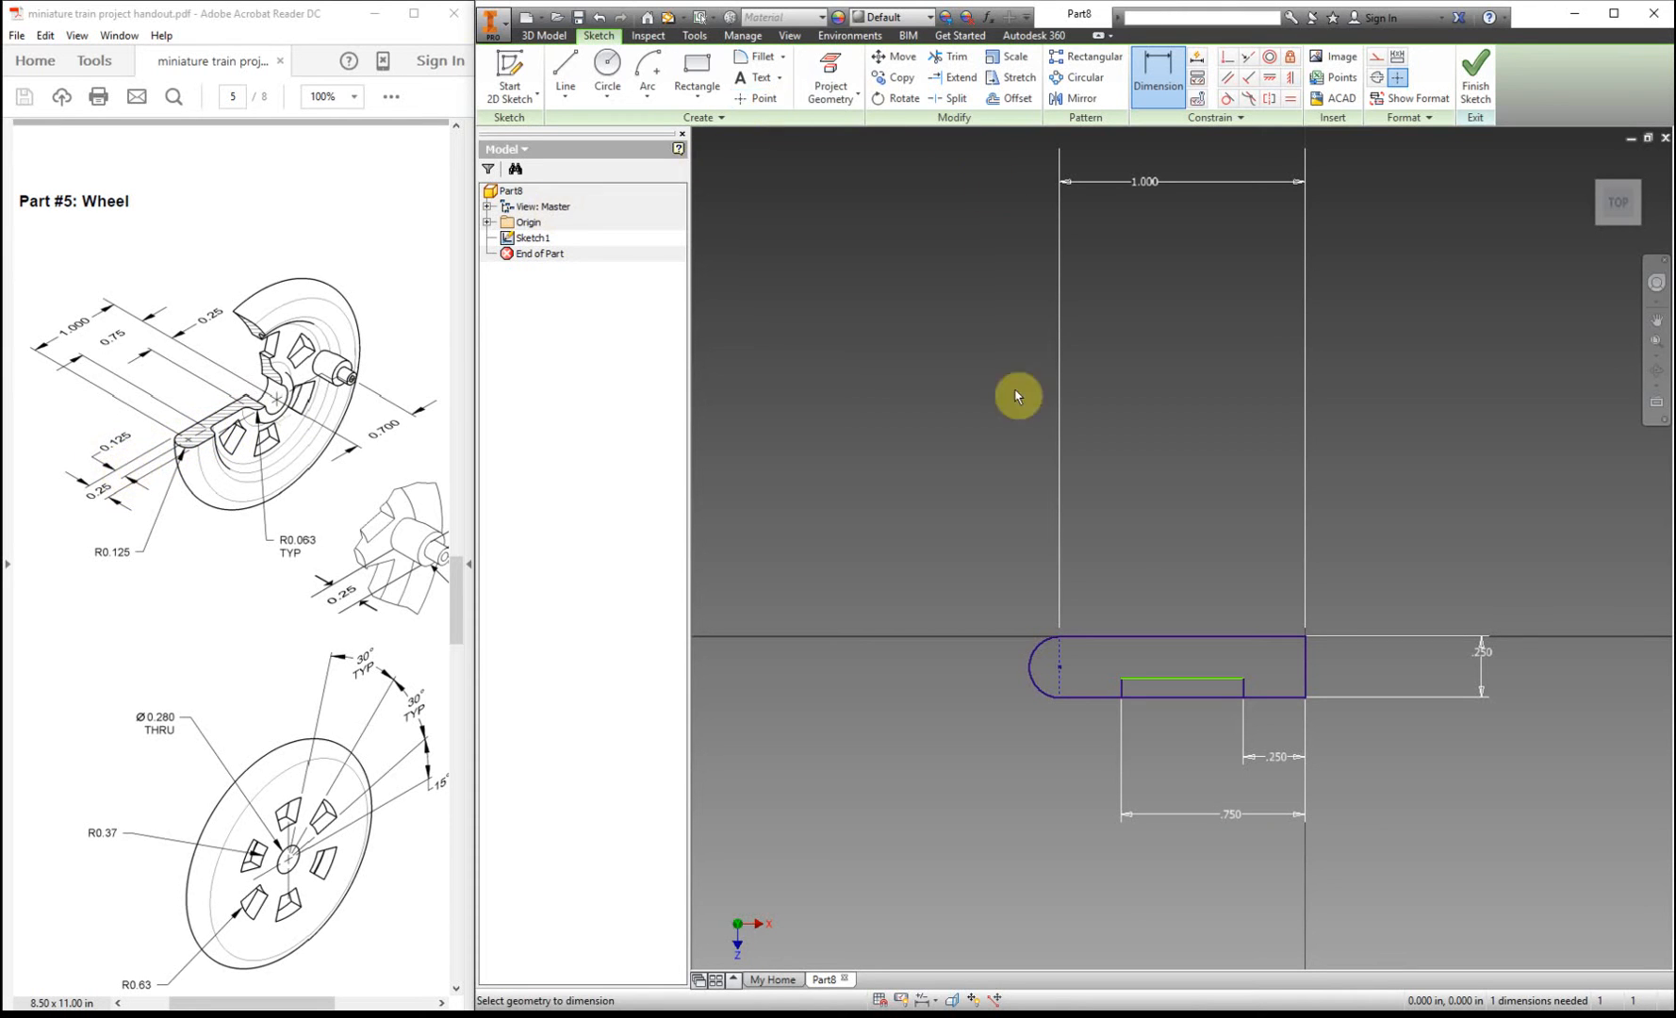
pyautogui.moveTo(1171, 647)
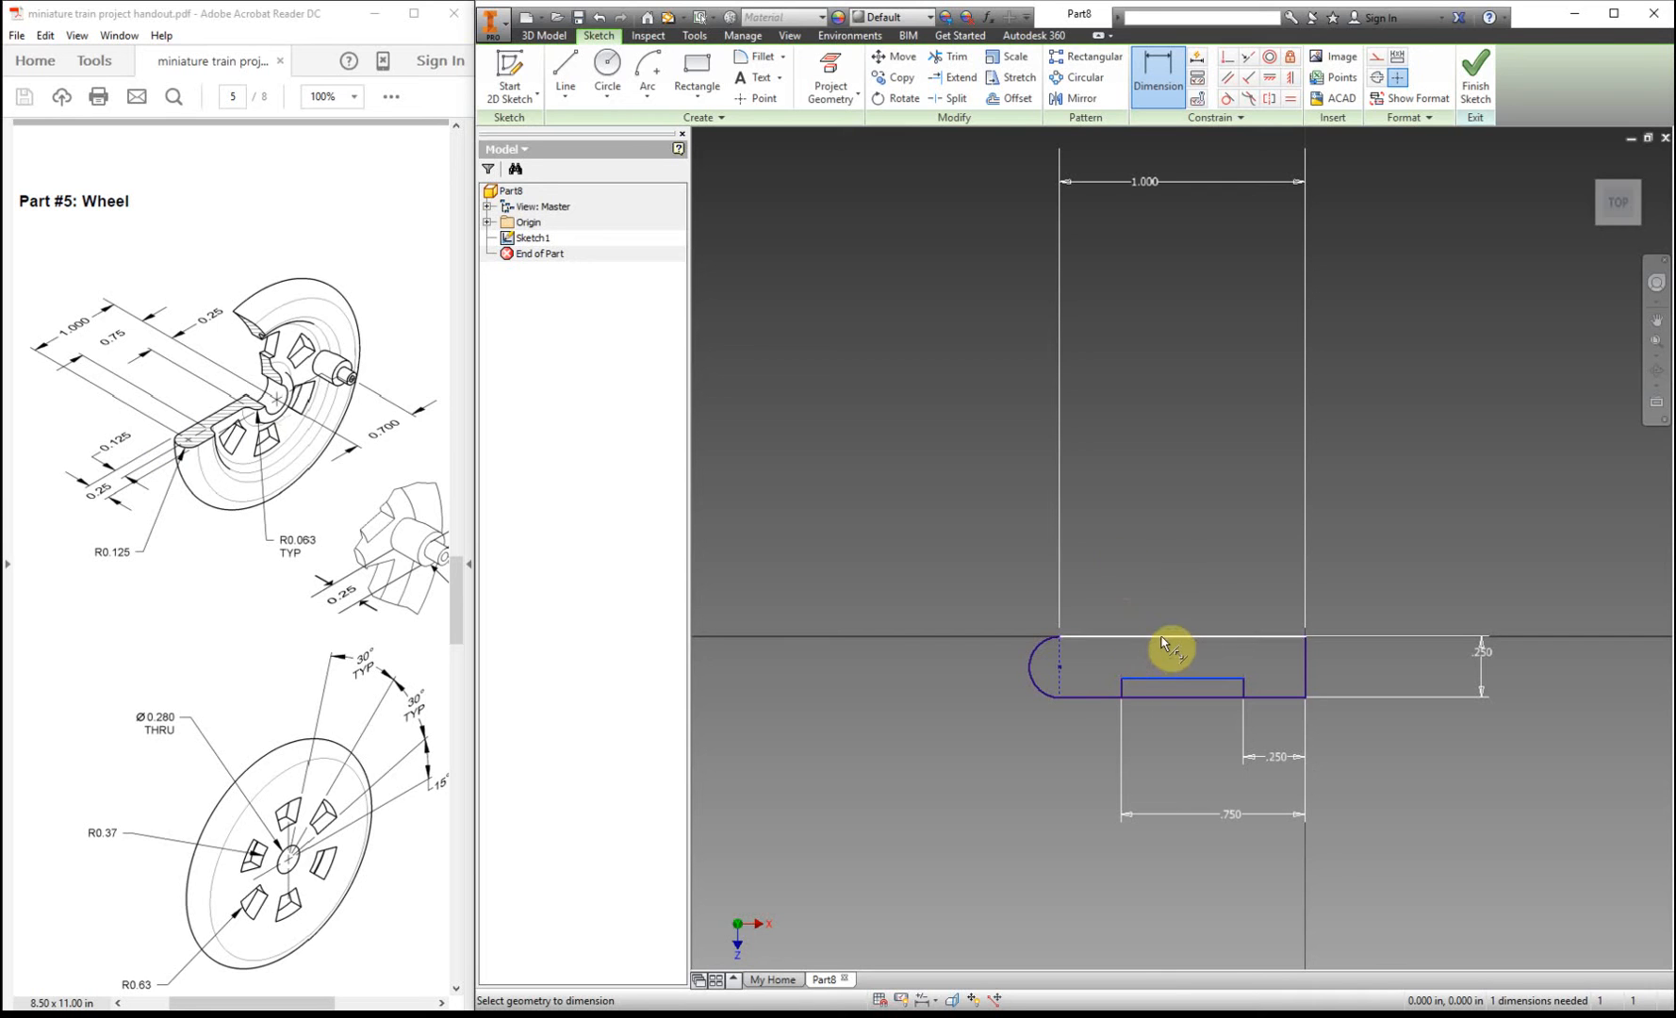
# - Set the inner rectangle's height to .125 to fully constrain the profile
pyautogui.click(1171, 648)
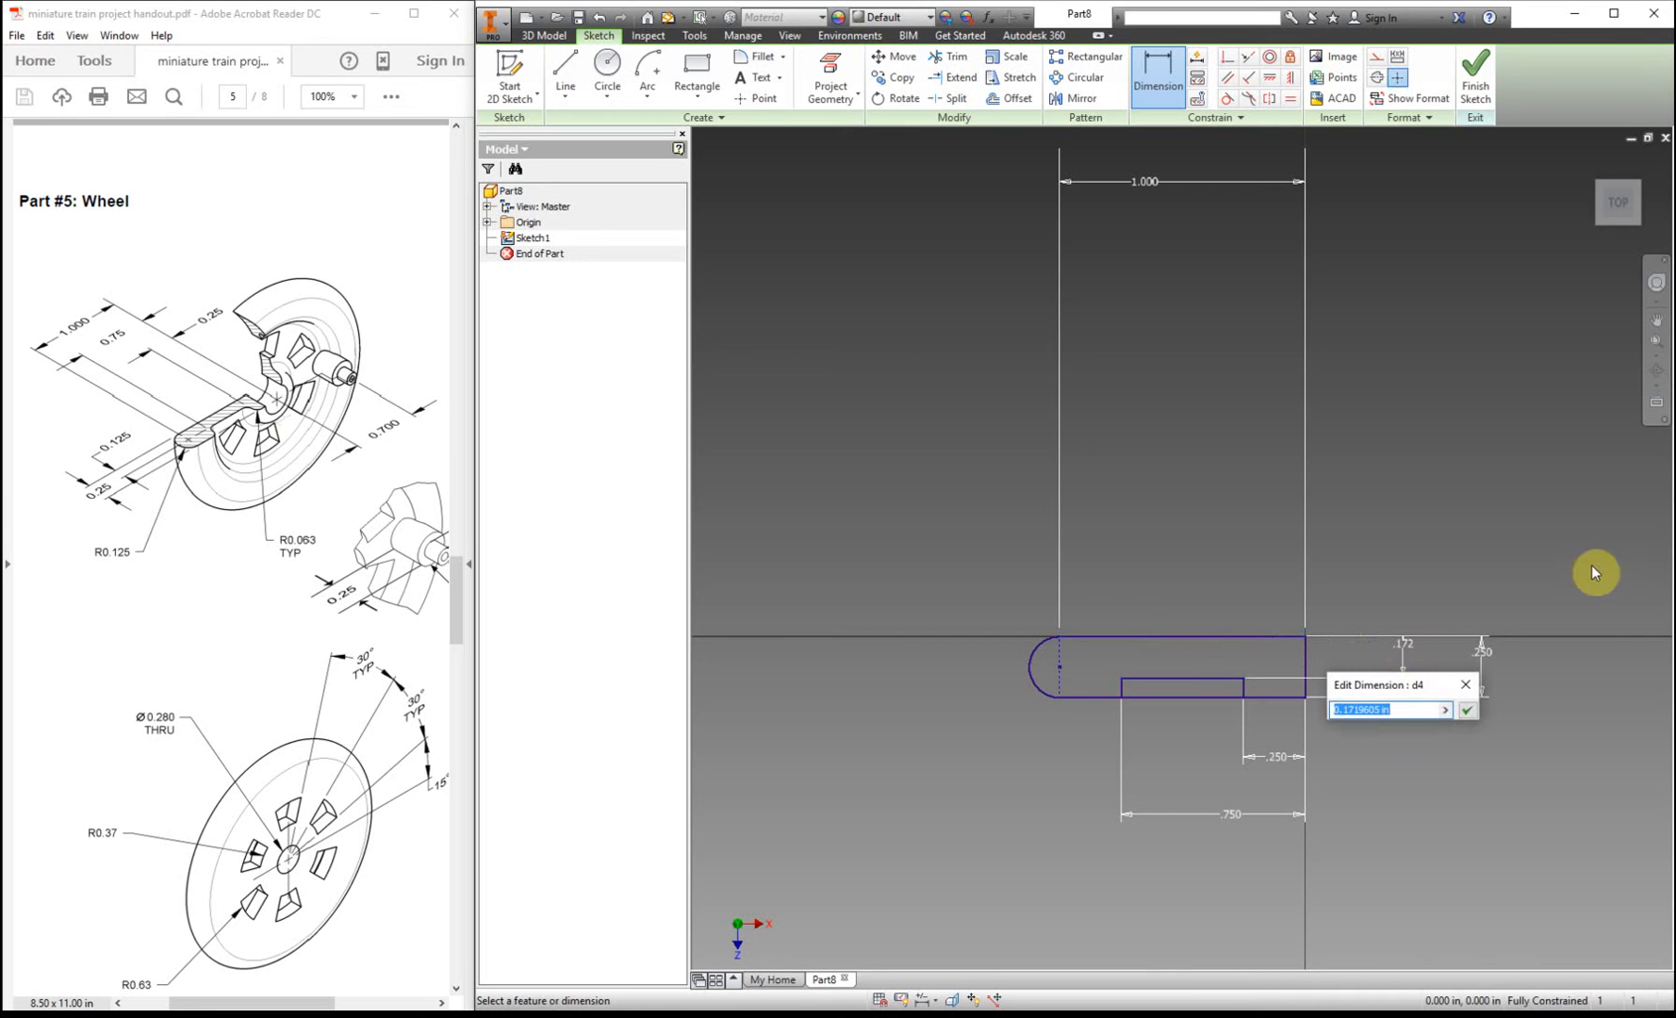
pyautogui.write('.12')
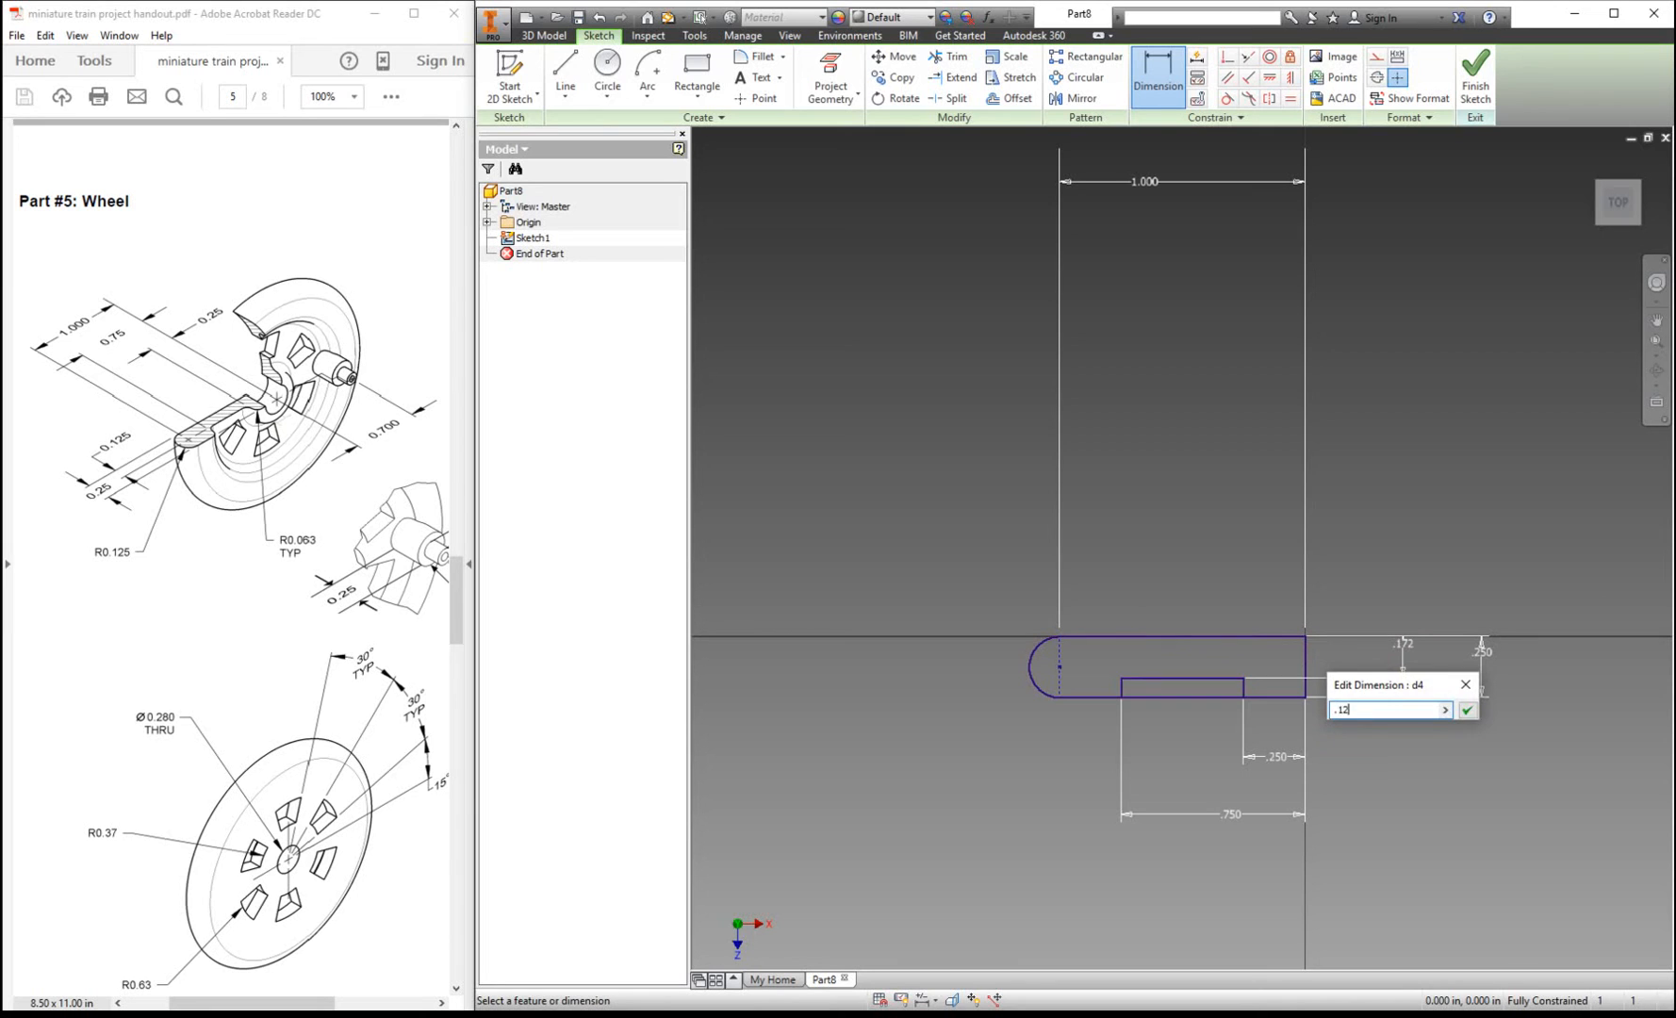
pyautogui.click(1466, 709)
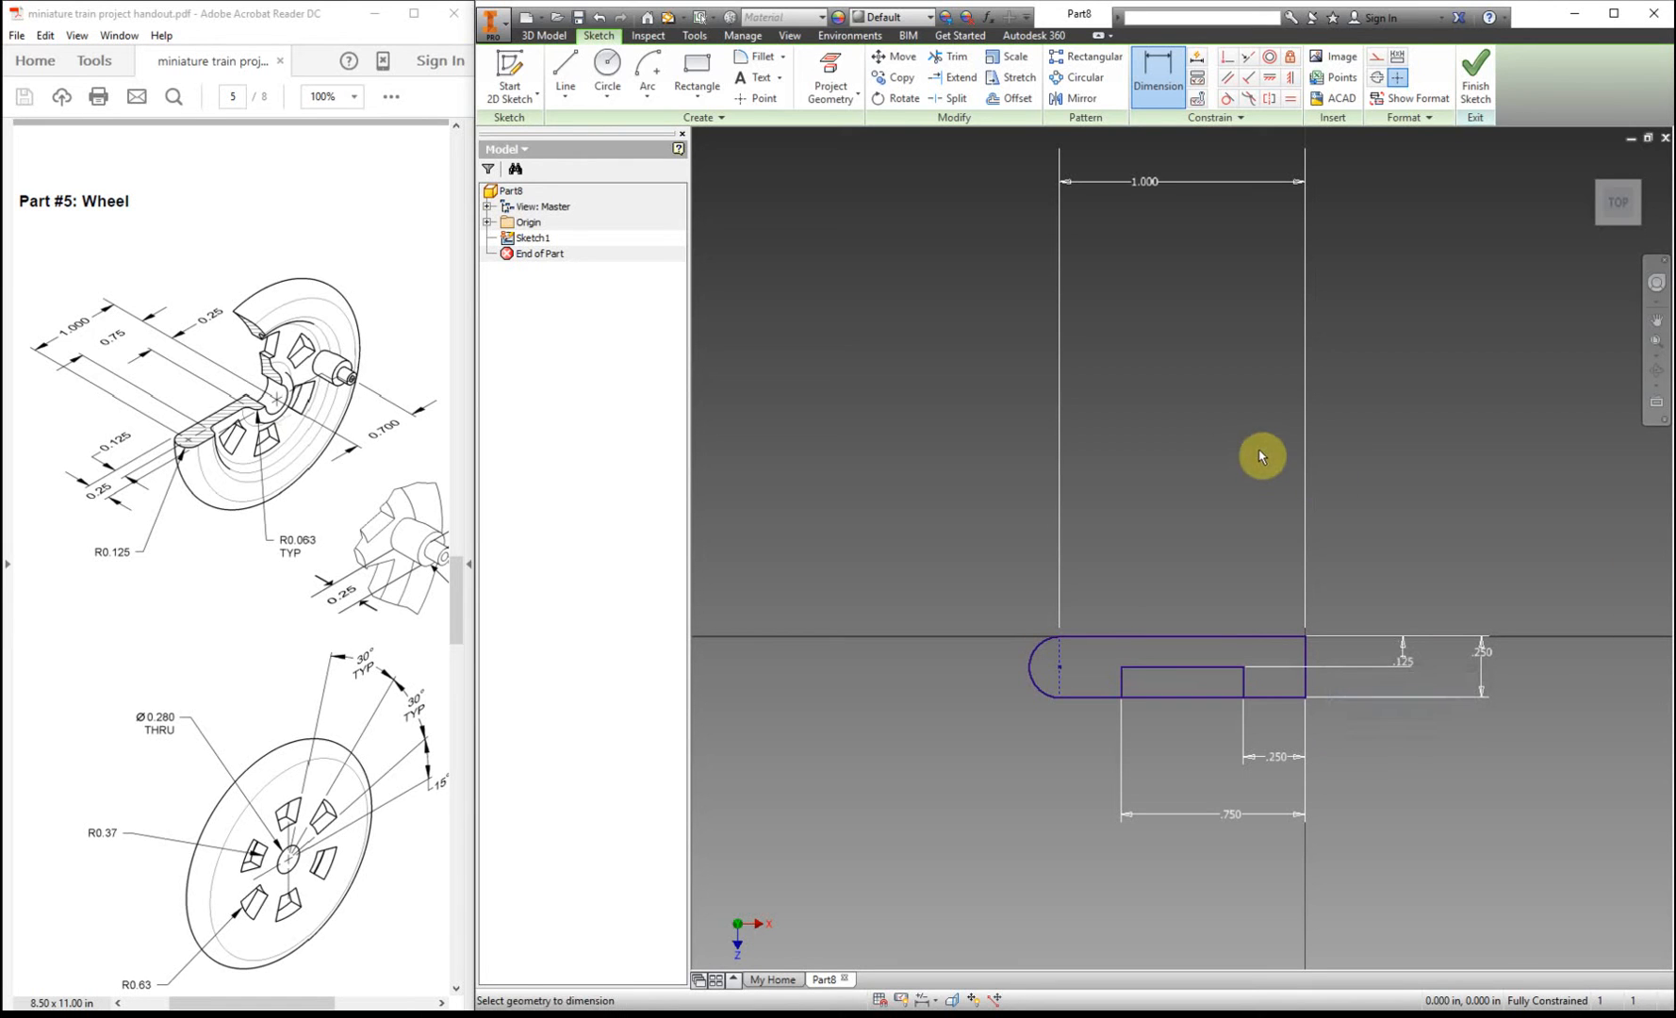
pyautogui.moveTo(262, 415)
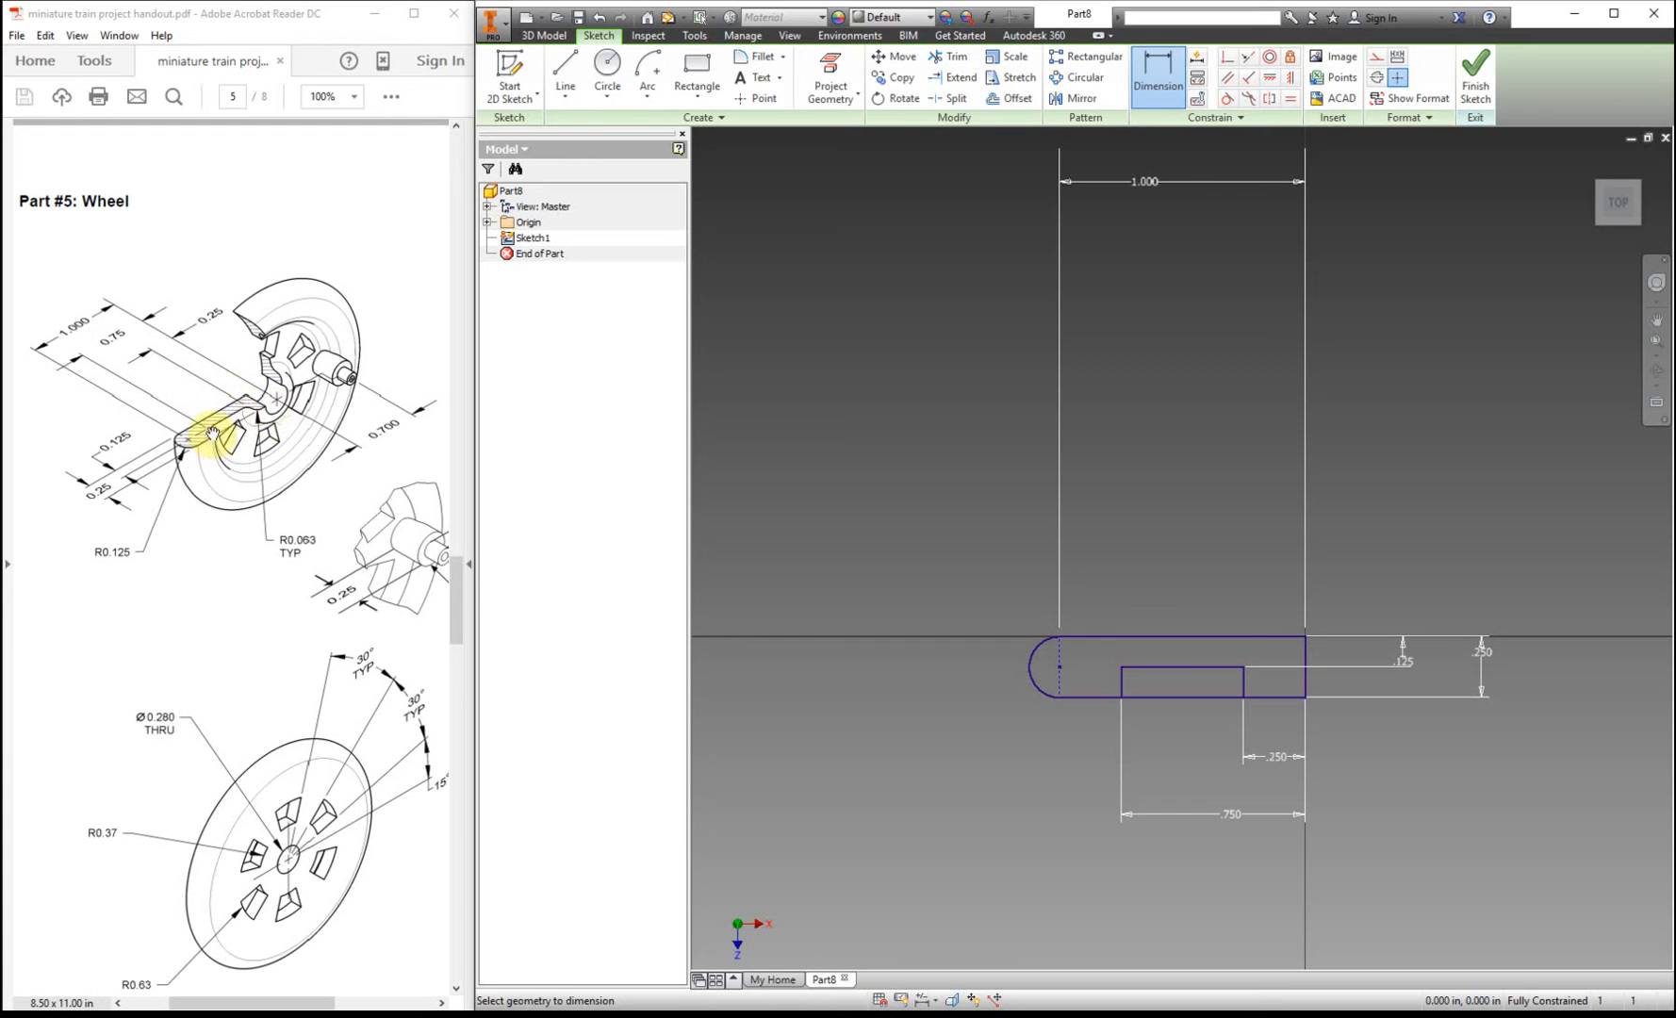
pyautogui.moveTo(907, 462)
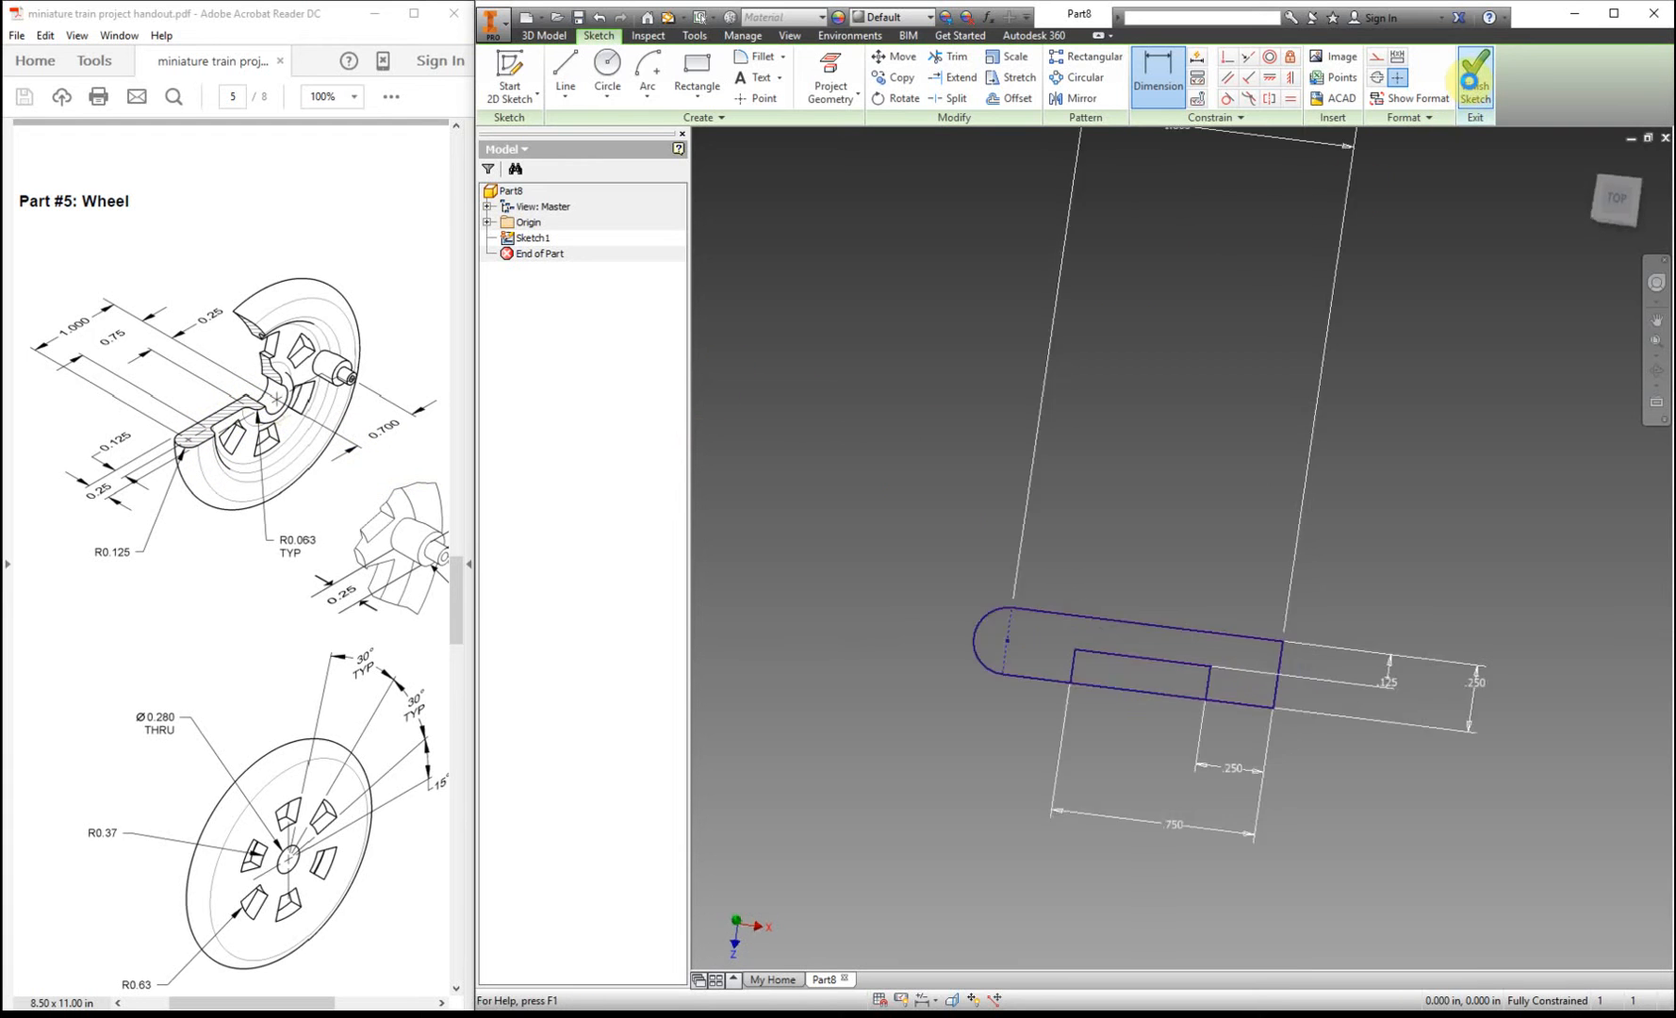
# - Finish the sketch and revolve the profile a full turn around its axis into Revolution1
pyautogui.click(1474, 72)
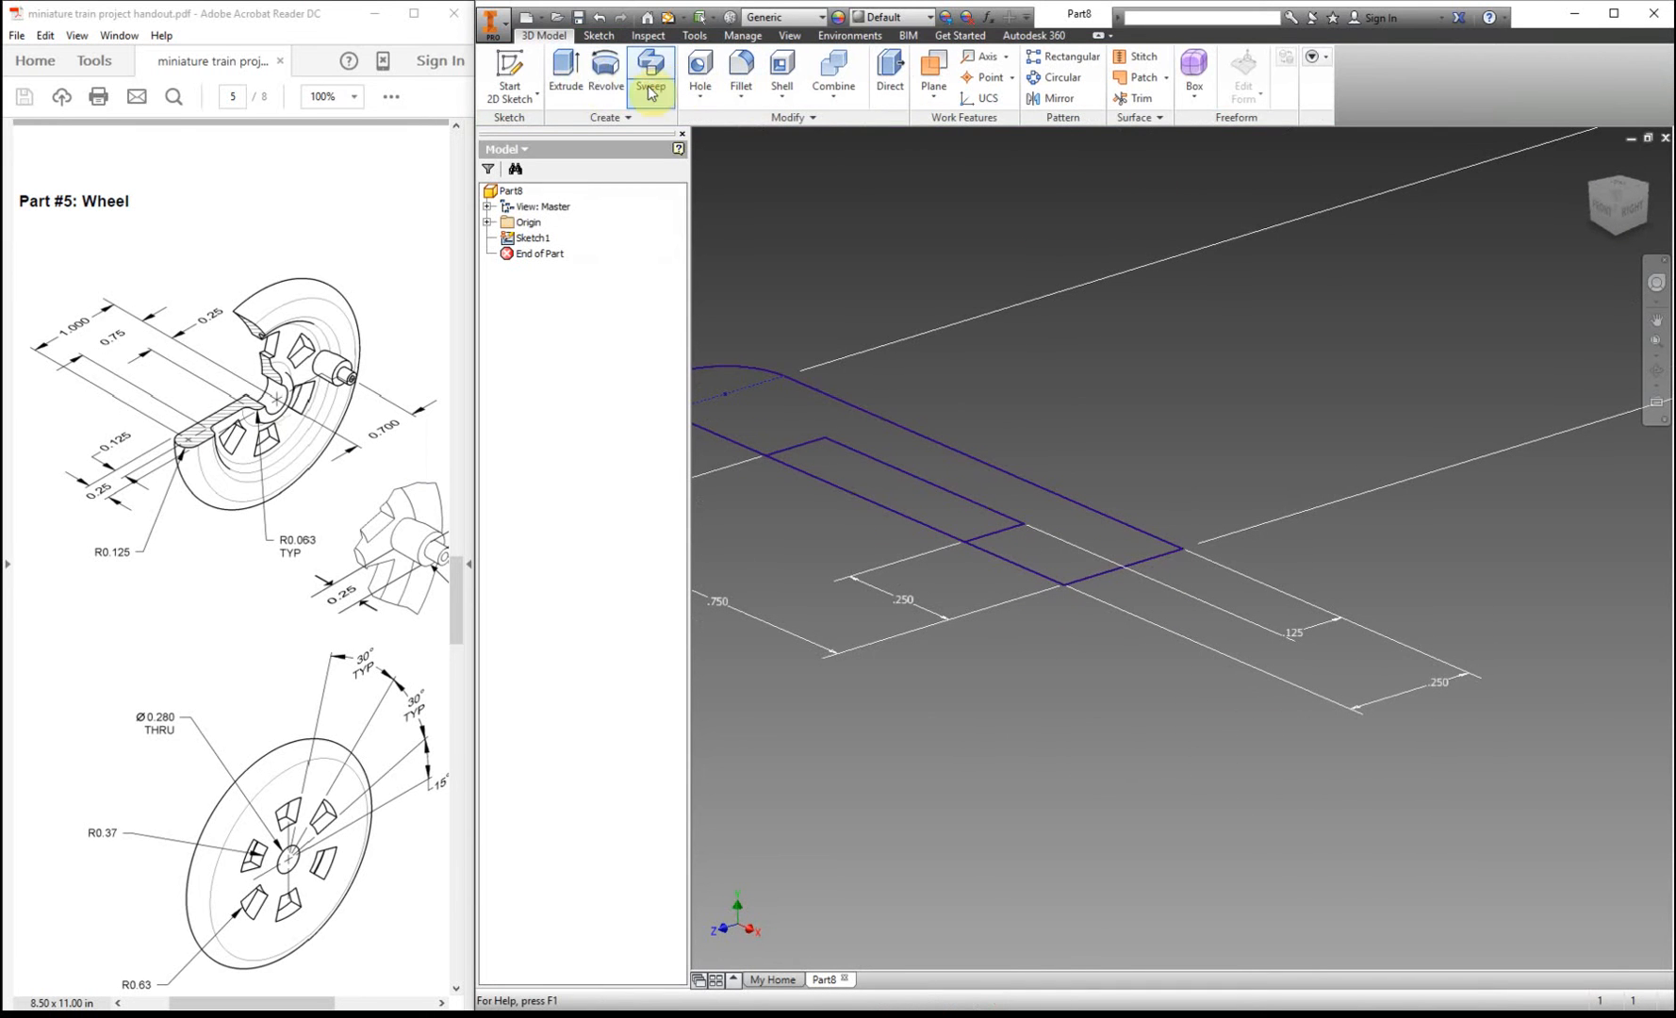
pyautogui.click(605, 76)
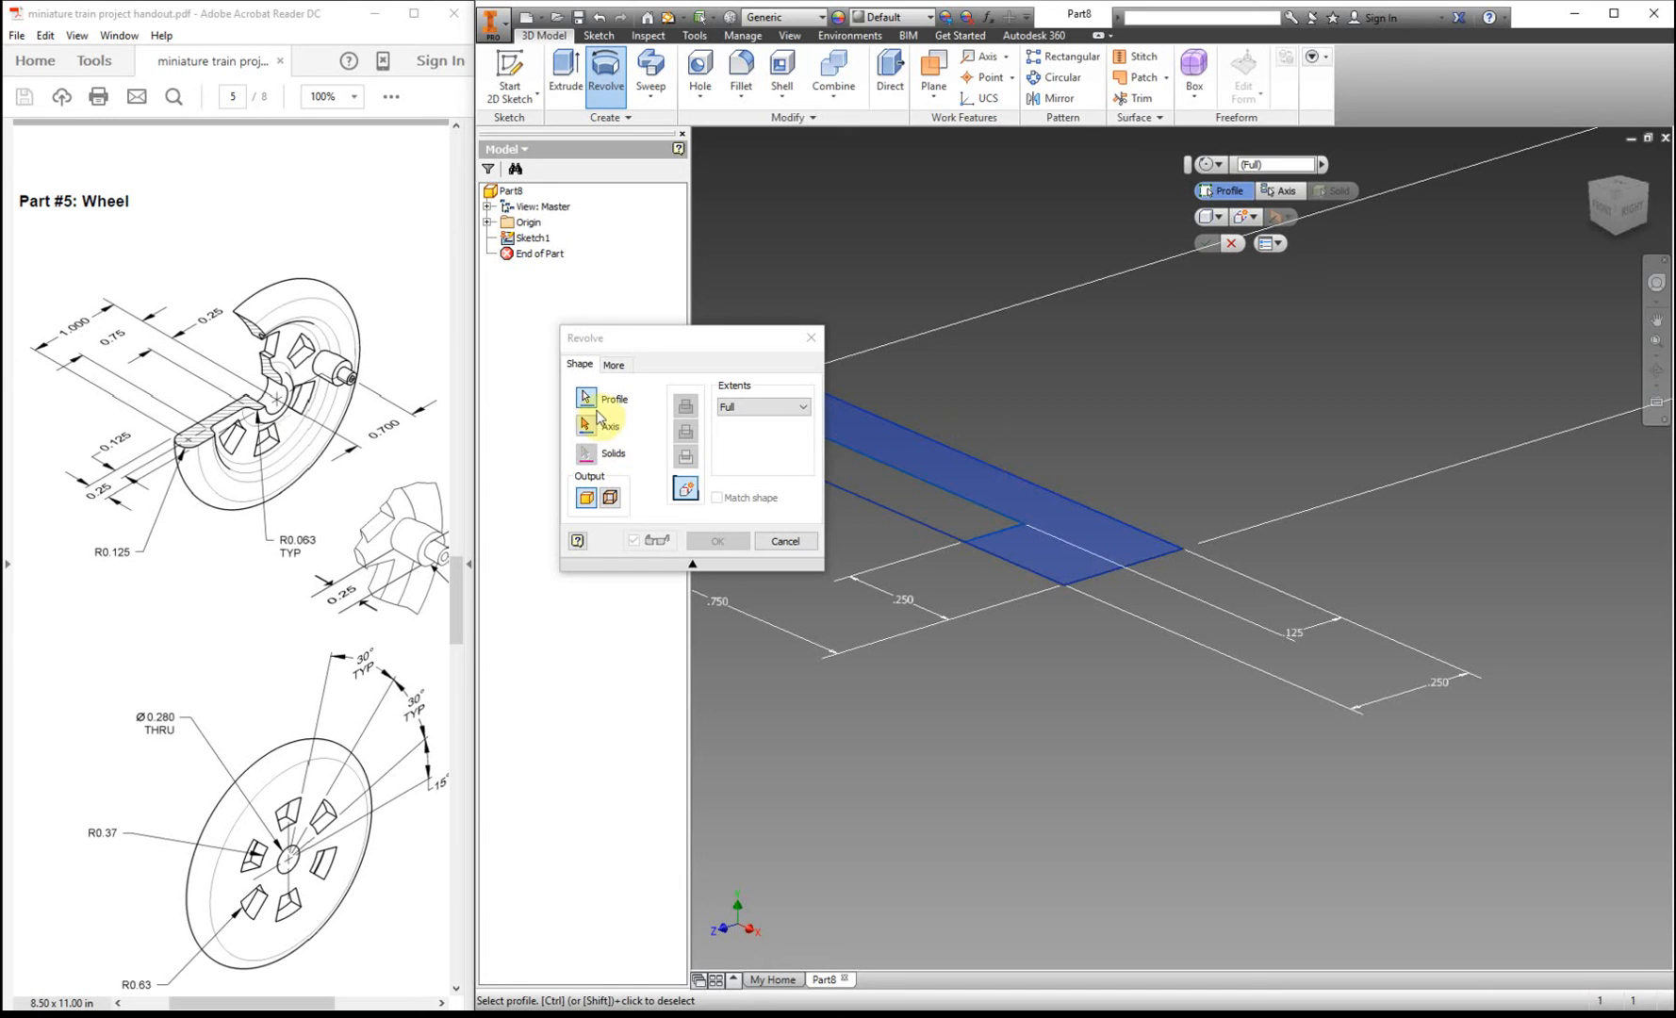
pyautogui.click(593, 417)
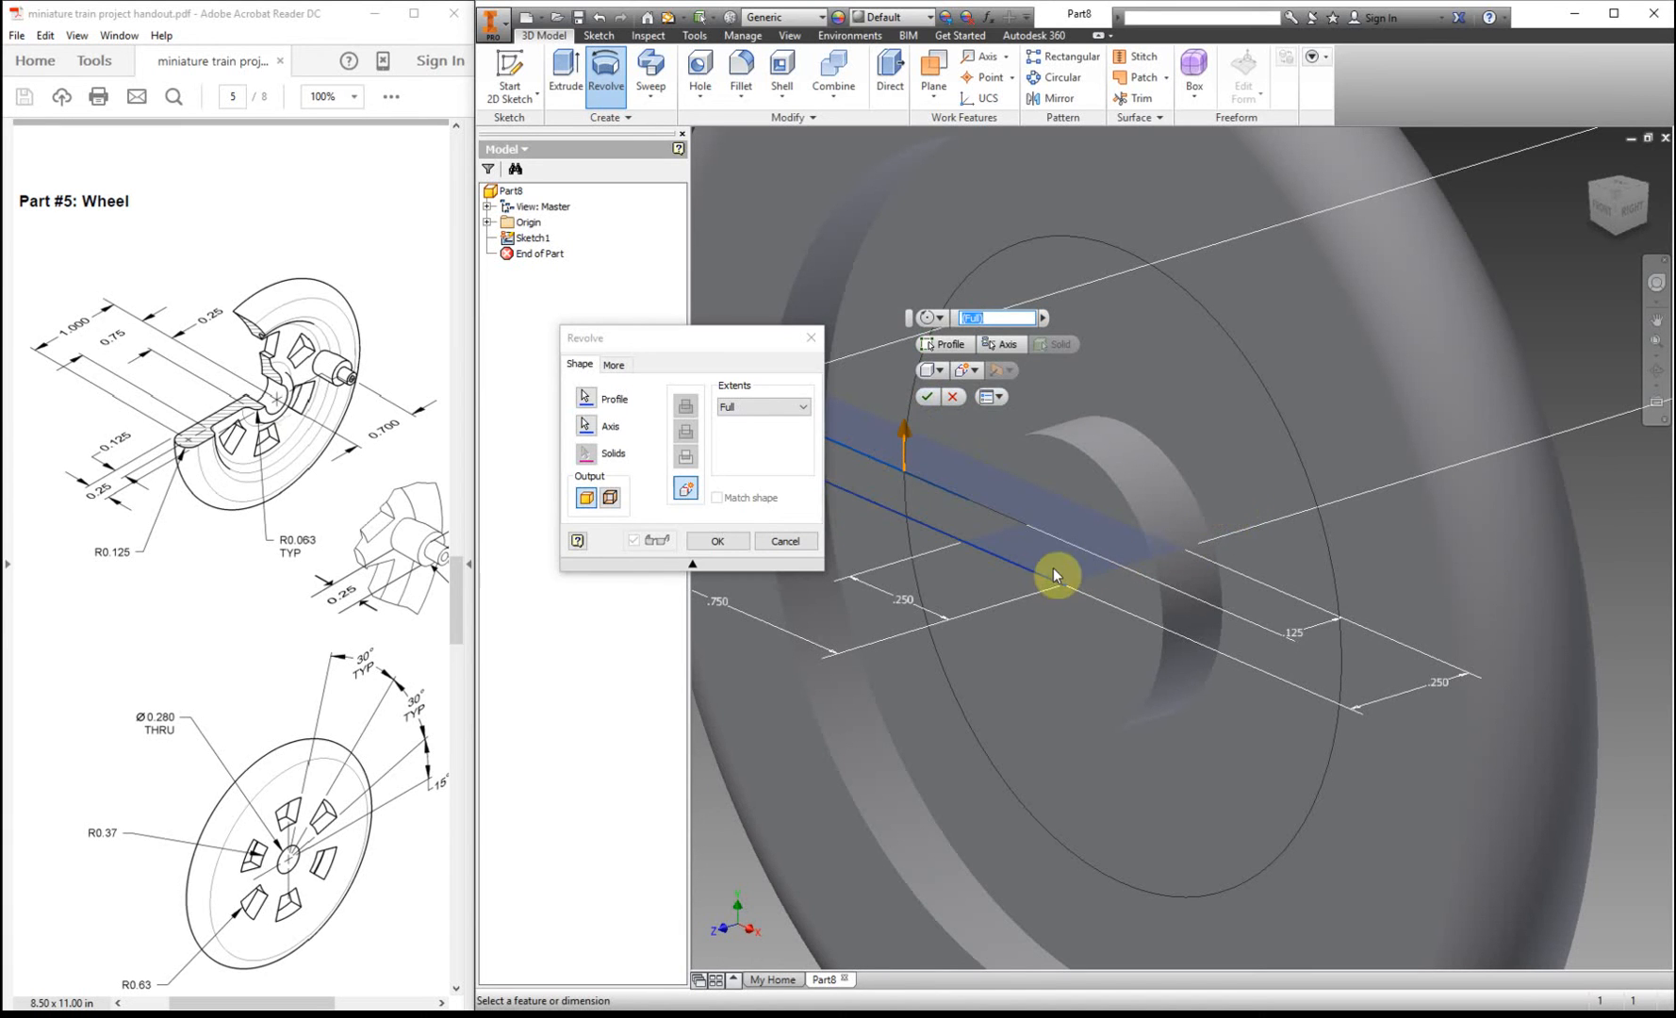
pyautogui.moveTo(818, 539)
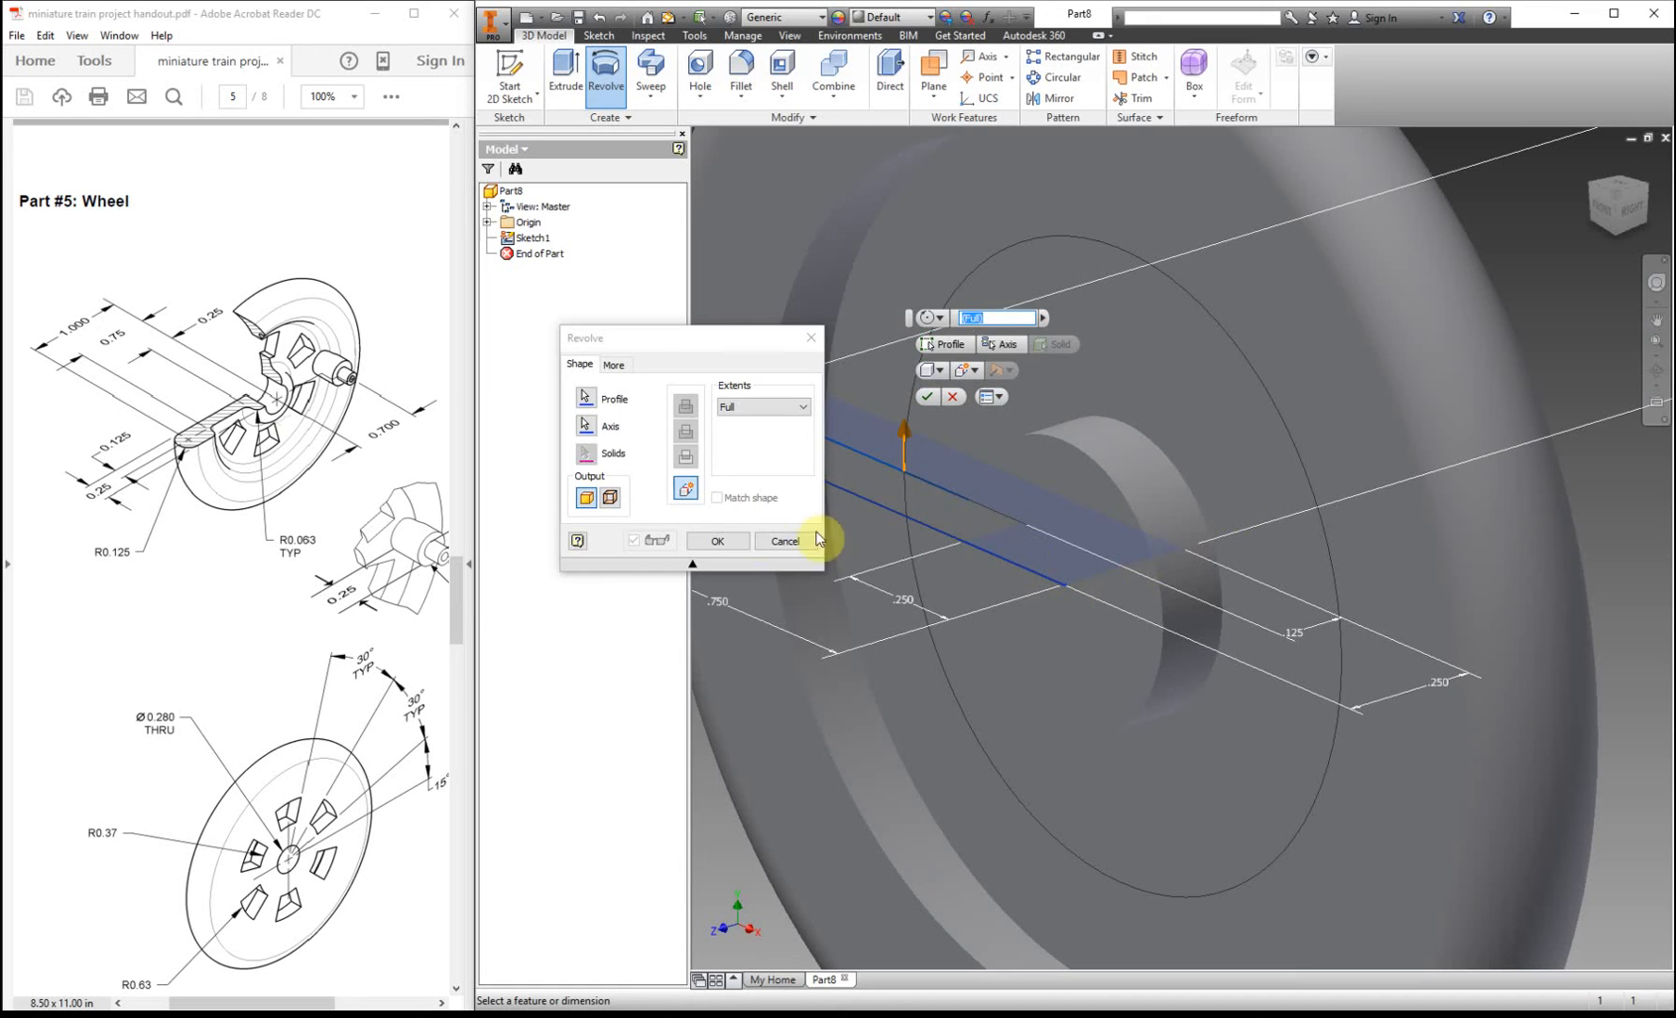
pyautogui.click(714, 539)
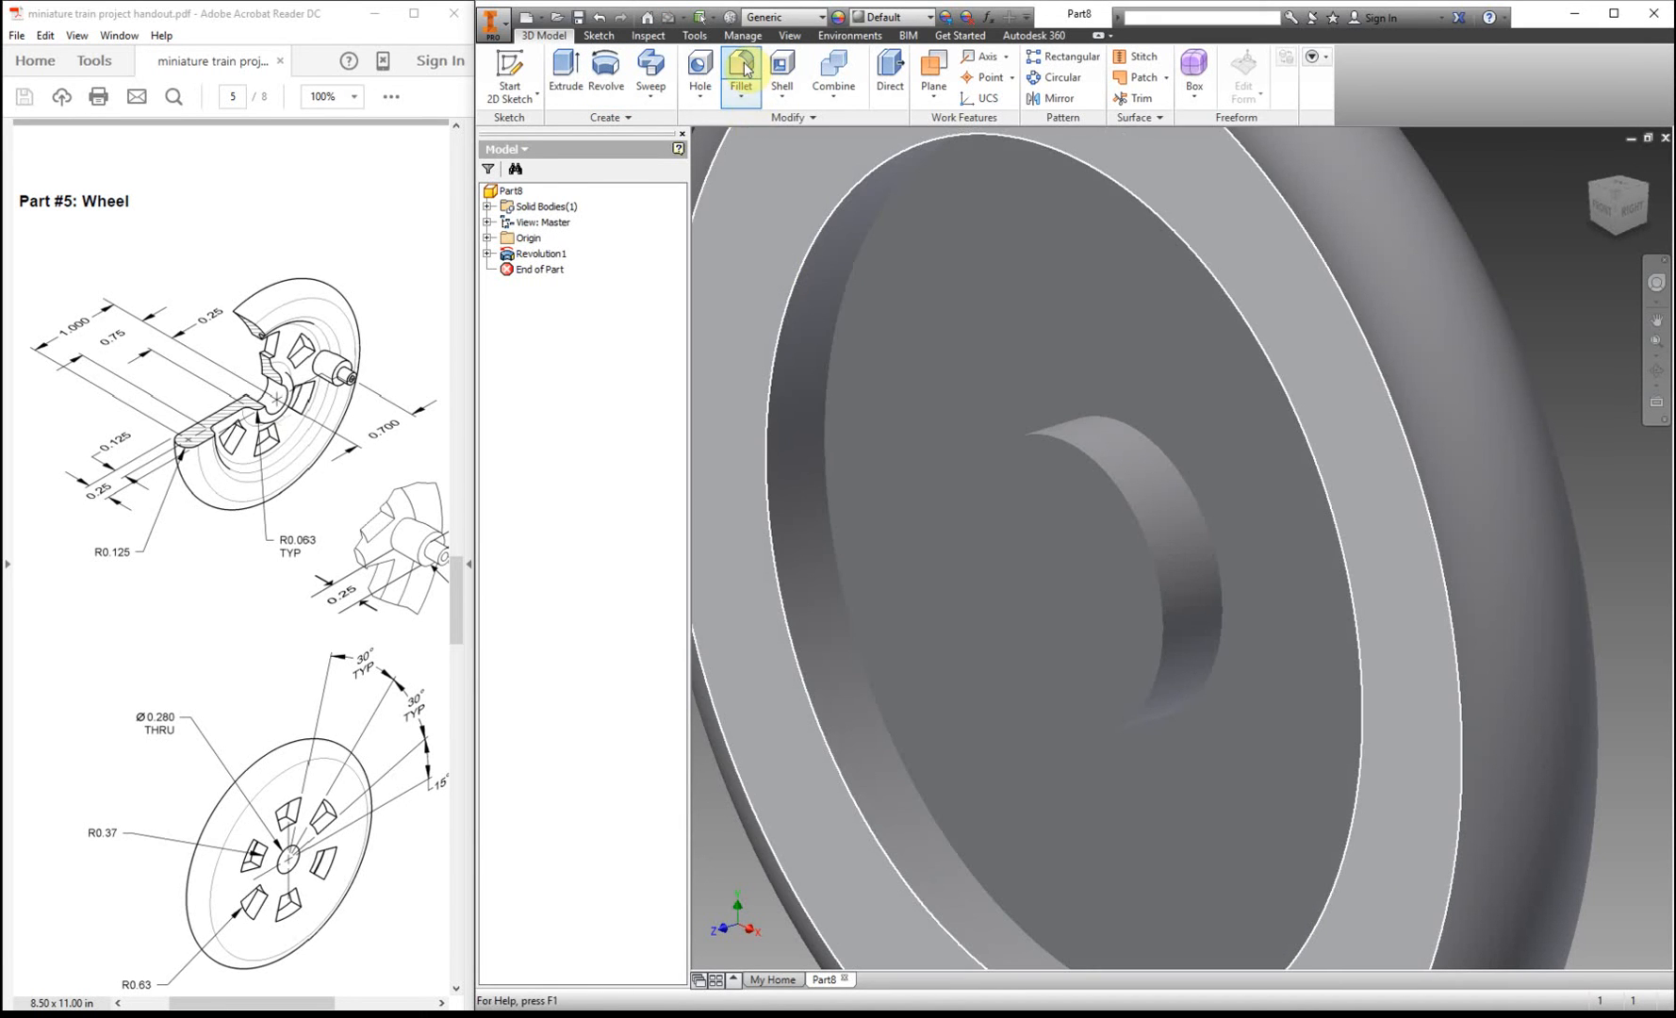
# - Round four hub and rim edges with a 0.063 radius fillet (Fillet1)
pyautogui.click(738, 70)
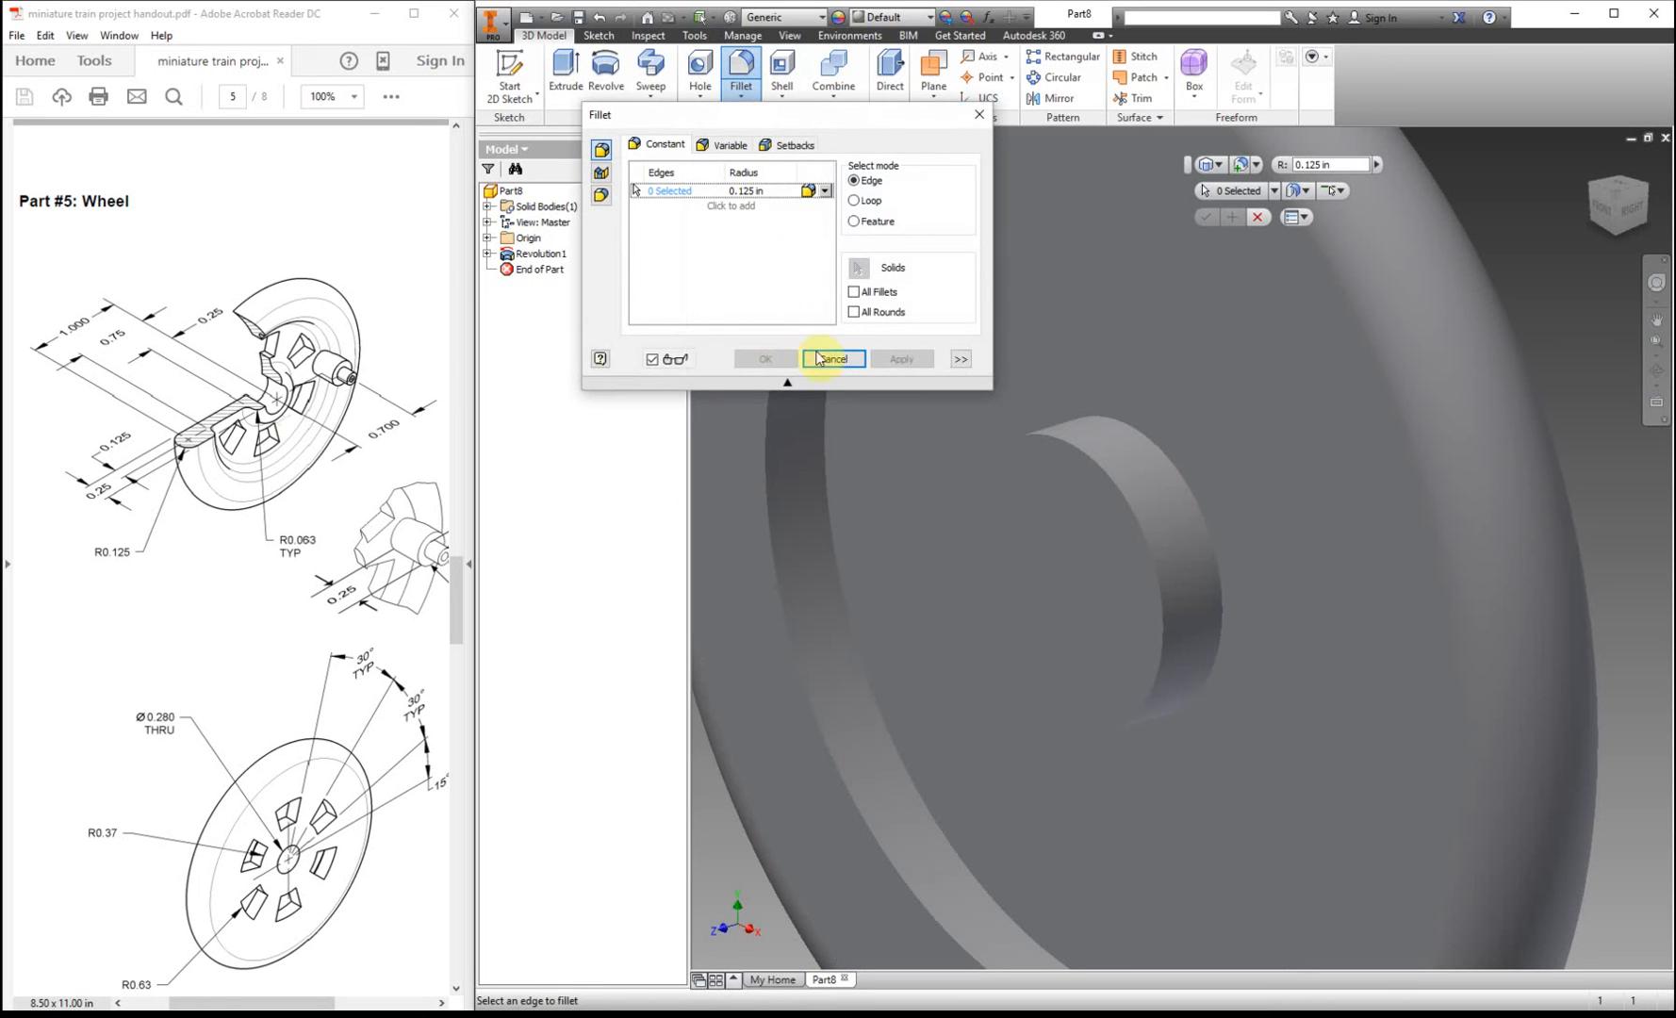
pyautogui.click(823, 500)
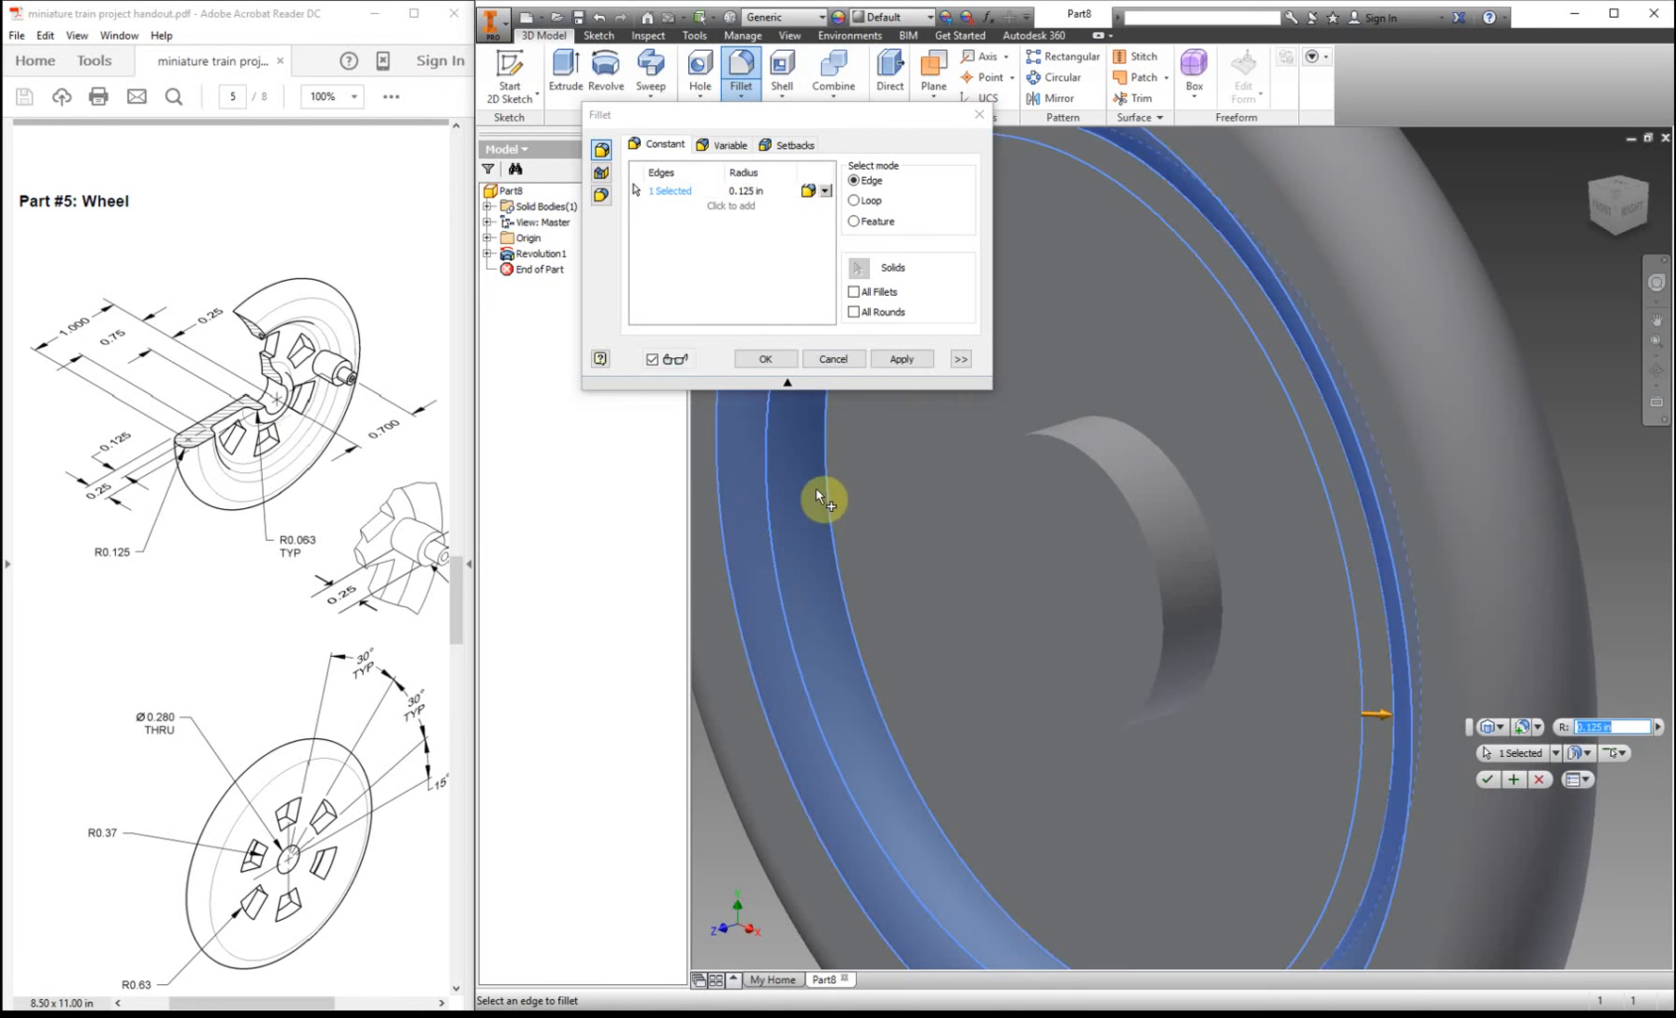
pyautogui.click(1159, 494)
pyautogui.write('0')
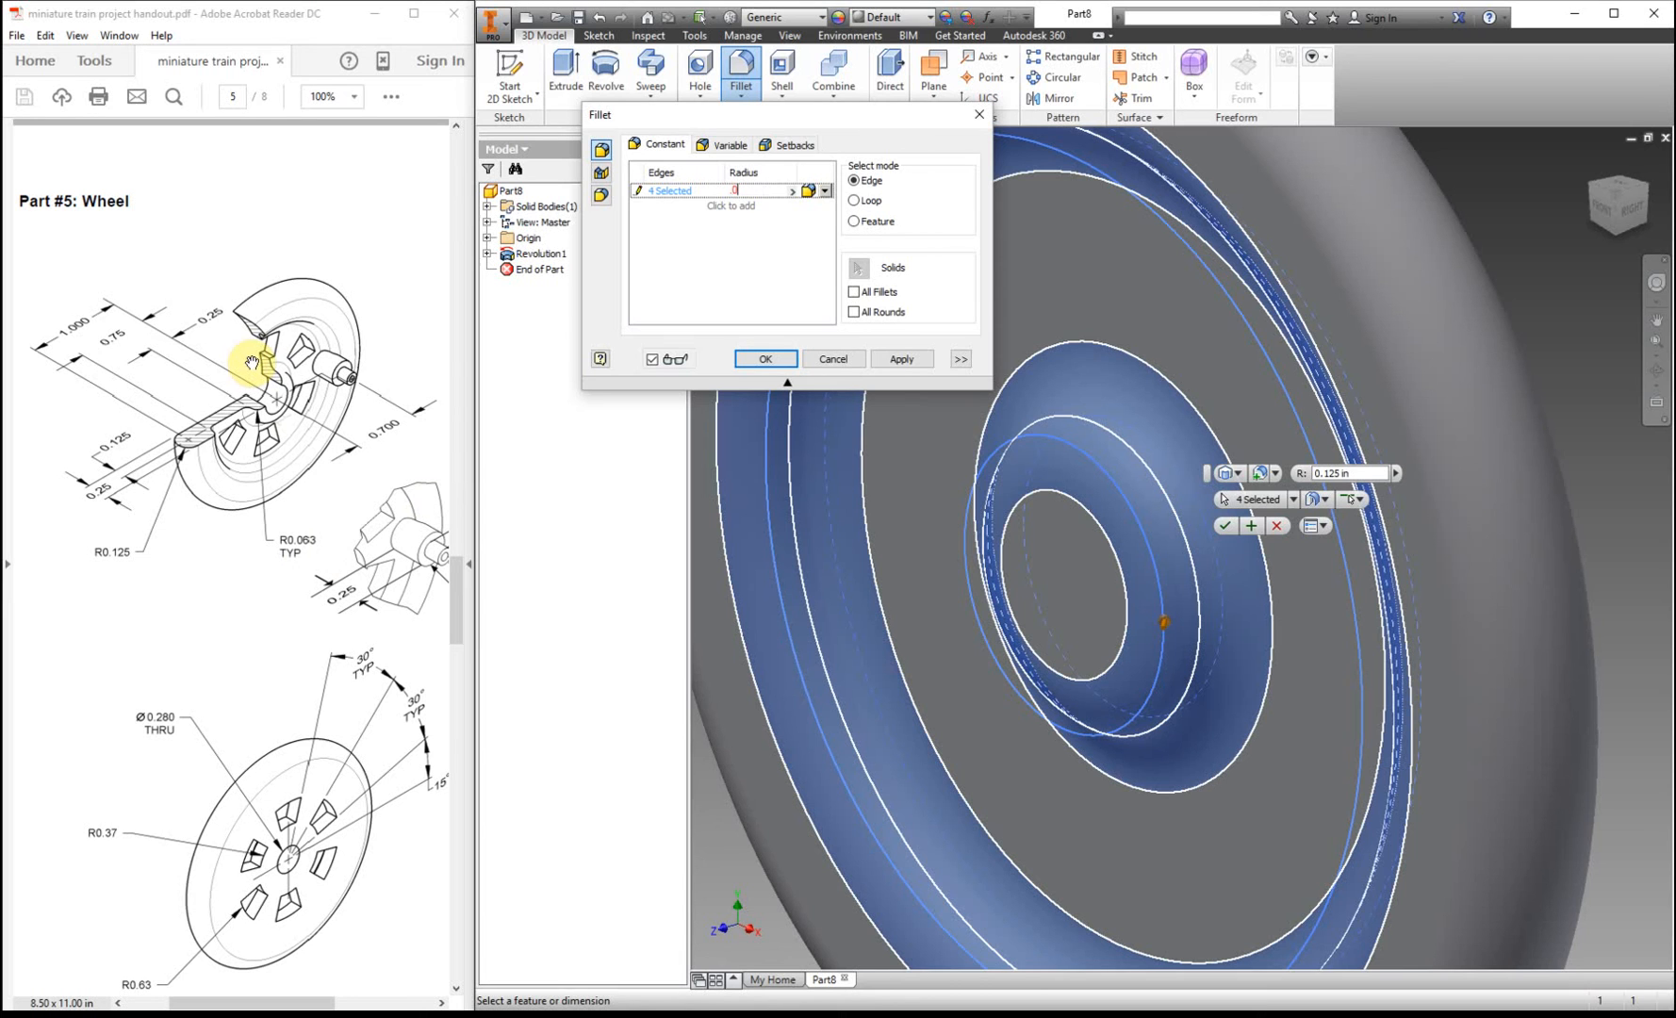
pyautogui.write('.06')
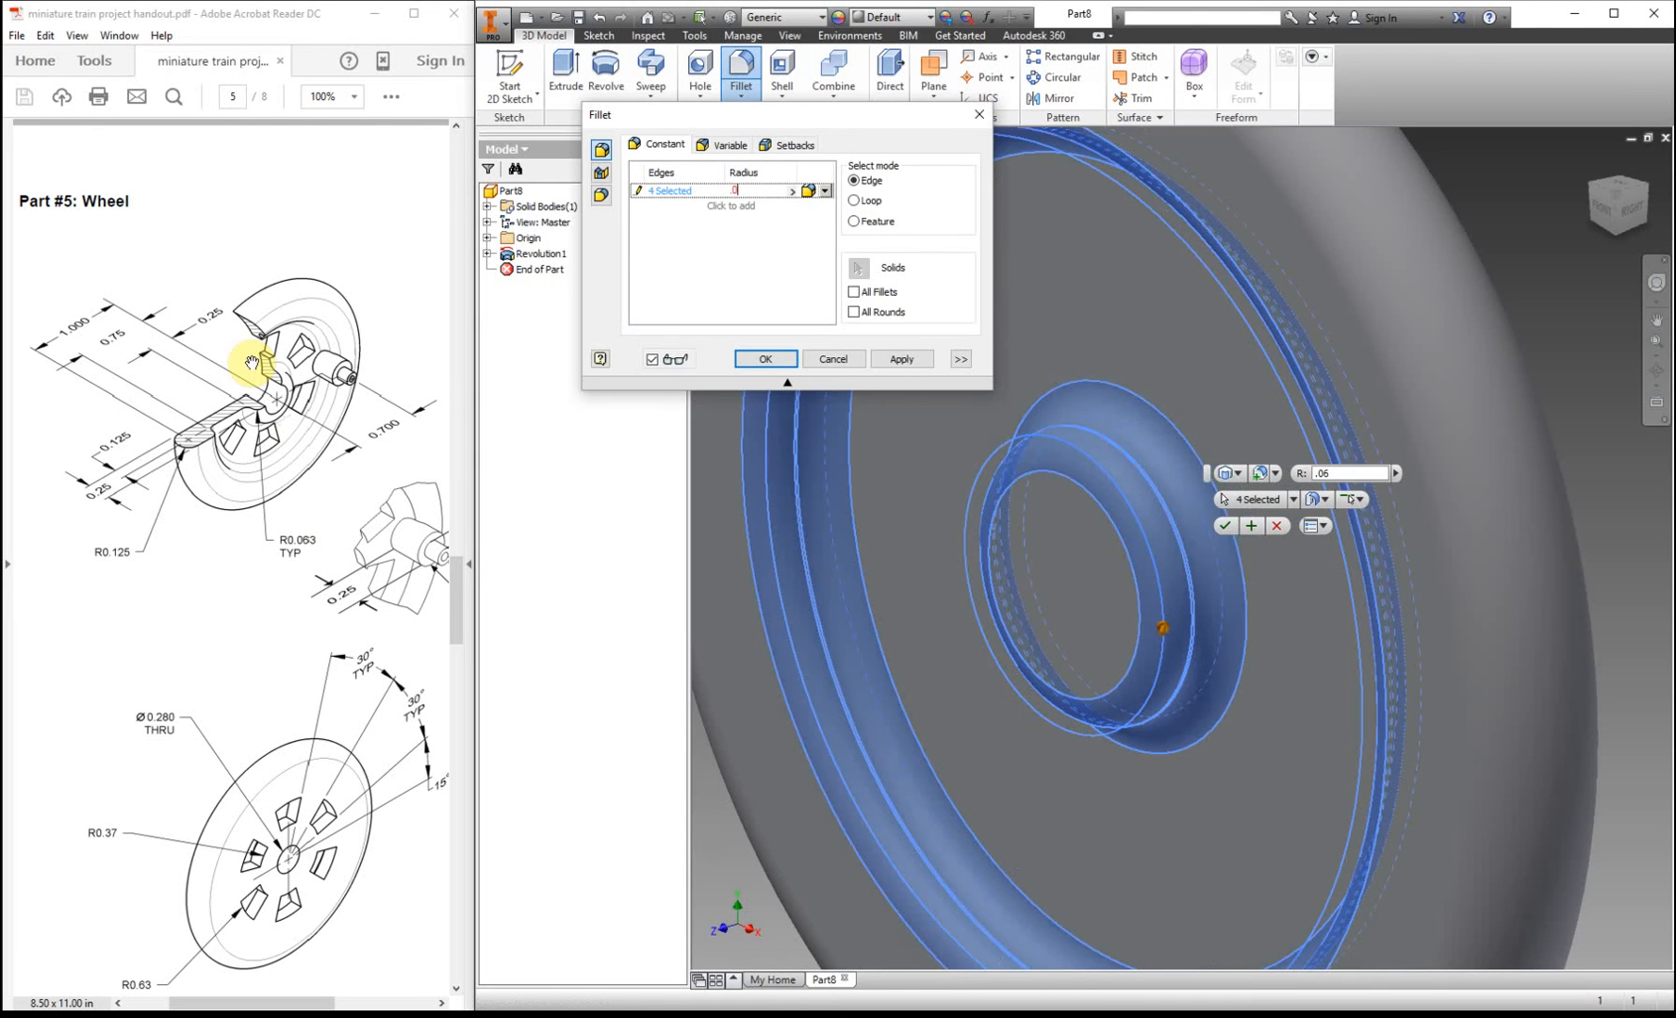
pyautogui.write('.063')
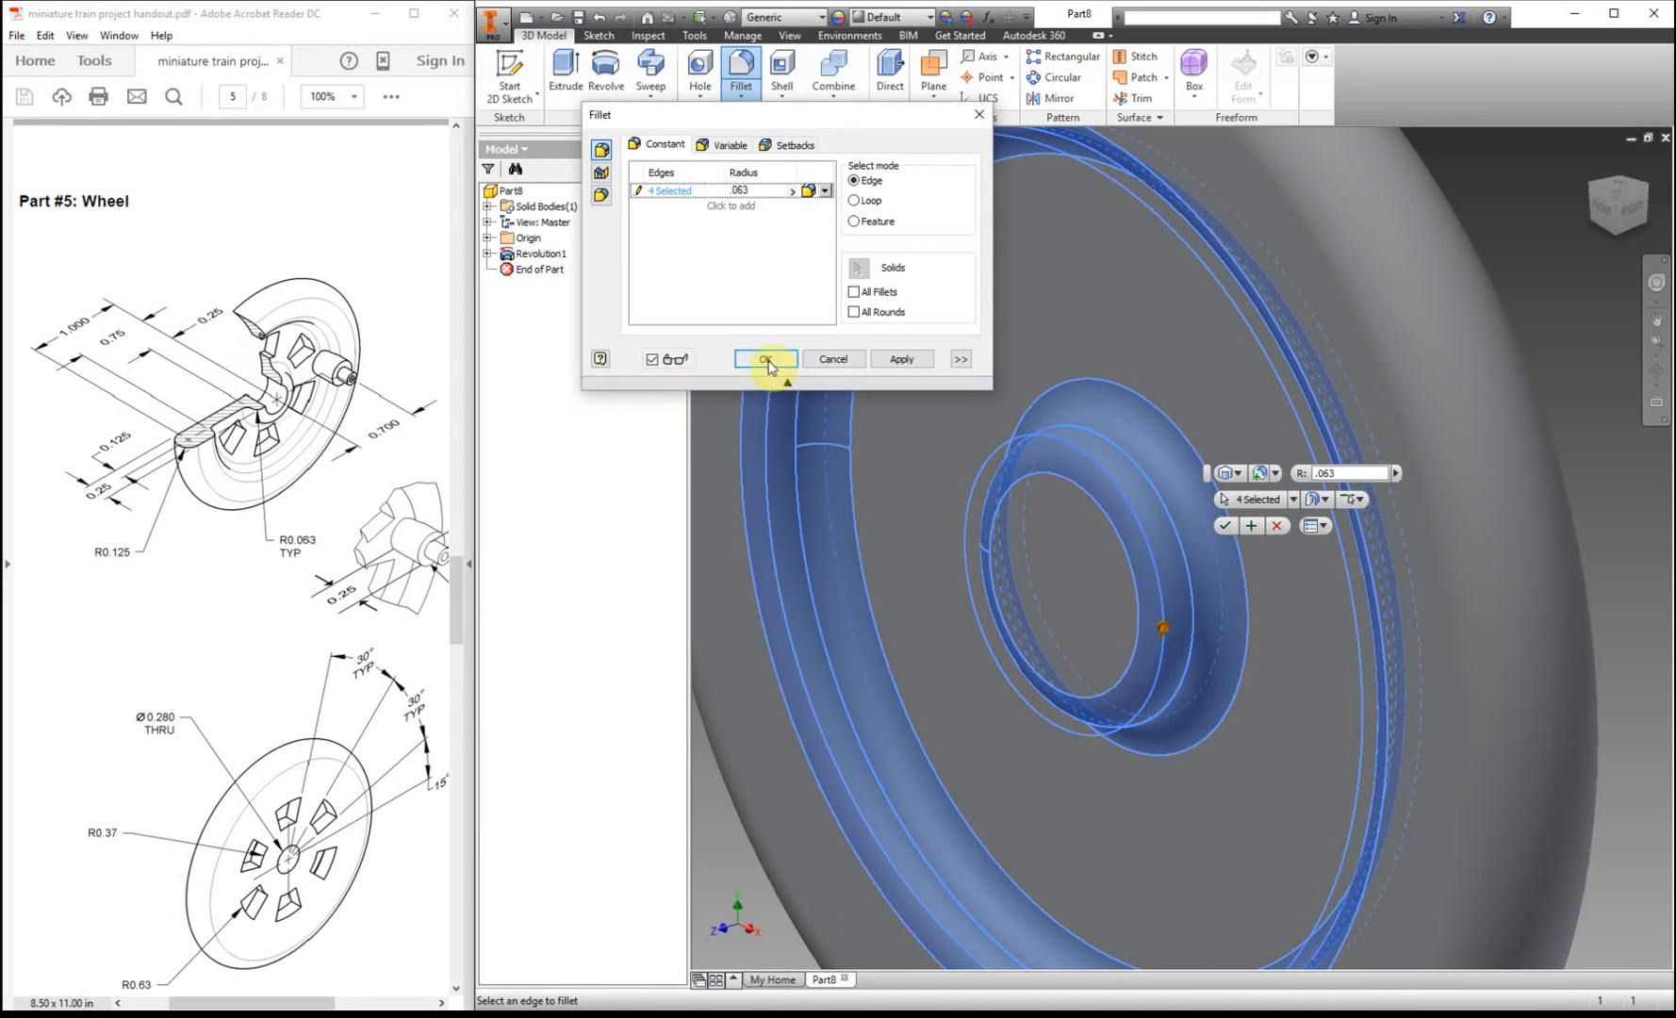
pyautogui.click(765, 358)
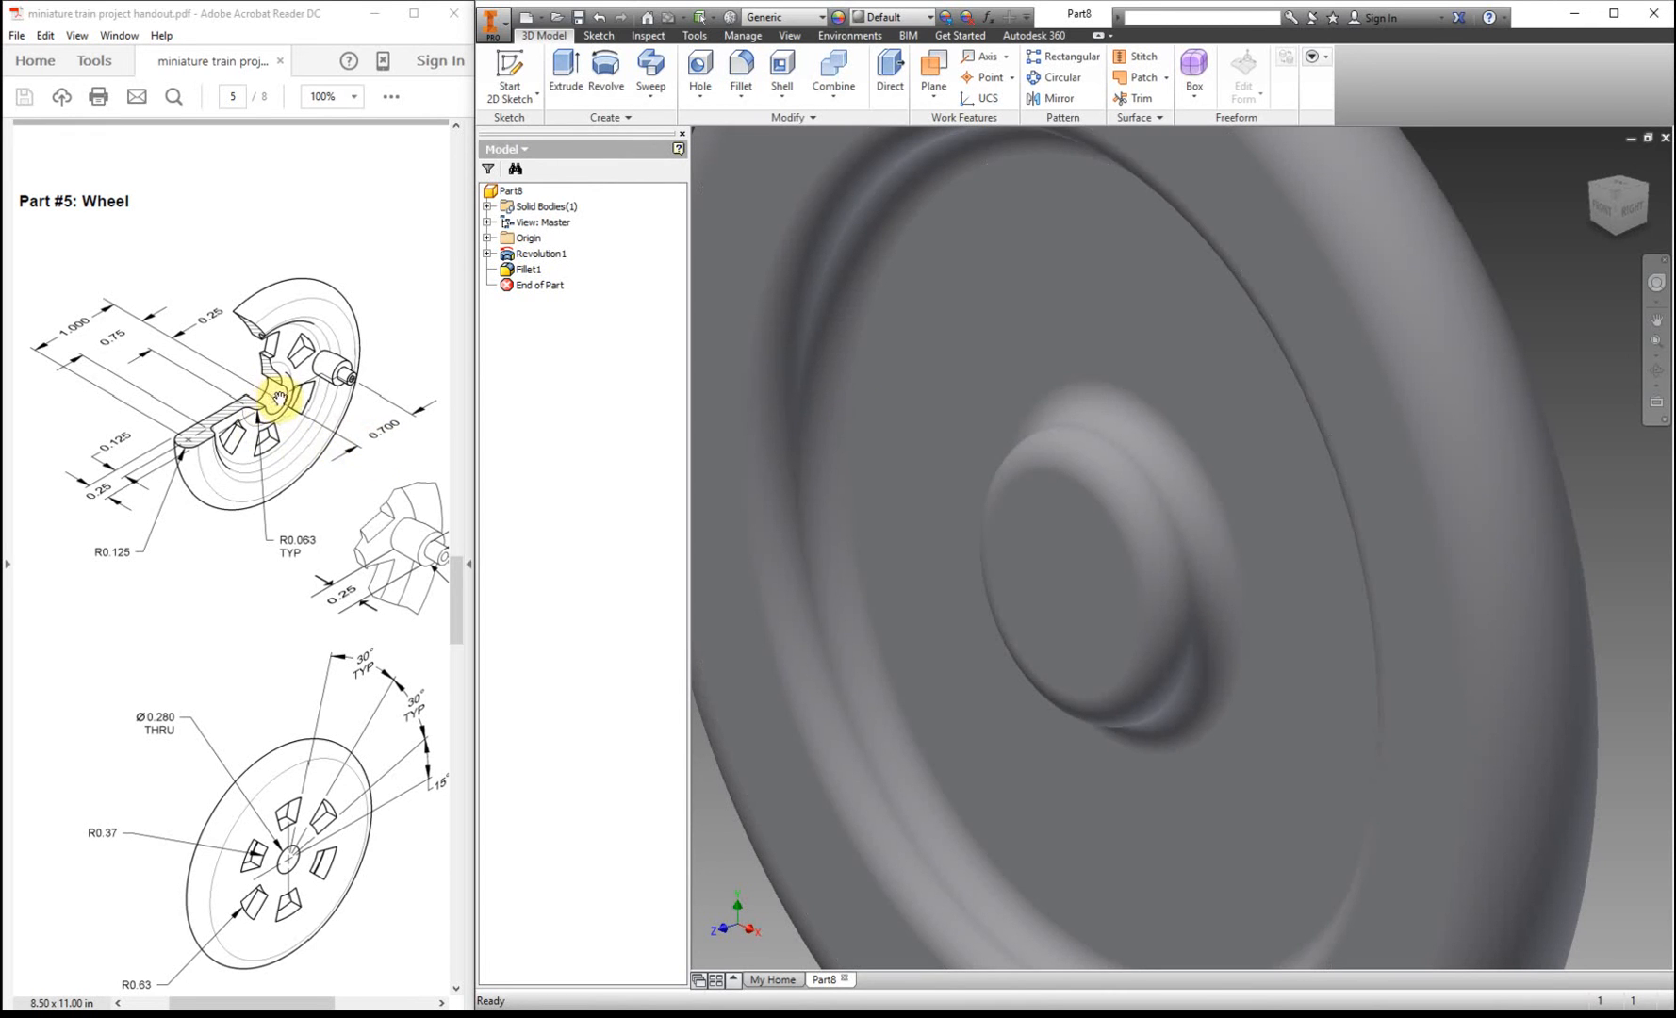
# - Add Sketch2 on the hub face marking its centre point and finish it
pyautogui.click(509, 73)
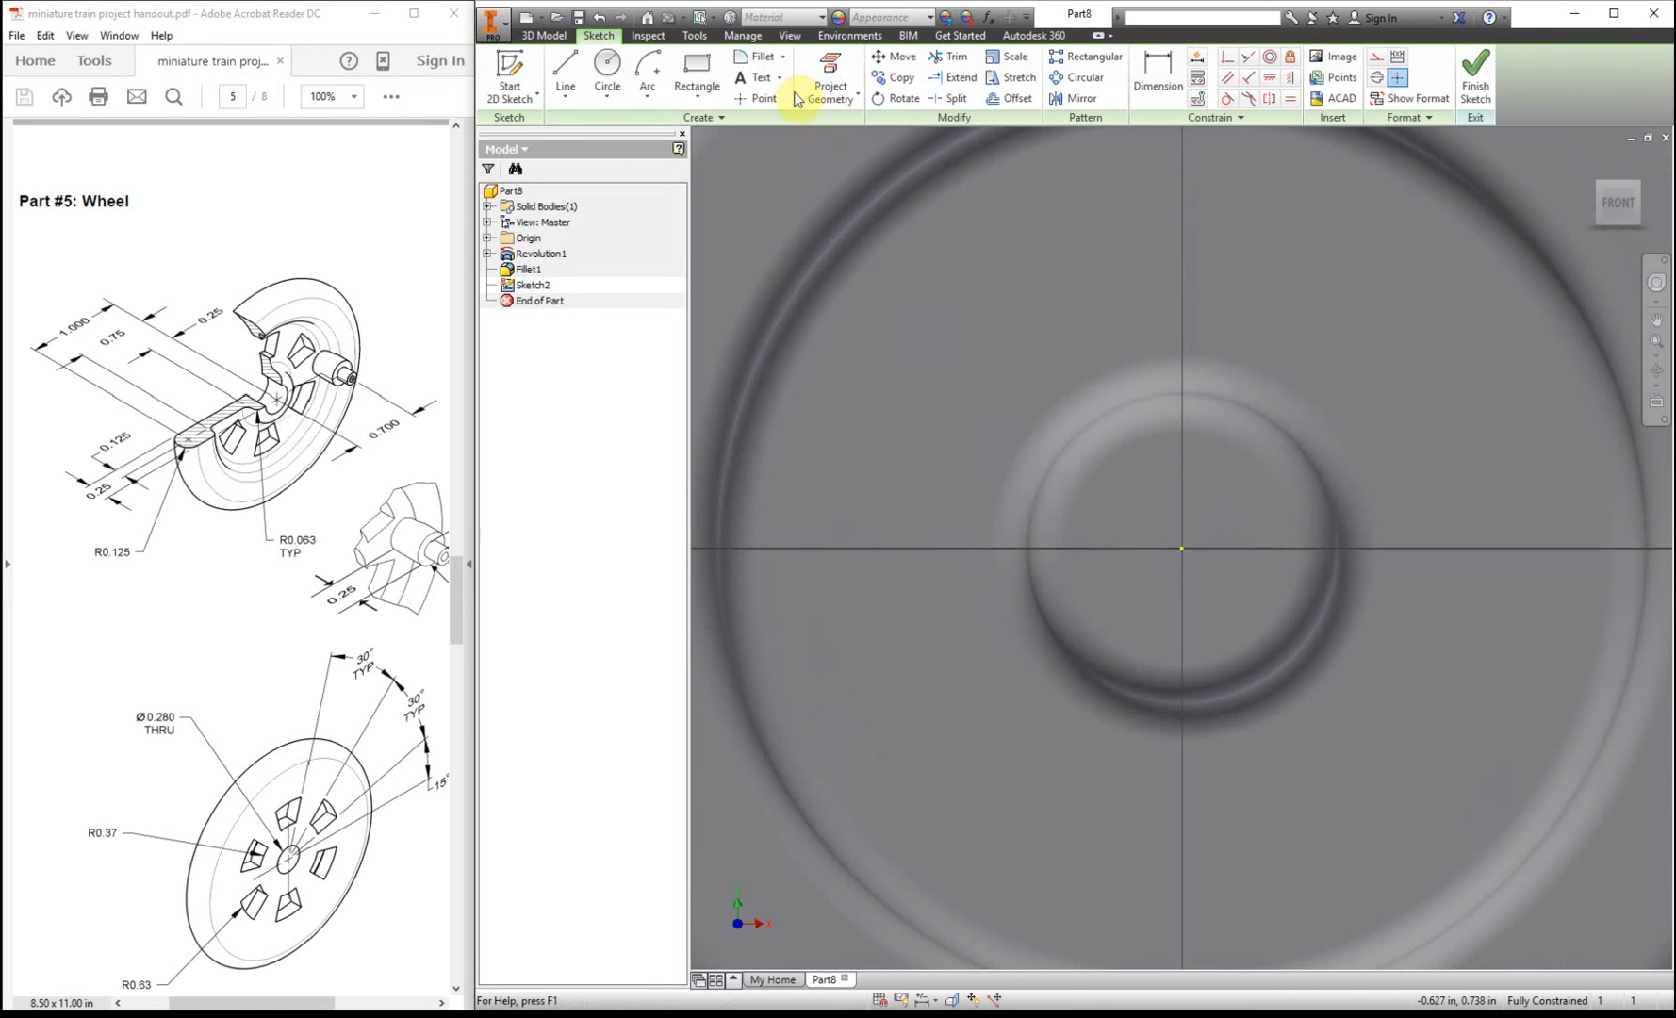
pyautogui.click(758, 77)
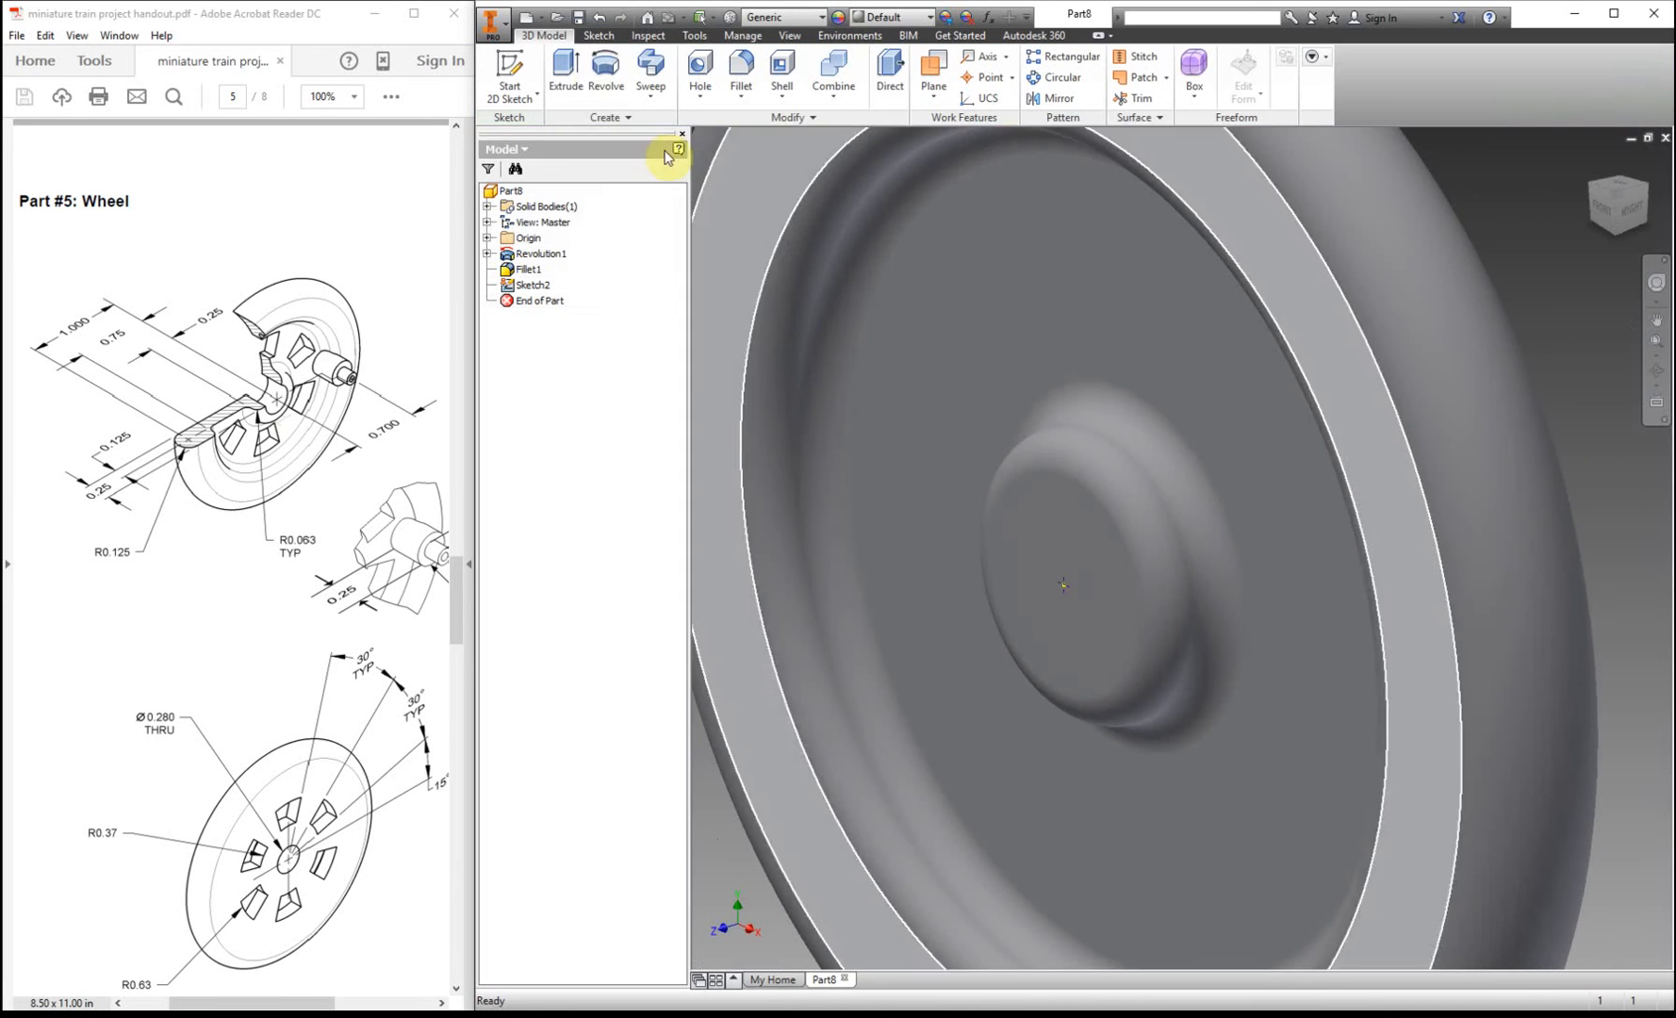
# - Drill a 0.28 in Through All hole at the hub centre (Hole1)
pyautogui.click(699, 68)
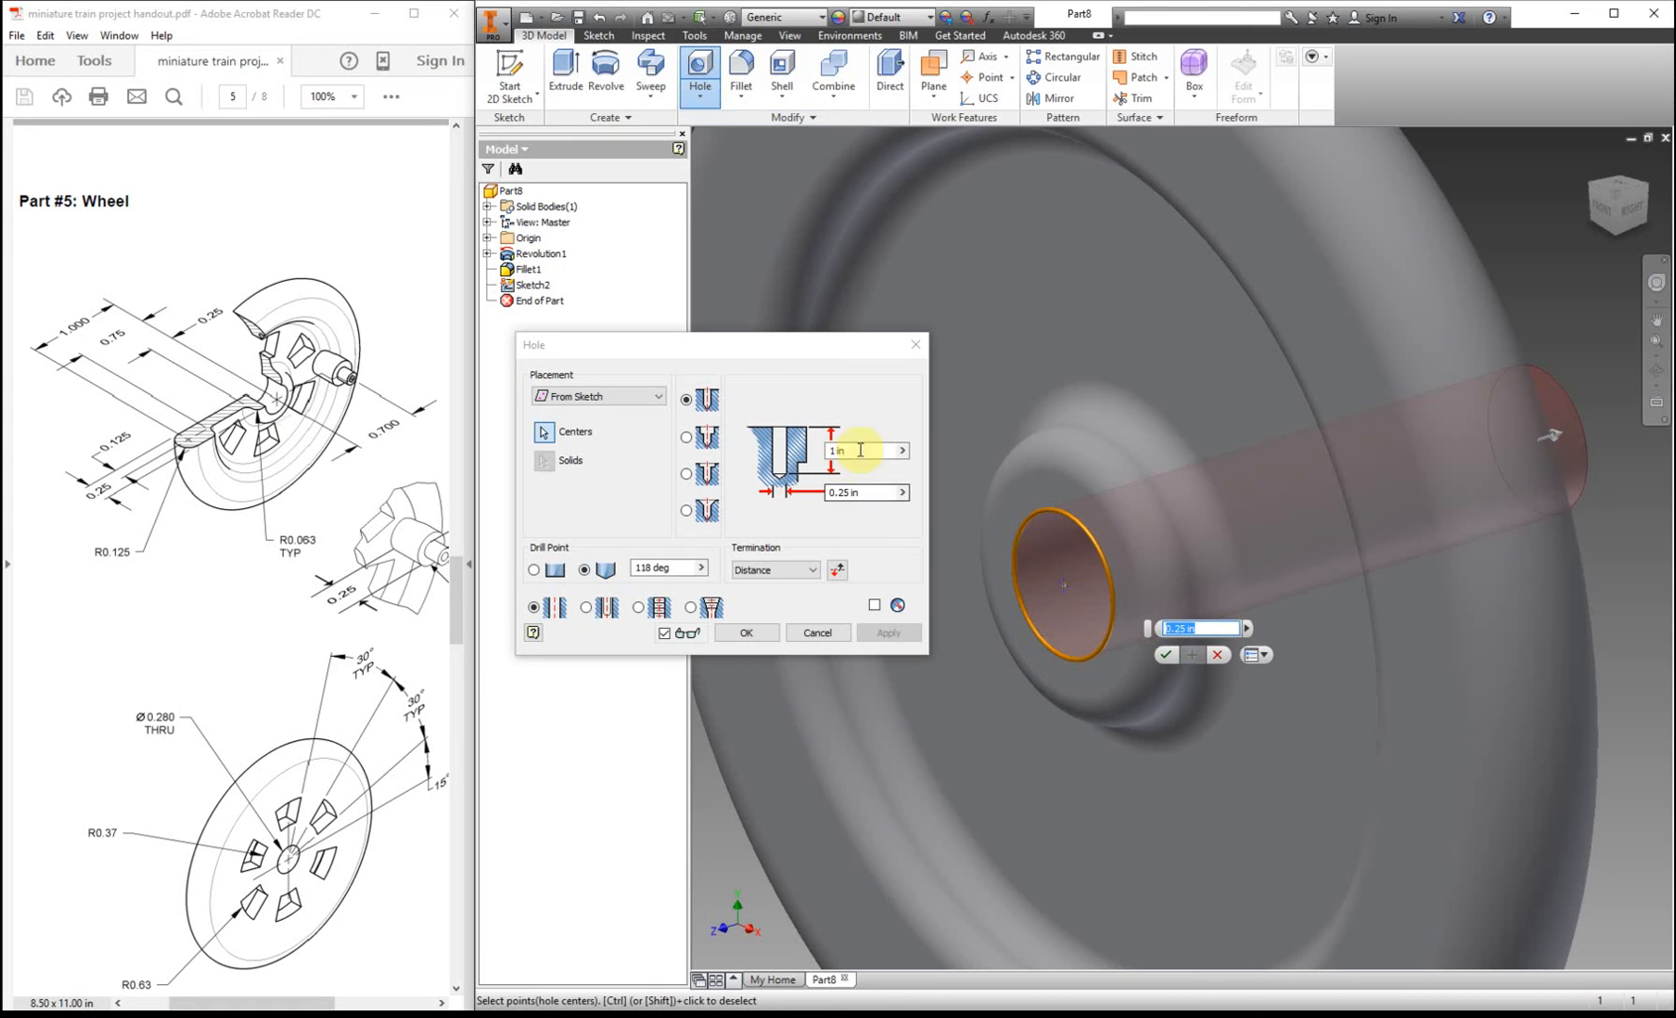
pyautogui.moveTo(1161, 586)
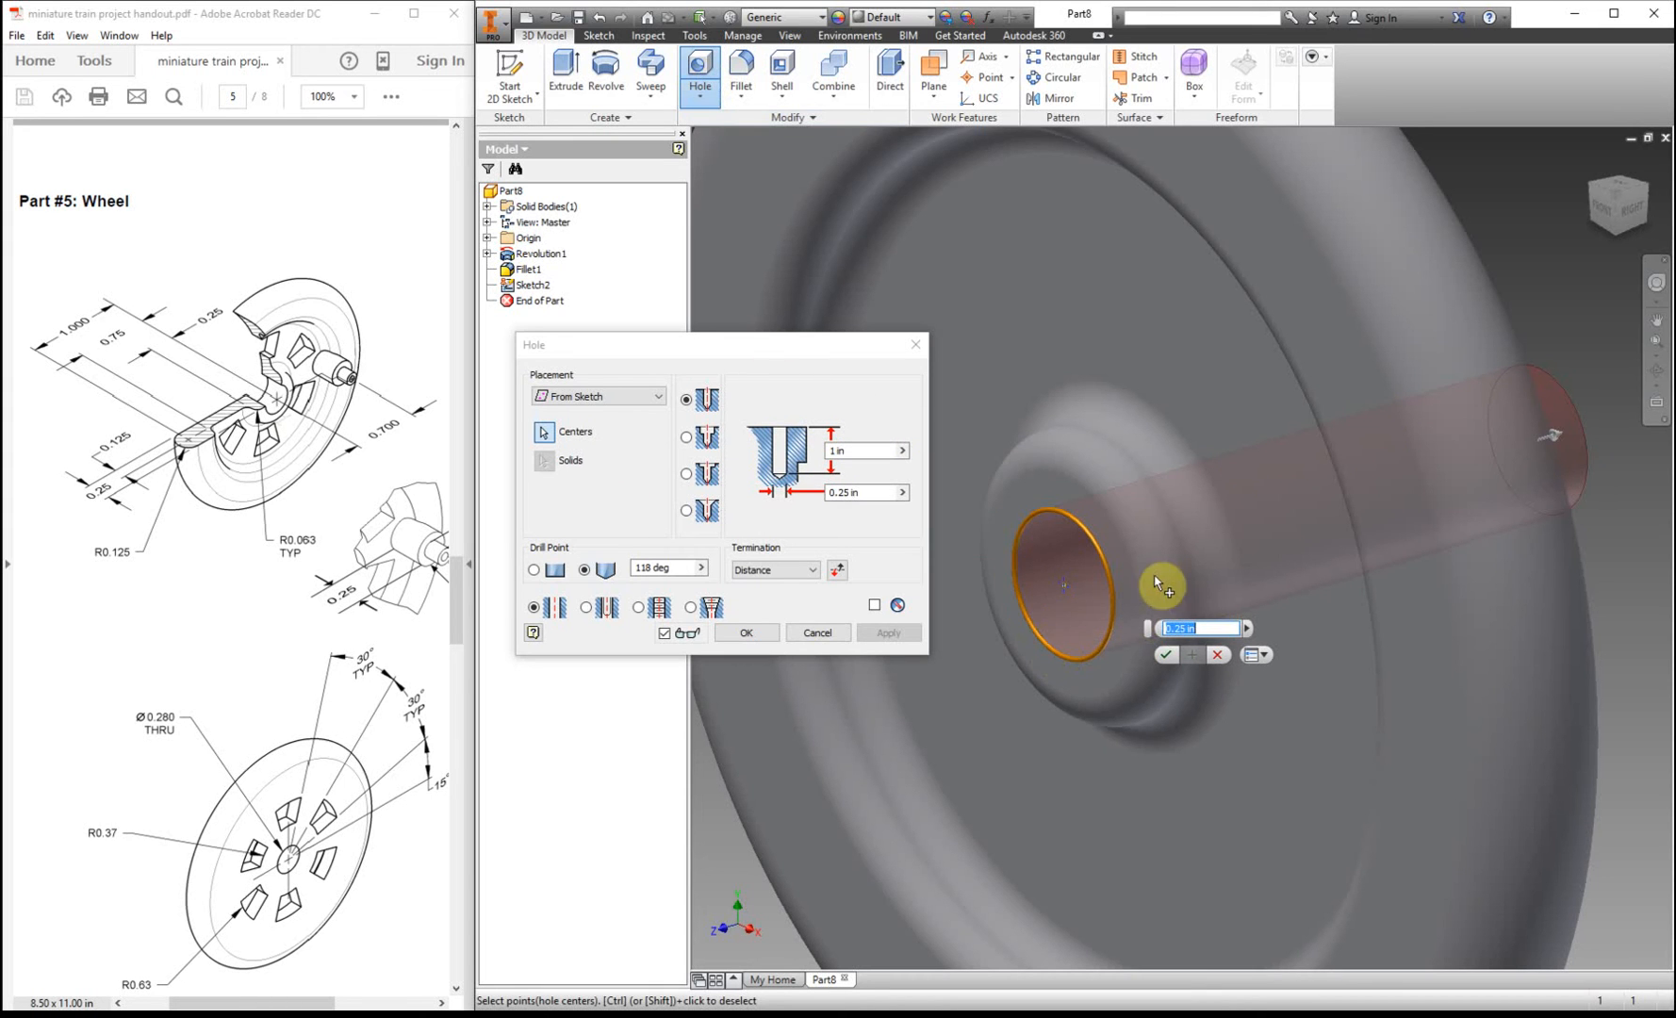
pyautogui.moveTo(772, 586)
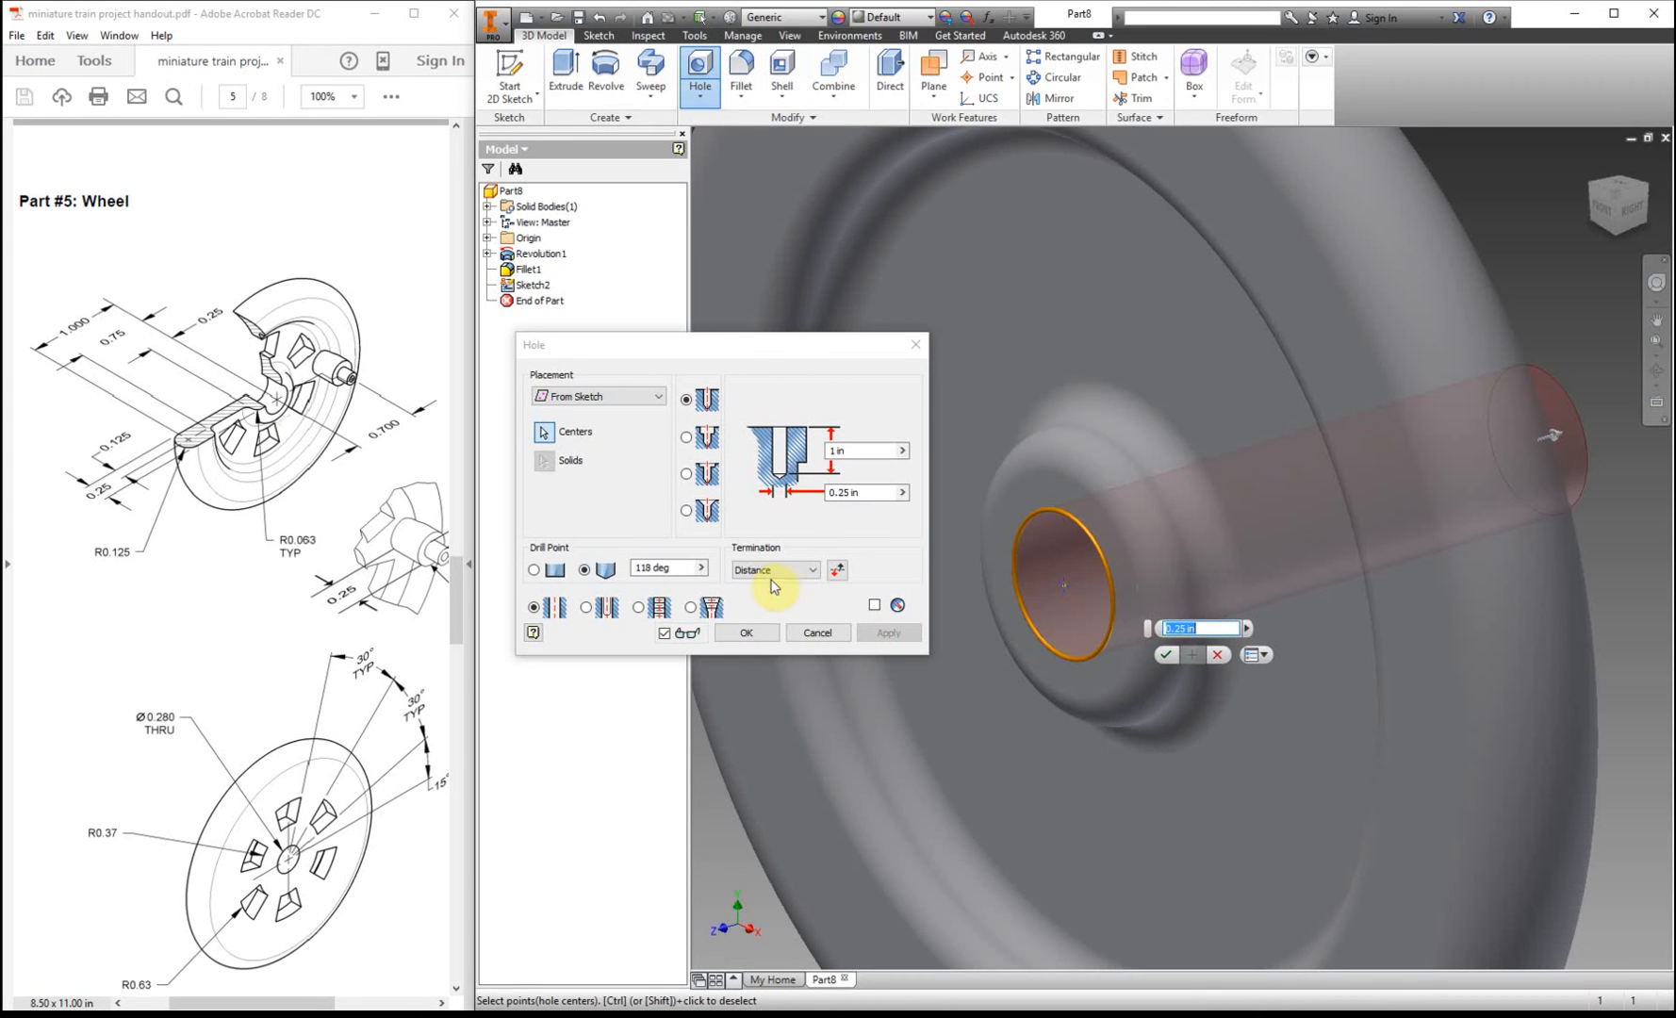
pyautogui.moveTo(1270, 507)
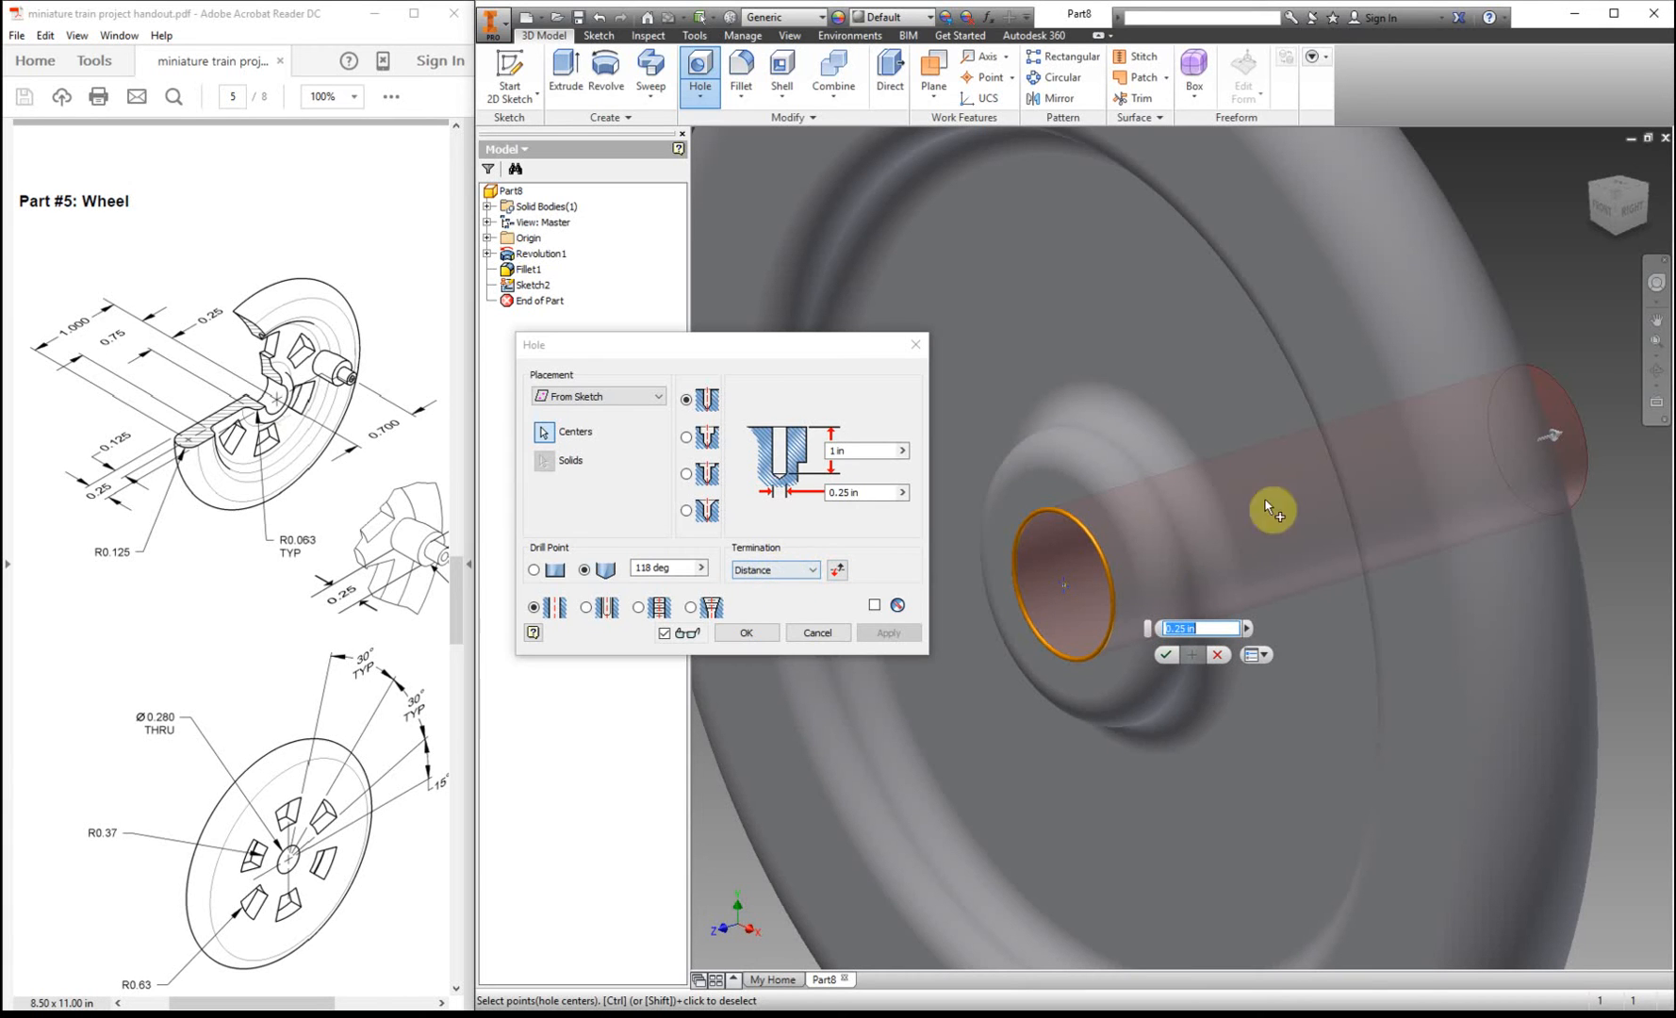
pyautogui.click(809, 569)
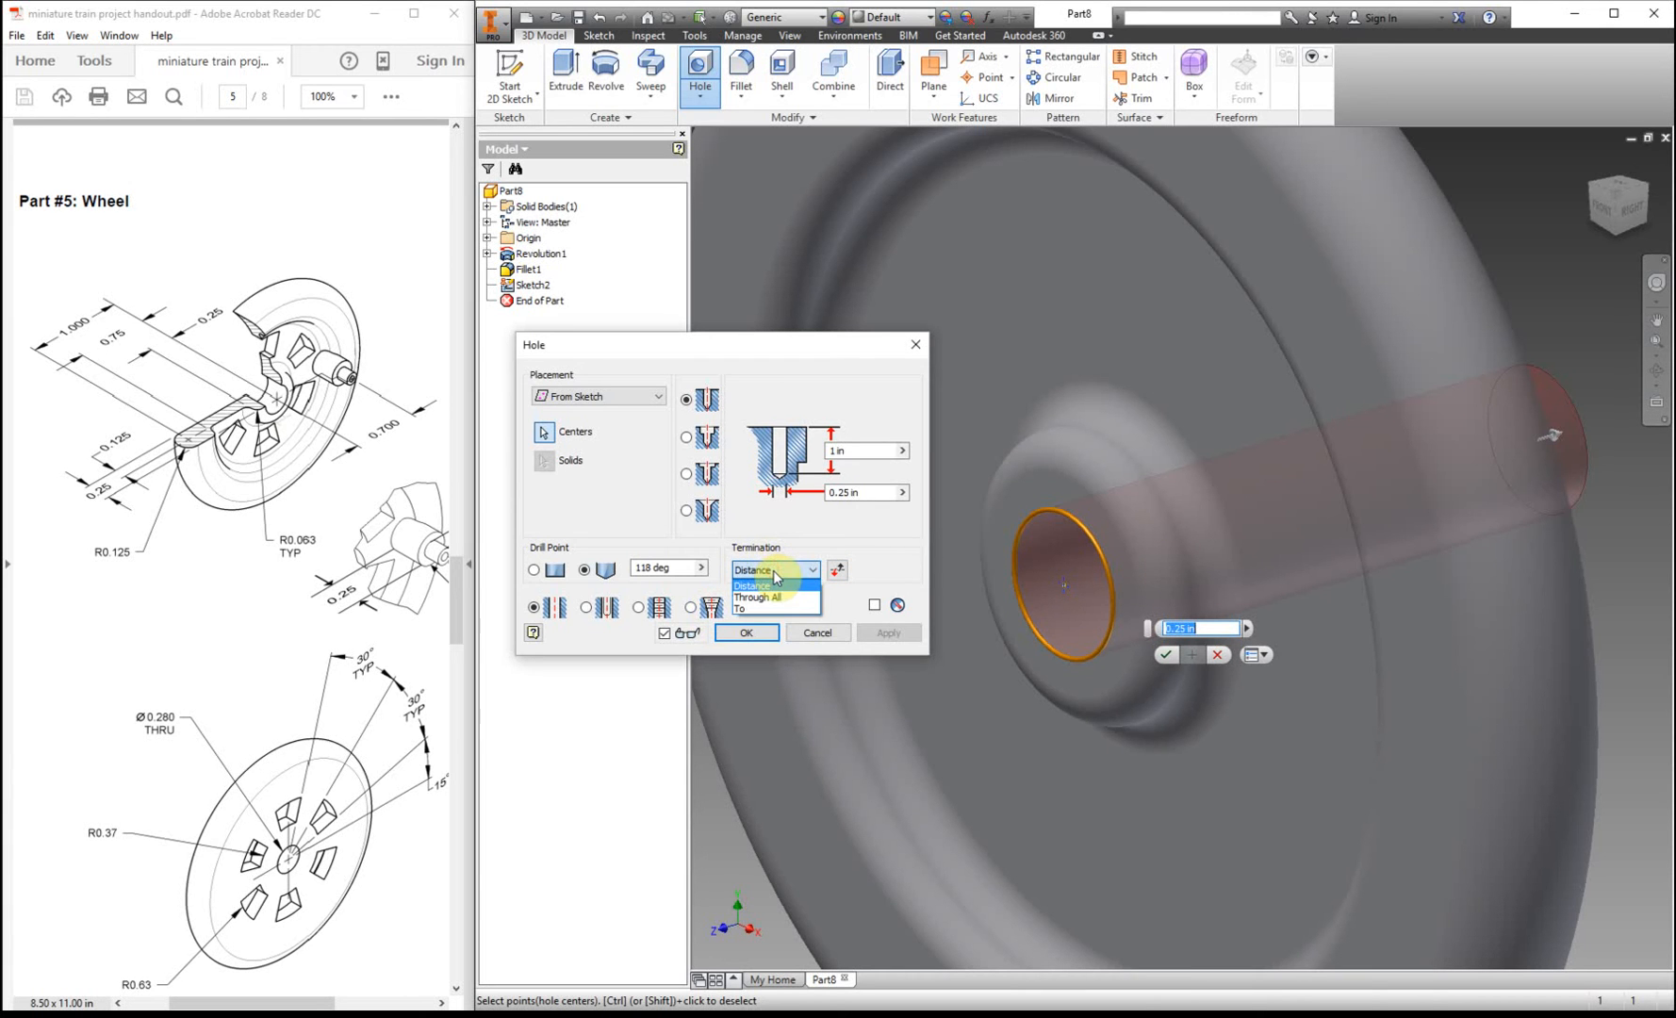
pyautogui.moveTo(759, 597)
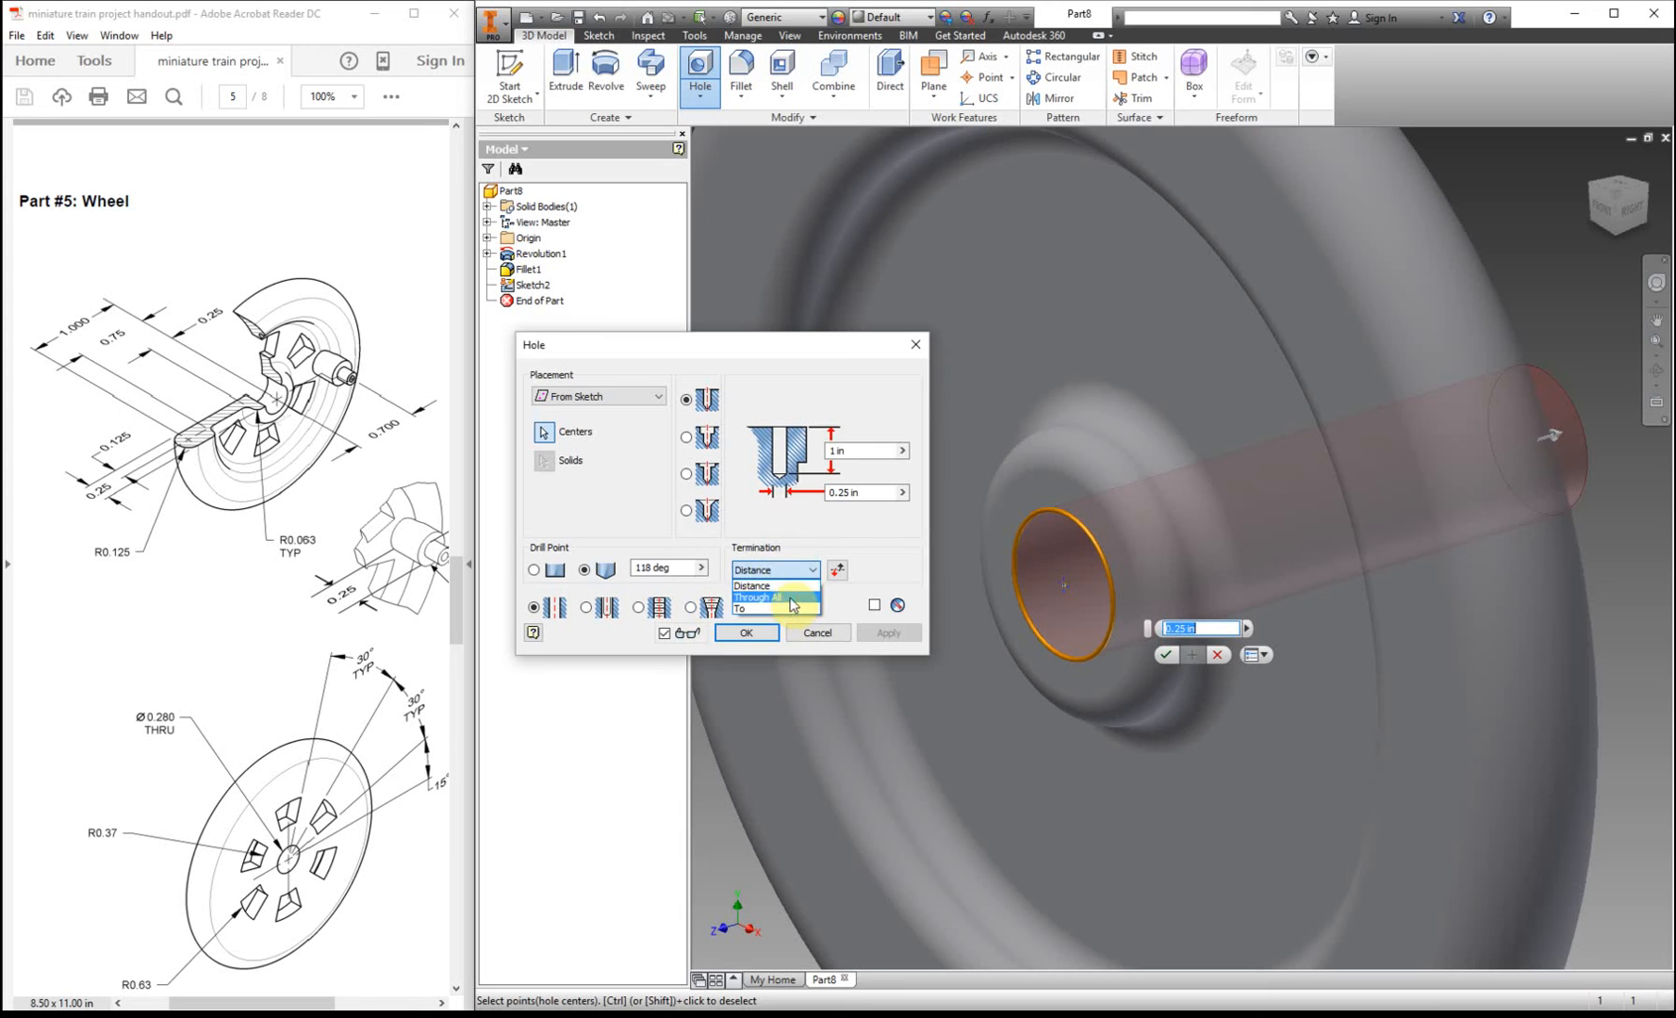
pyautogui.click(762, 597)
pyautogui.write('0.28')
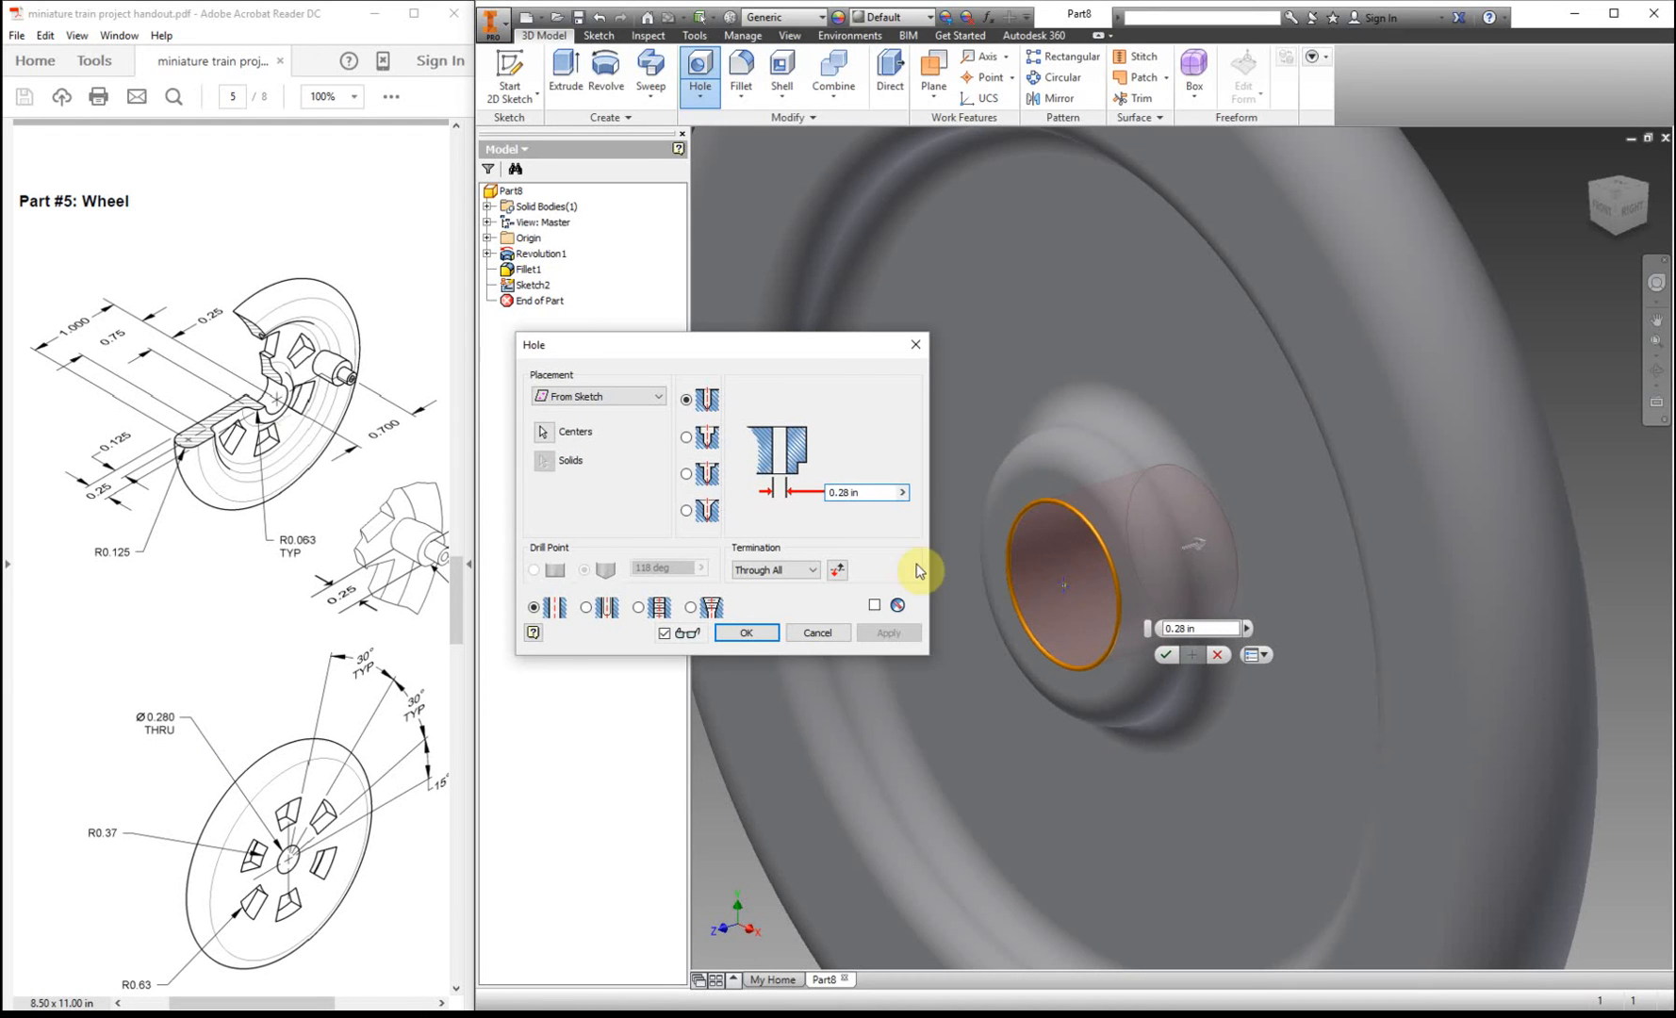
pyautogui.click(744, 631)
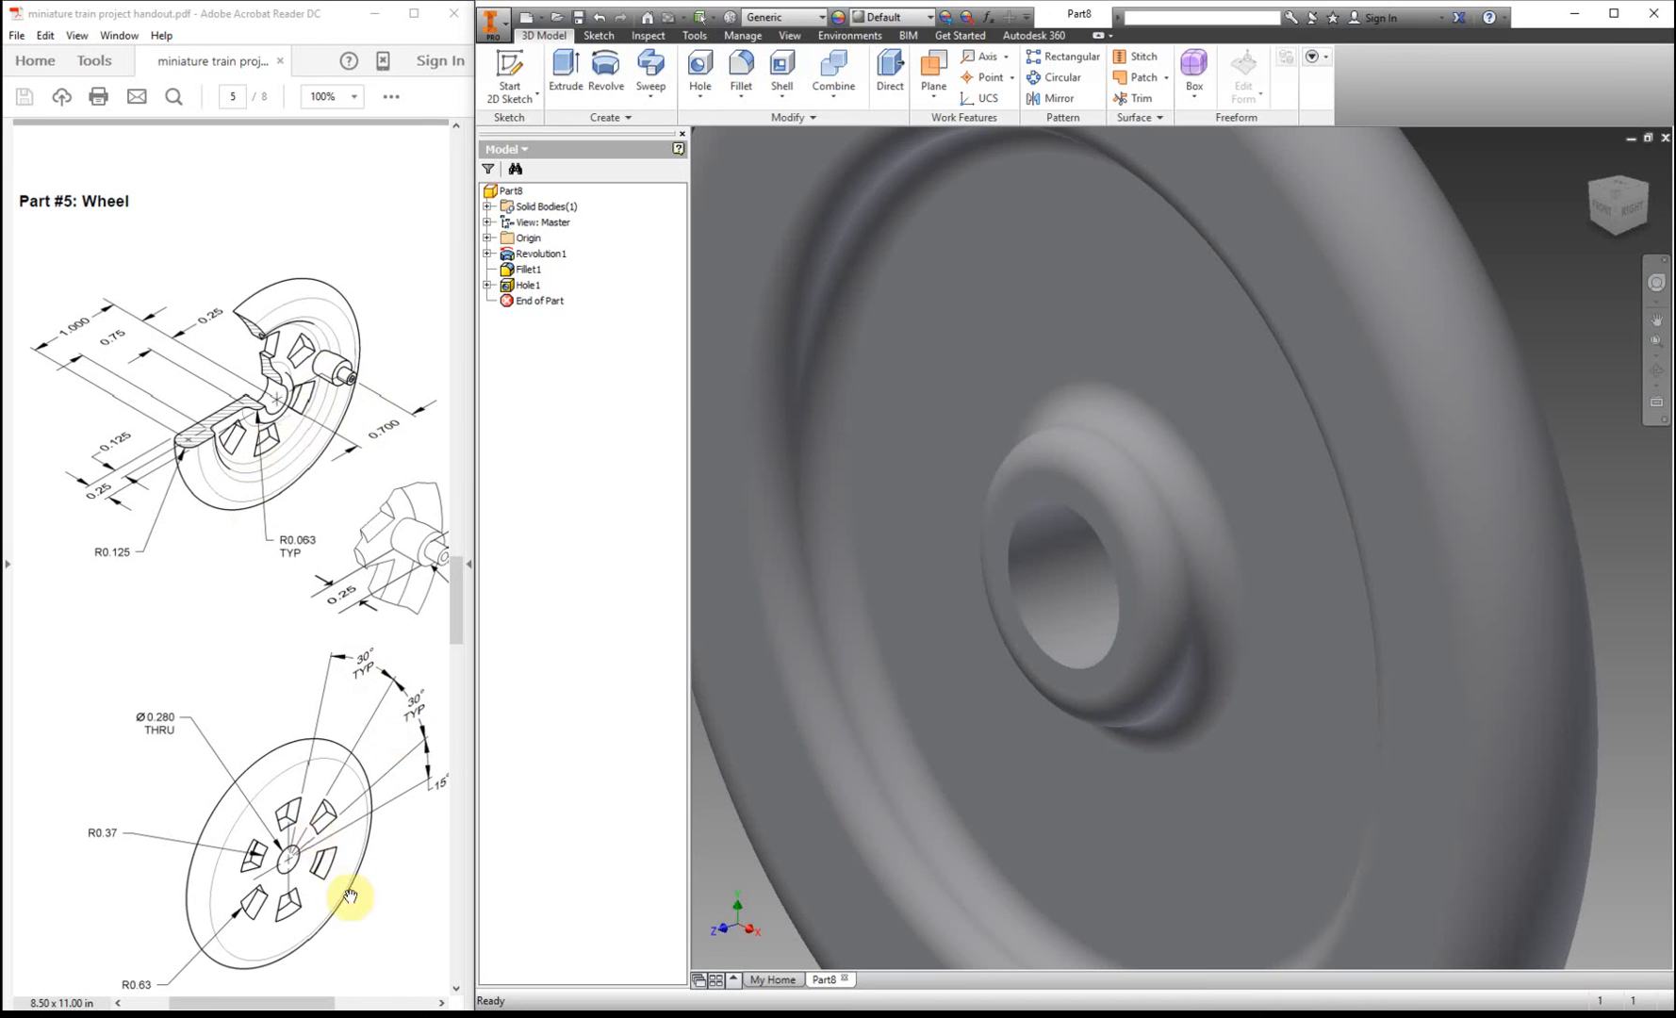
# - Return to the Home view and start Sketch3 on the wheel's flat front face
pyautogui.scroll(-3)
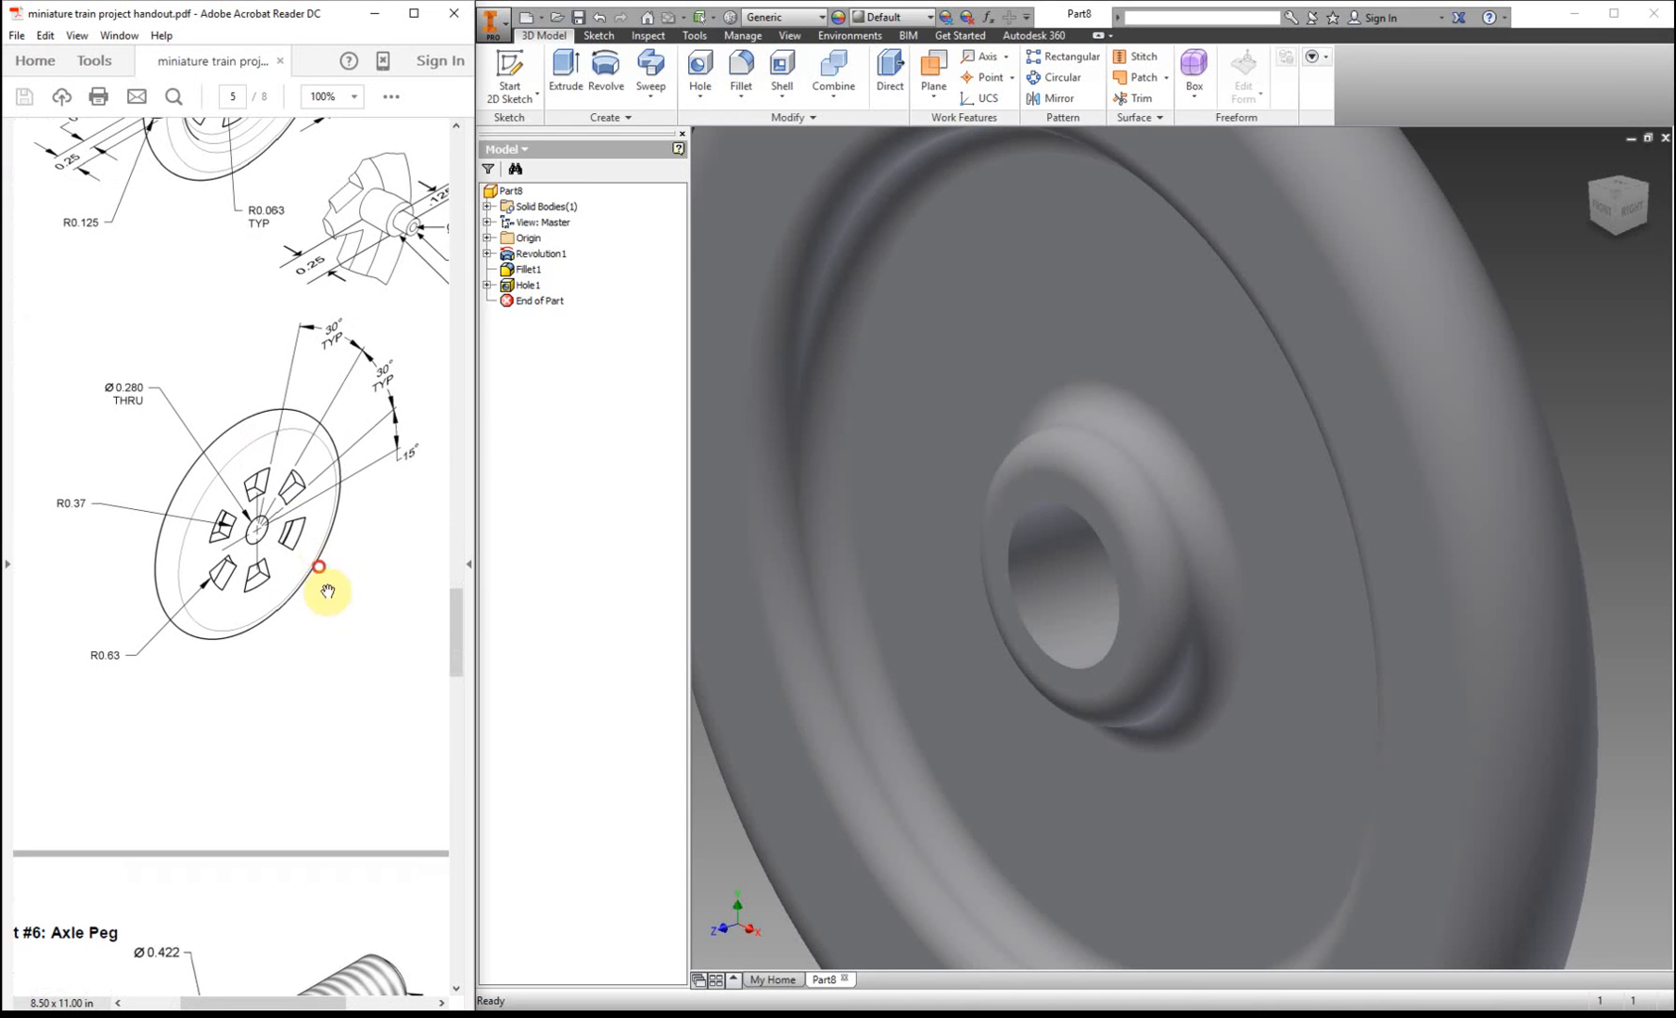
pyautogui.moveTo(1629, 193)
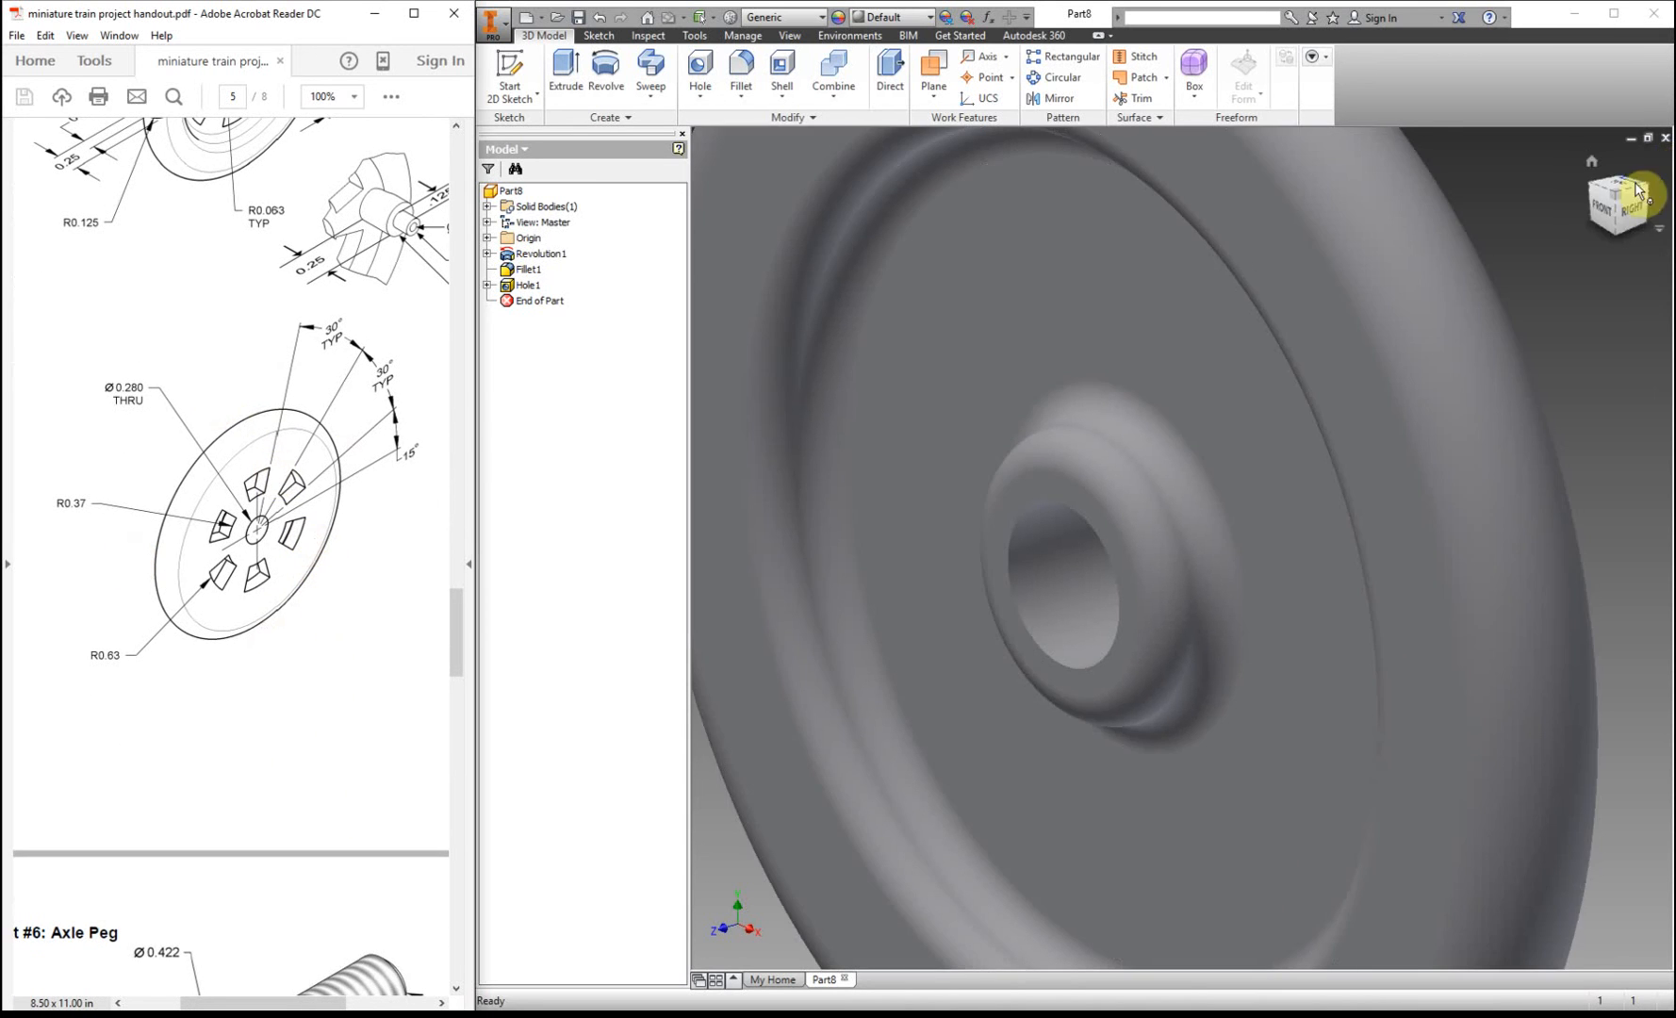
pyautogui.click(1639, 181)
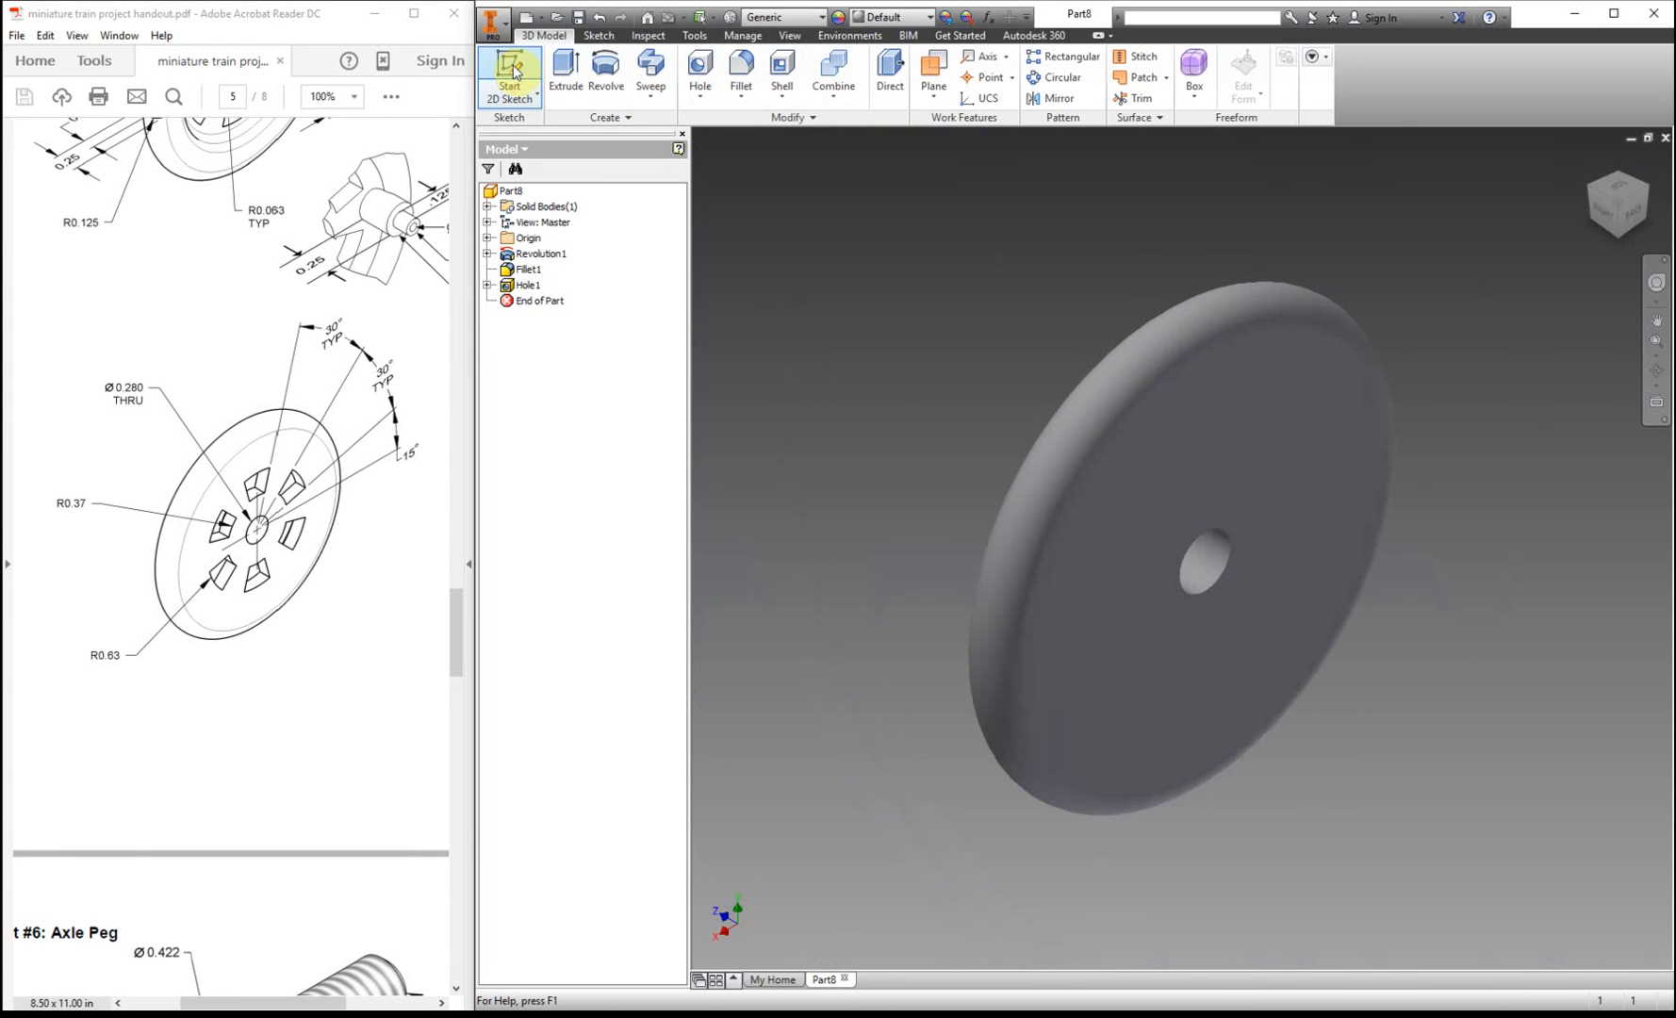
pyautogui.click(509, 73)
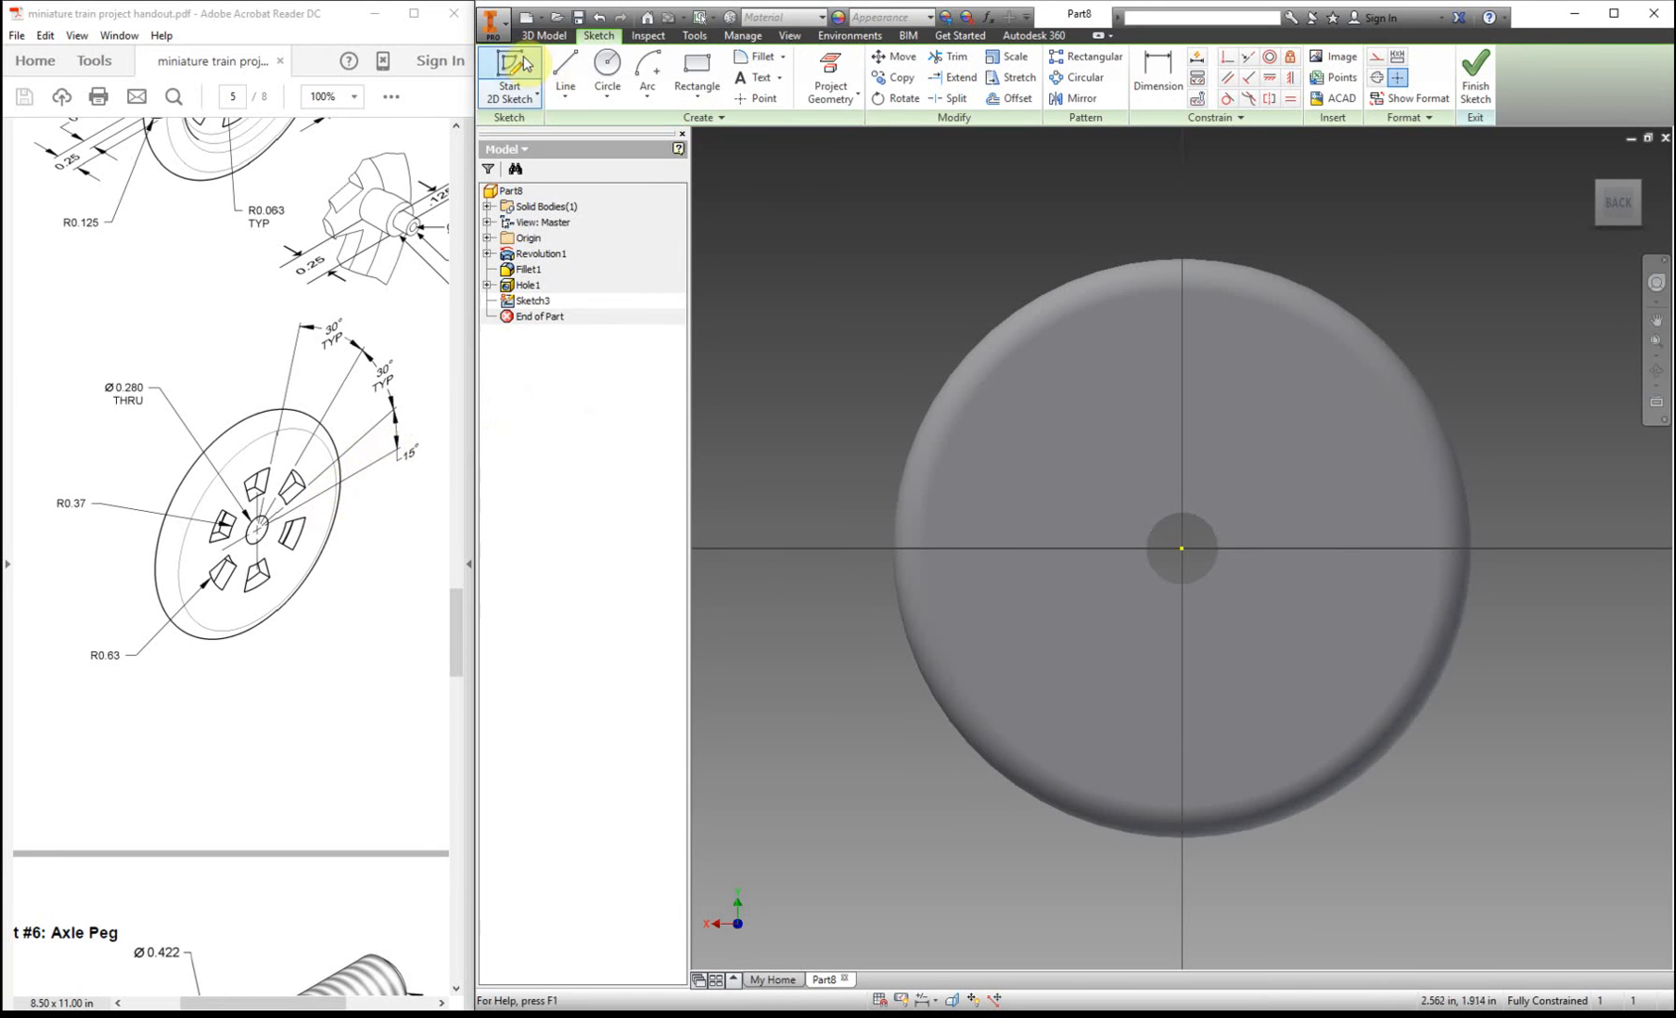
pyautogui.click(563, 75)
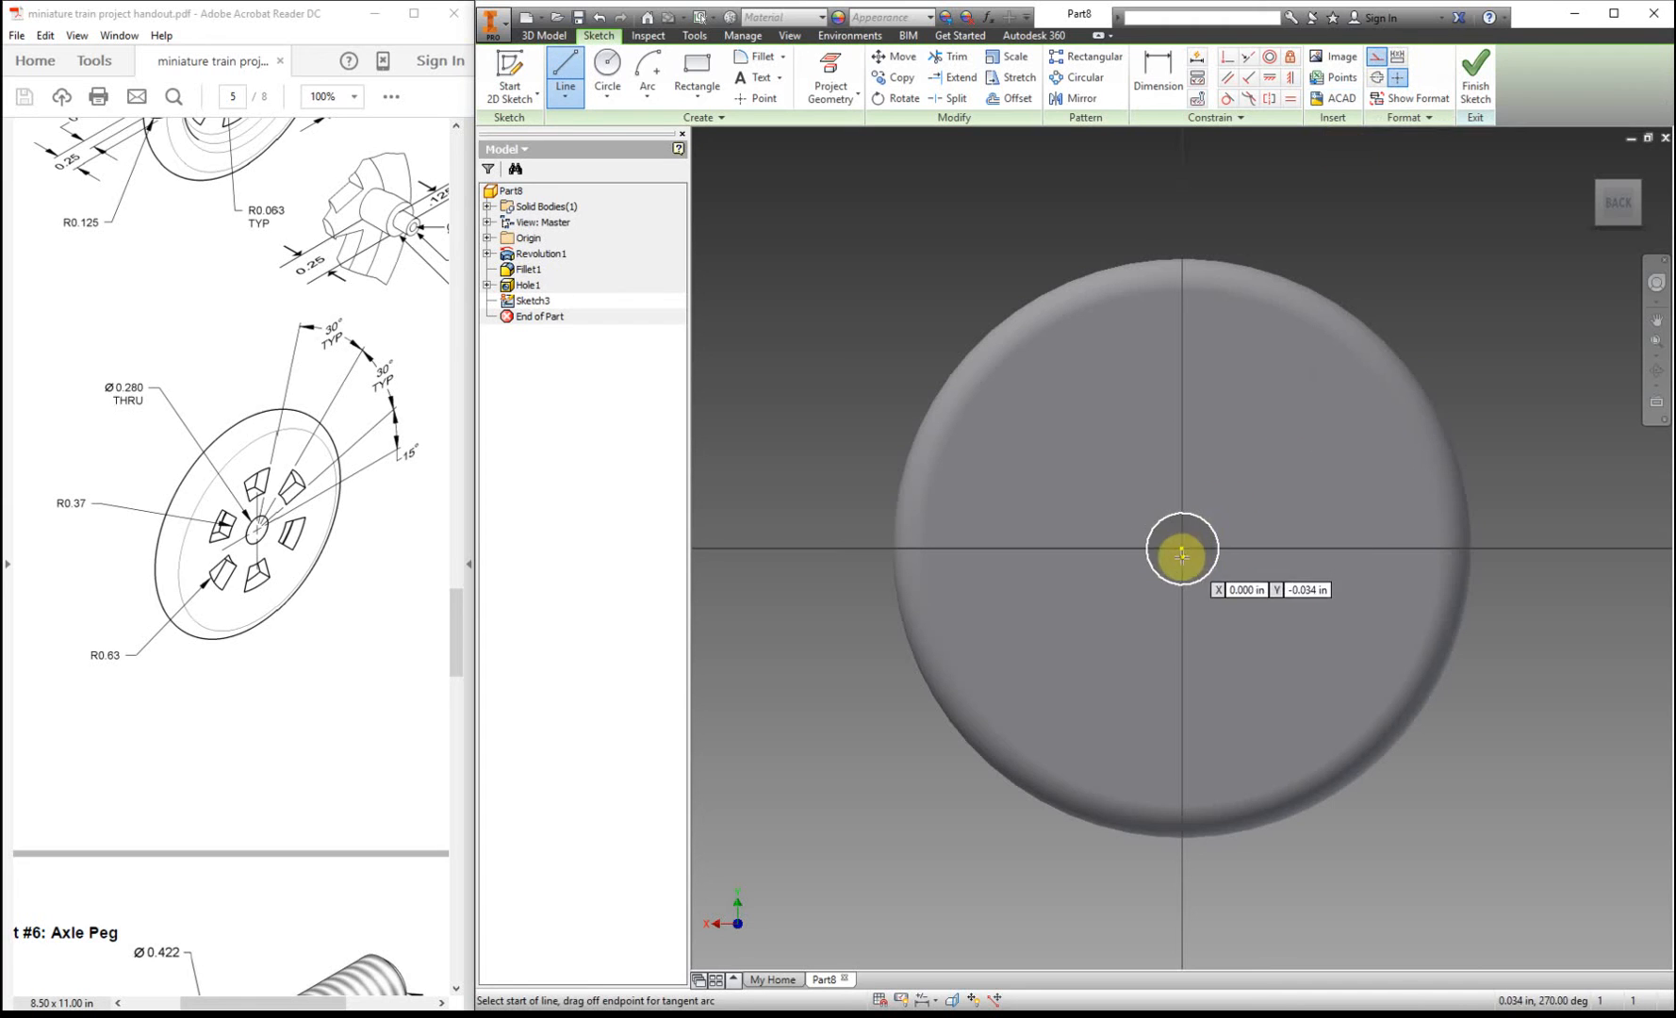
pyautogui.click(1180, 554)
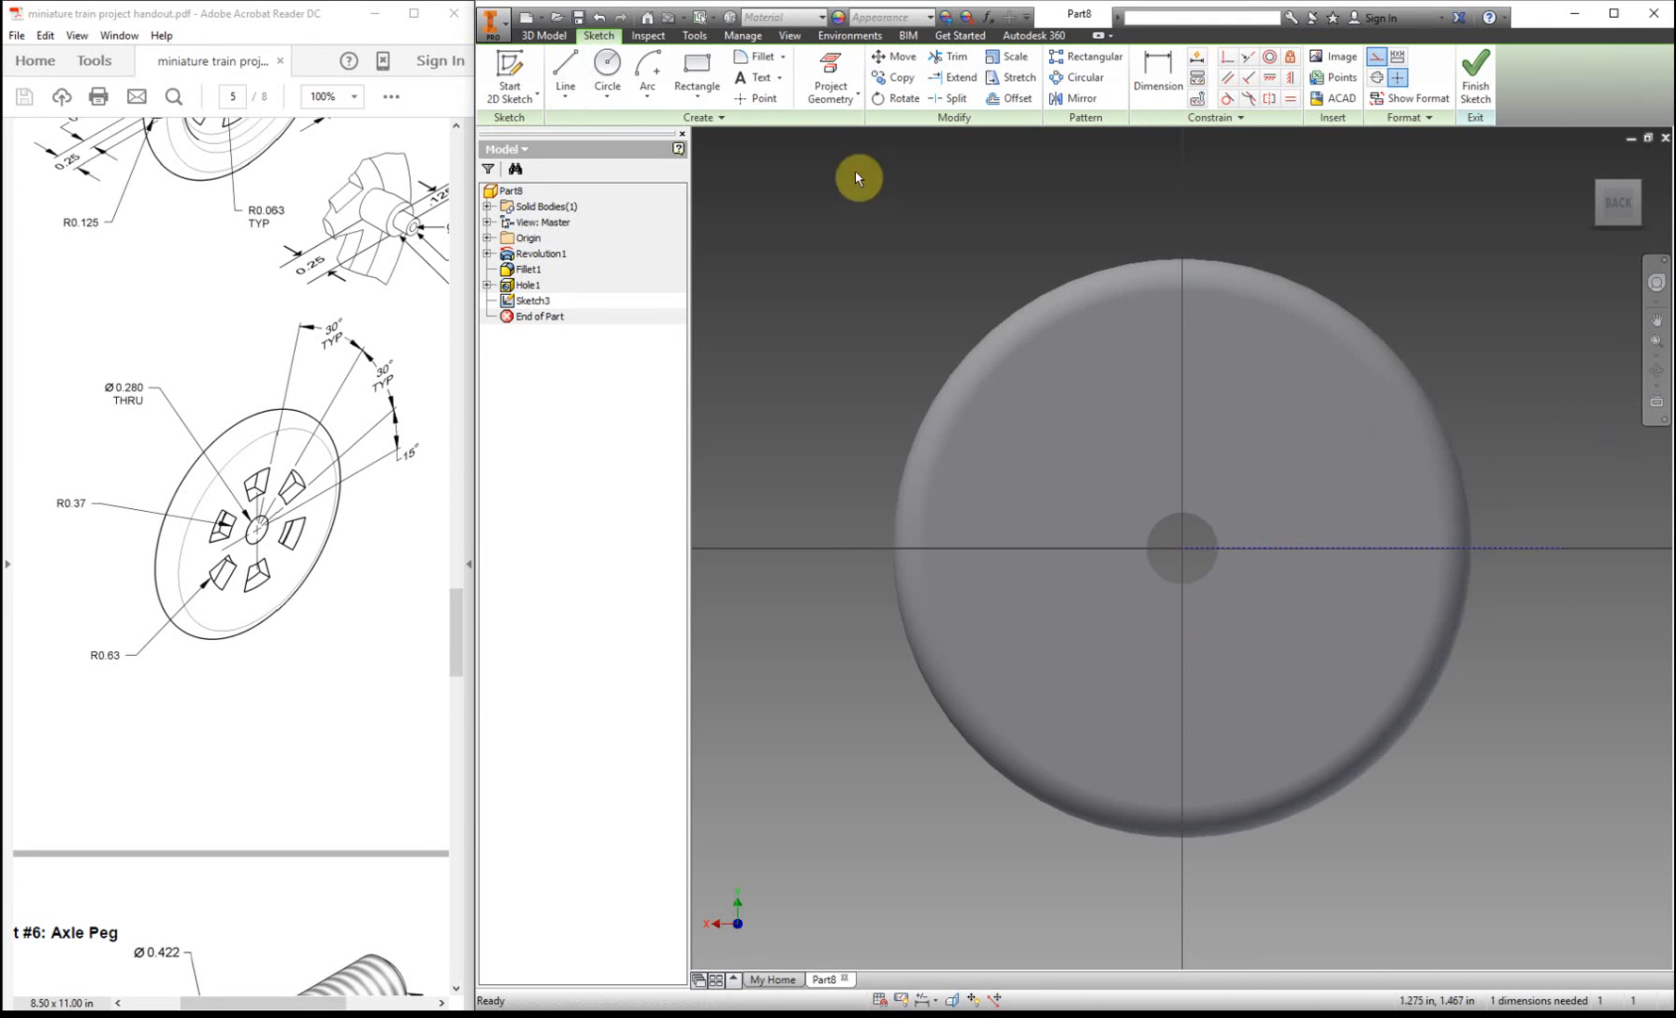
pyautogui.moveTo(605, 253)
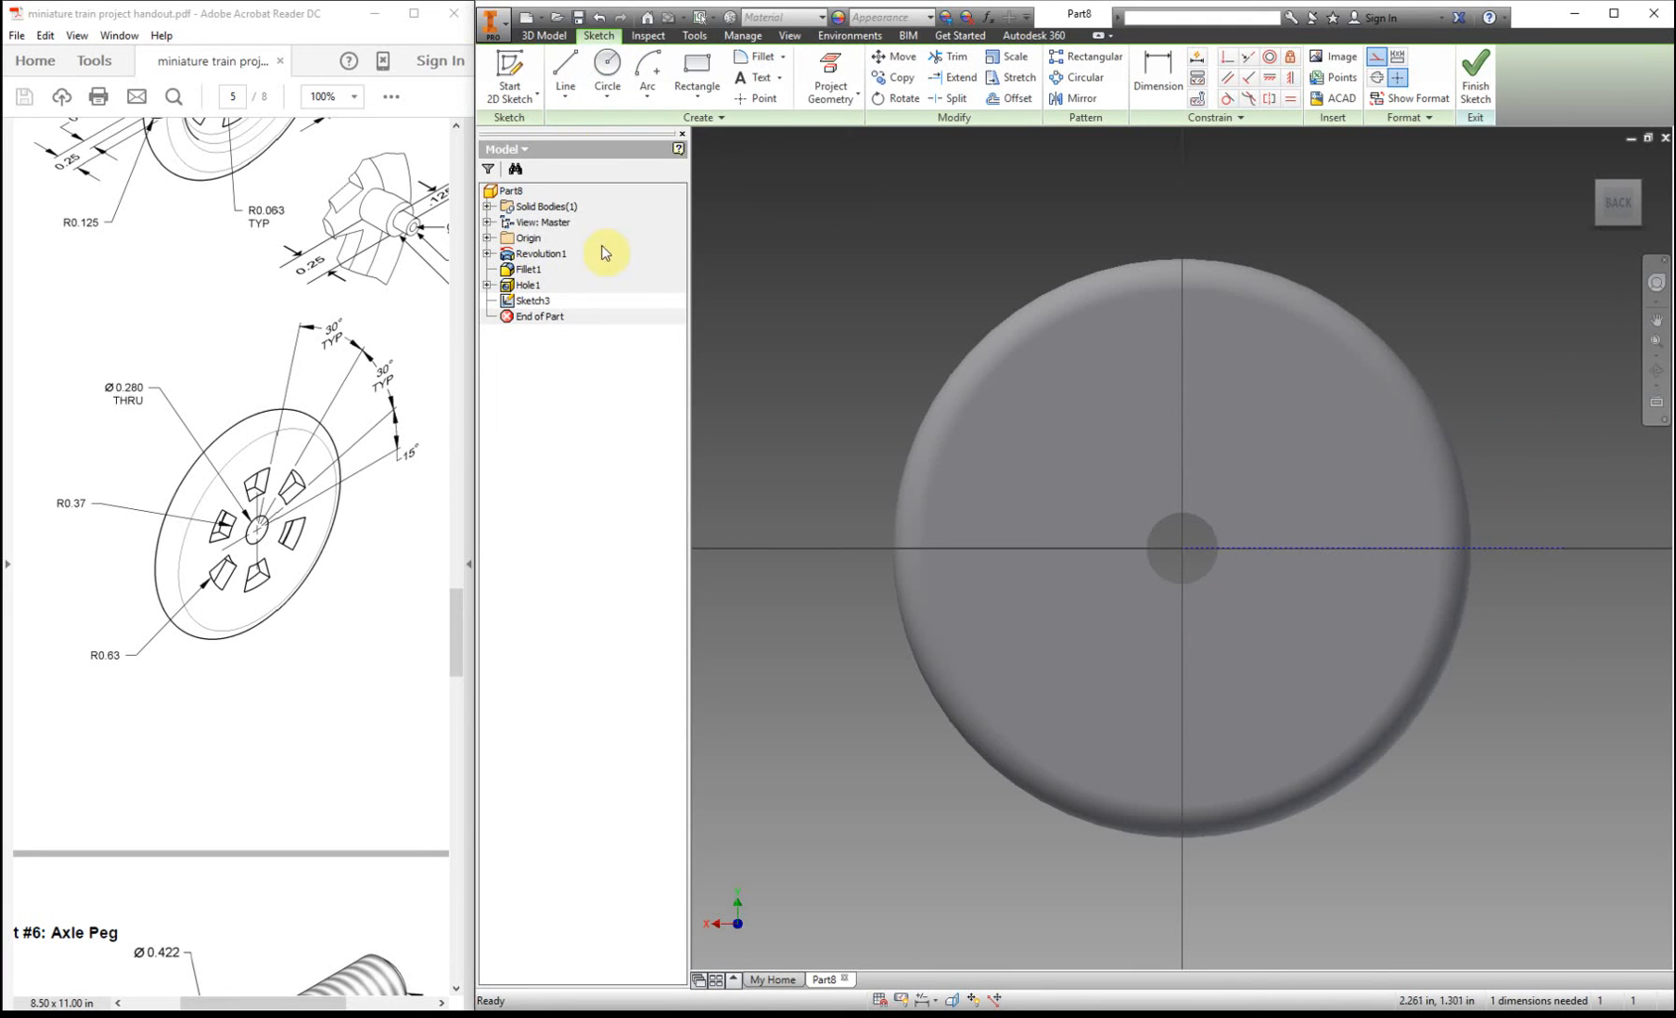
pyautogui.moveTo(243, 503)
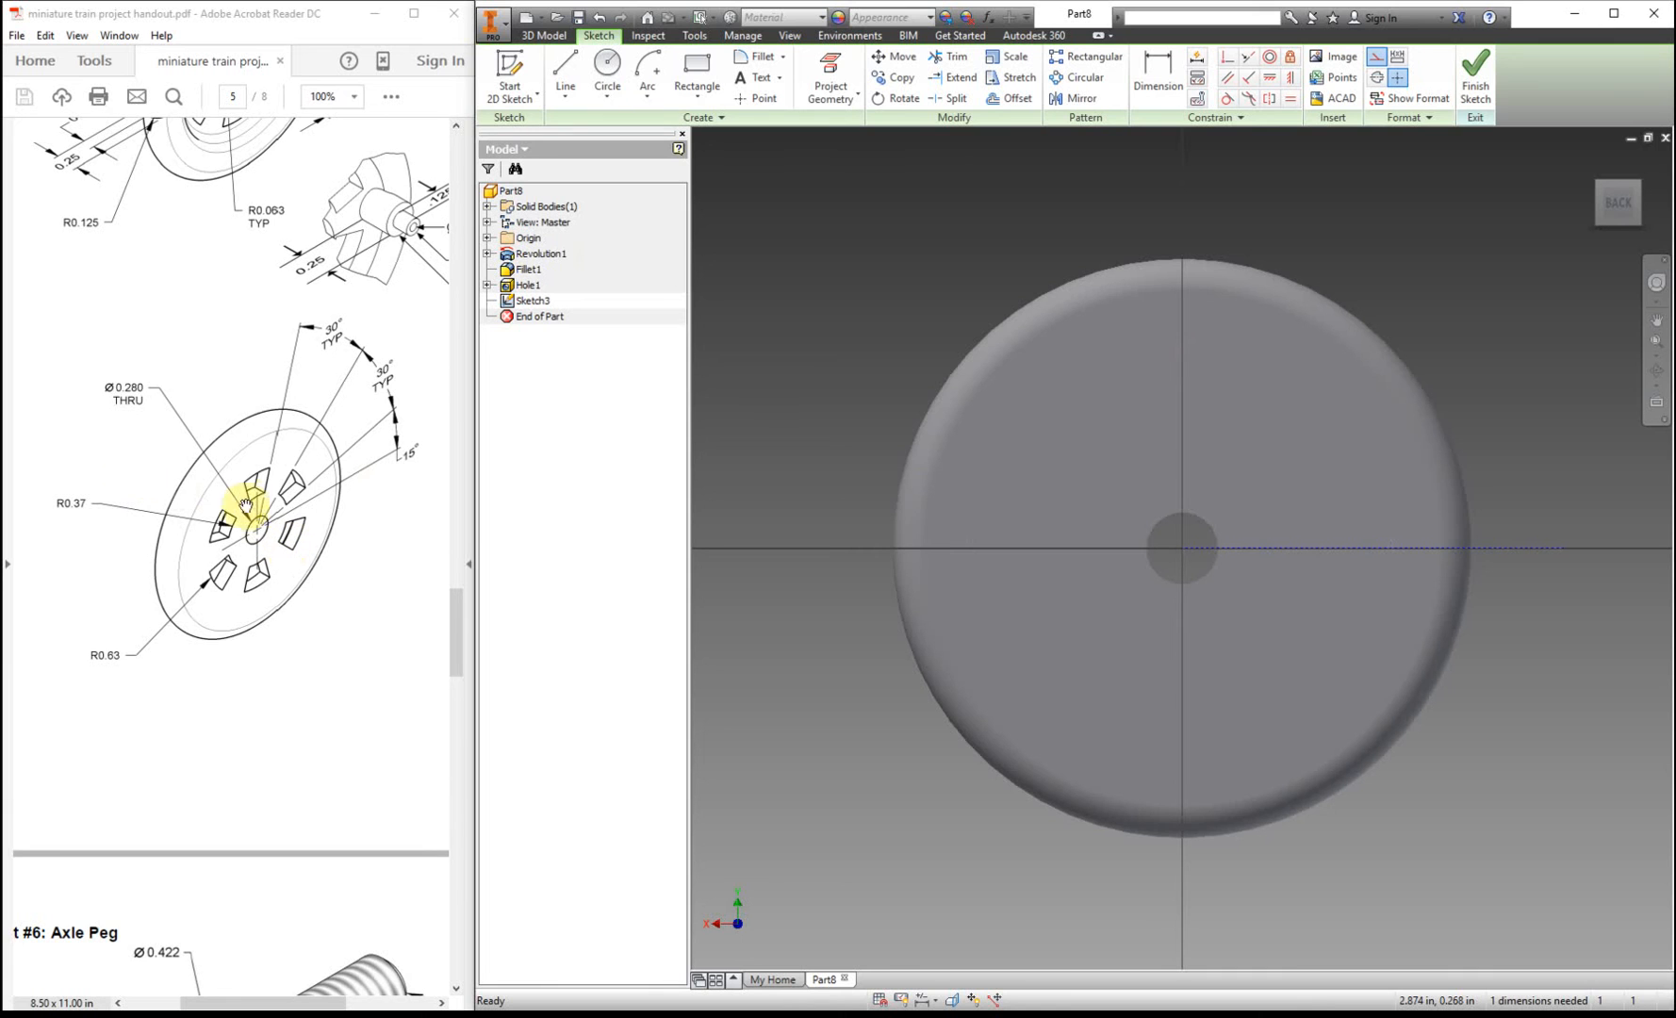
pyautogui.moveTo(252, 582)
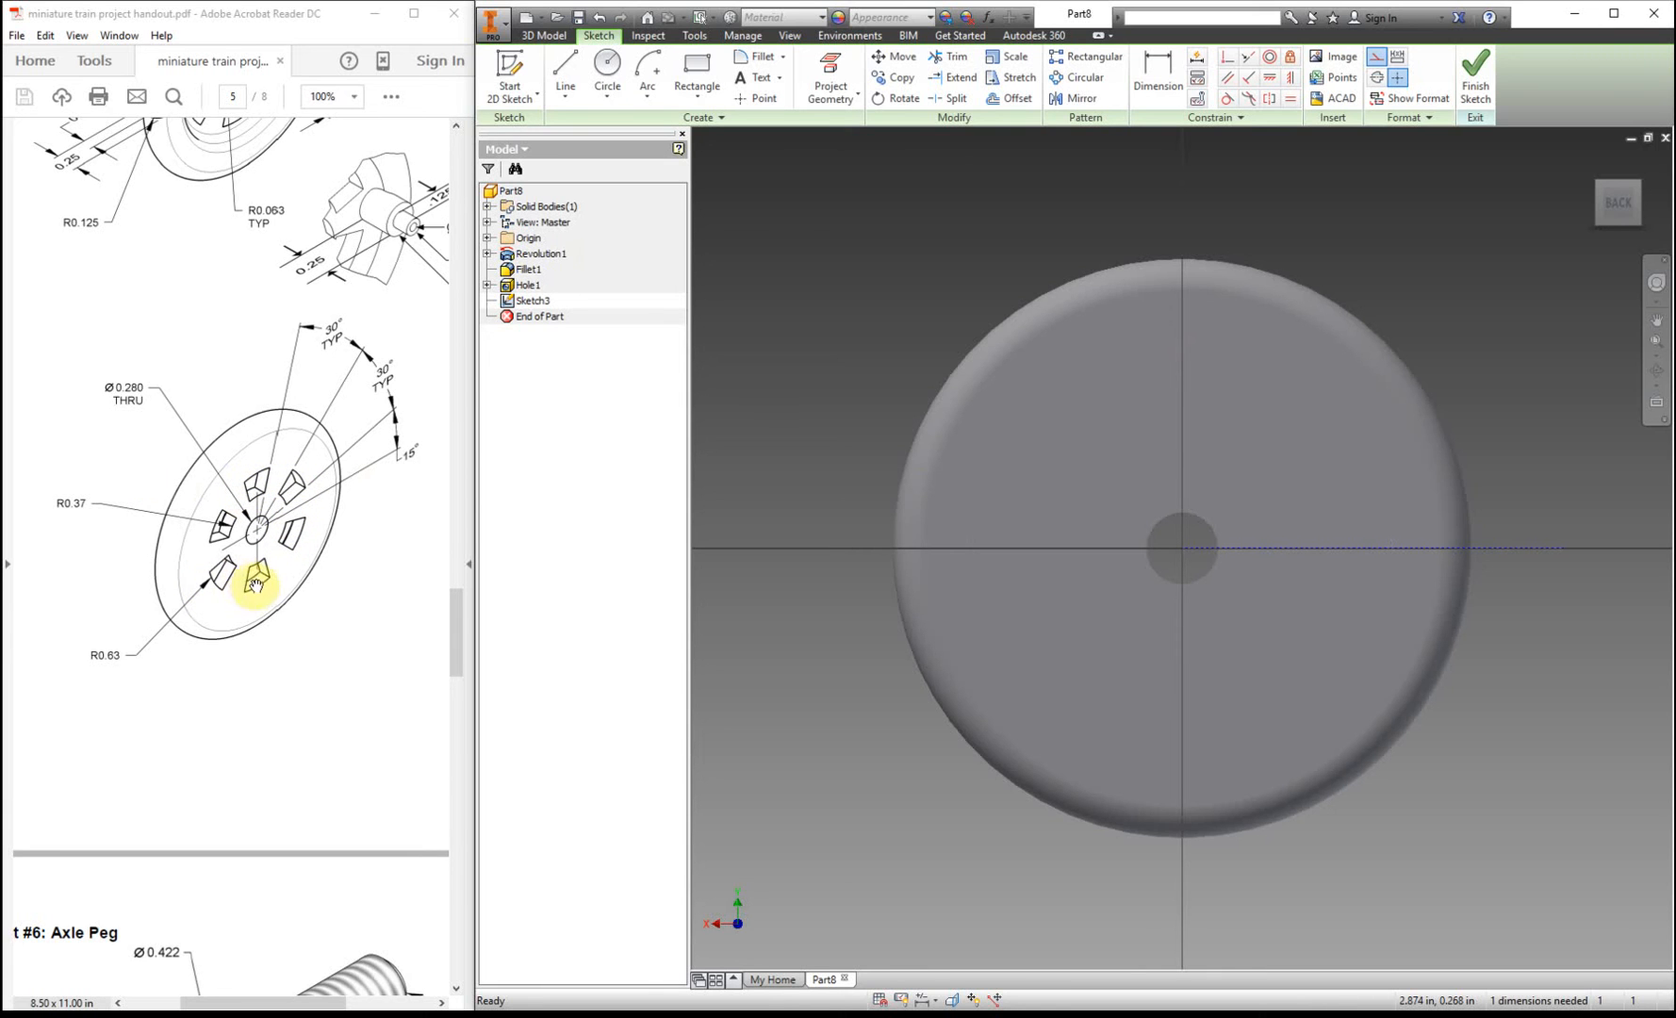
pyautogui.moveTo(1088, 249)
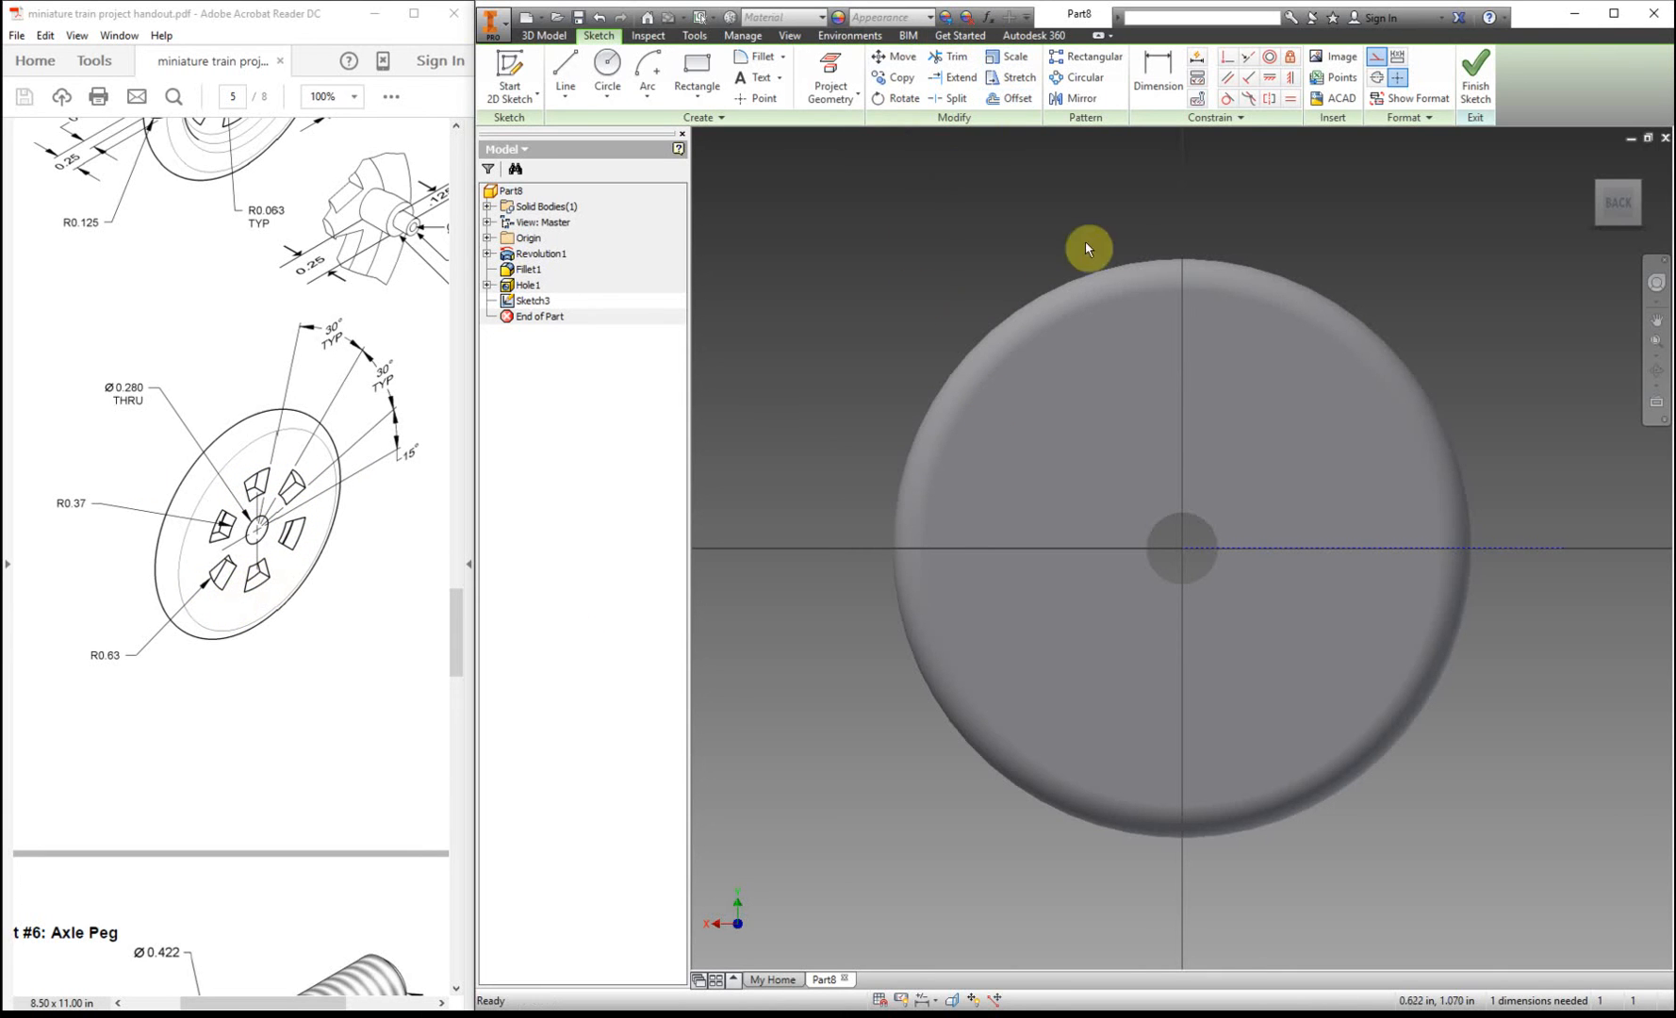
pyautogui.moveTo(962, 77)
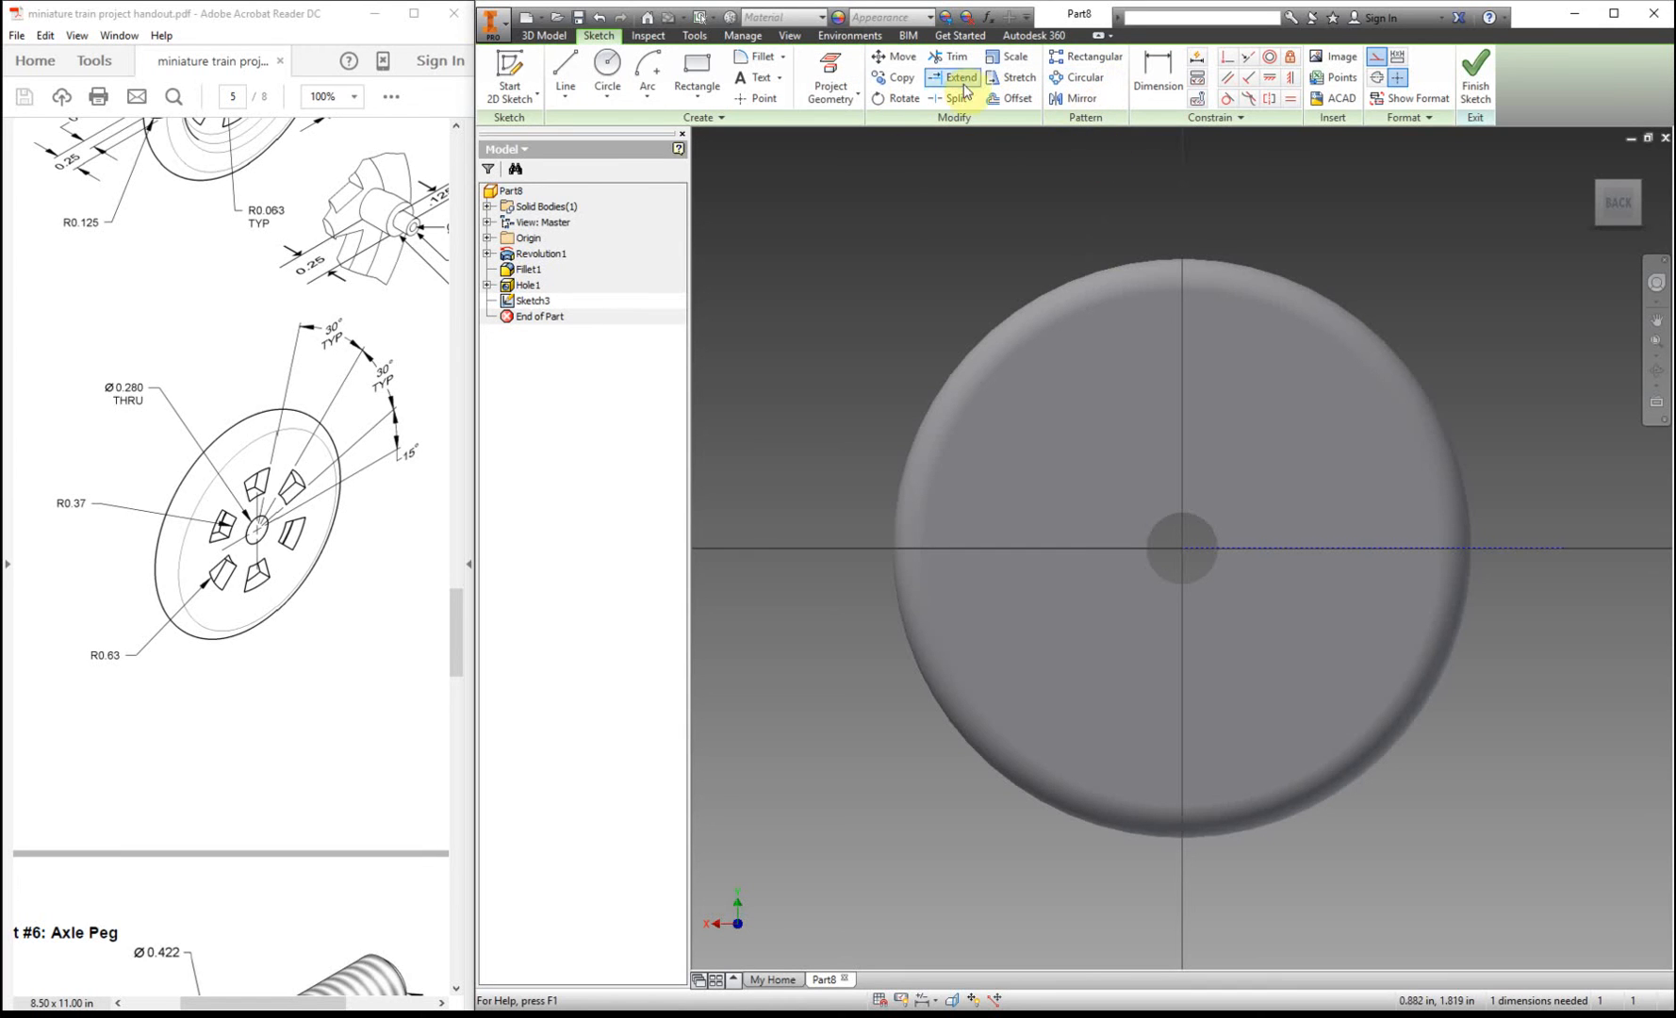
pyautogui.moveTo(1080, 98)
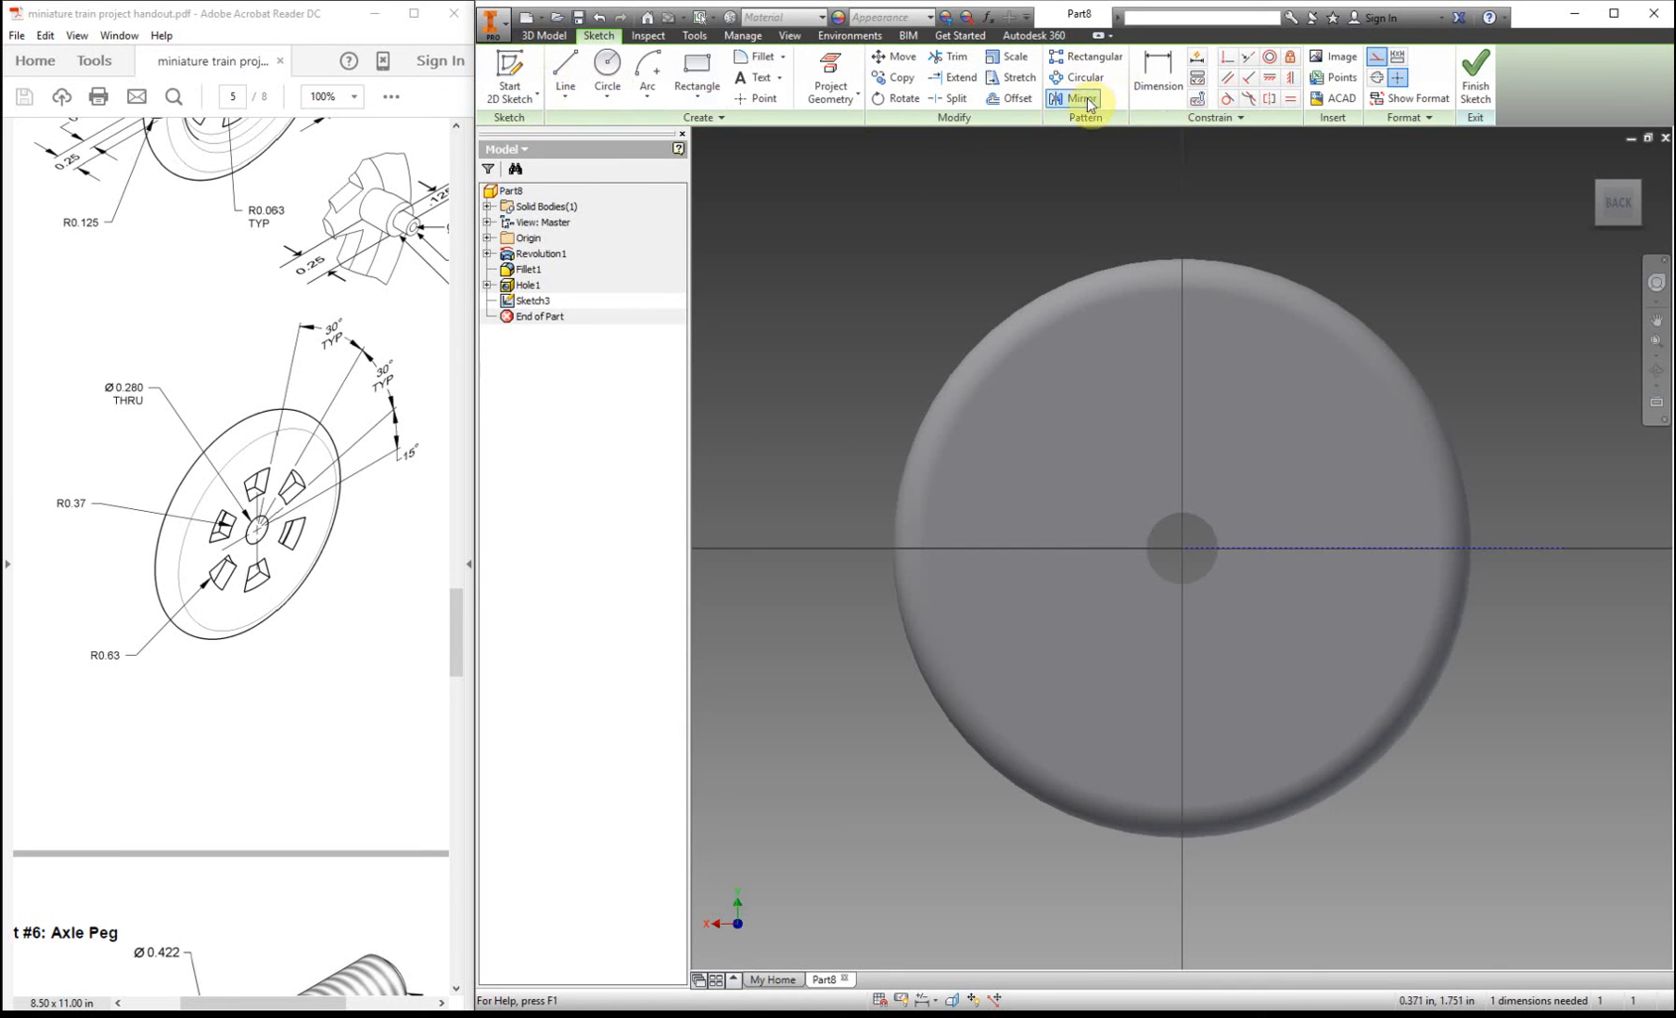
pyautogui.moveTo(916, 224)
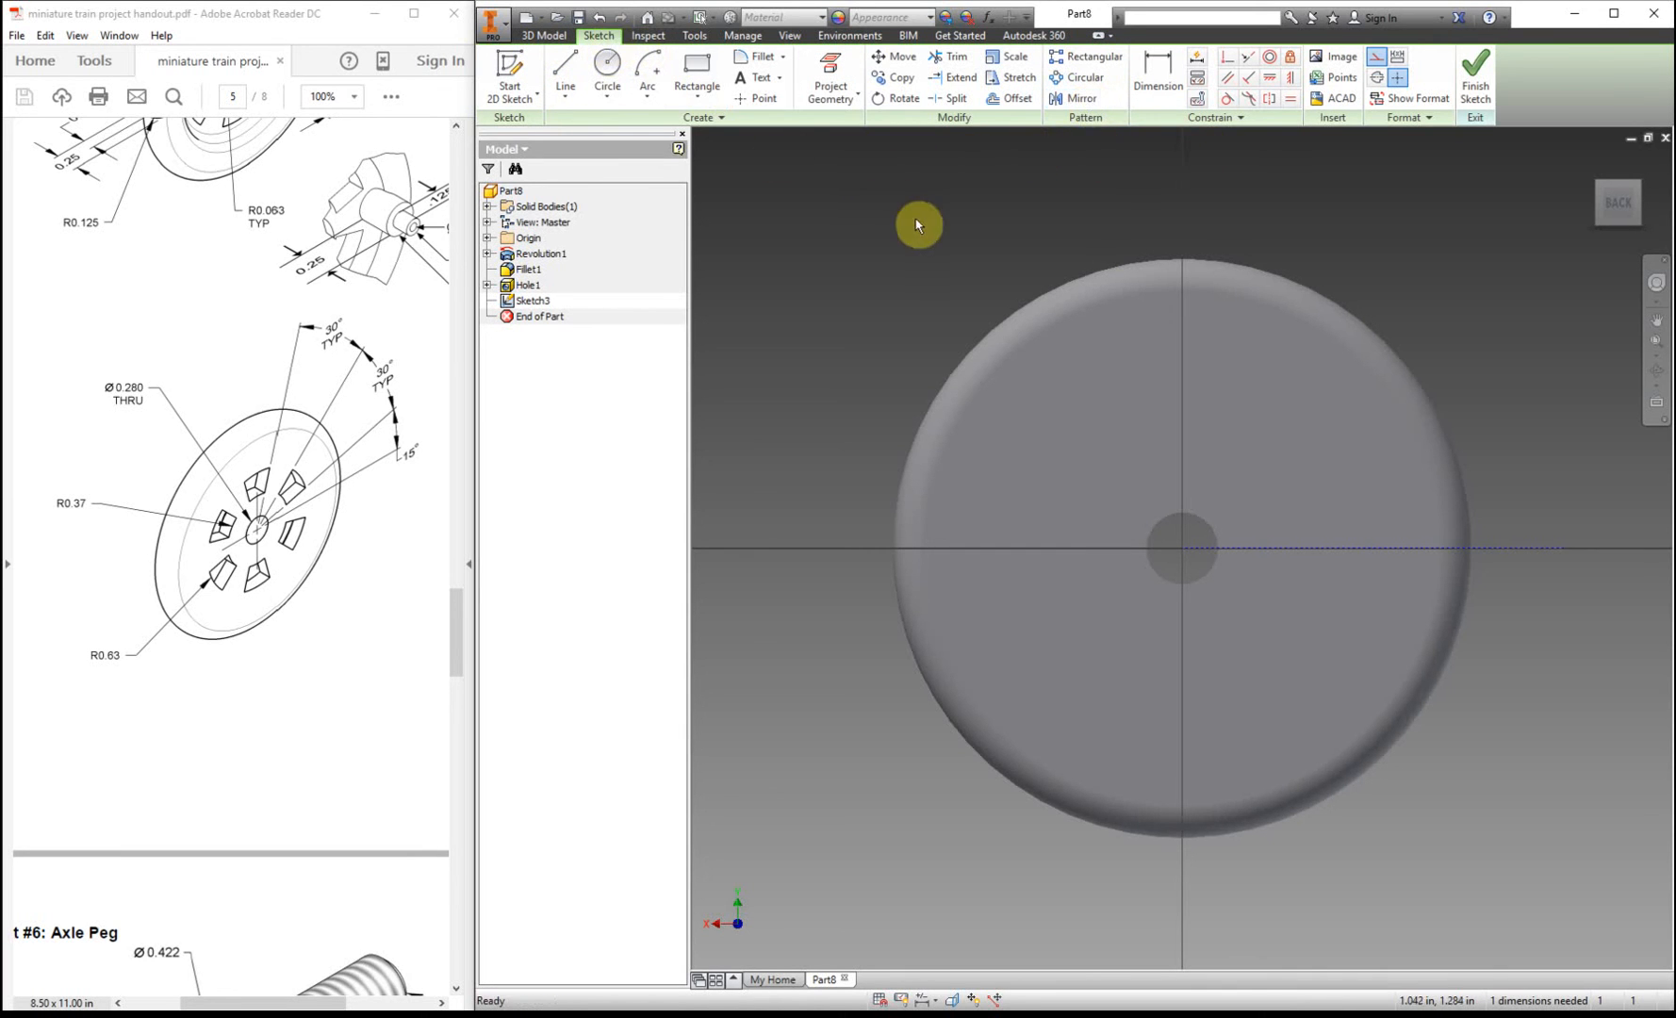
pyautogui.moveTo(350, 498)
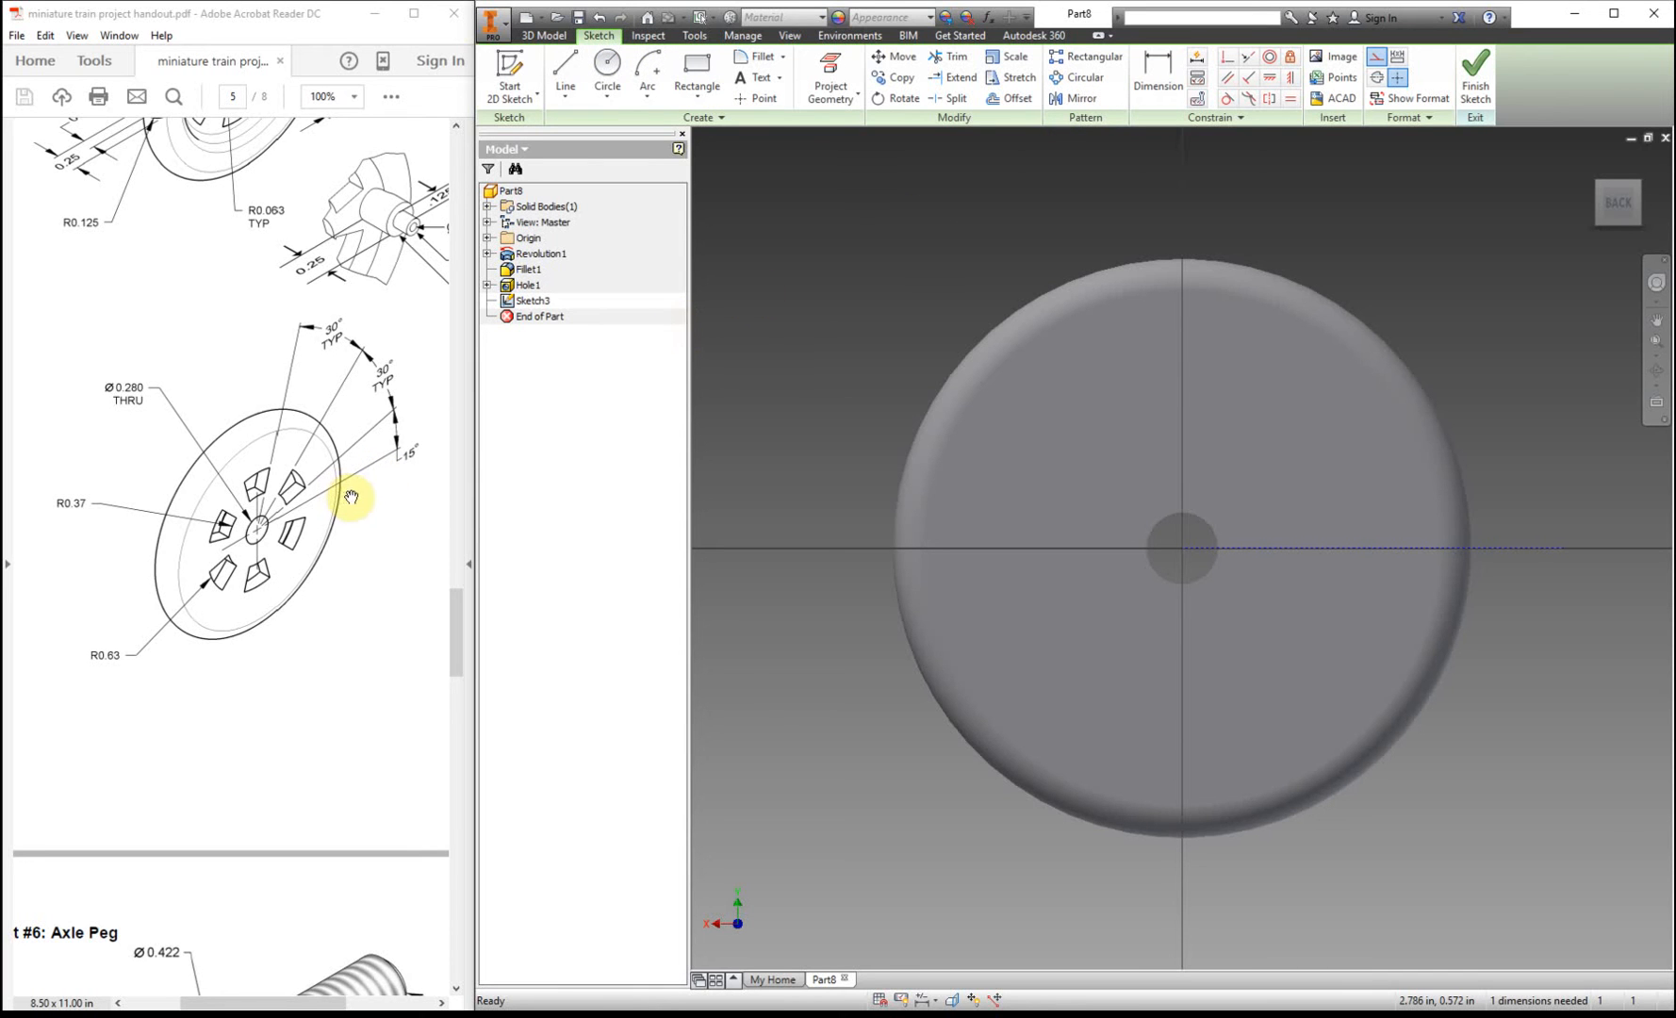
# - Draw two concentric circles centred on the hub, a smaller and a larger one
pyautogui.click(605, 76)
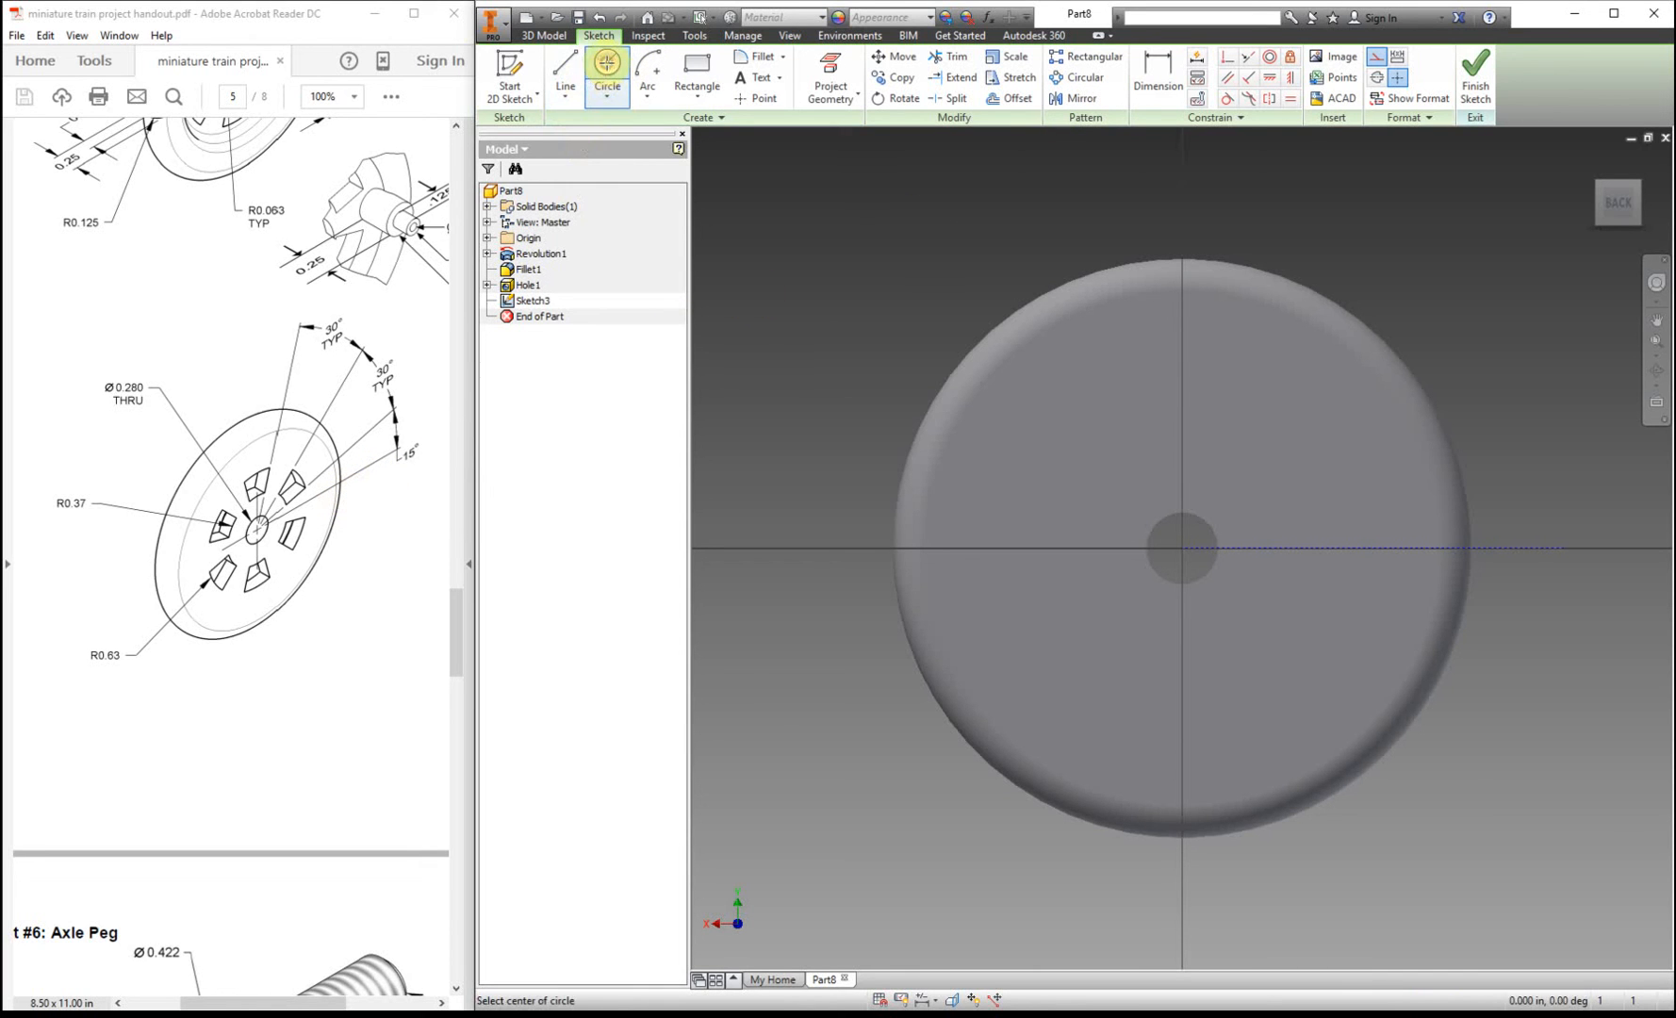
pyautogui.click(1180, 548)
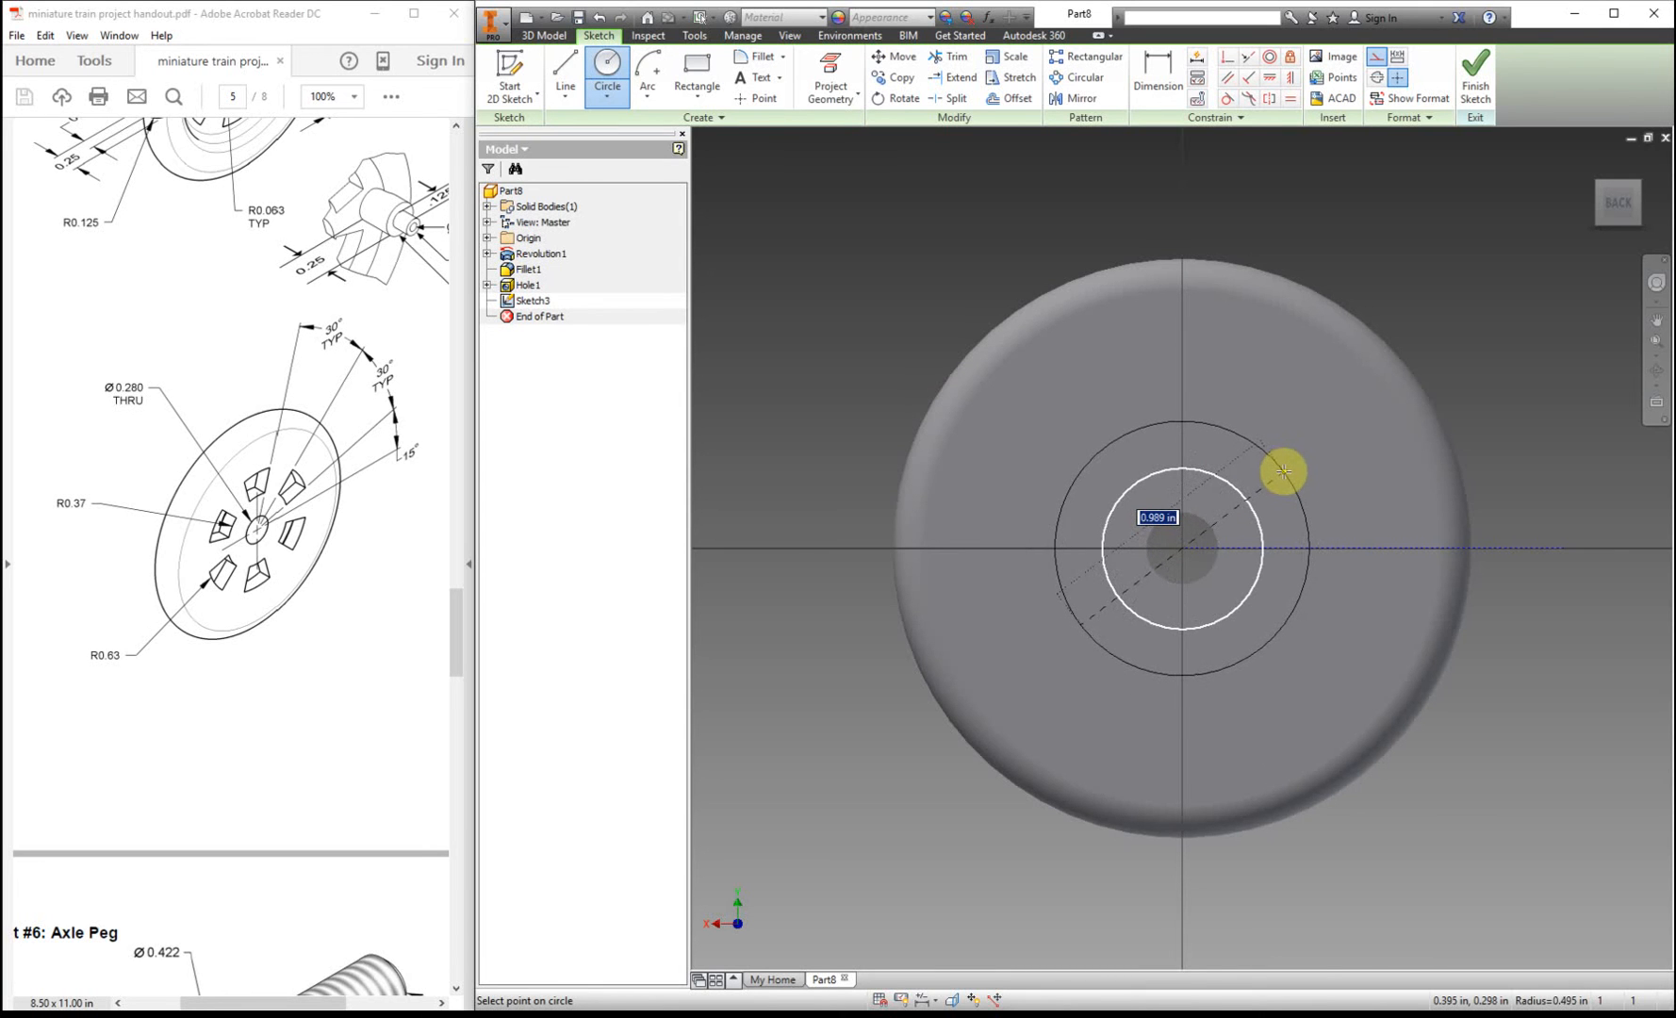
pyautogui.click(1176, 548)
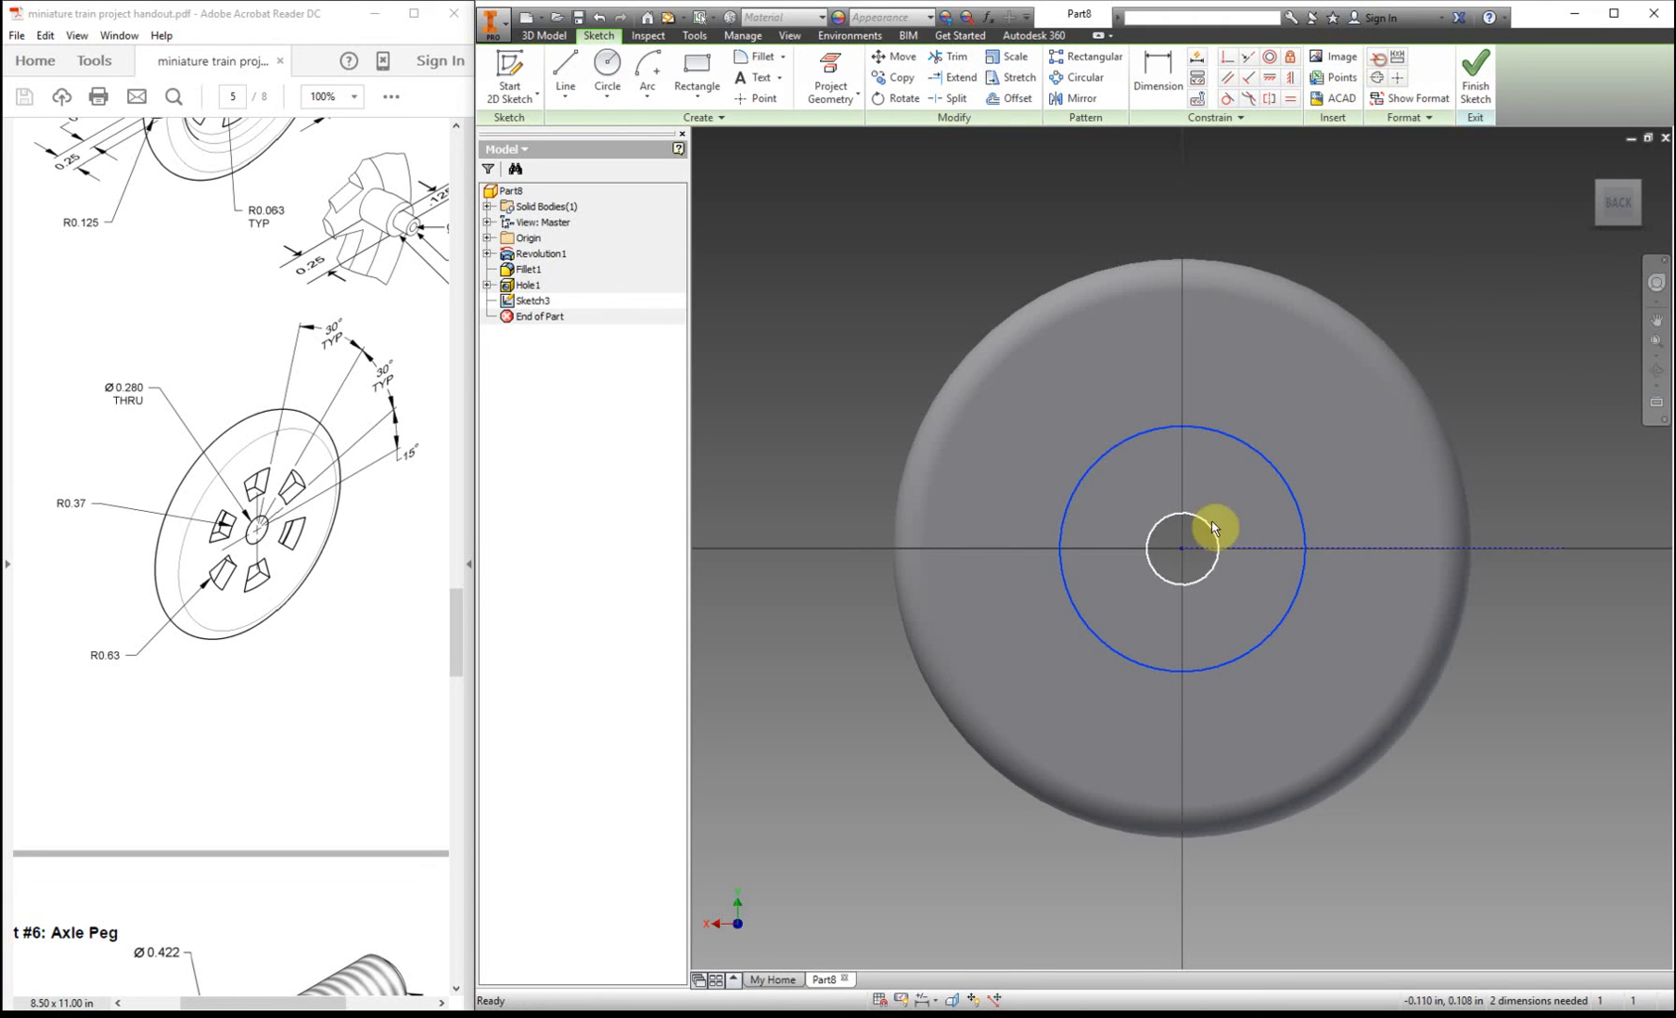
pyautogui.click(605, 76)
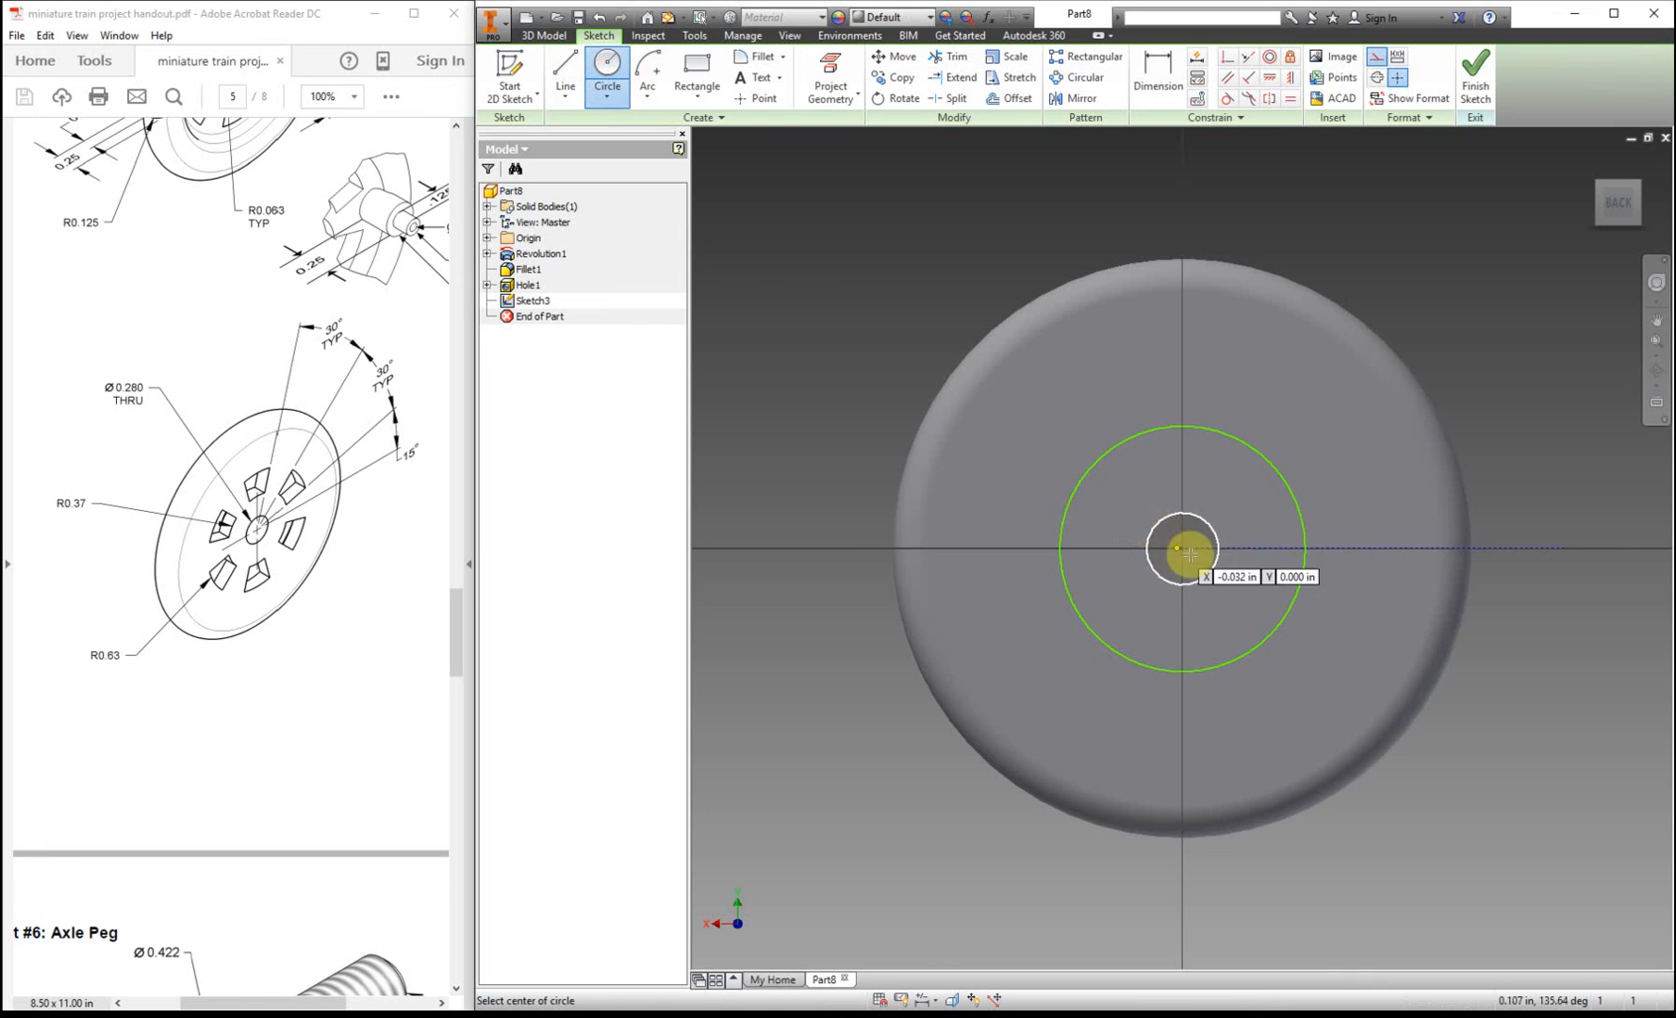
pyautogui.click(1176, 550)
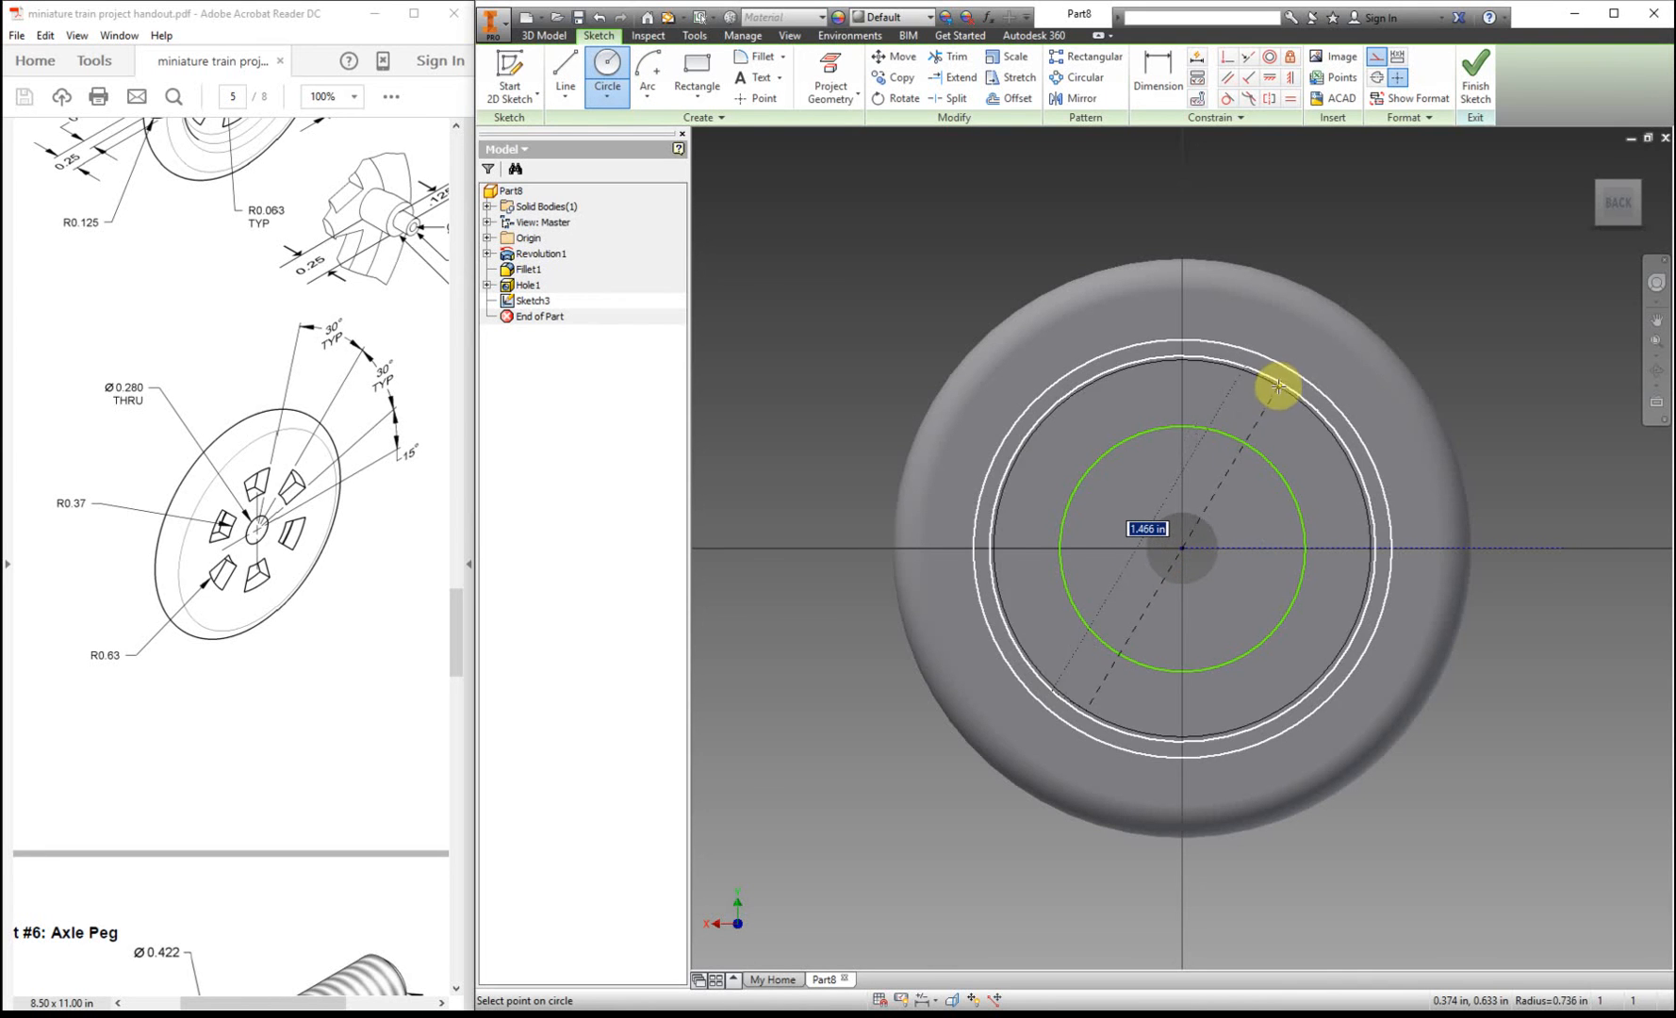
pyautogui.moveTo(1286, 366)
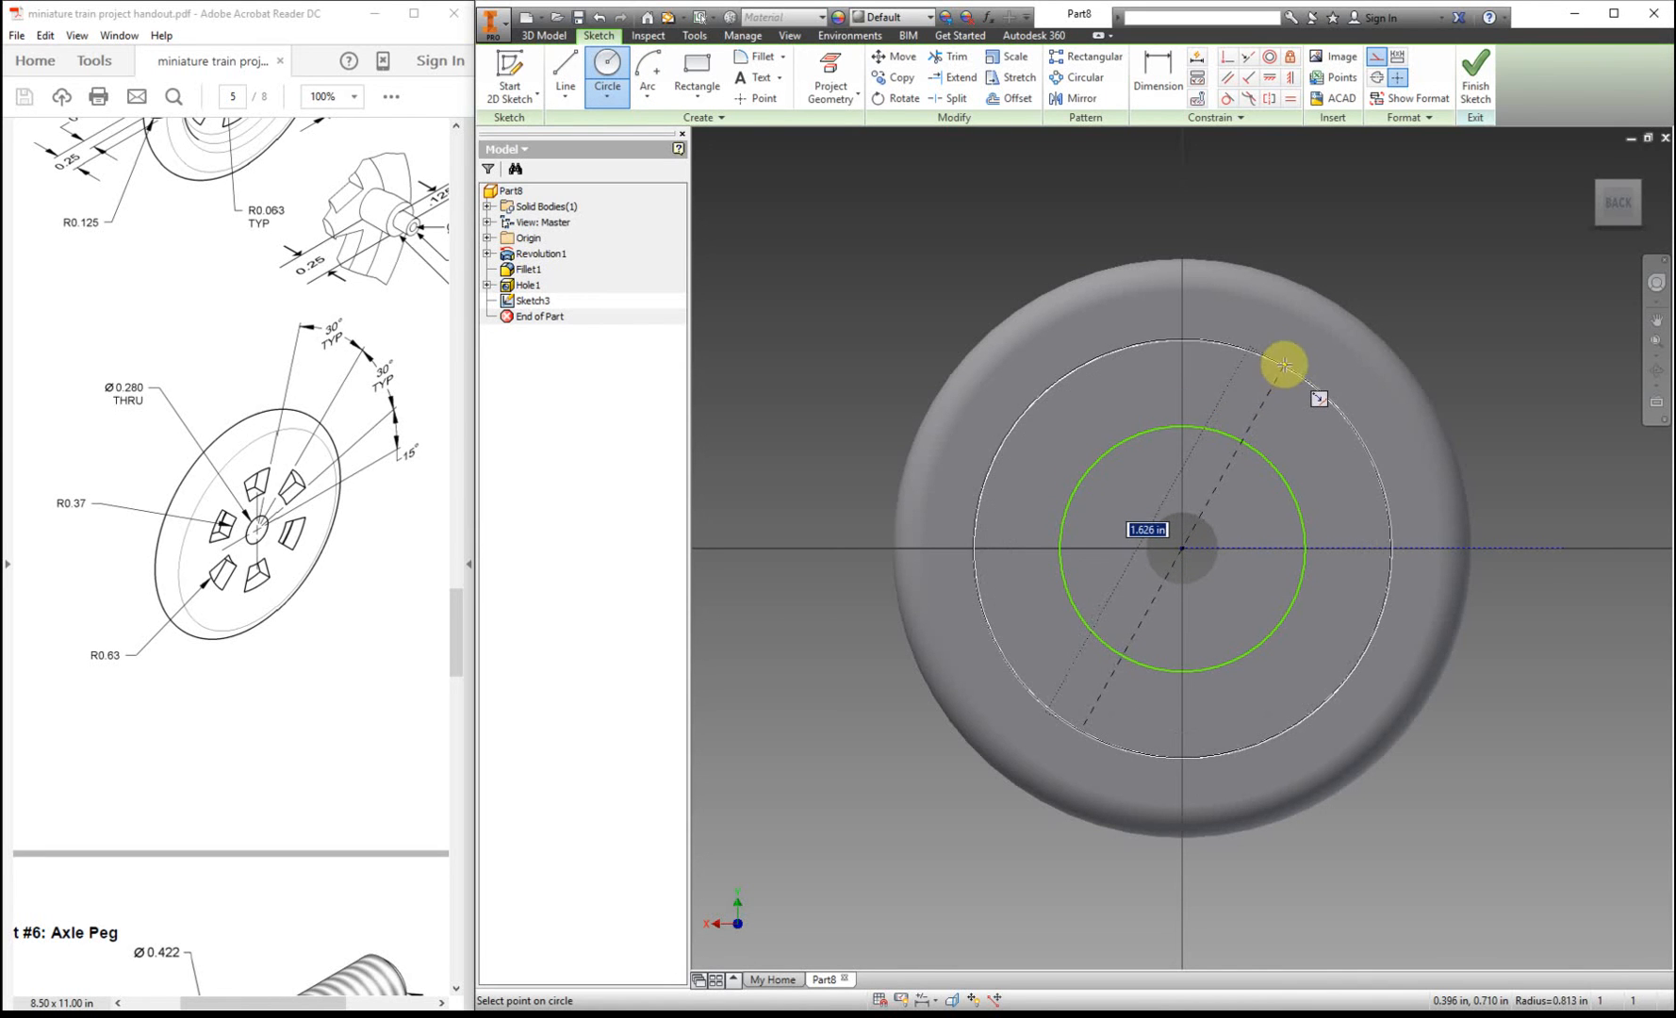
pyautogui.click(1281, 364)
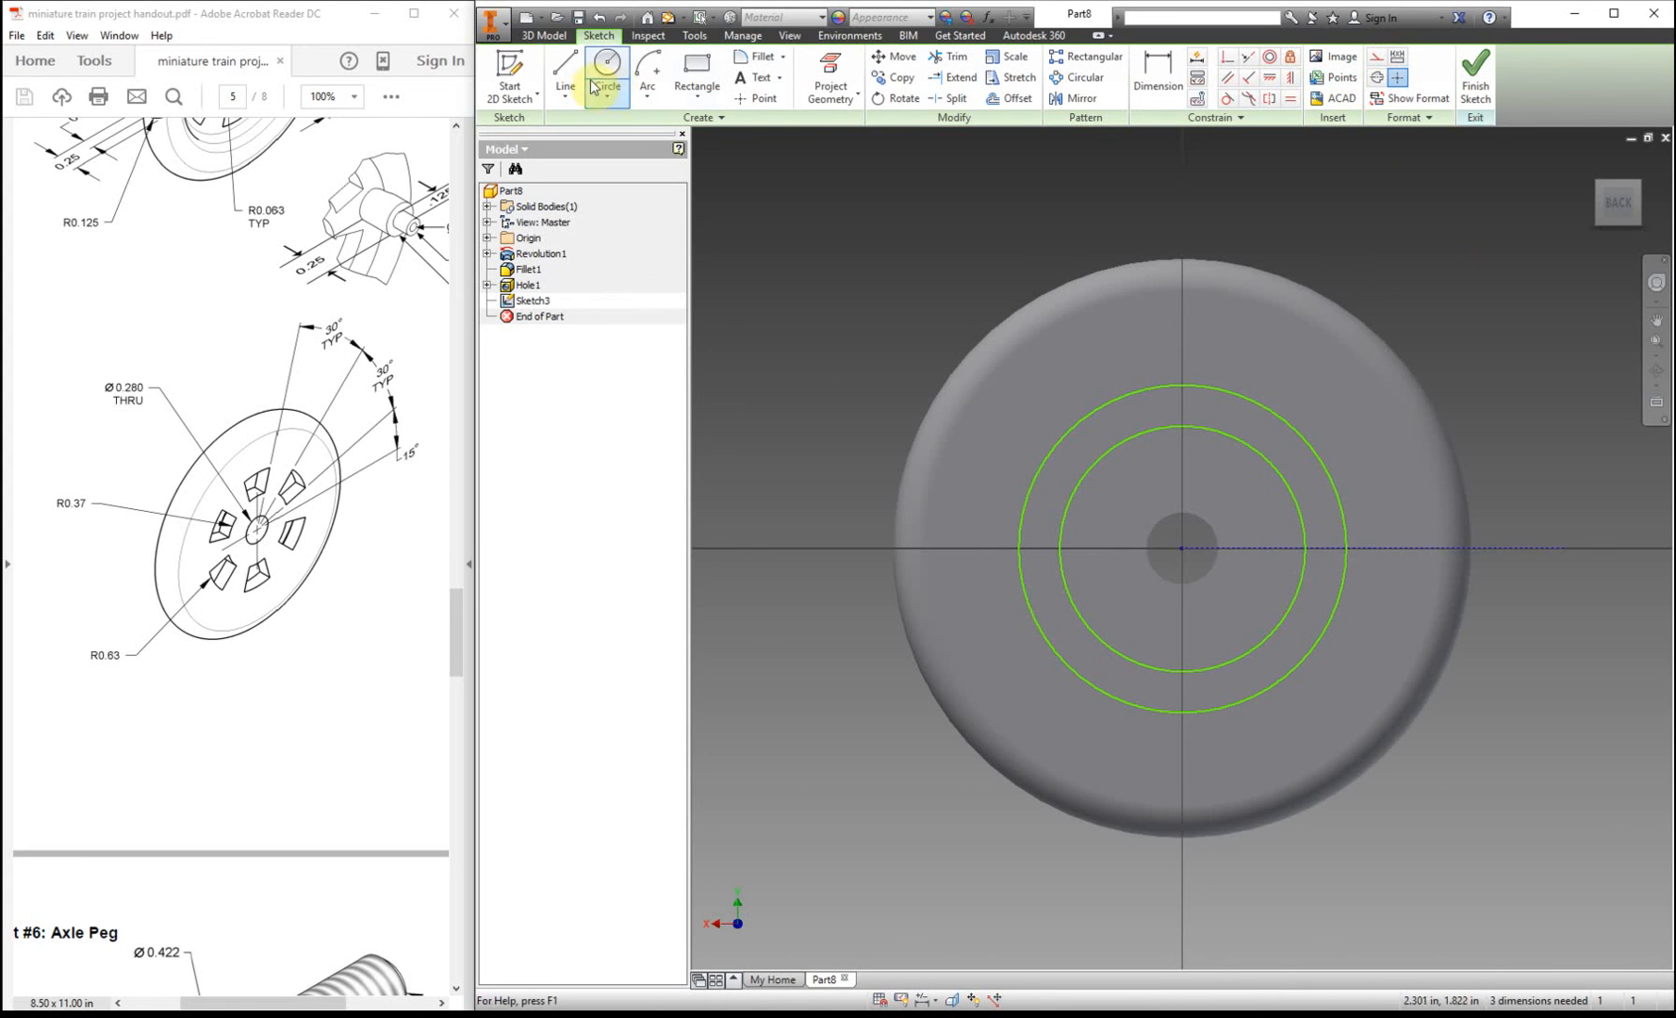
# - Draw two radial lines from the centre and trim the circles into one wedge-shaped spoke cutout
pyautogui.click(564, 75)
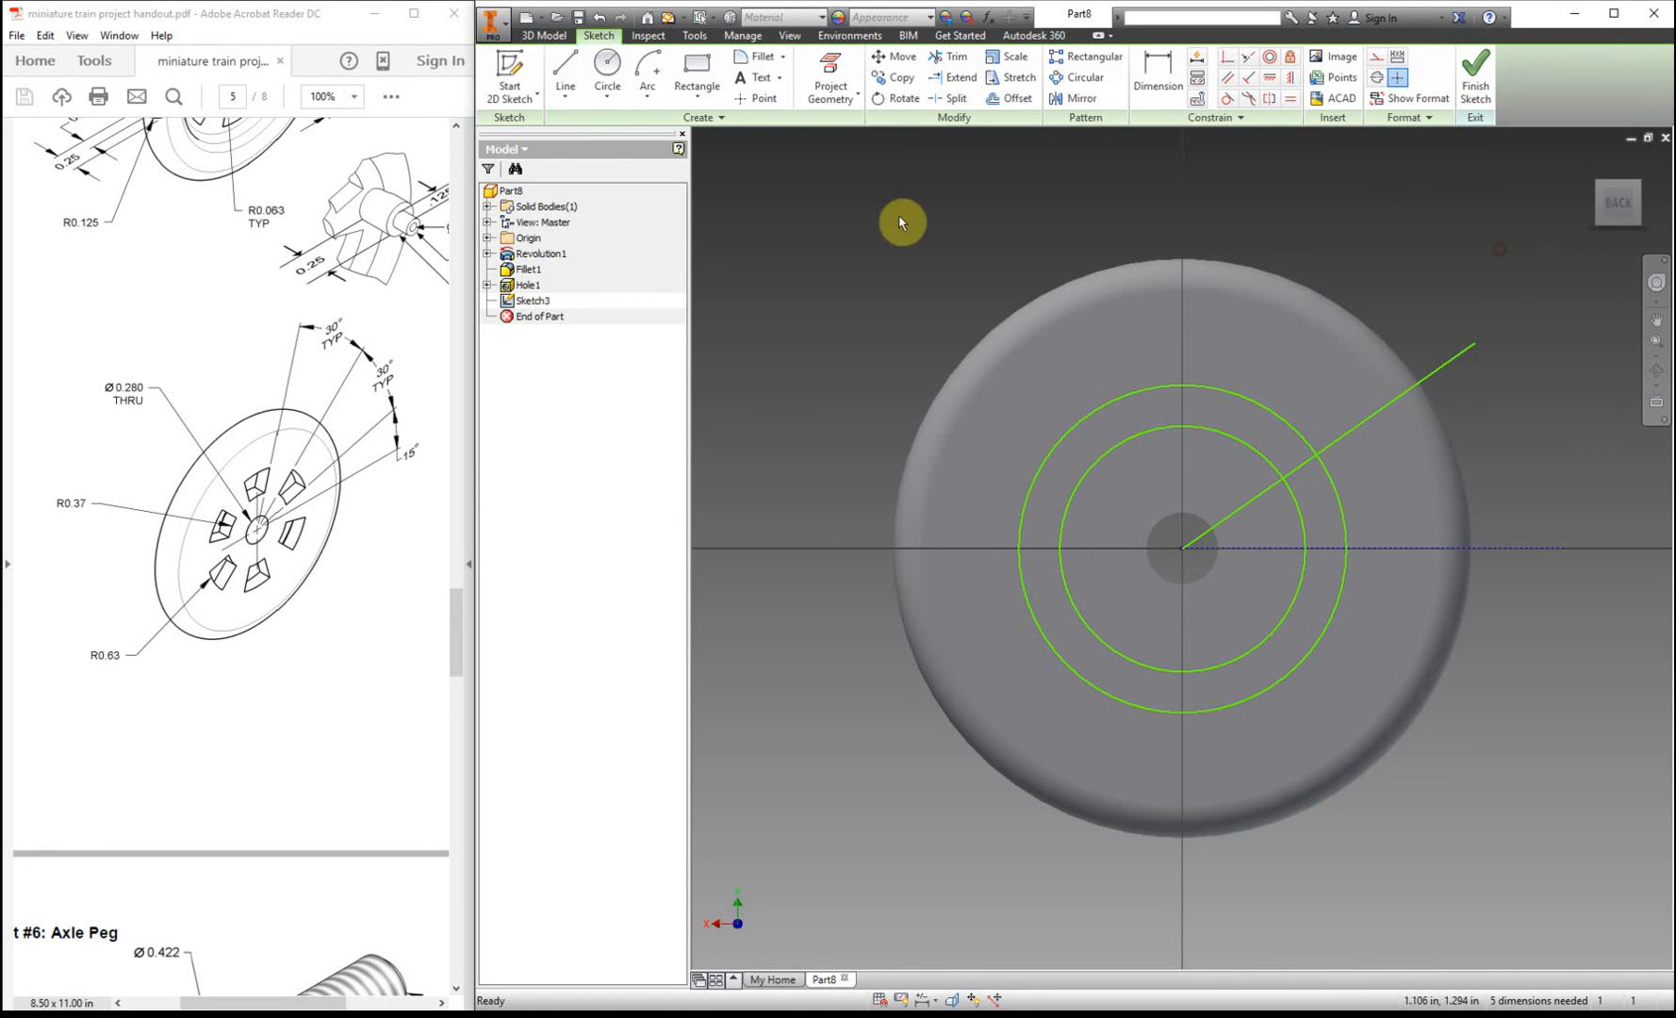
pyautogui.click(564, 76)
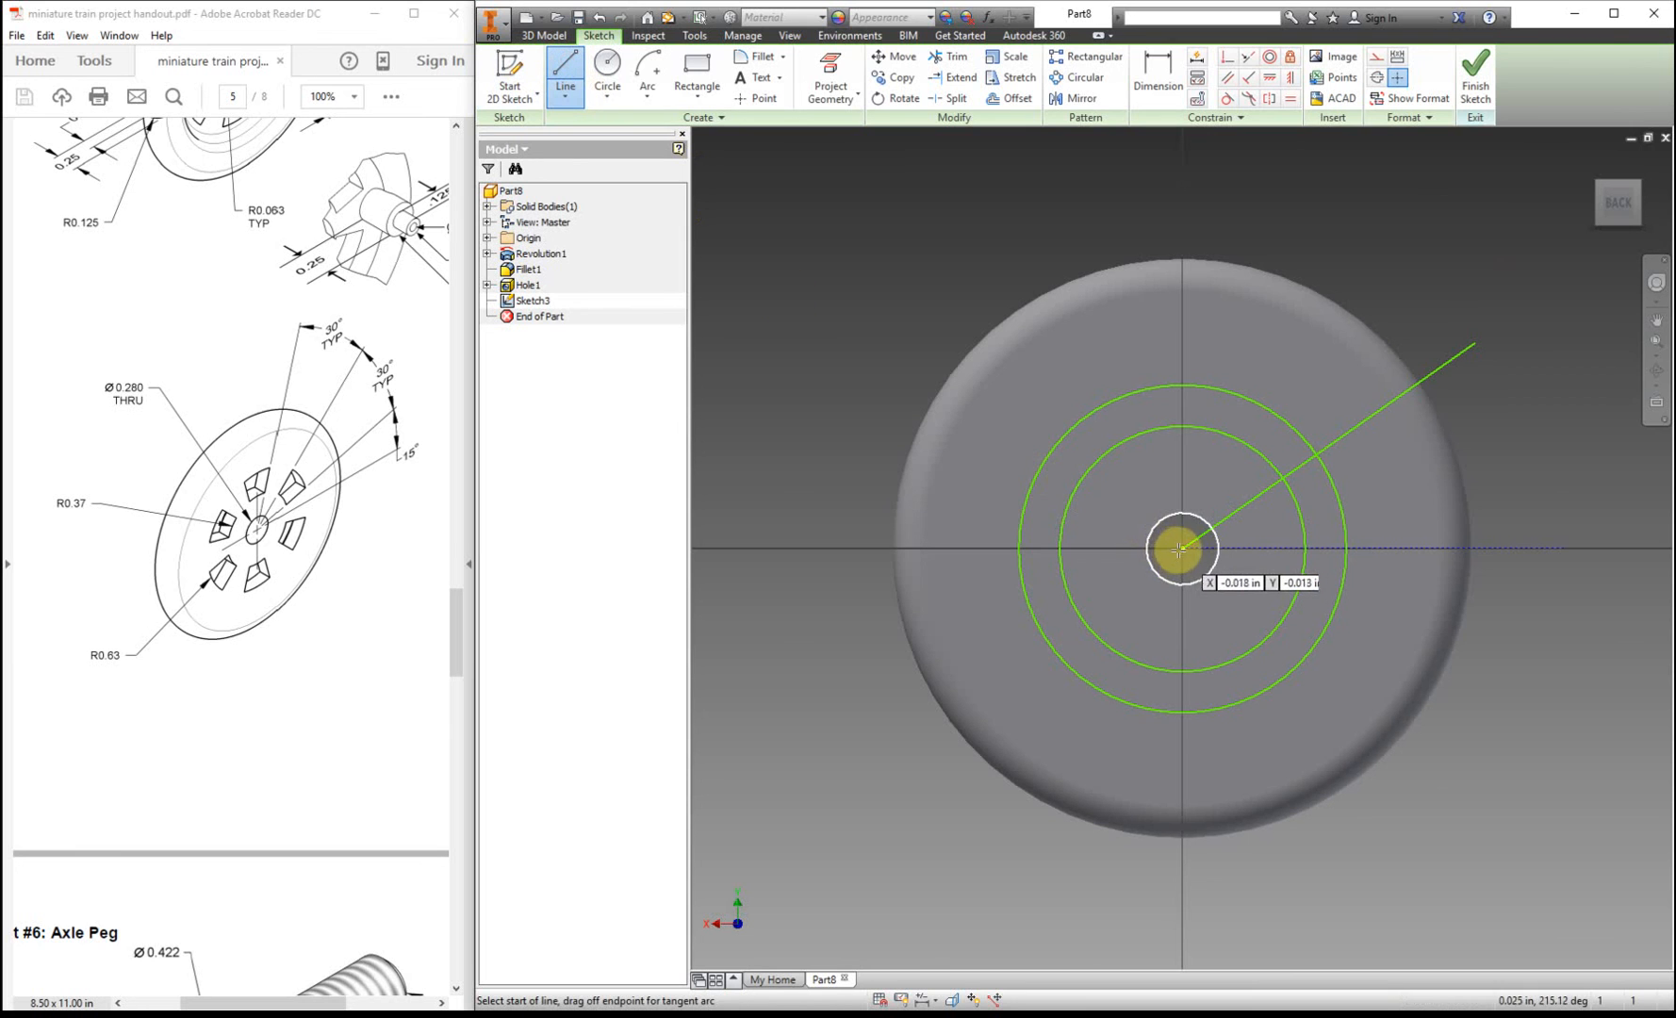
pyautogui.rightClick(1184, 550)
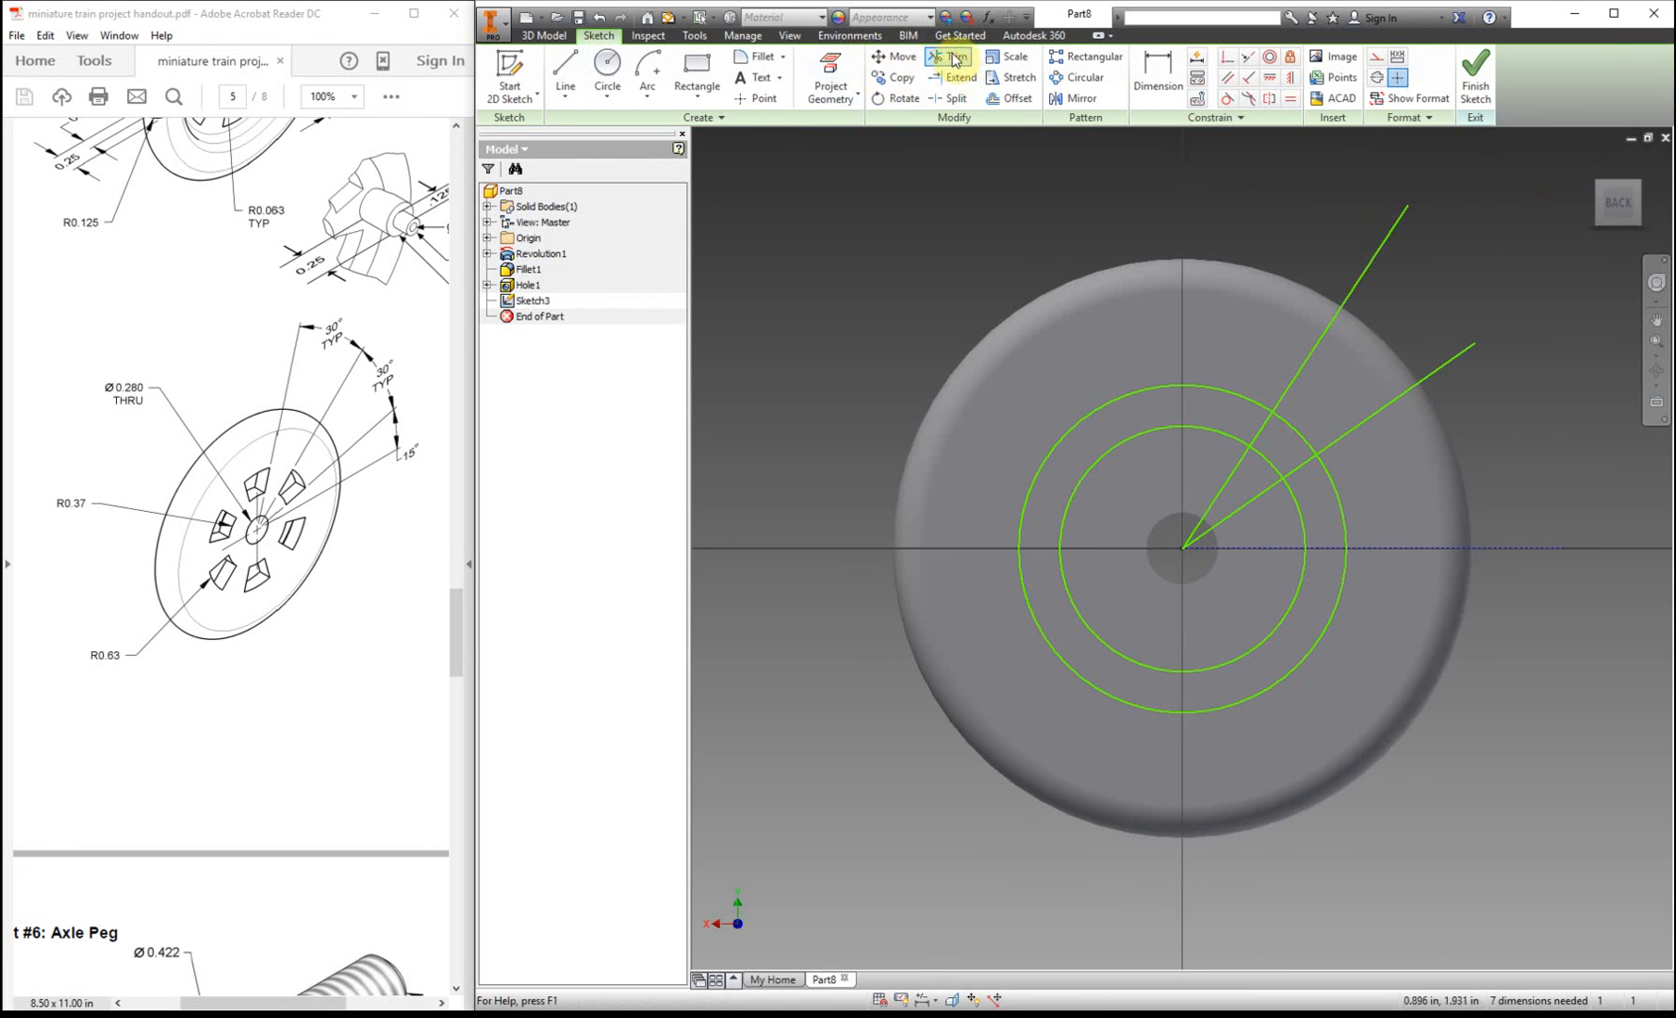
pyautogui.click(950, 56)
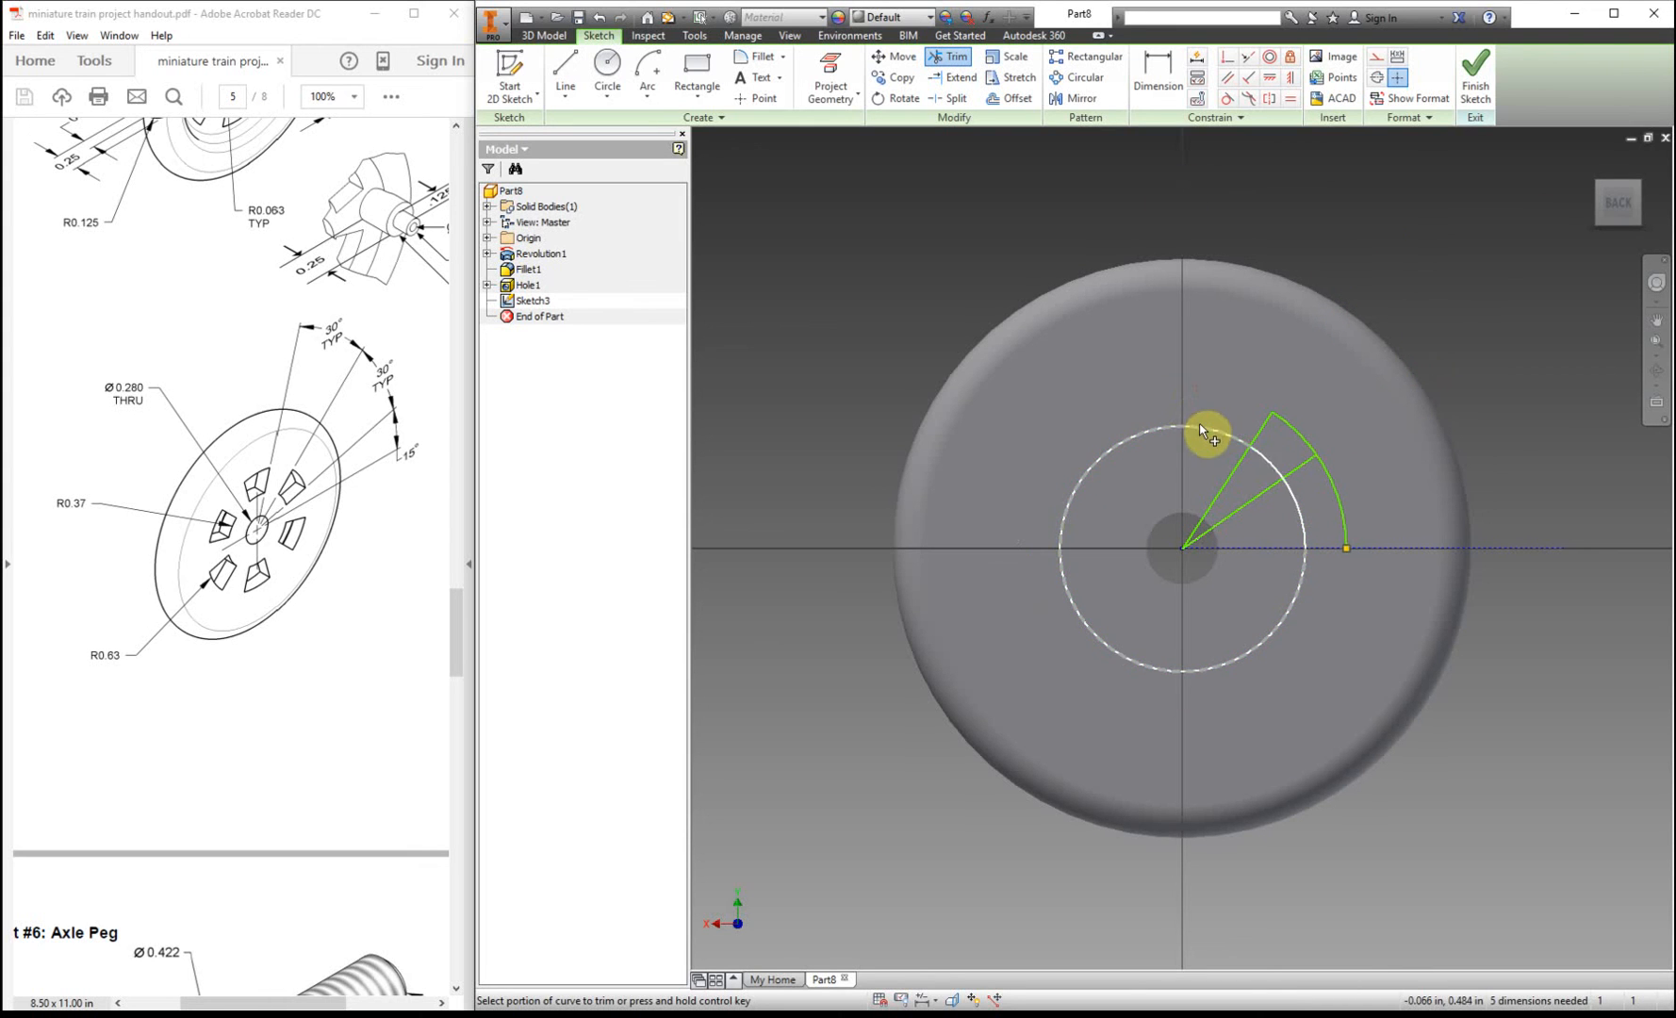
pyautogui.click(1204, 432)
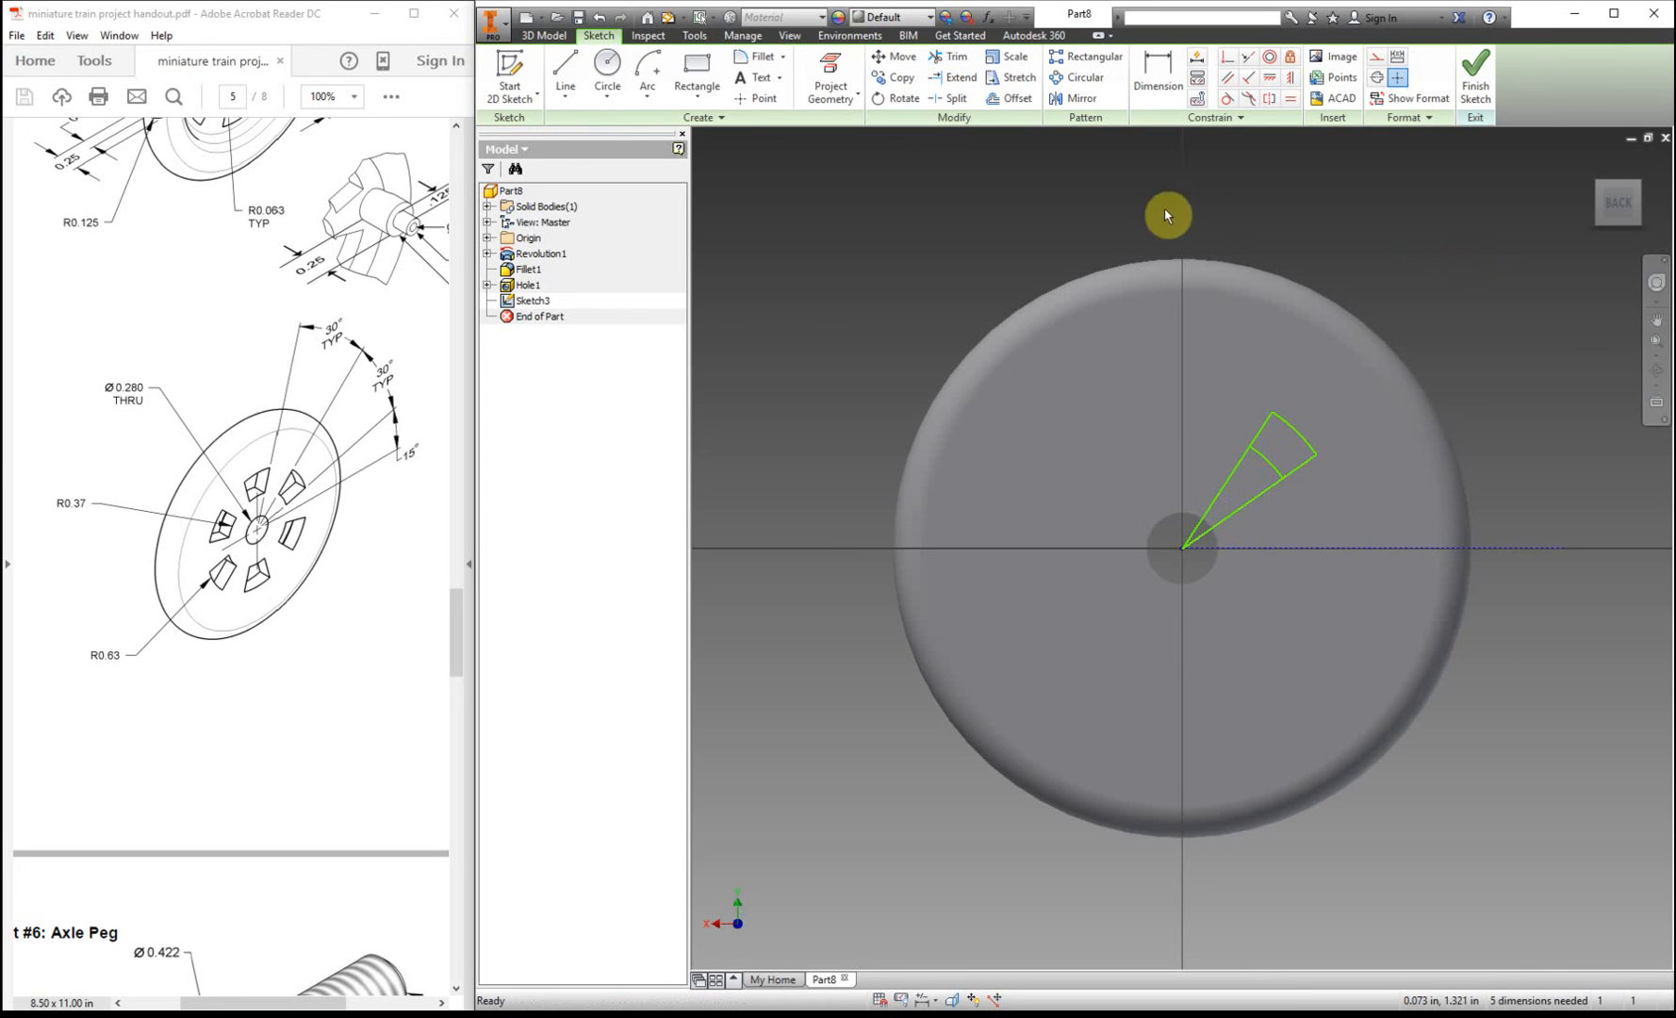
# - Dimension the wedge's outer arc to radius .630 and its inner arc to .370
pyautogui.click(1155, 75)
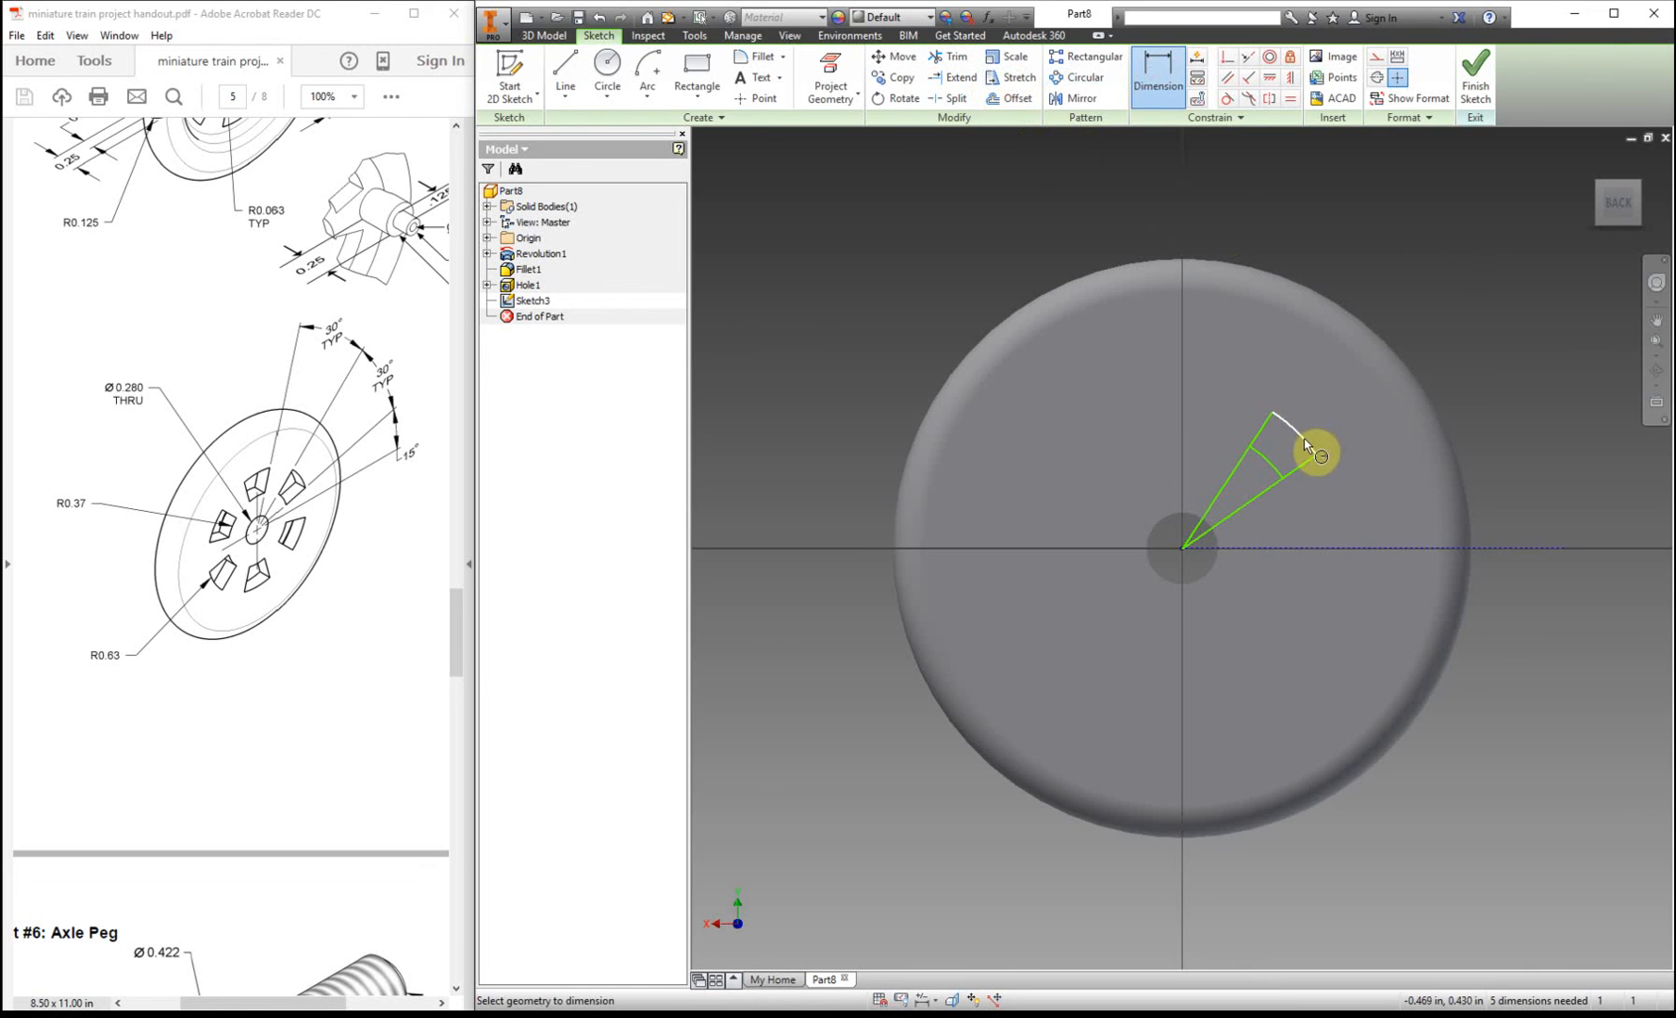
pyautogui.click(1295, 439)
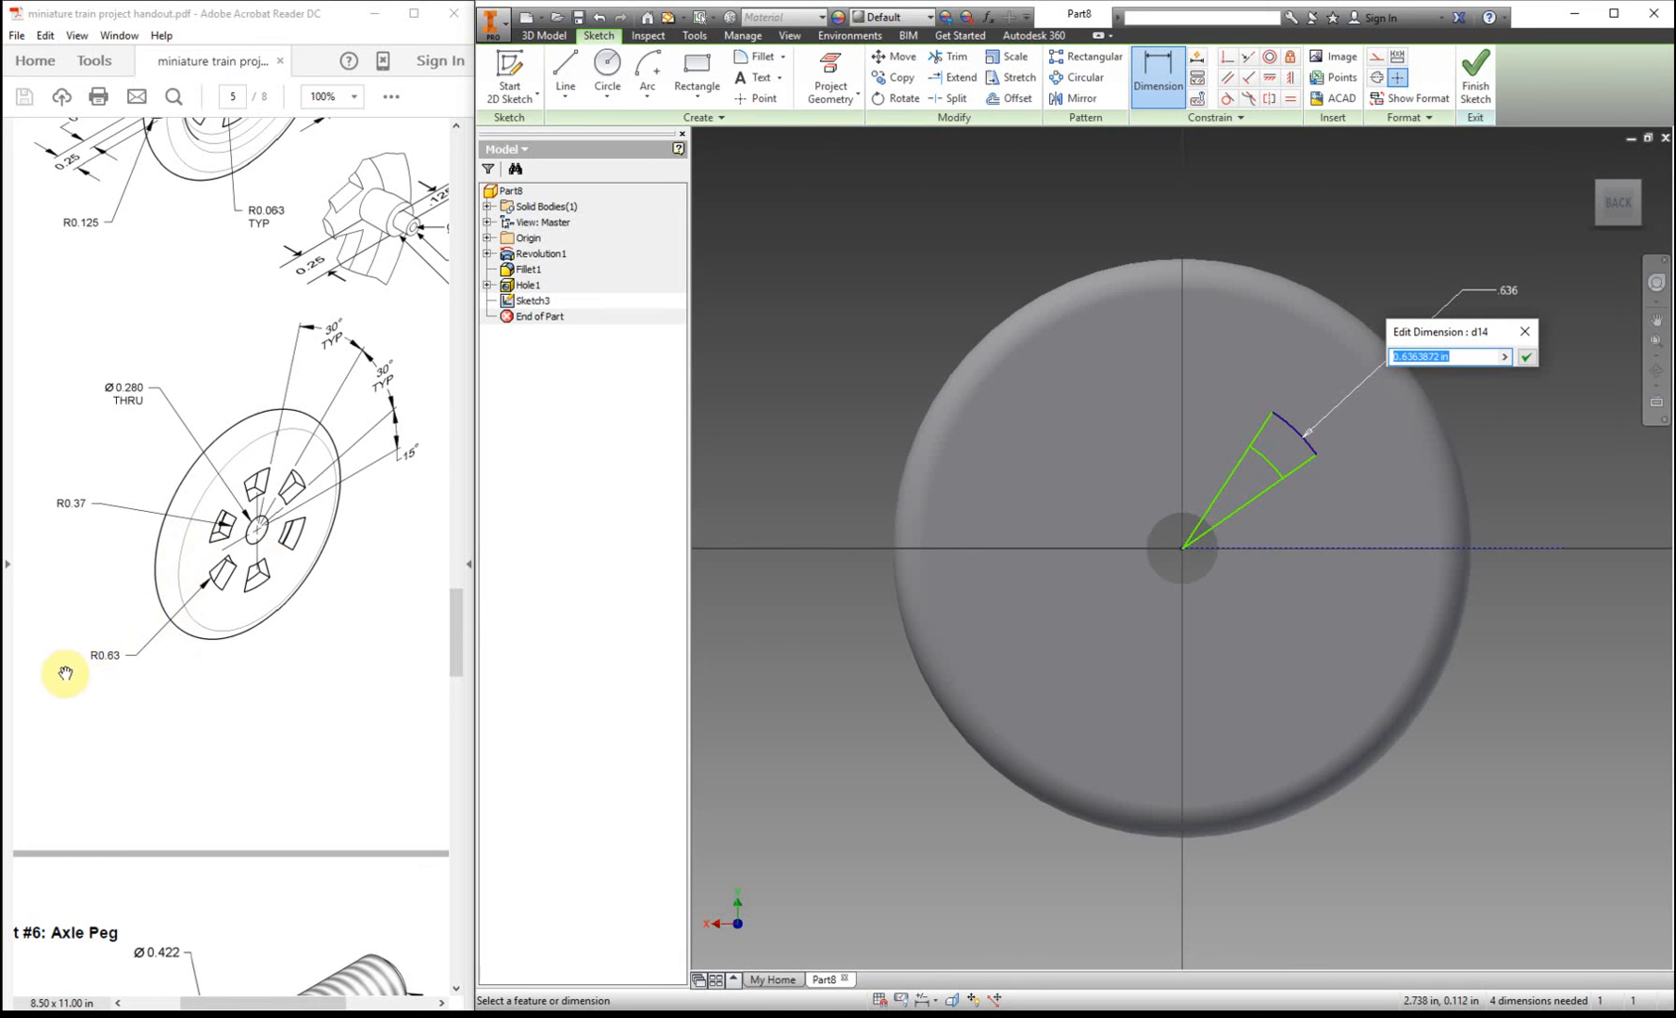
pyautogui.moveTo(140, 688)
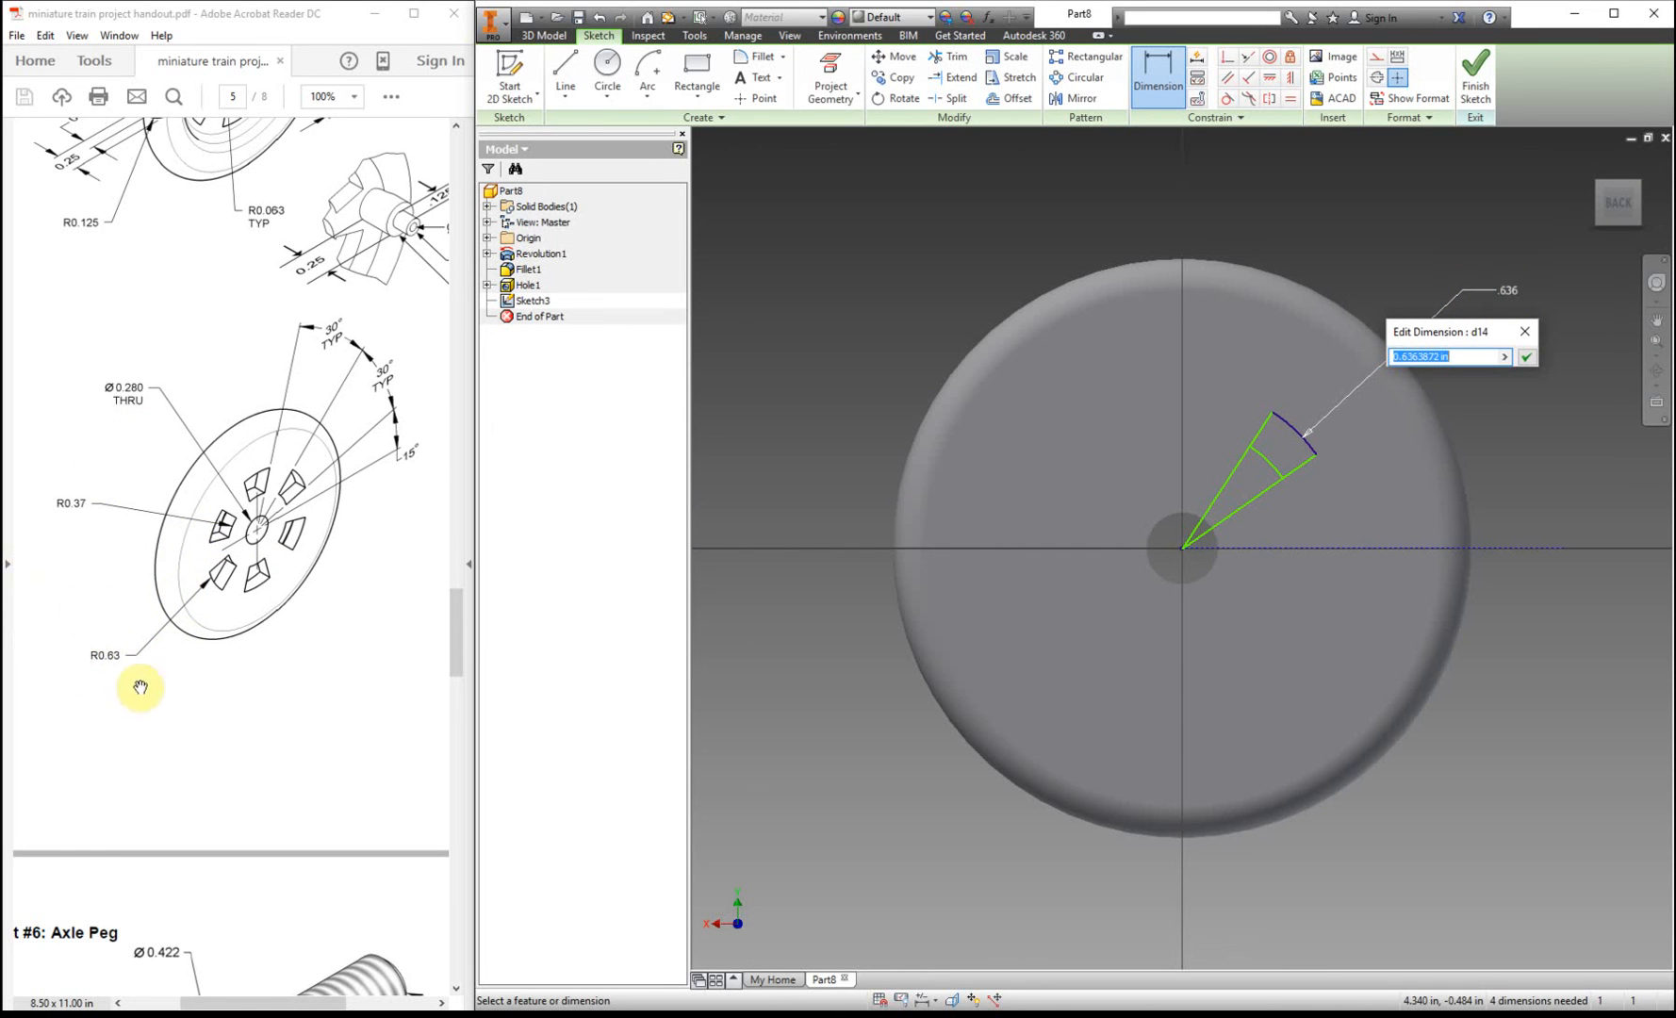
pyautogui.moveTo(66, 575)
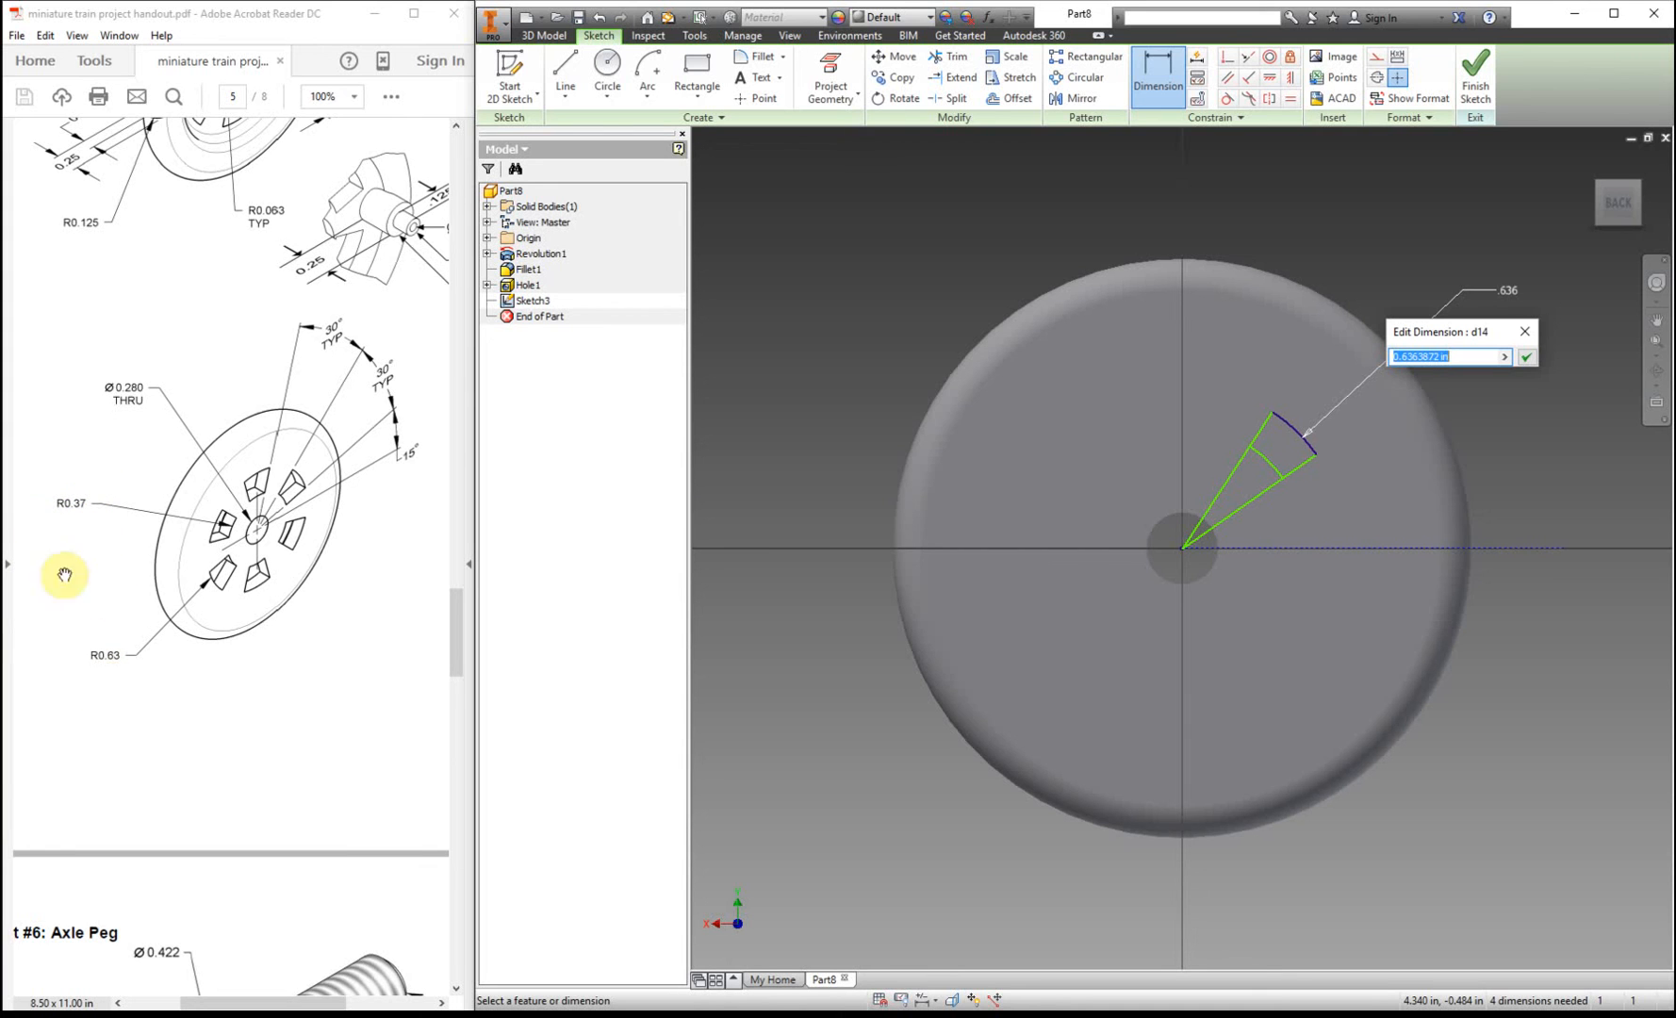
pyautogui.moveTo(134, 673)
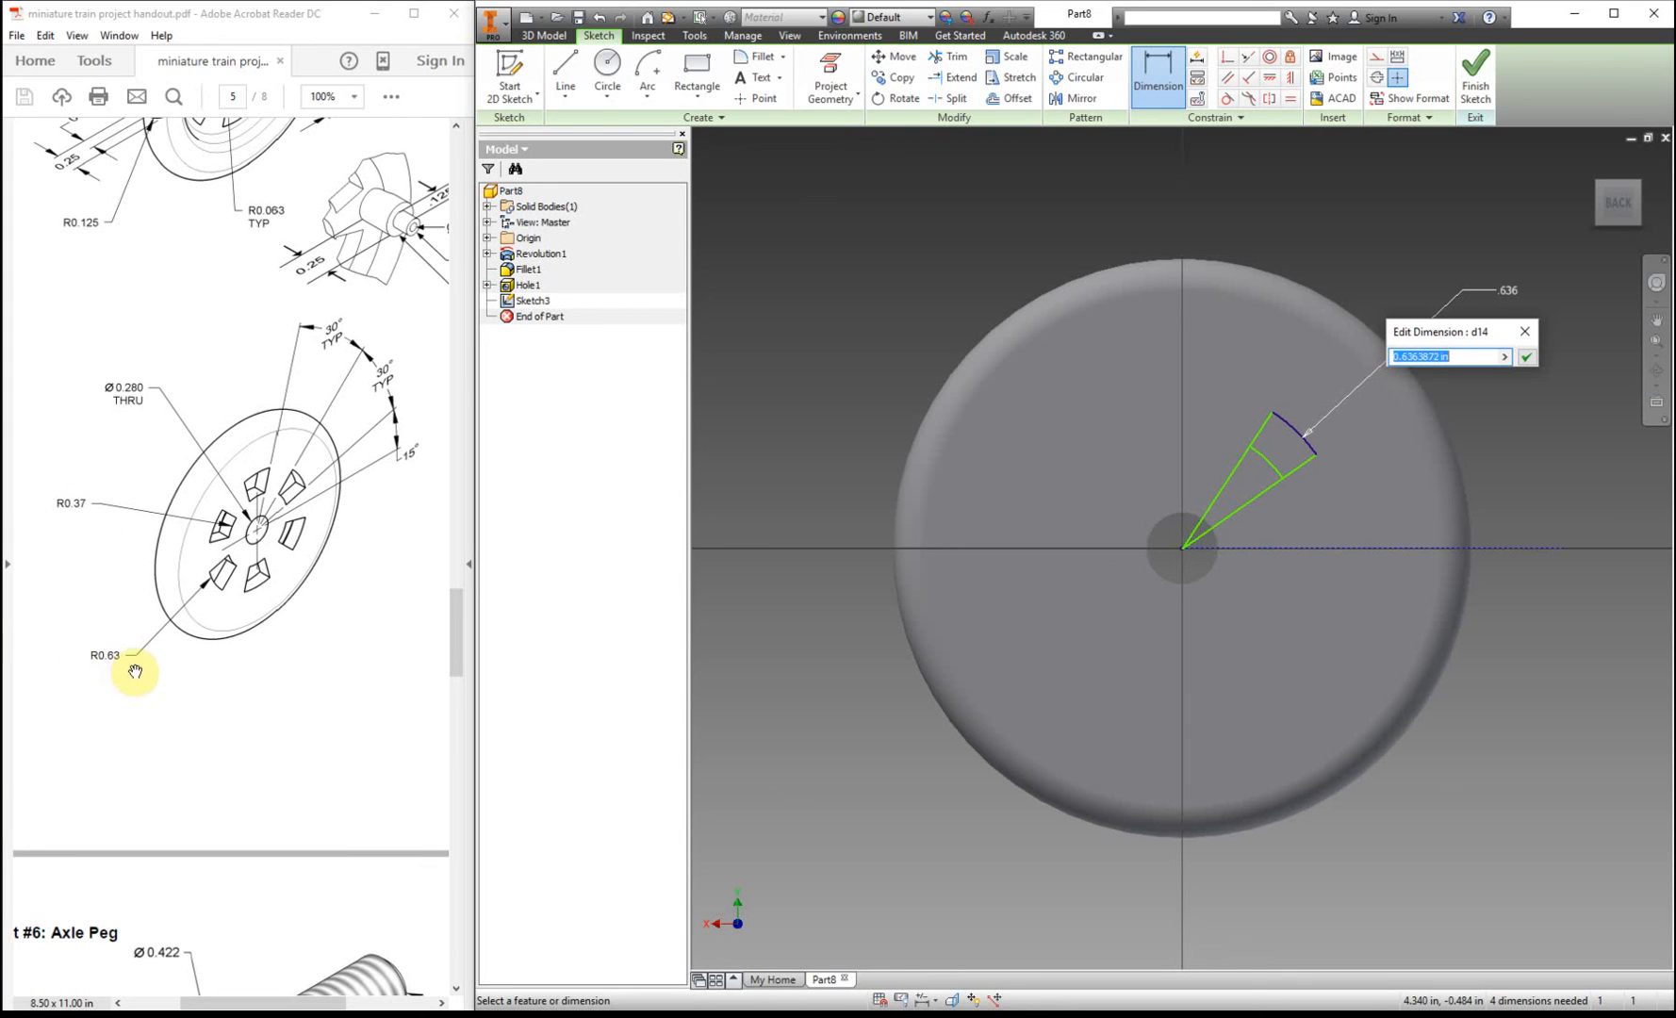
pyautogui.write('.6')
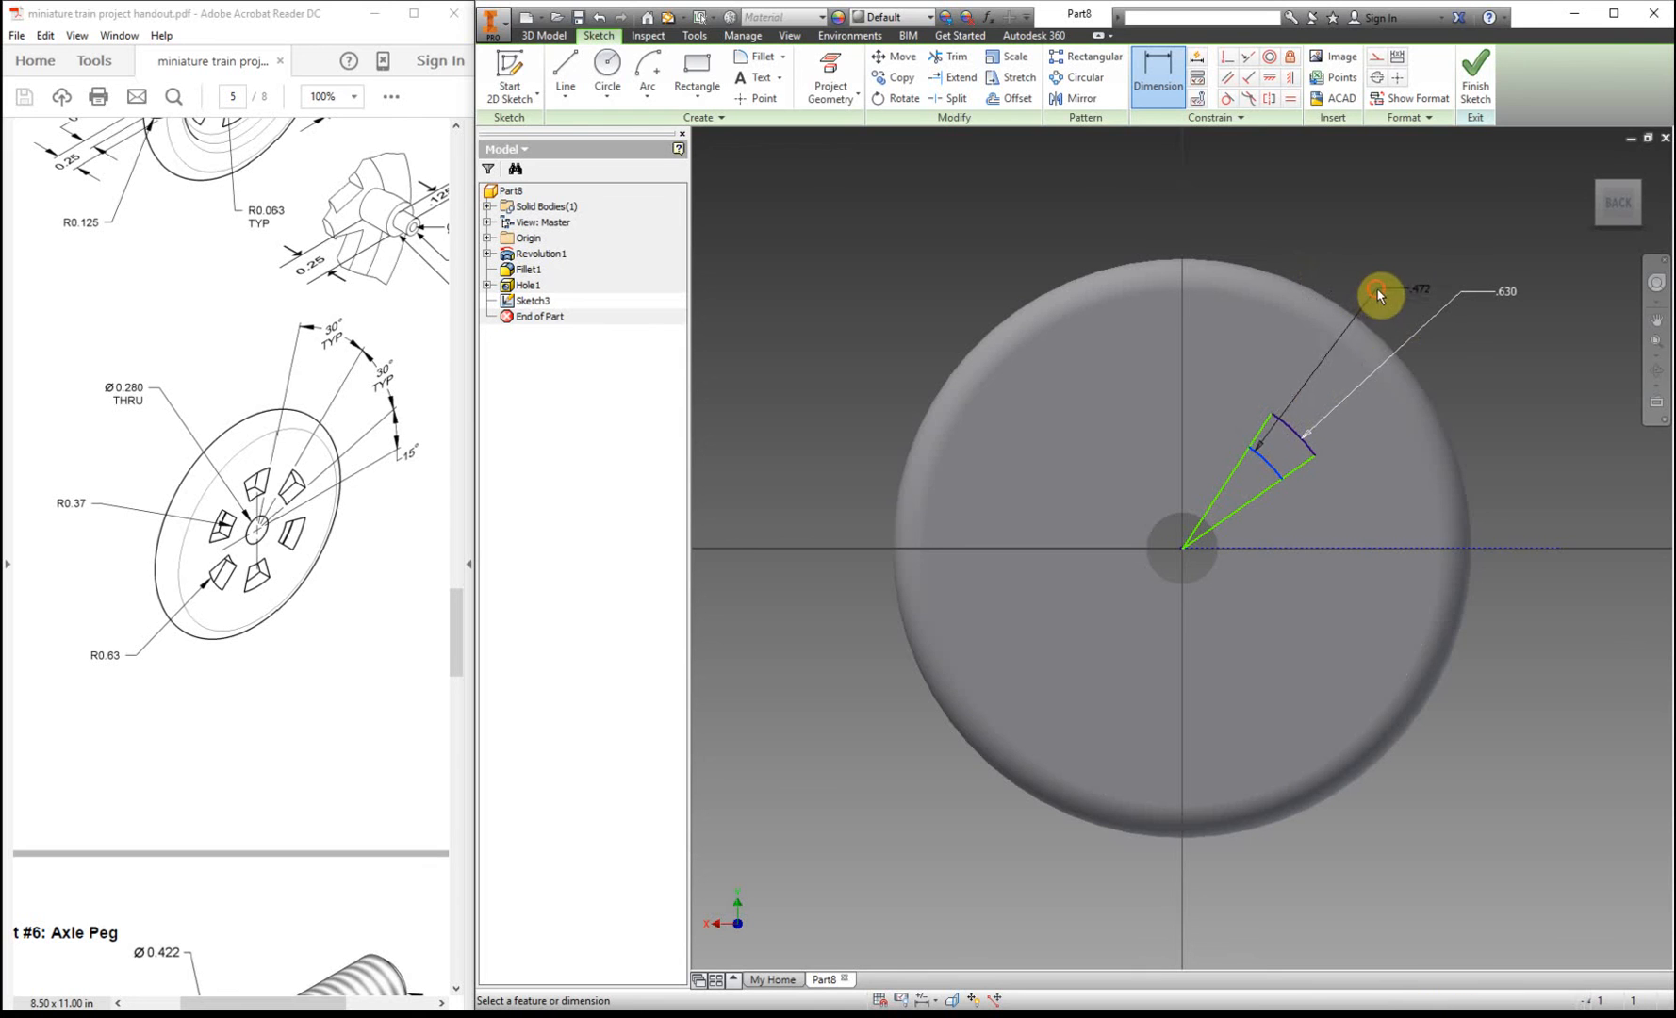
pyautogui.click(1378, 296)
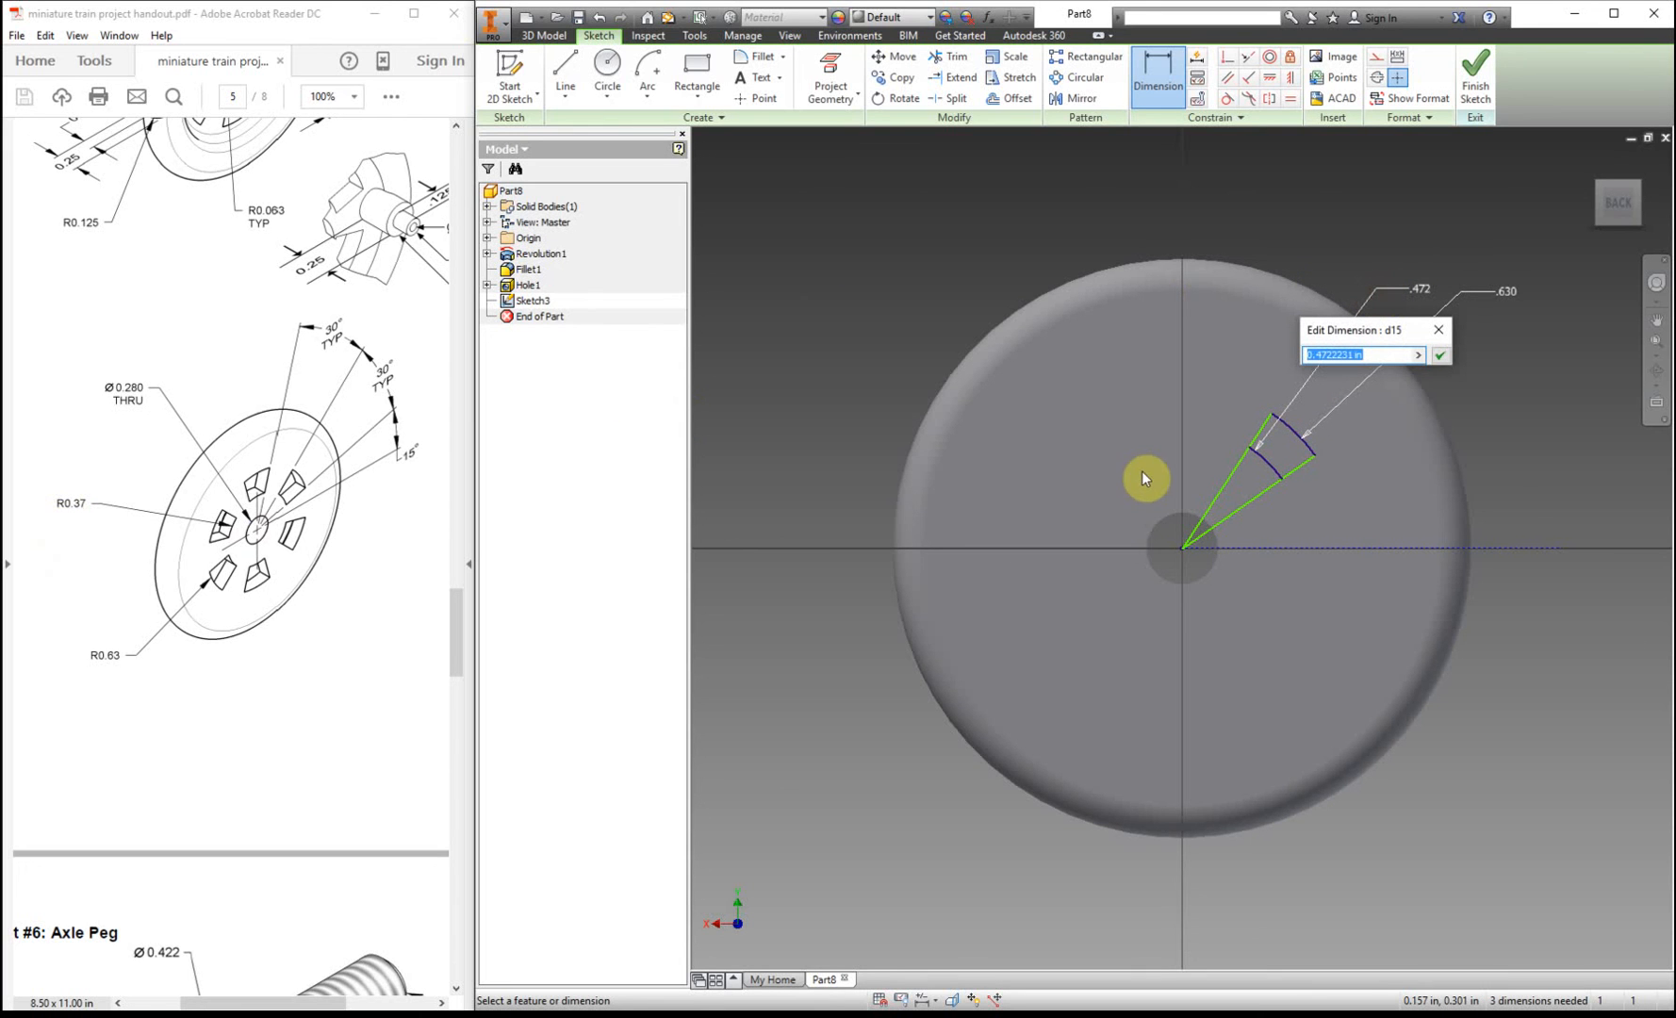
pyautogui.write('.3')
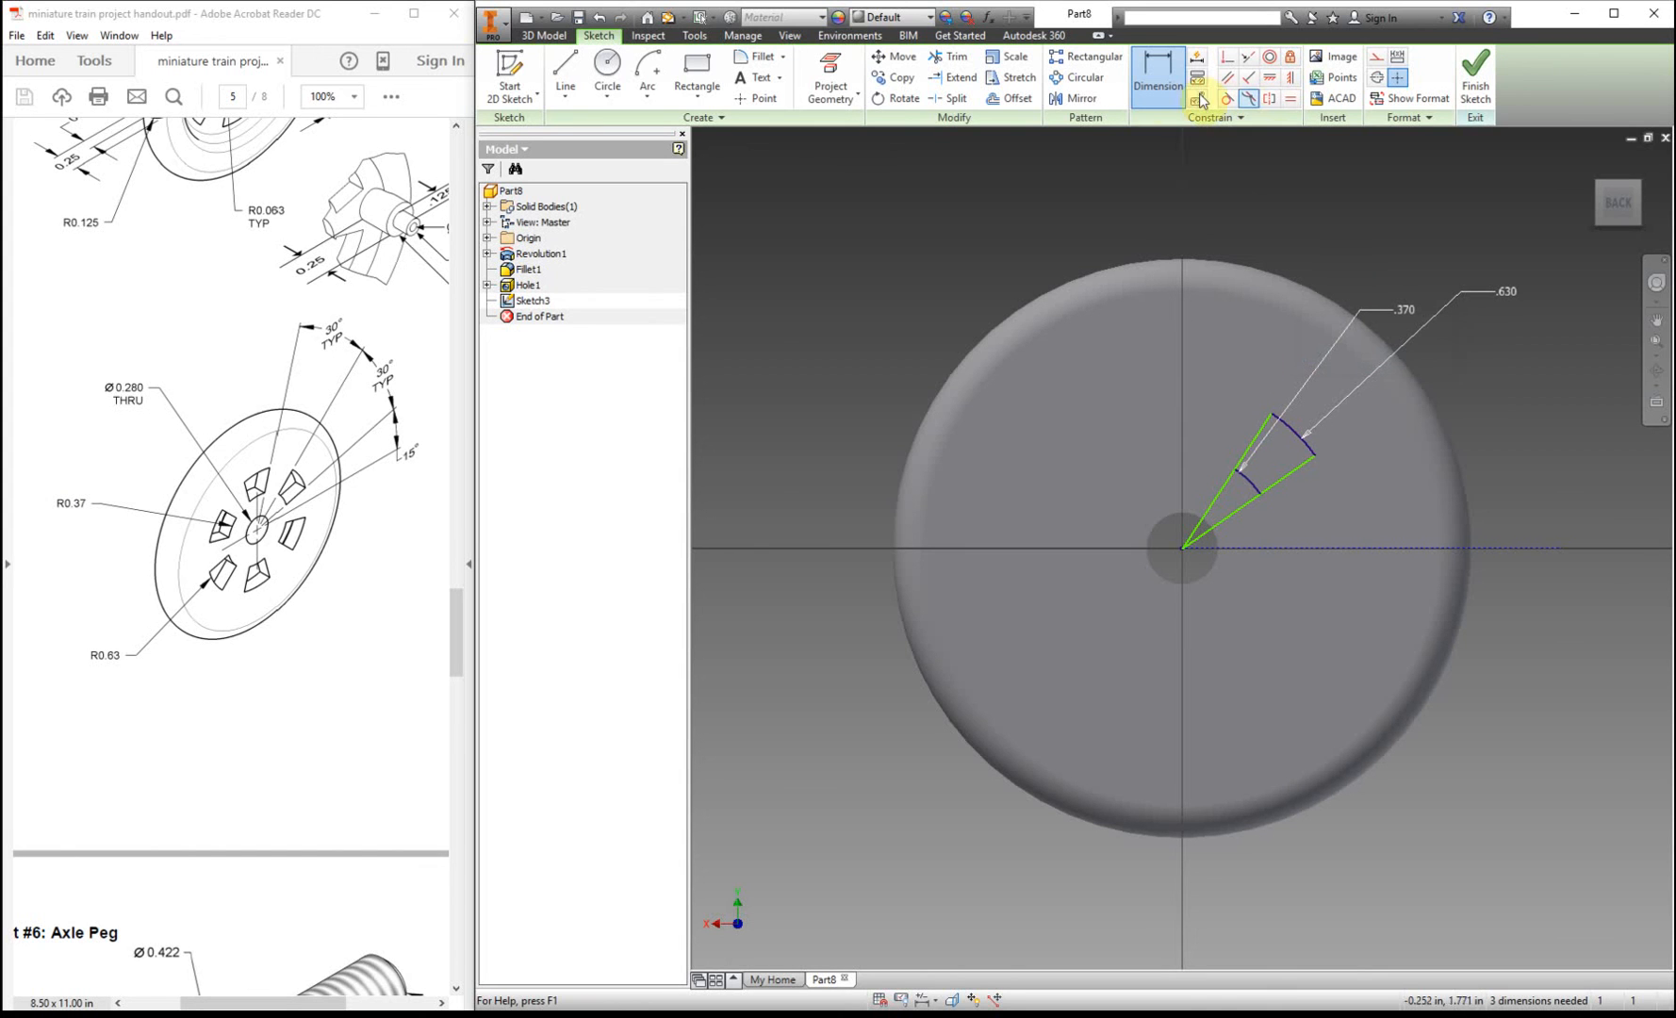
# - Add a 15° angle from horizontal to the wedge's lower edge and a 30° opening angle
pyautogui.click(1157, 75)
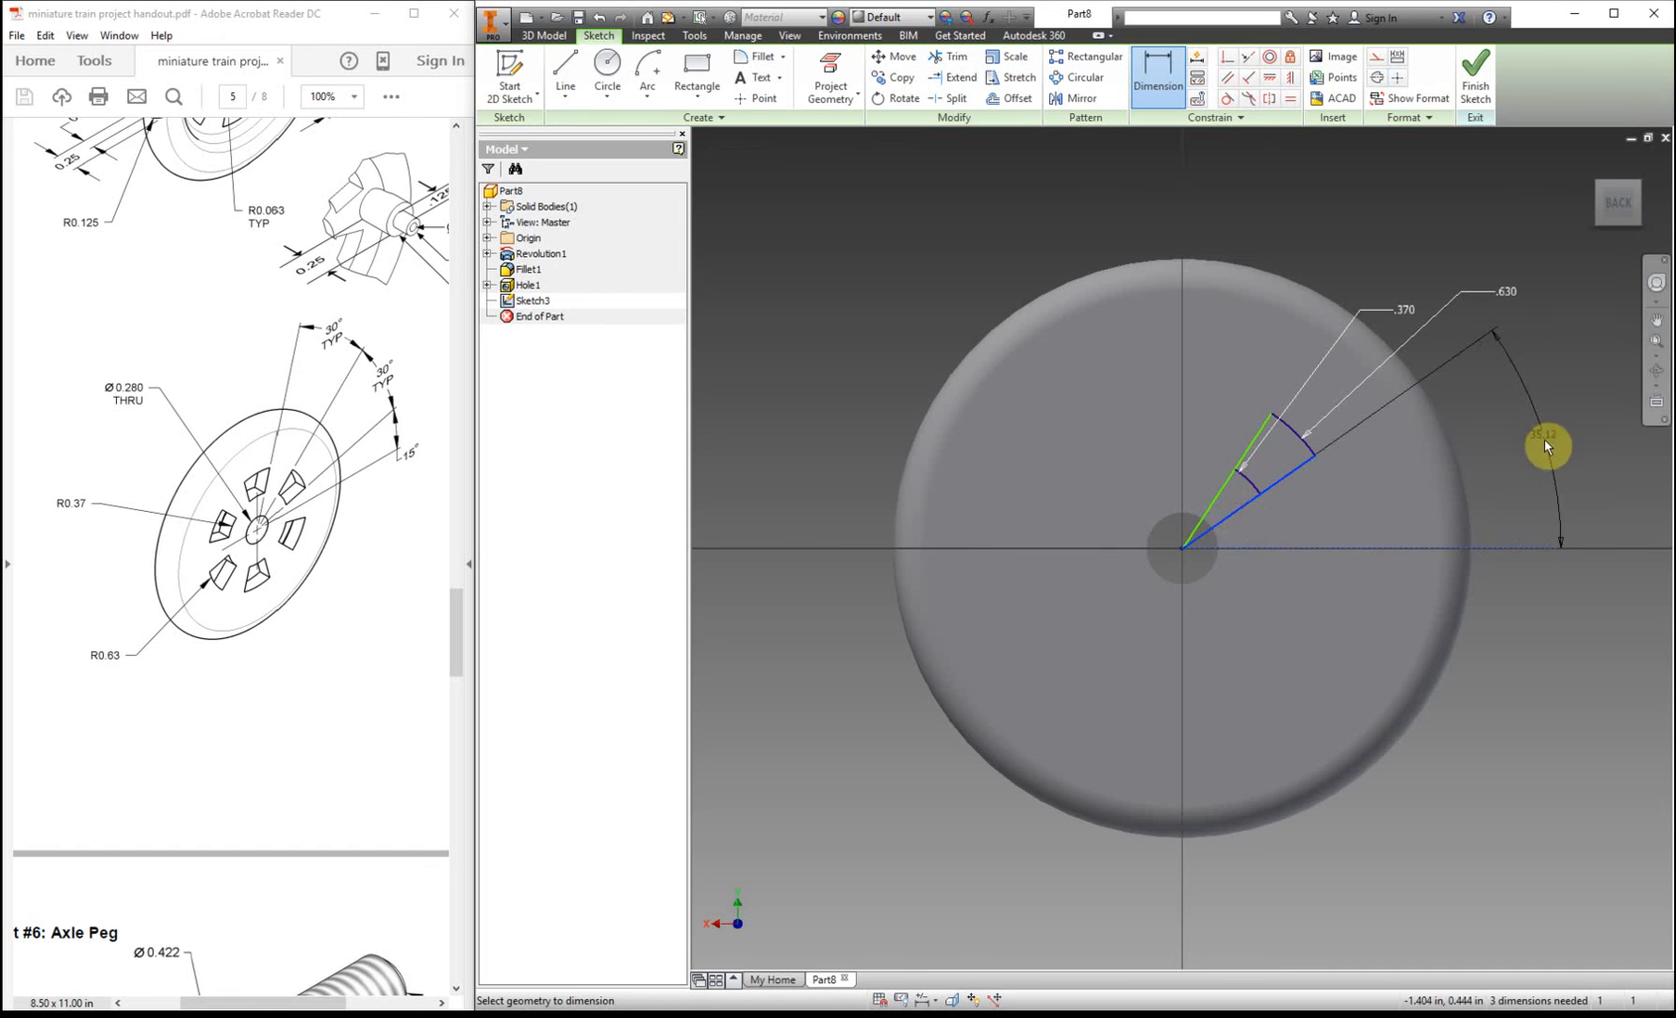
pyautogui.click(1546, 447)
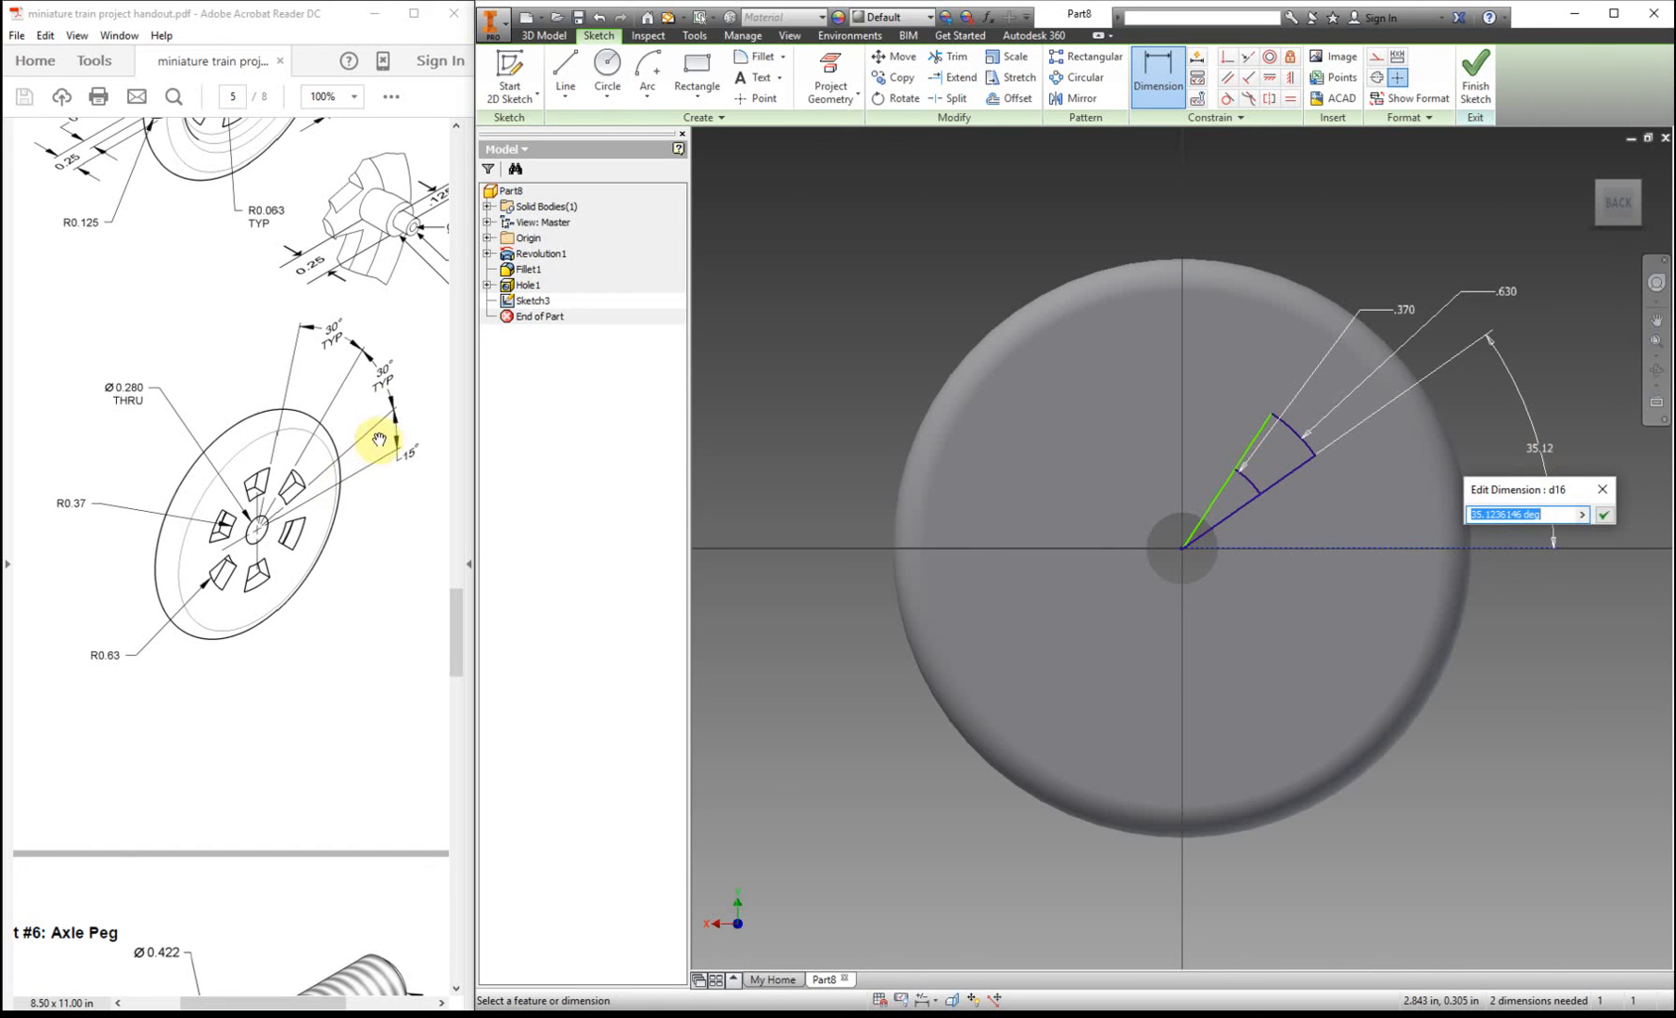
pyautogui.moveTo(396, 547)
pyautogui.write('15')
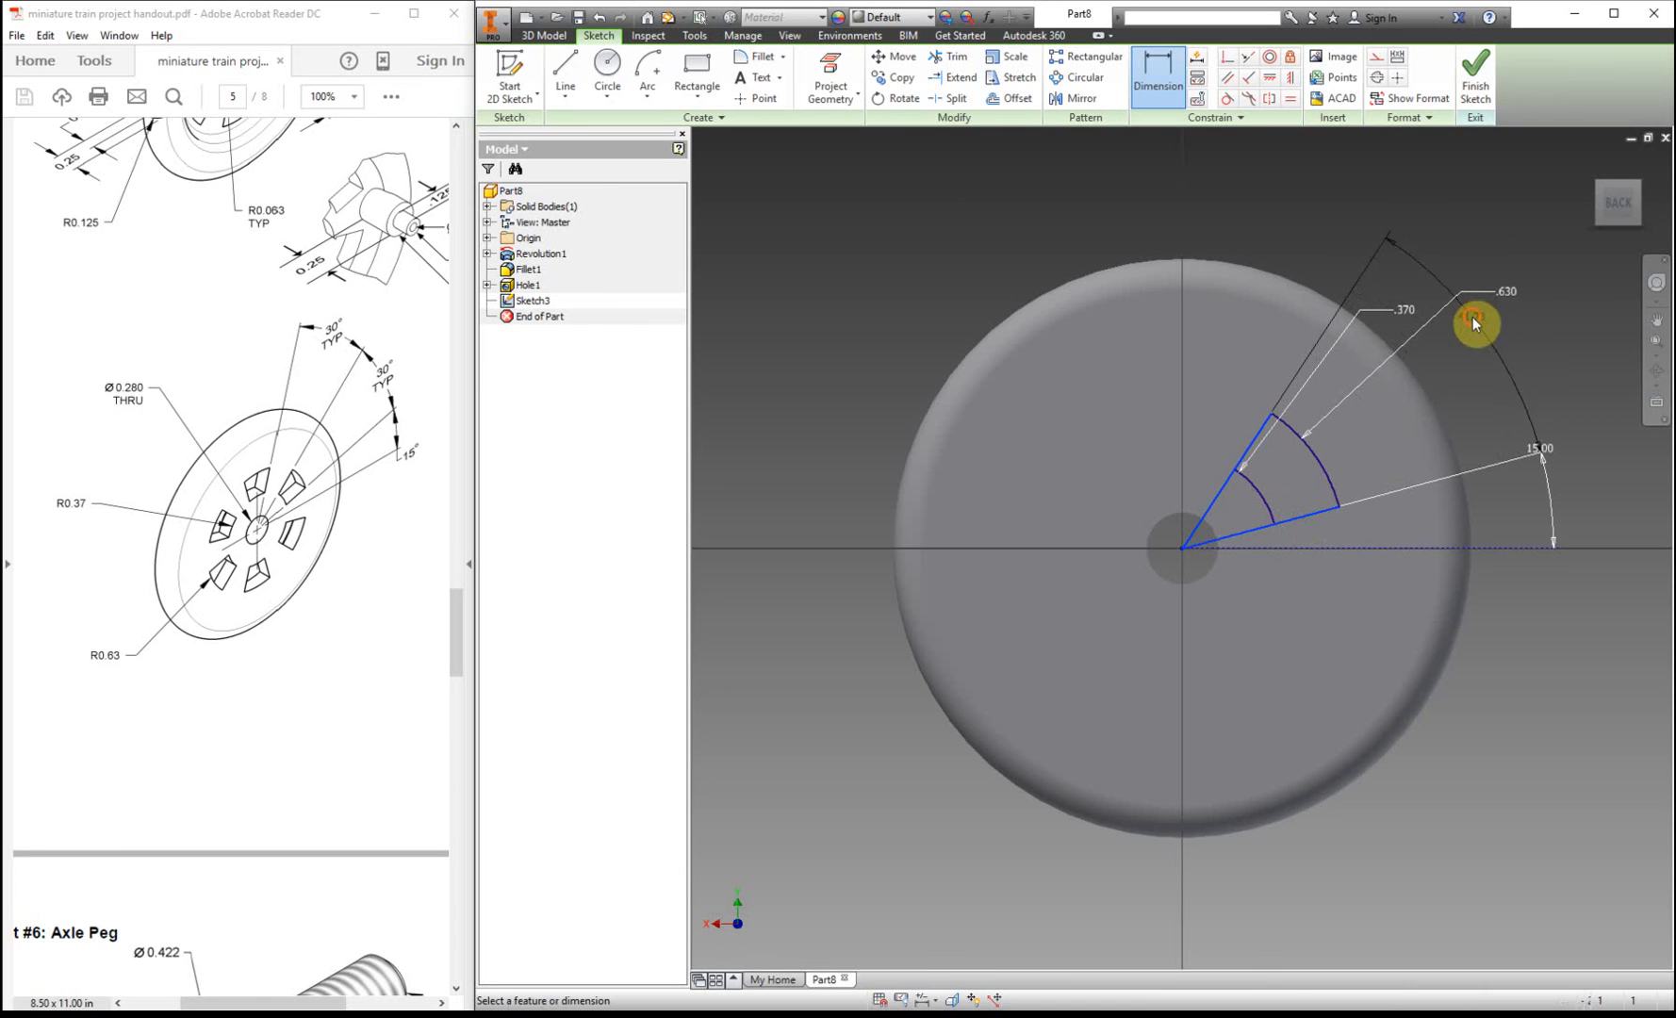
pyautogui.click(1474, 323)
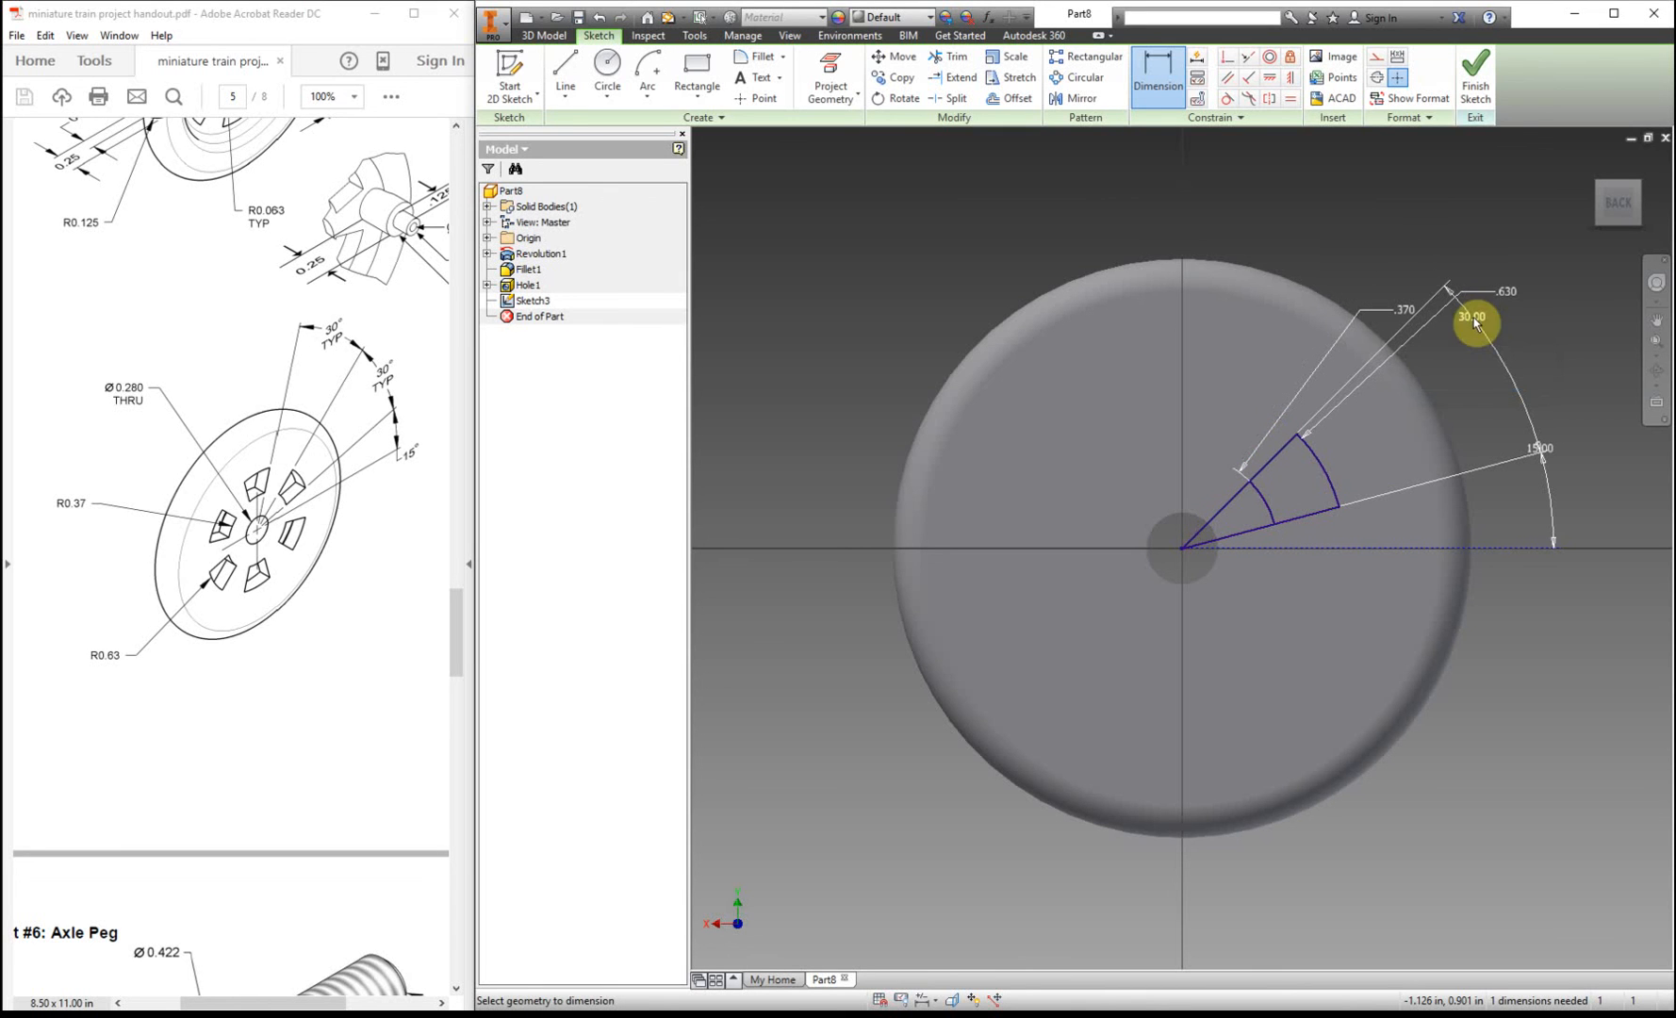
# - Extrude the wedge profile as a cut with extents All, creating Extrusion1 through the wheel
pyautogui.click(1474, 77)
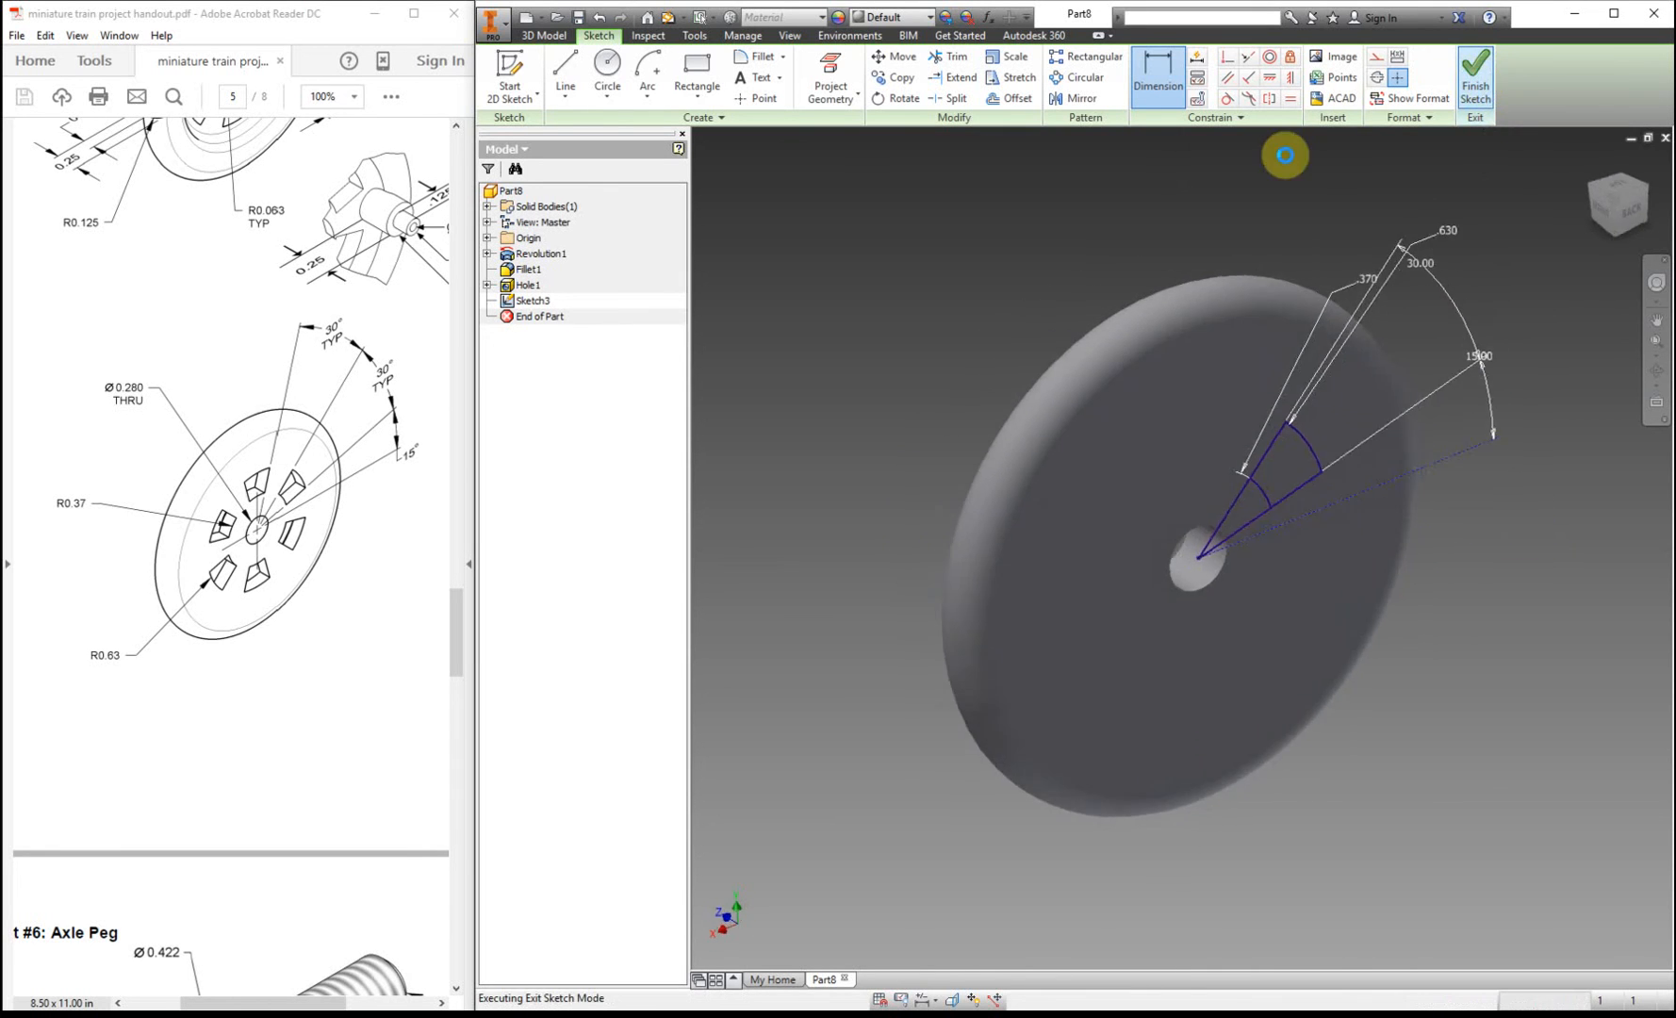
pyautogui.click(565, 70)
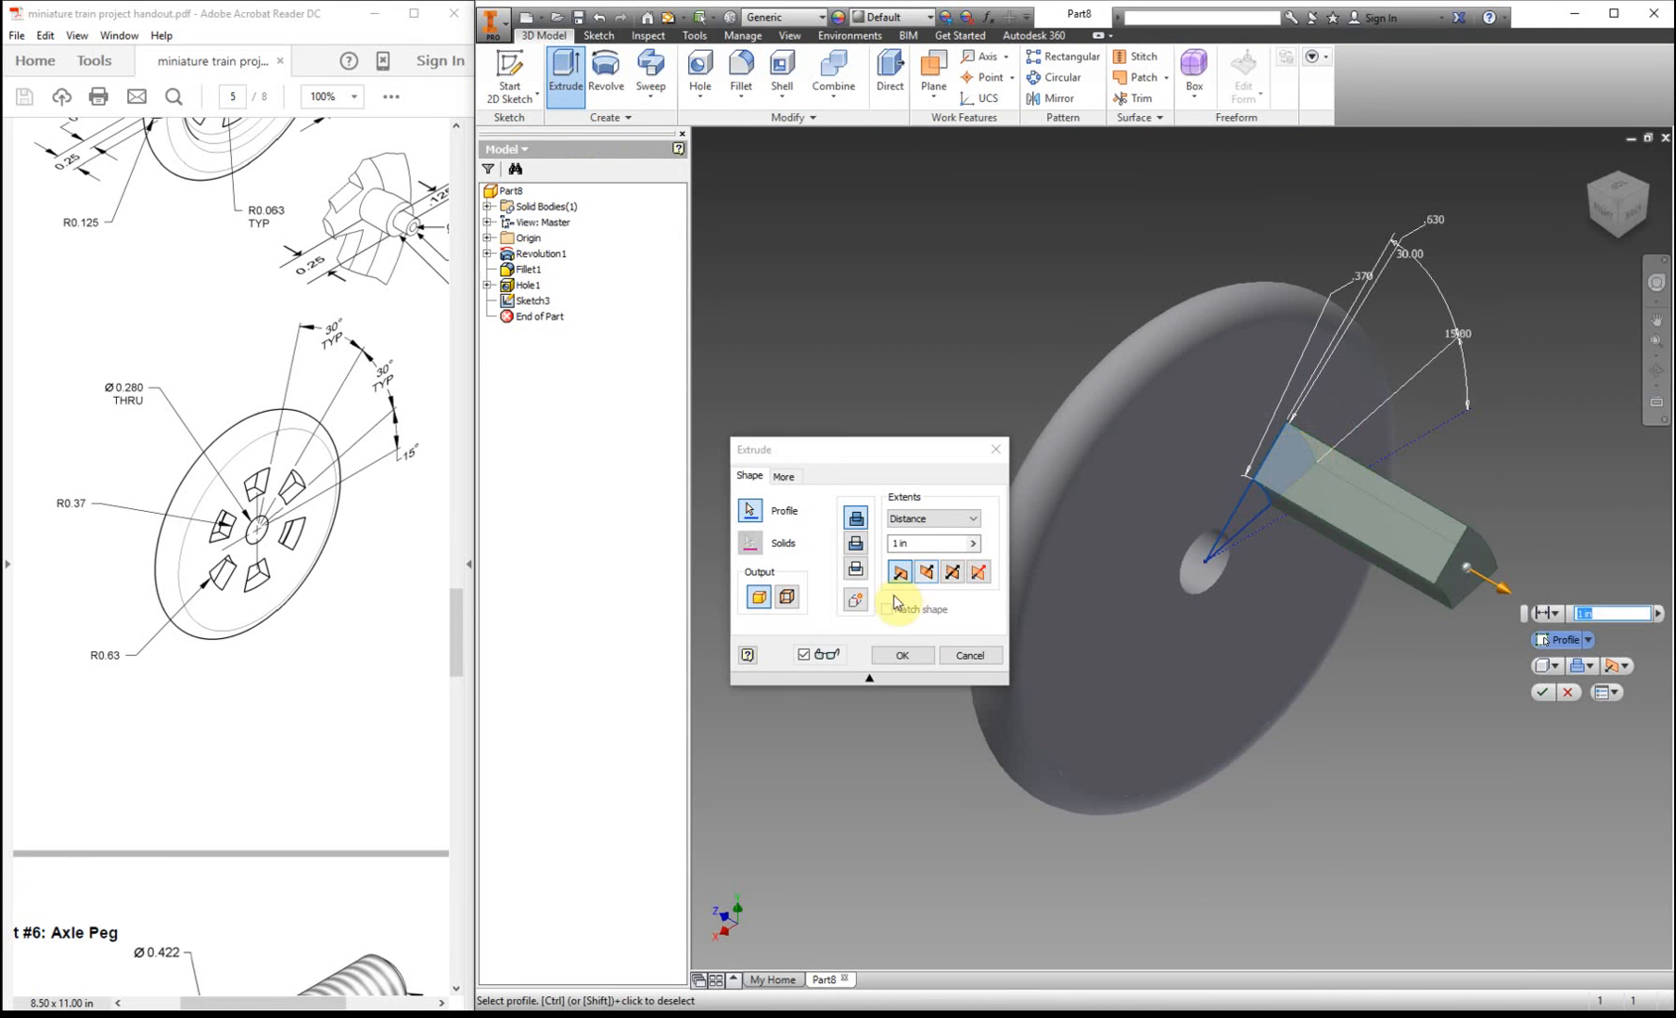
pyautogui.click(927, 571)
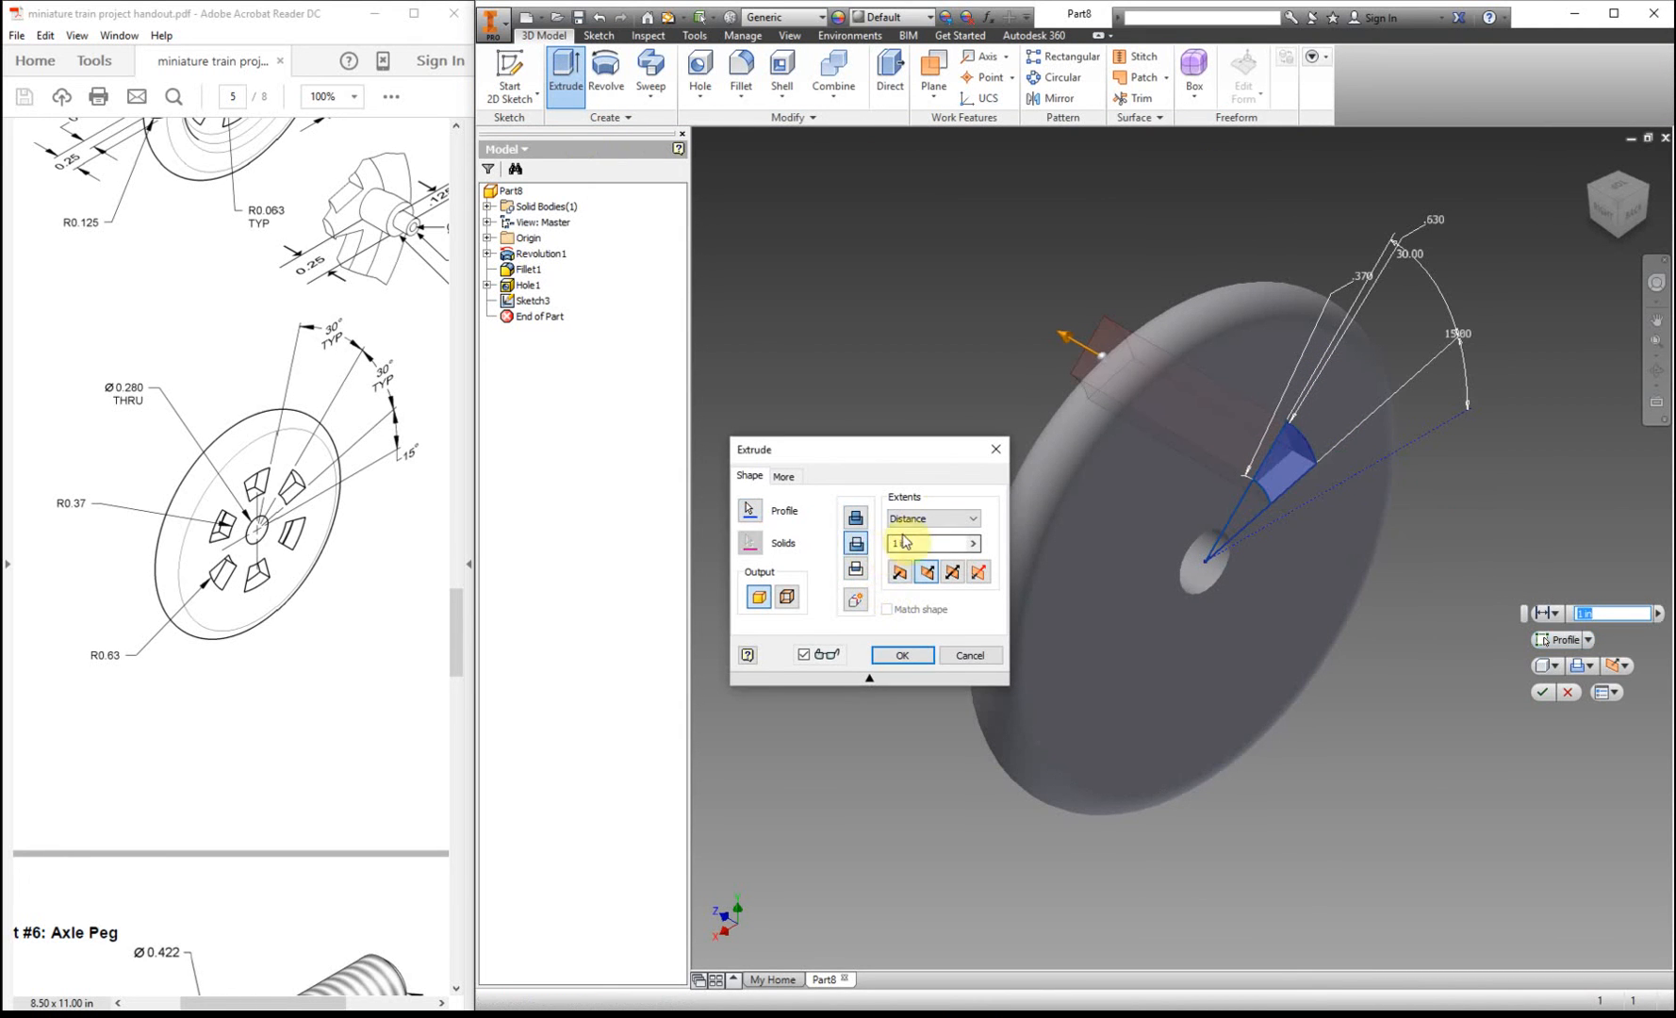
pyautogui.click(969, 518)
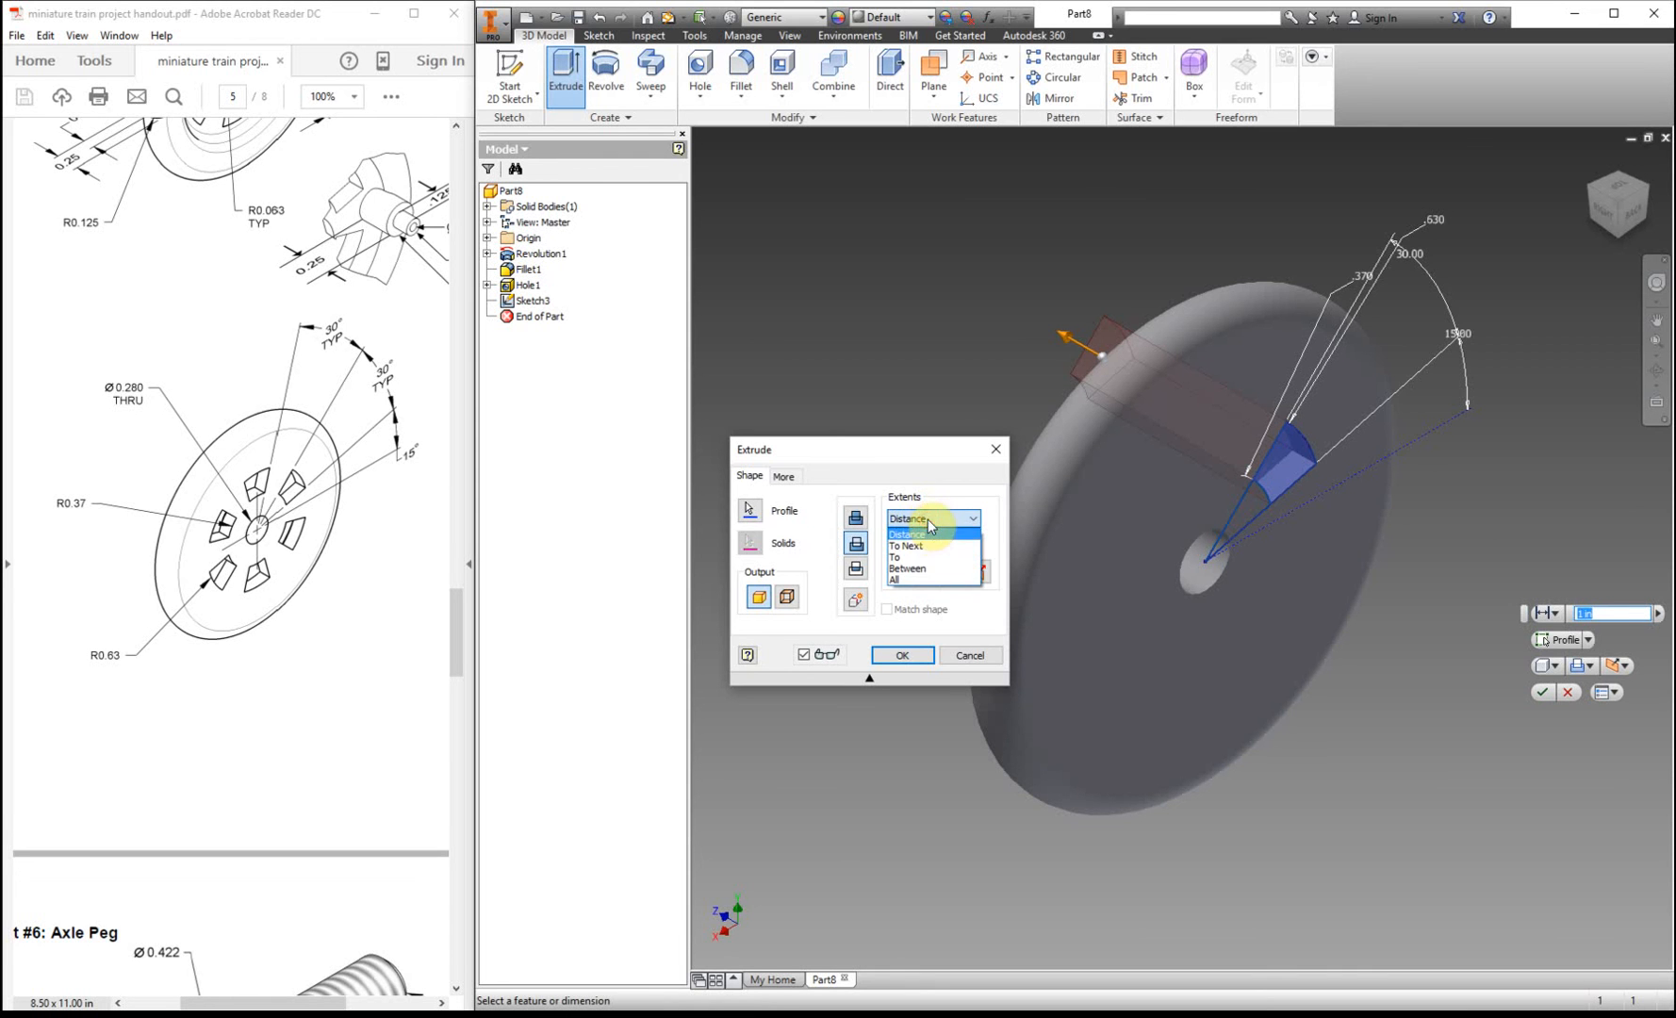
pyautogui.click(893, 579)
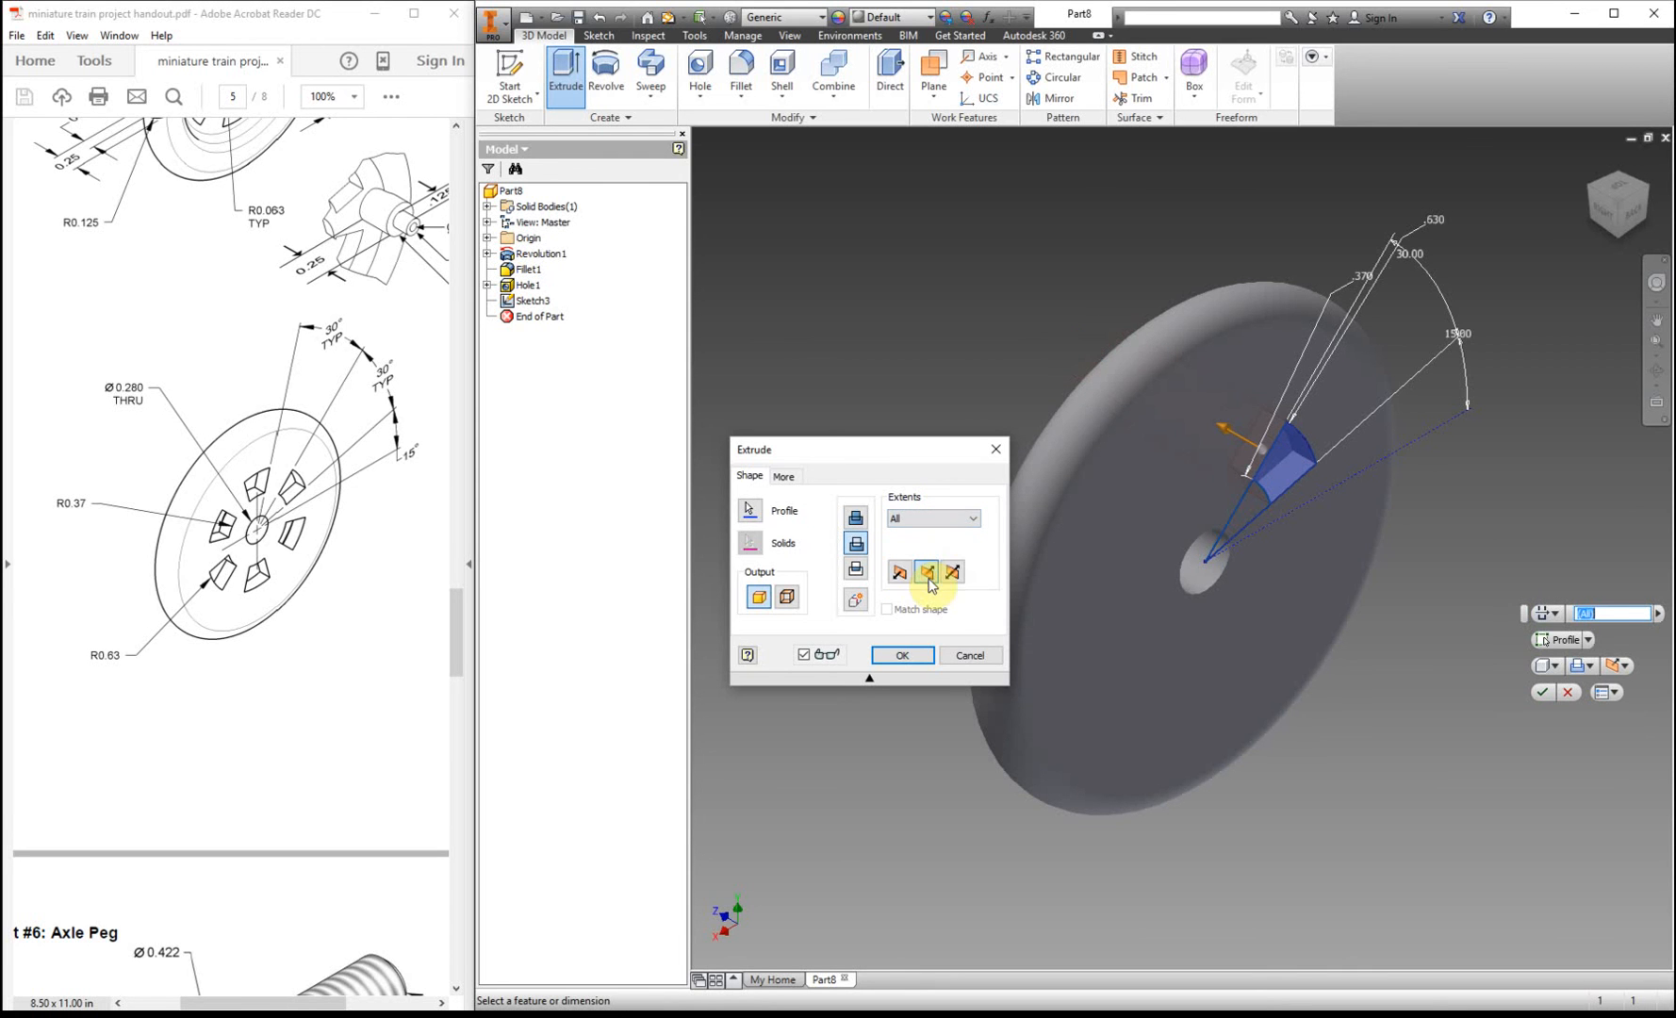
pyautogui.click(901, 654)
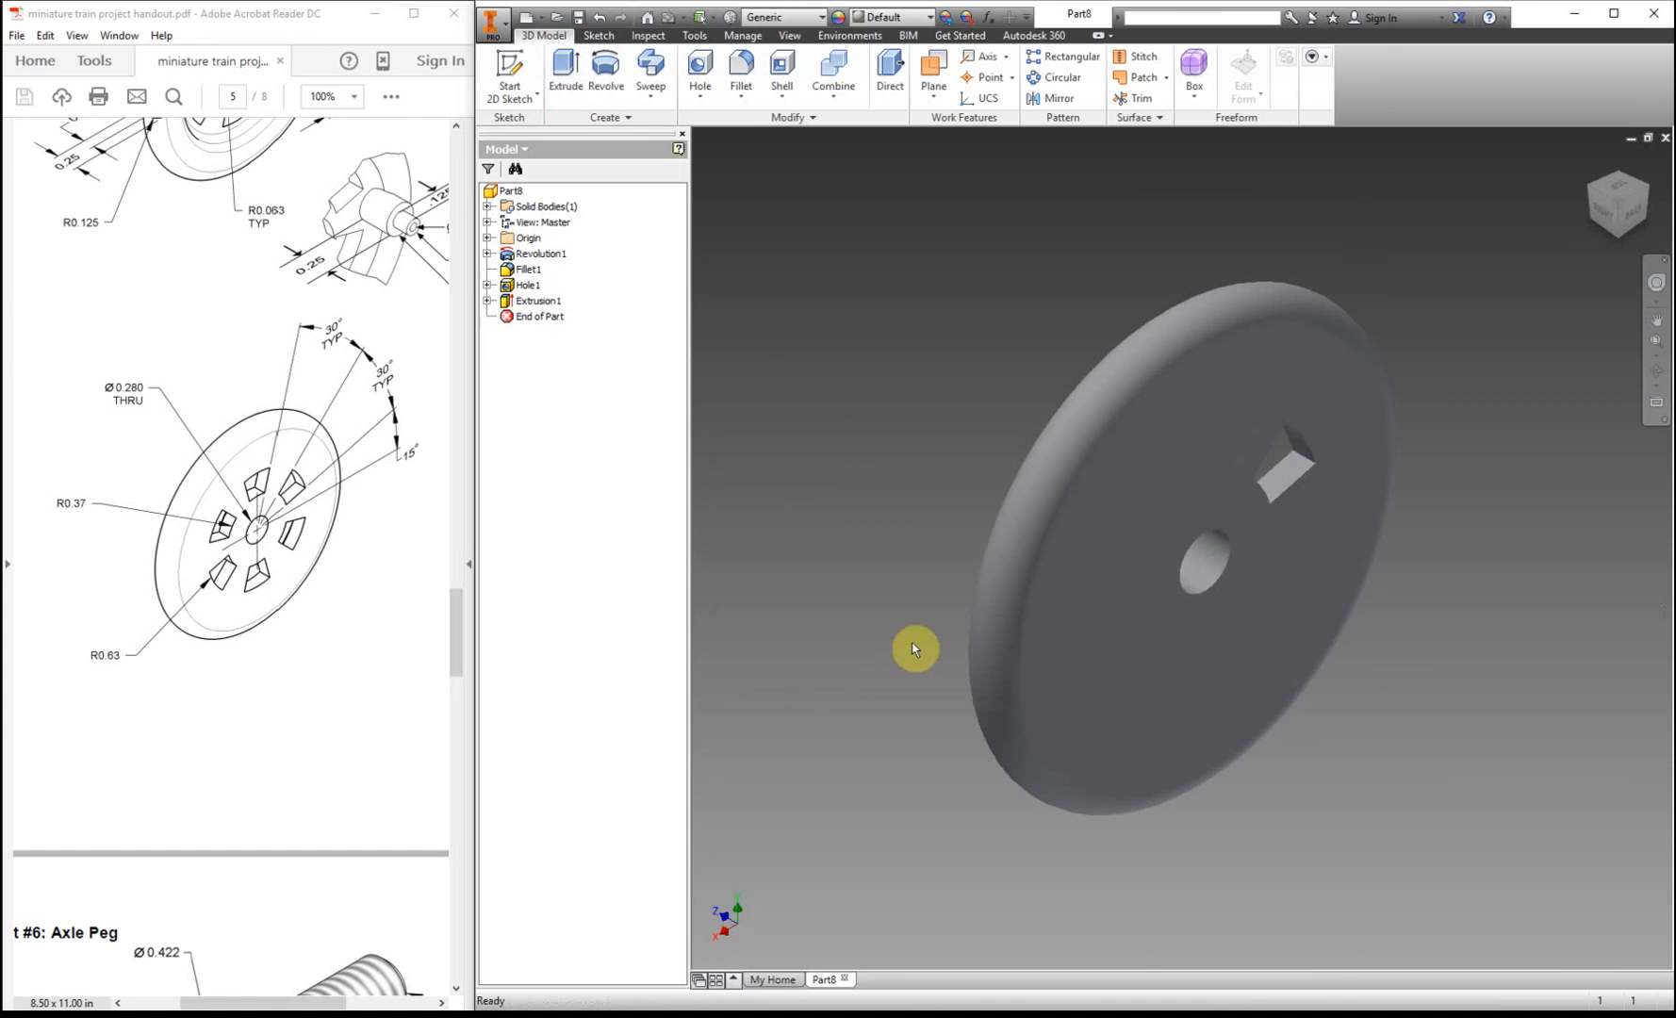
pyautogui.moveTo(1001, 243)
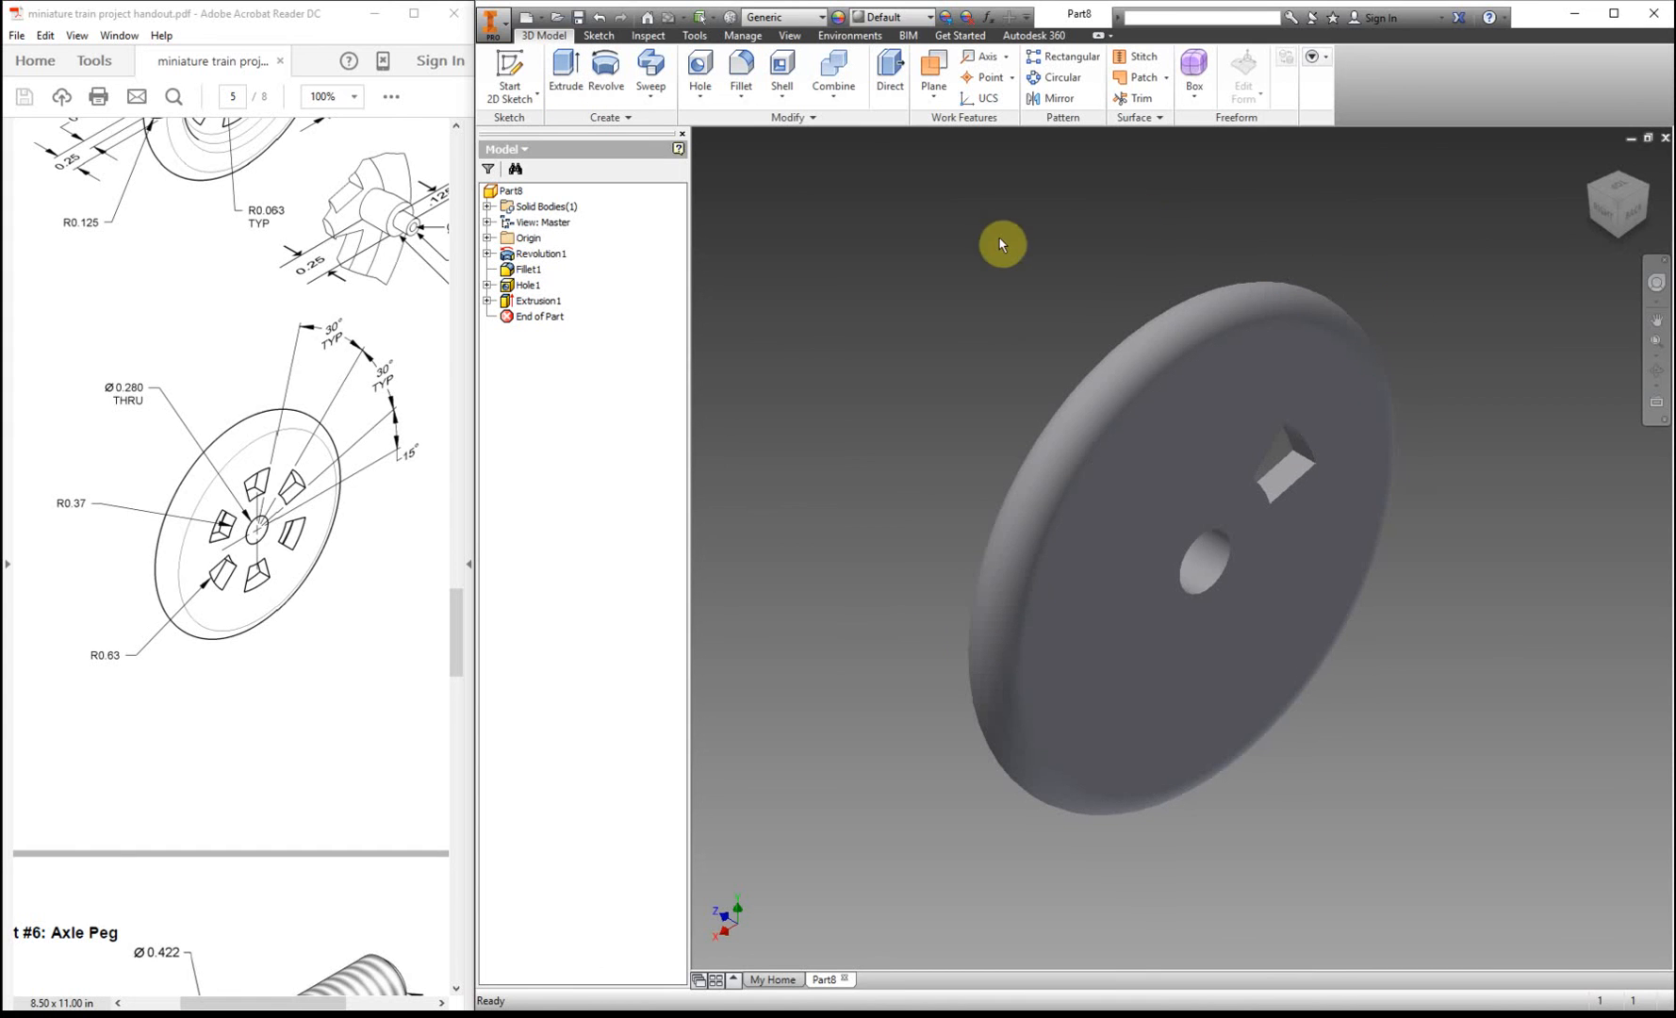
pyautogui.moveTo(1056, 77)
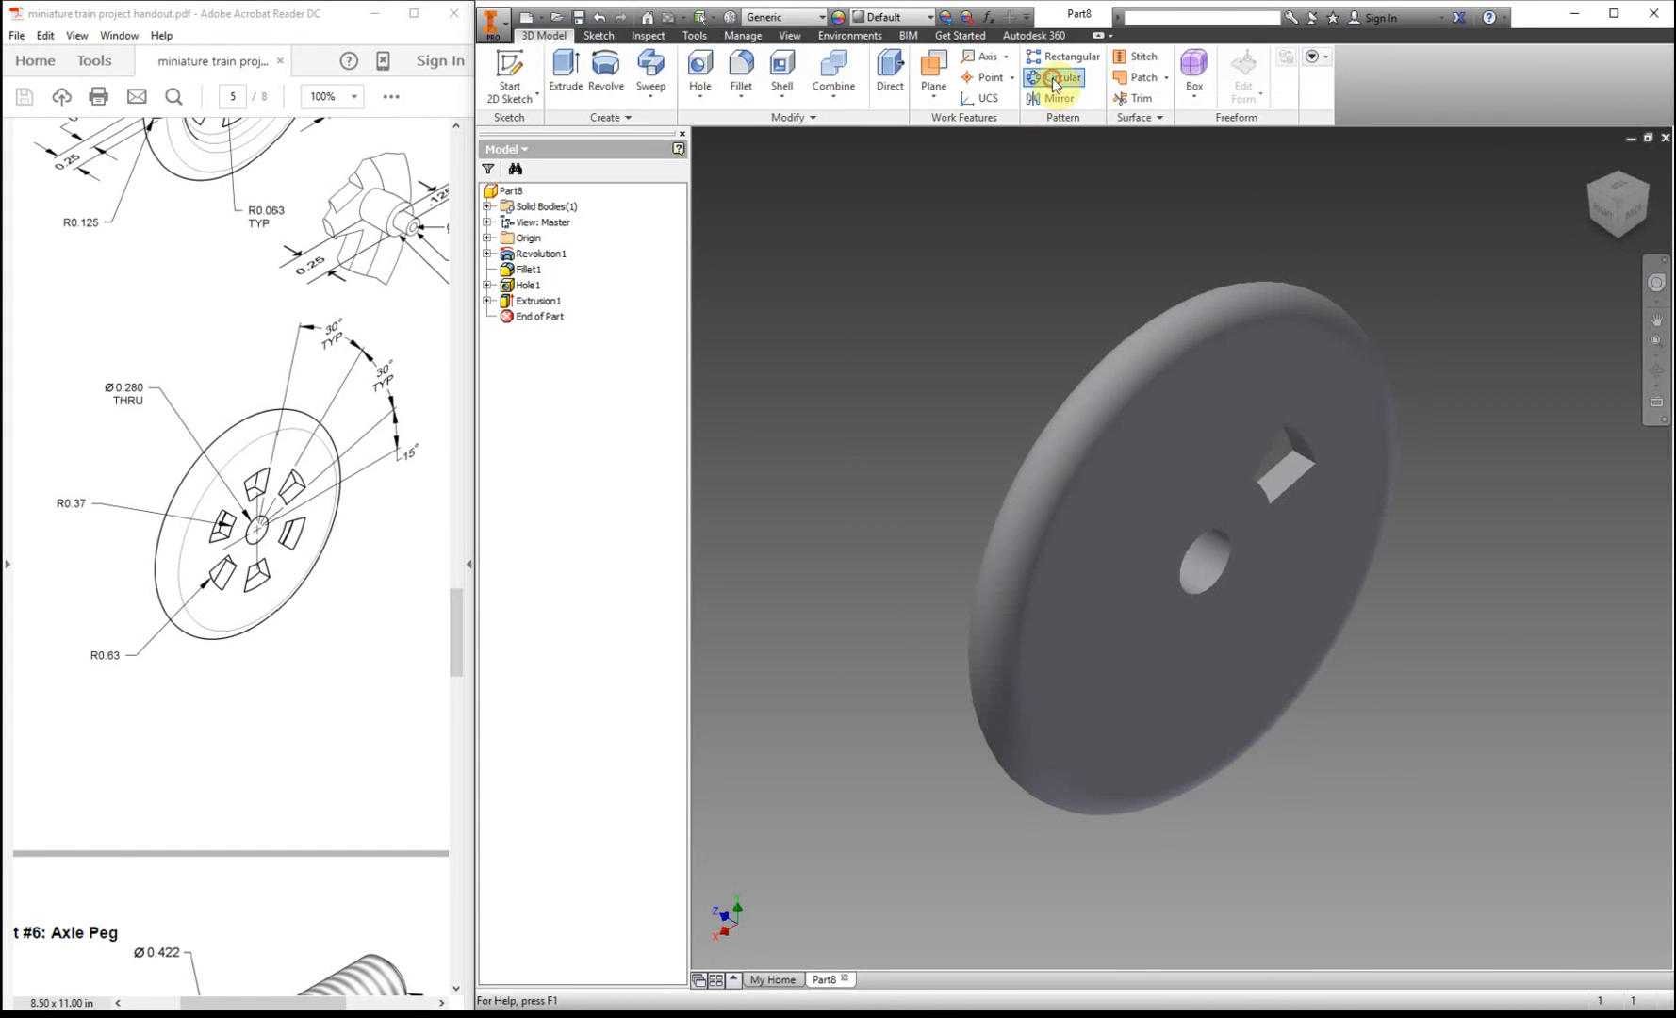
# - Circular-pattern Extrusion1 six times over 360° about the wheel's centre axis
pyautogui.click(1060, 77)
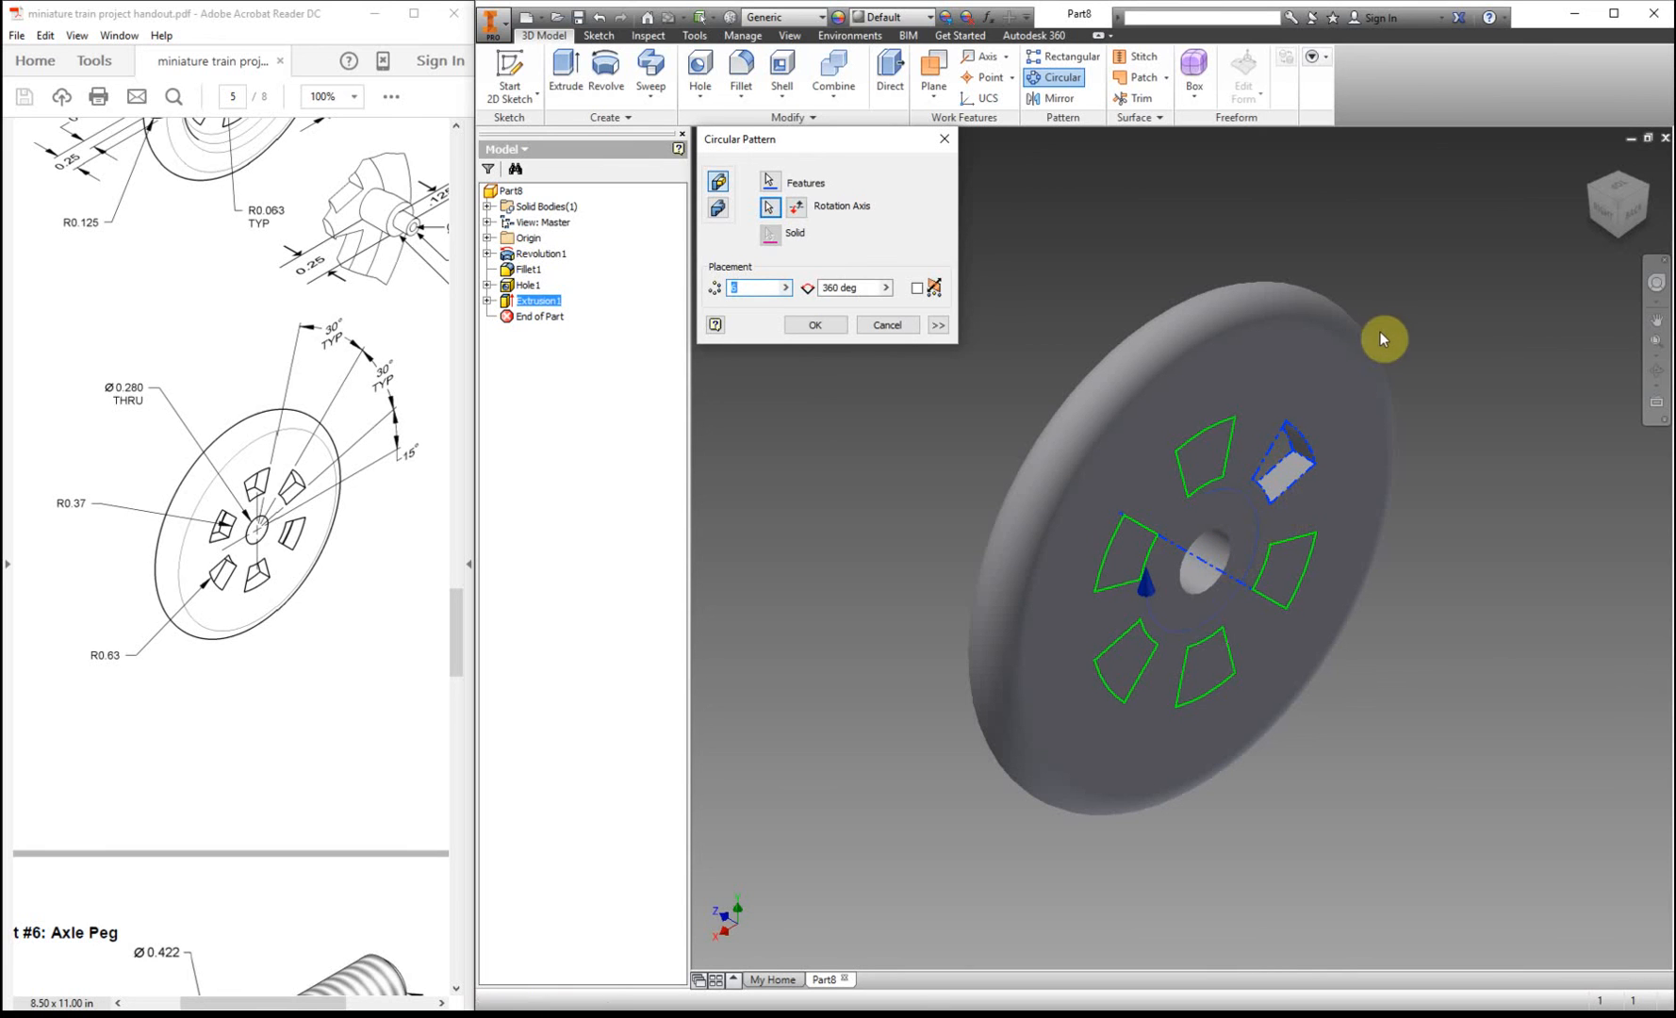
pyautogui.moveTo(1059, 530)
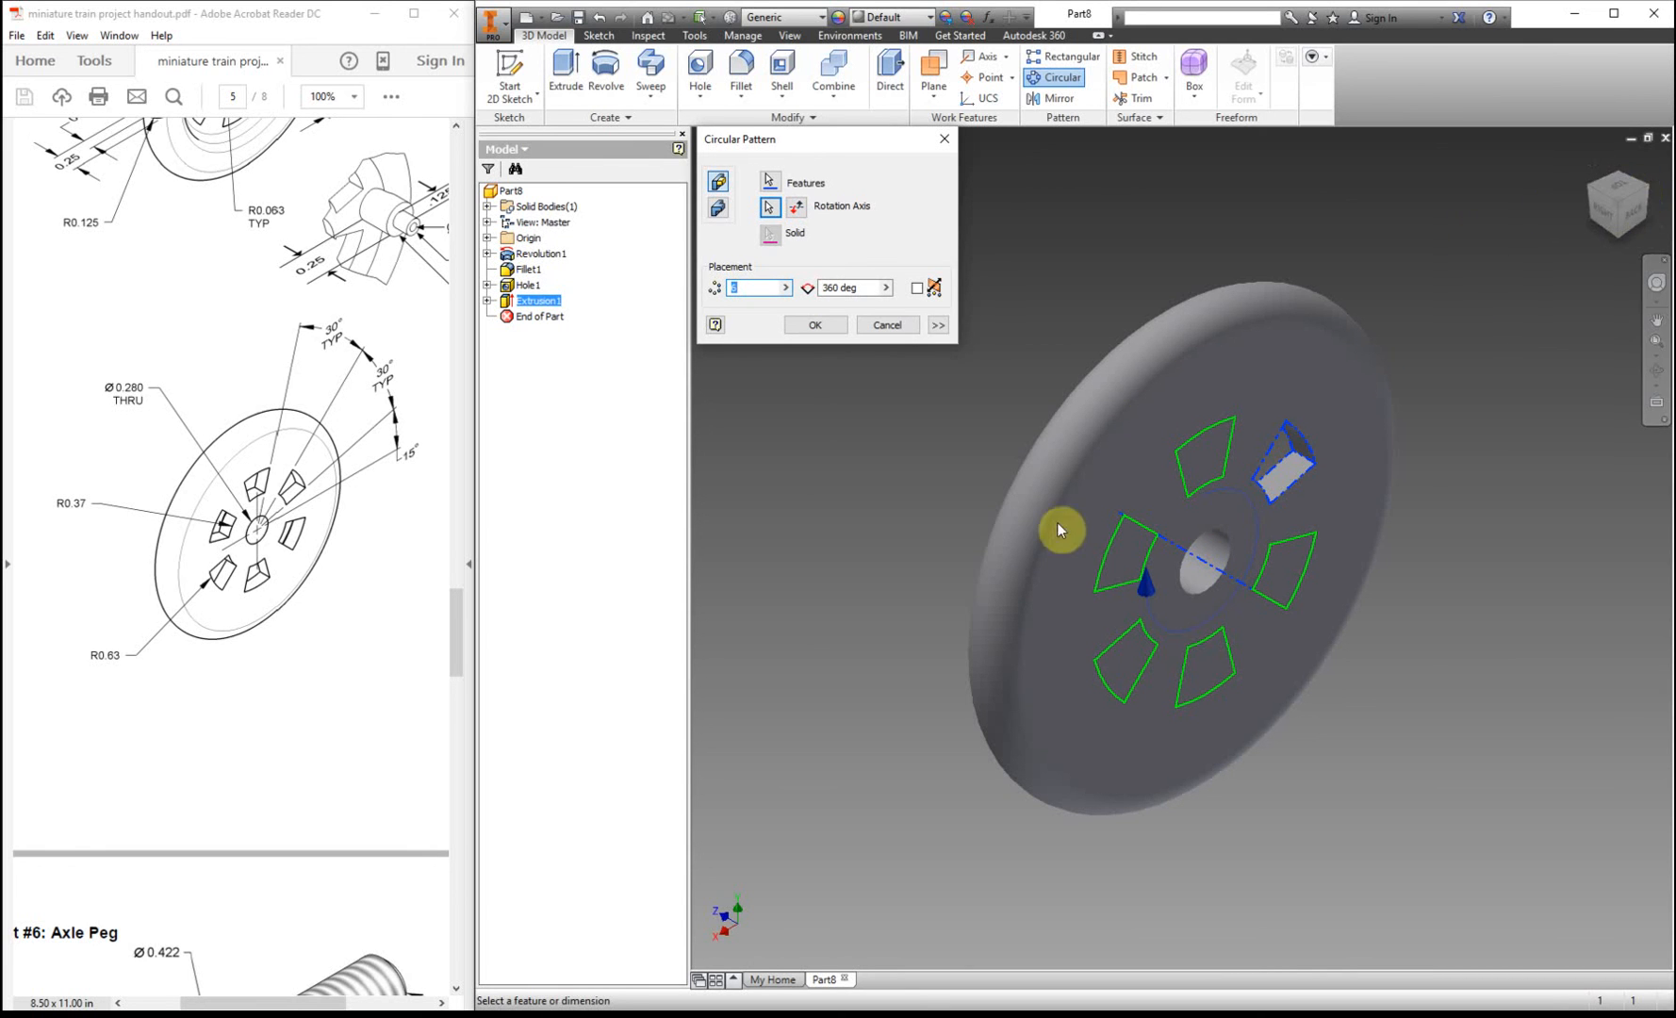
pyautogui.moveTo(1297, 471)
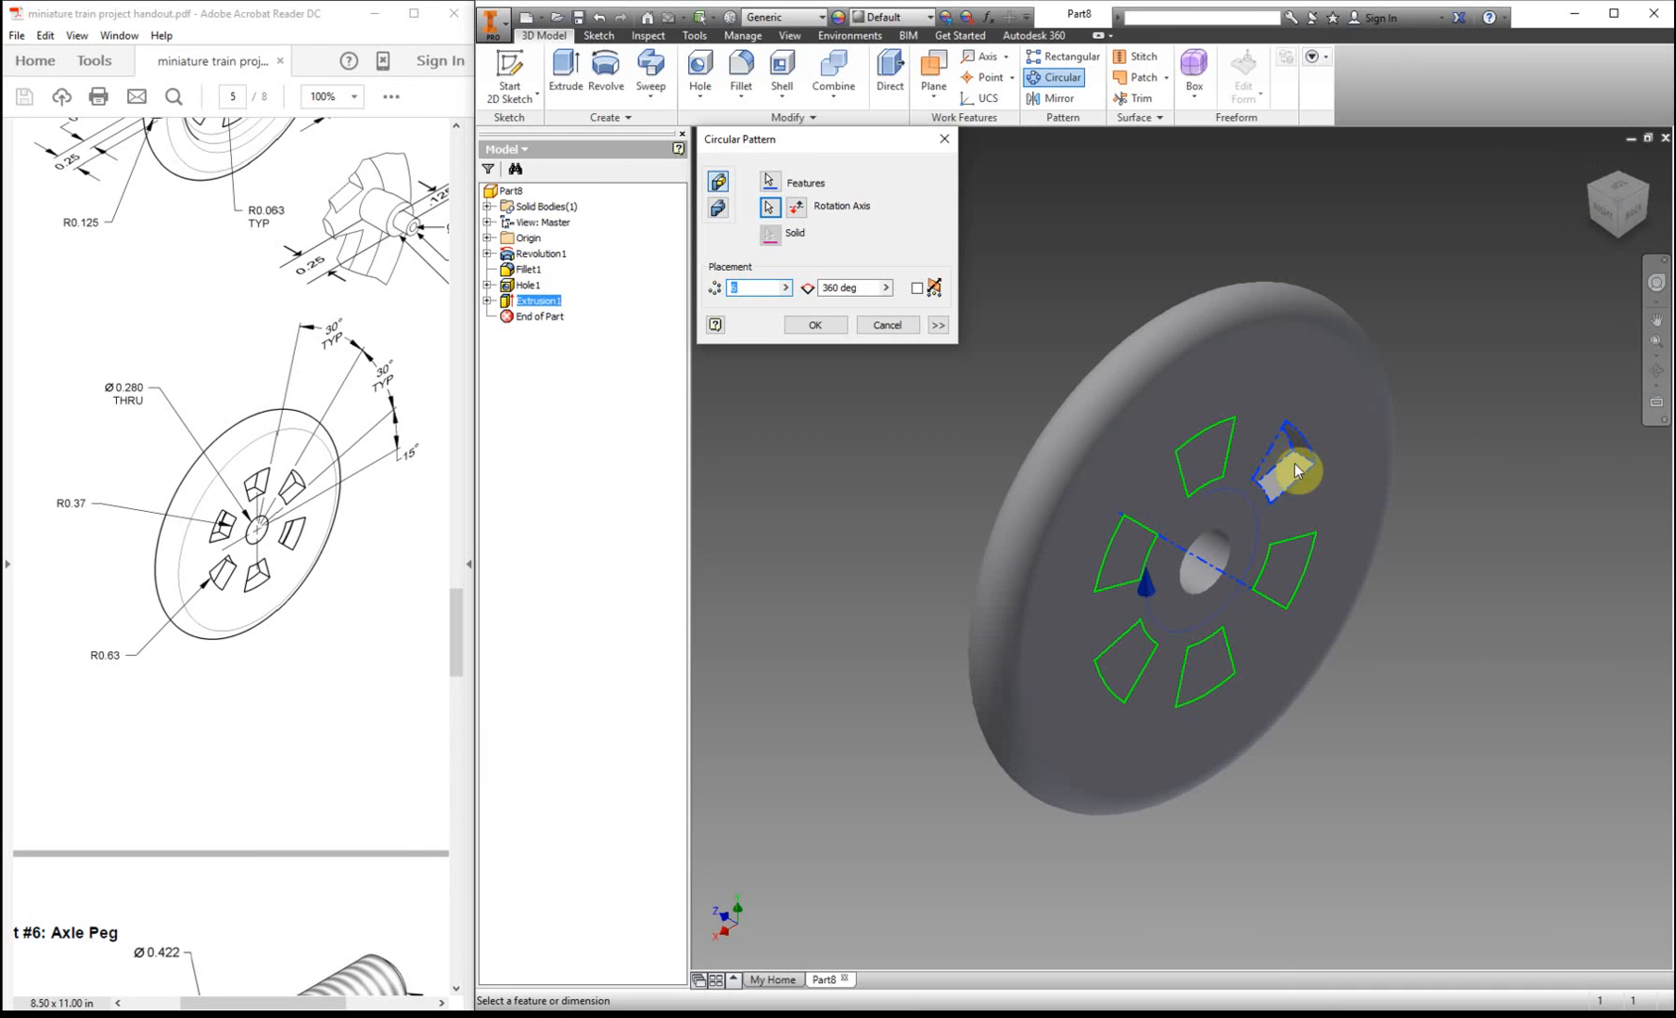
pyautogui.moveTo(1223, 549)
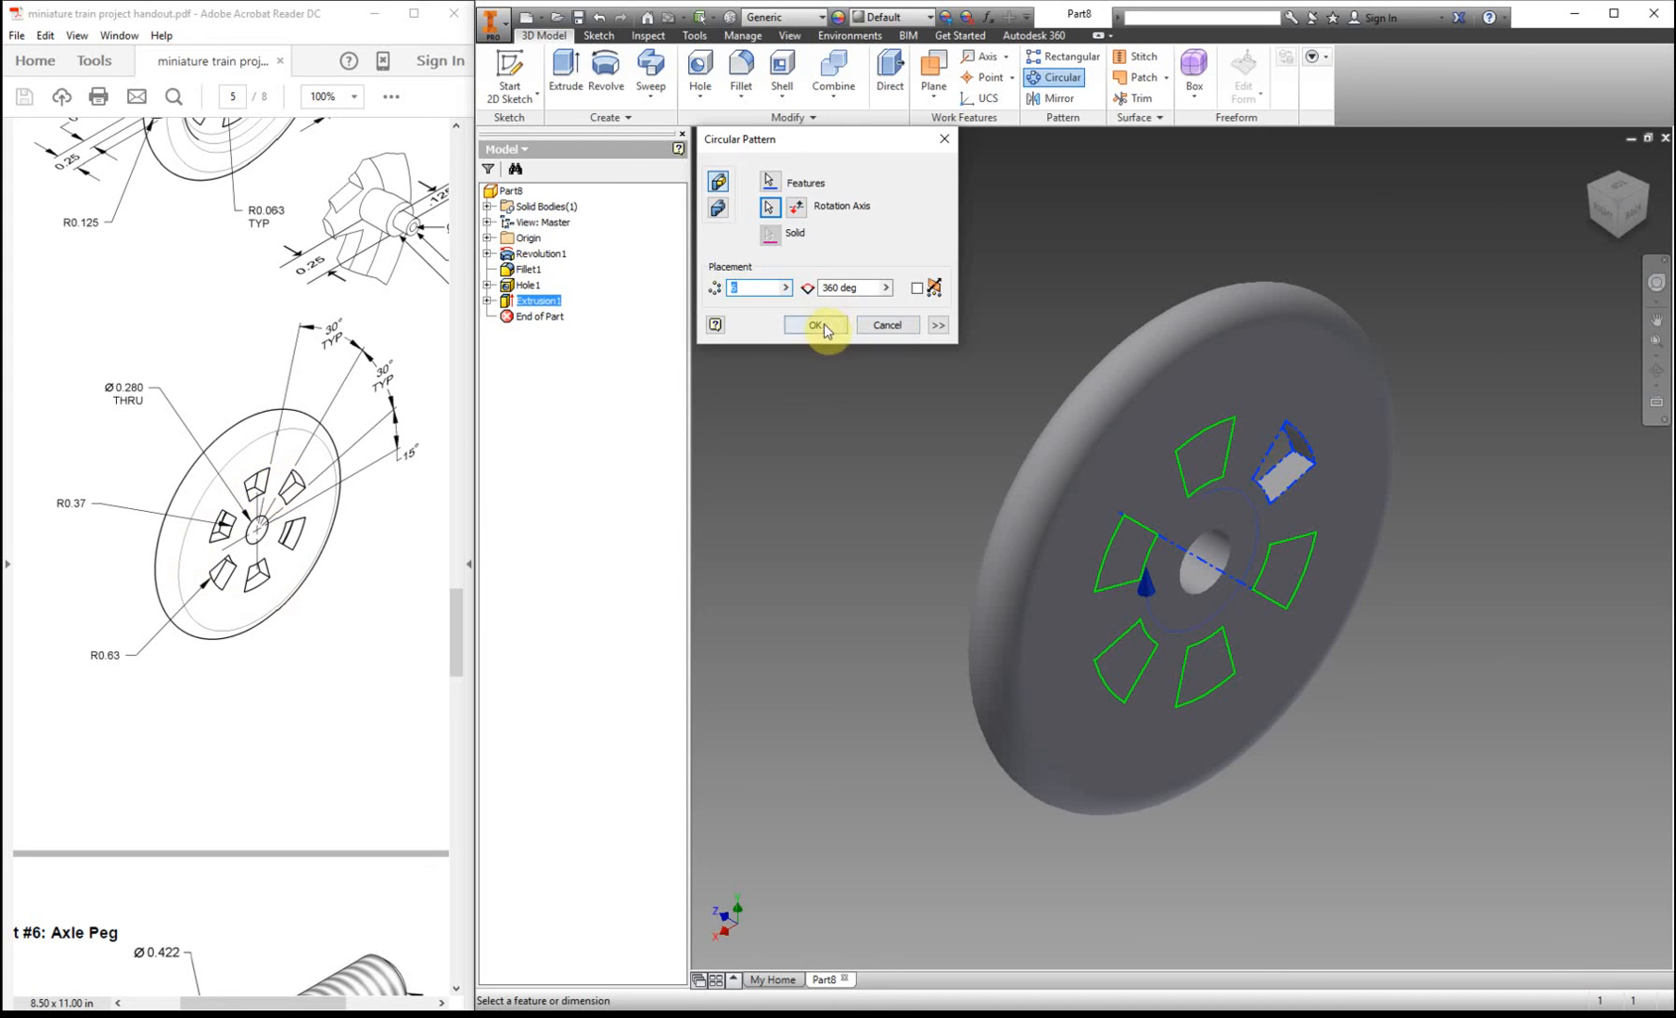
pyautogui.click(814, 324)
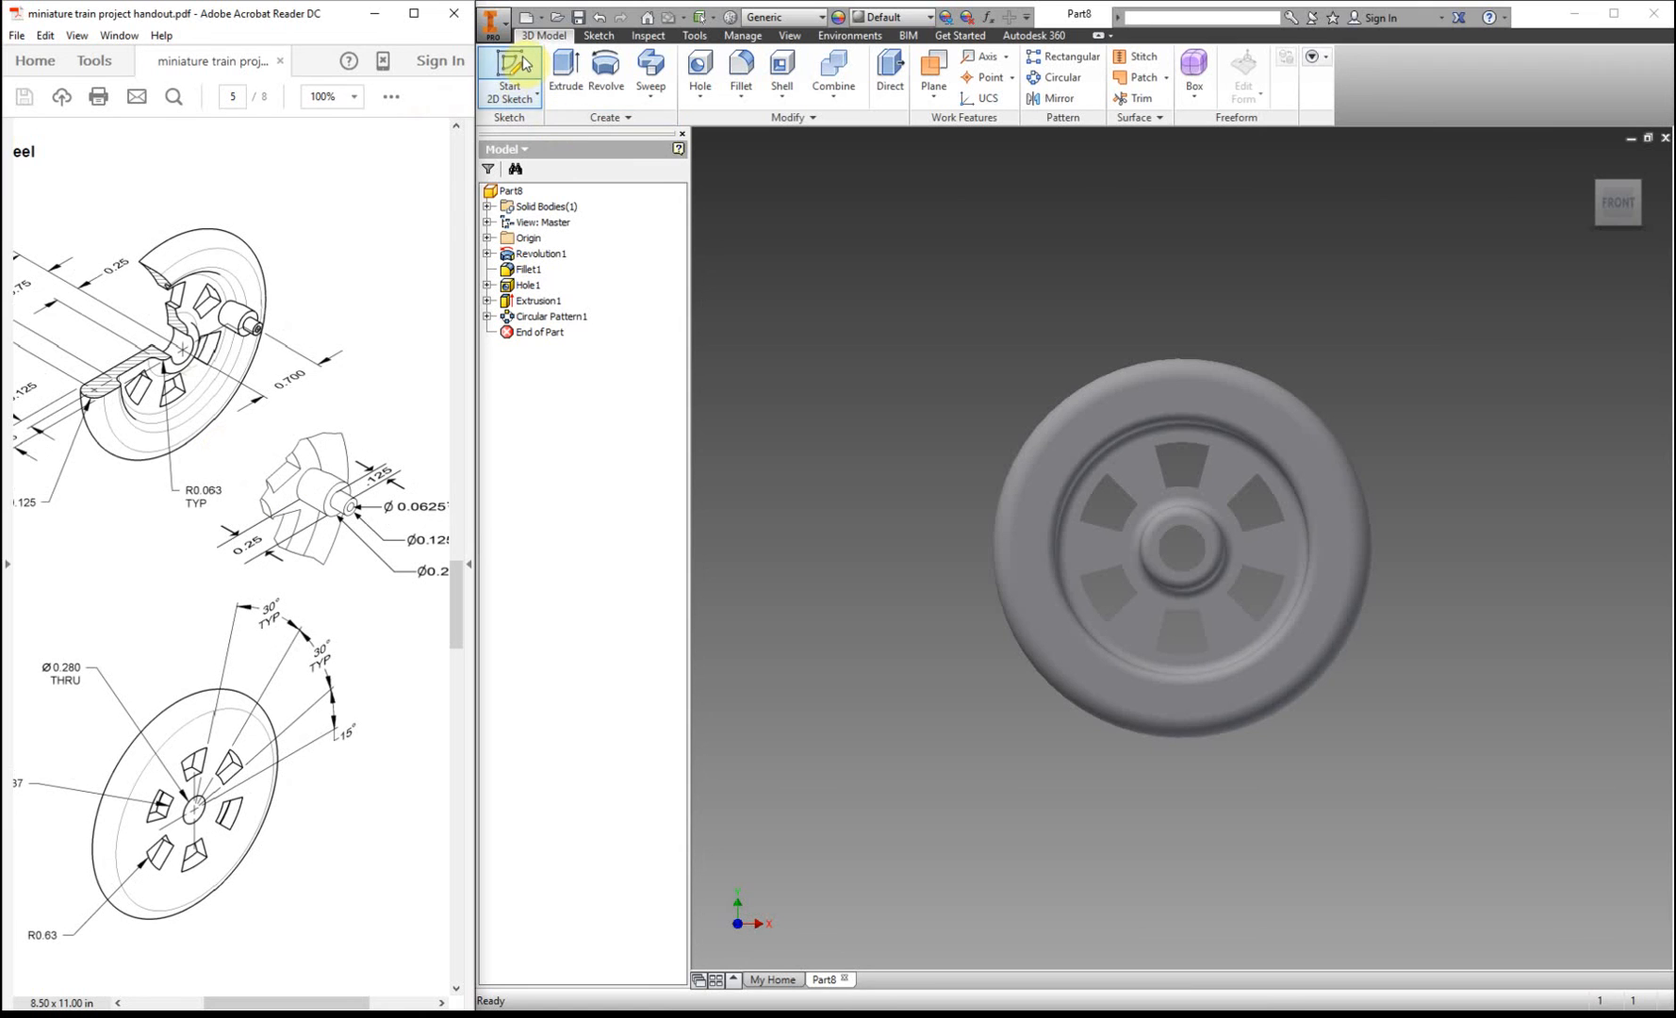
# - Sketch a small circle right of the hub on the wheel face and dimension it .250 across
pyautogui.click(509, 75)
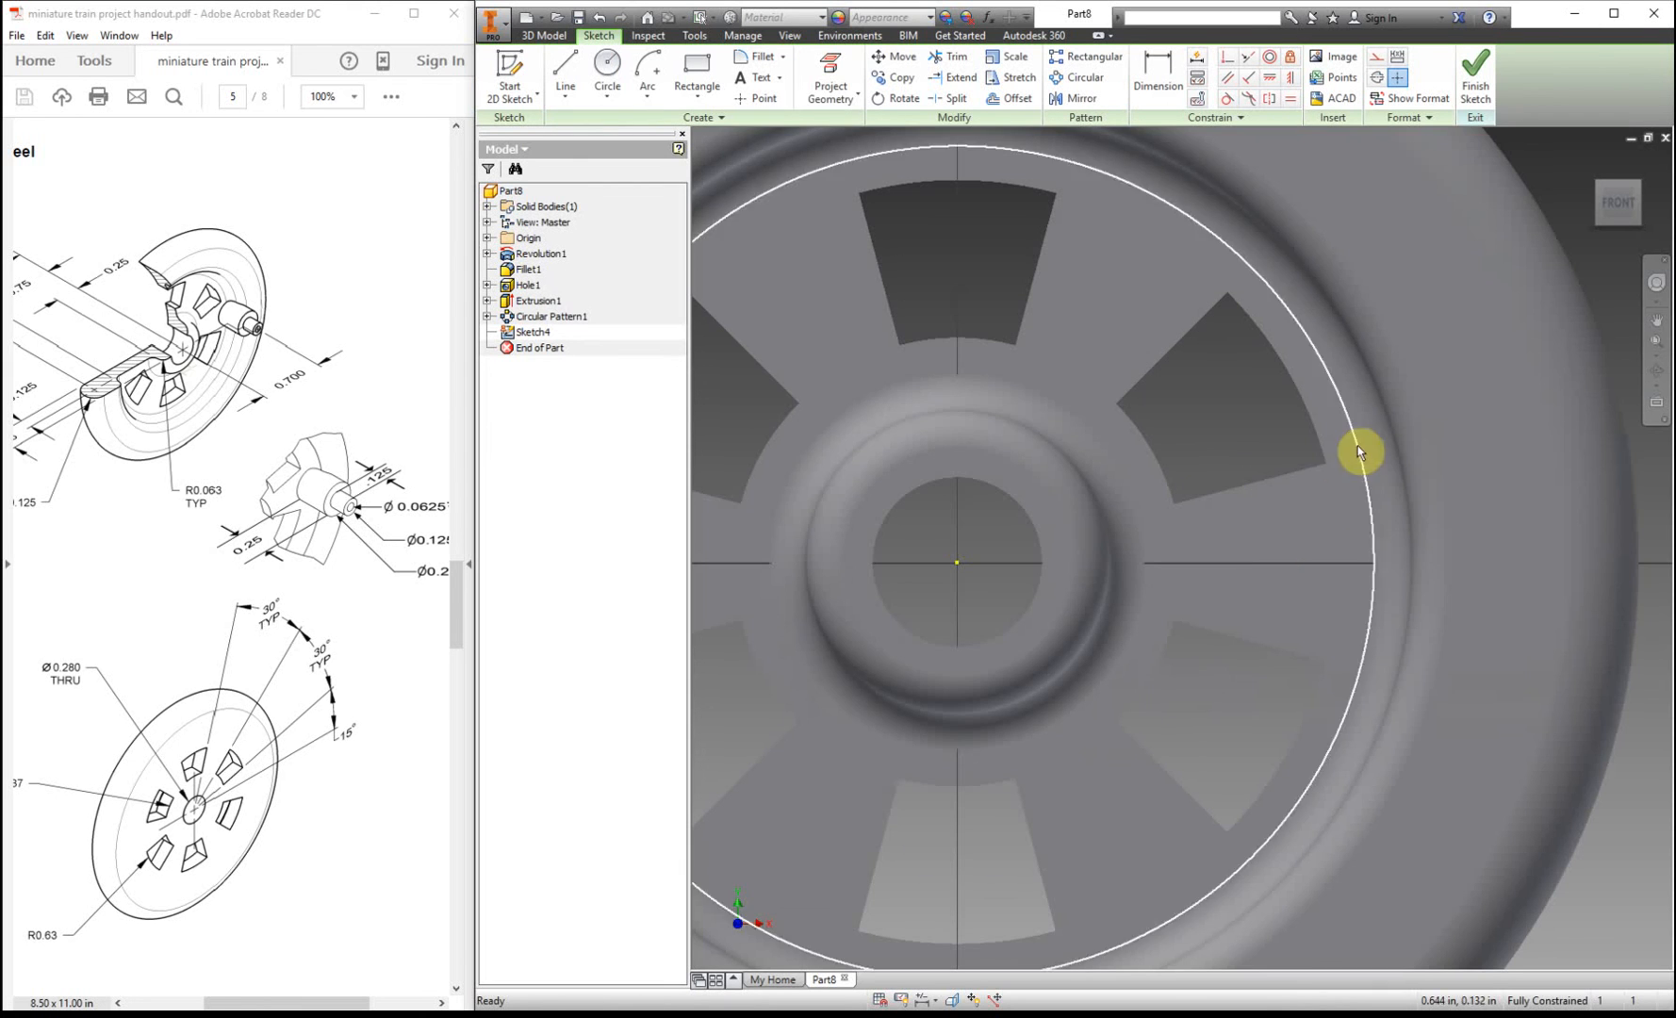
pyautogui.click(605, 72)
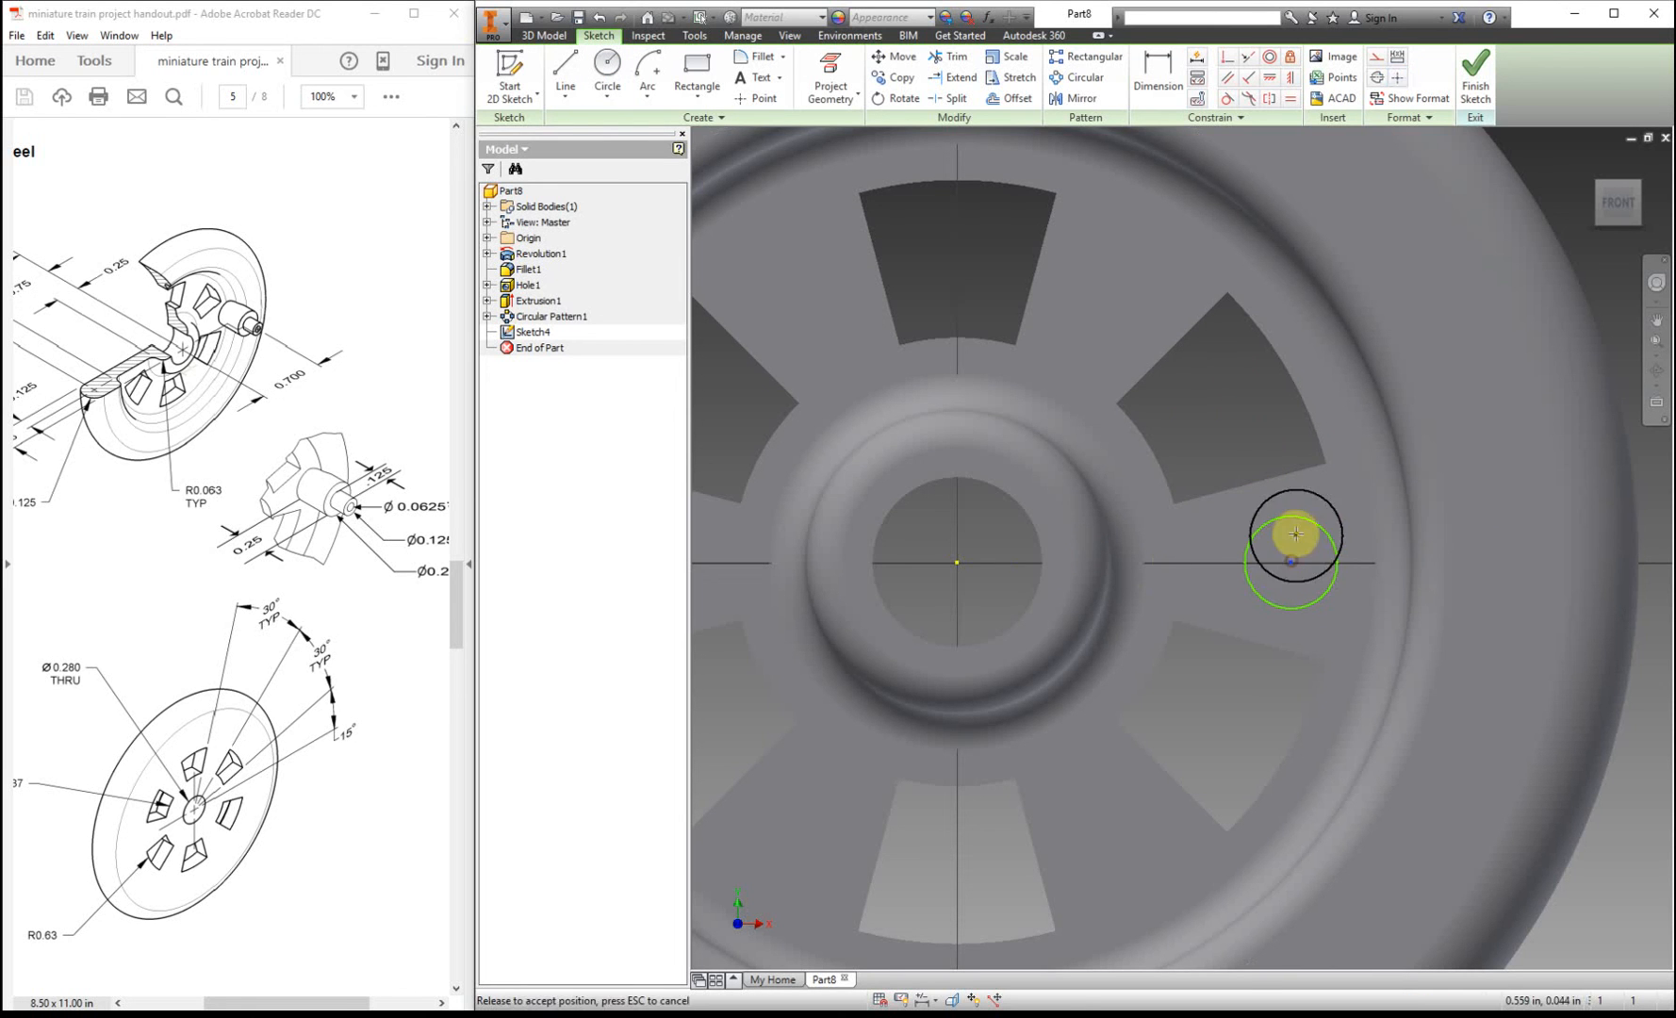
pyautogui.click(1155, 75)
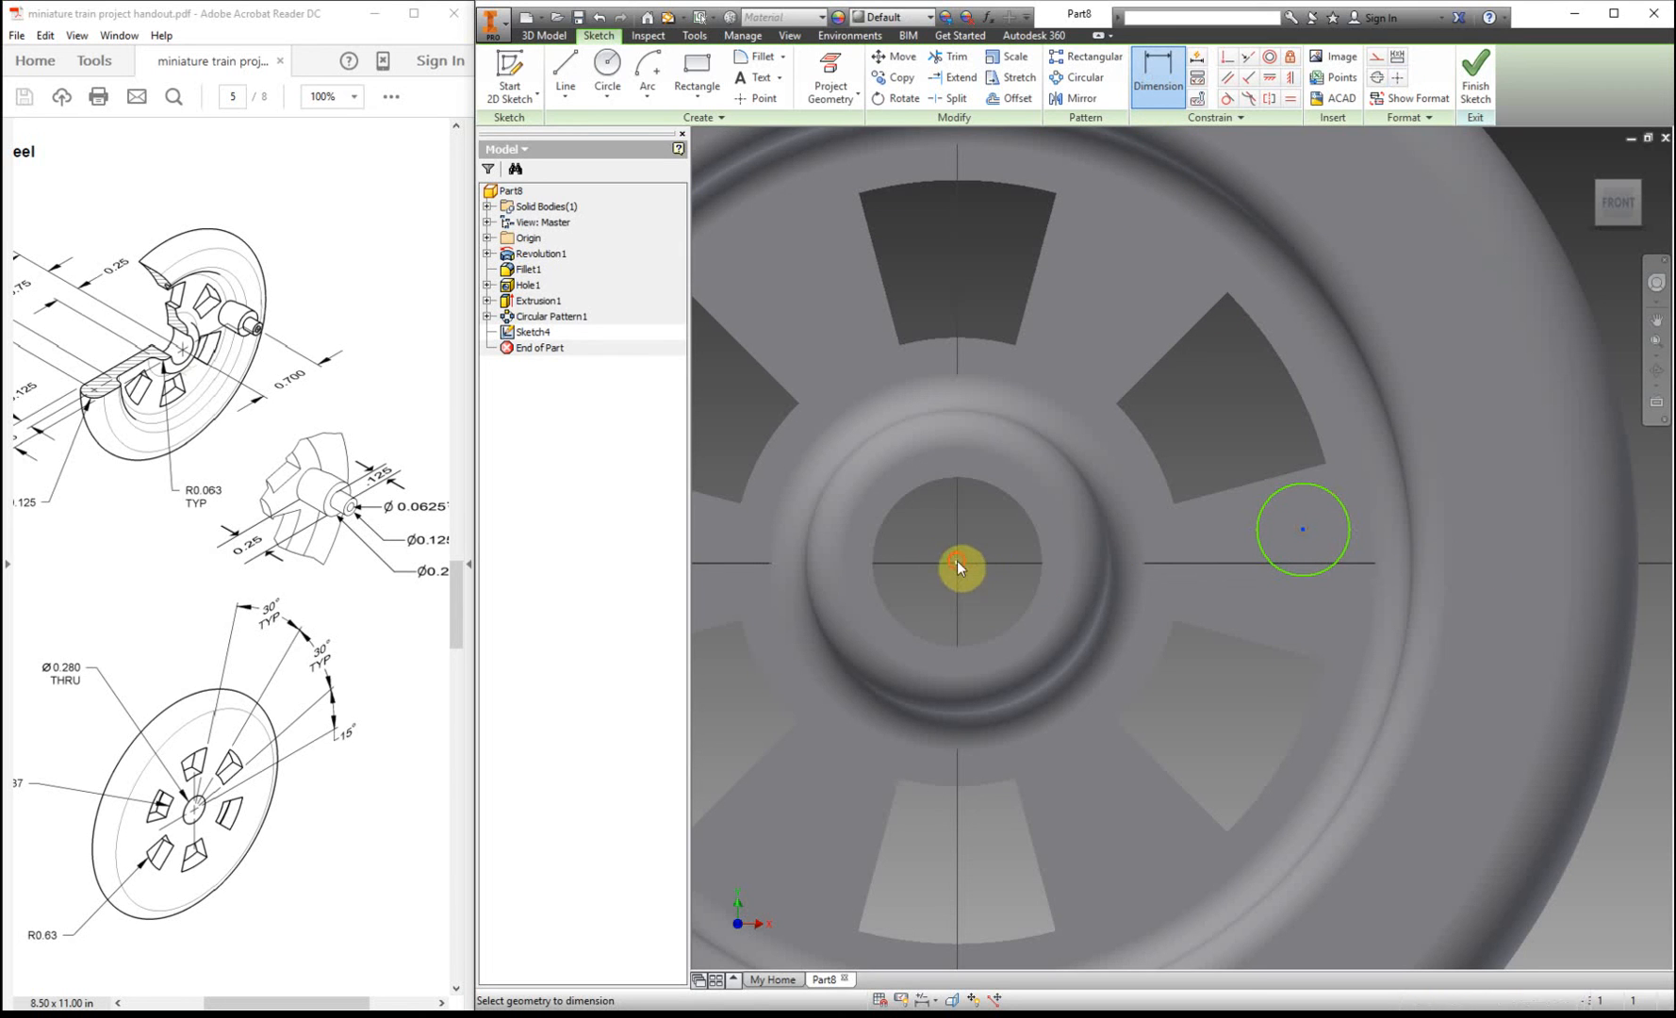
pyautogui.click(956, 556)
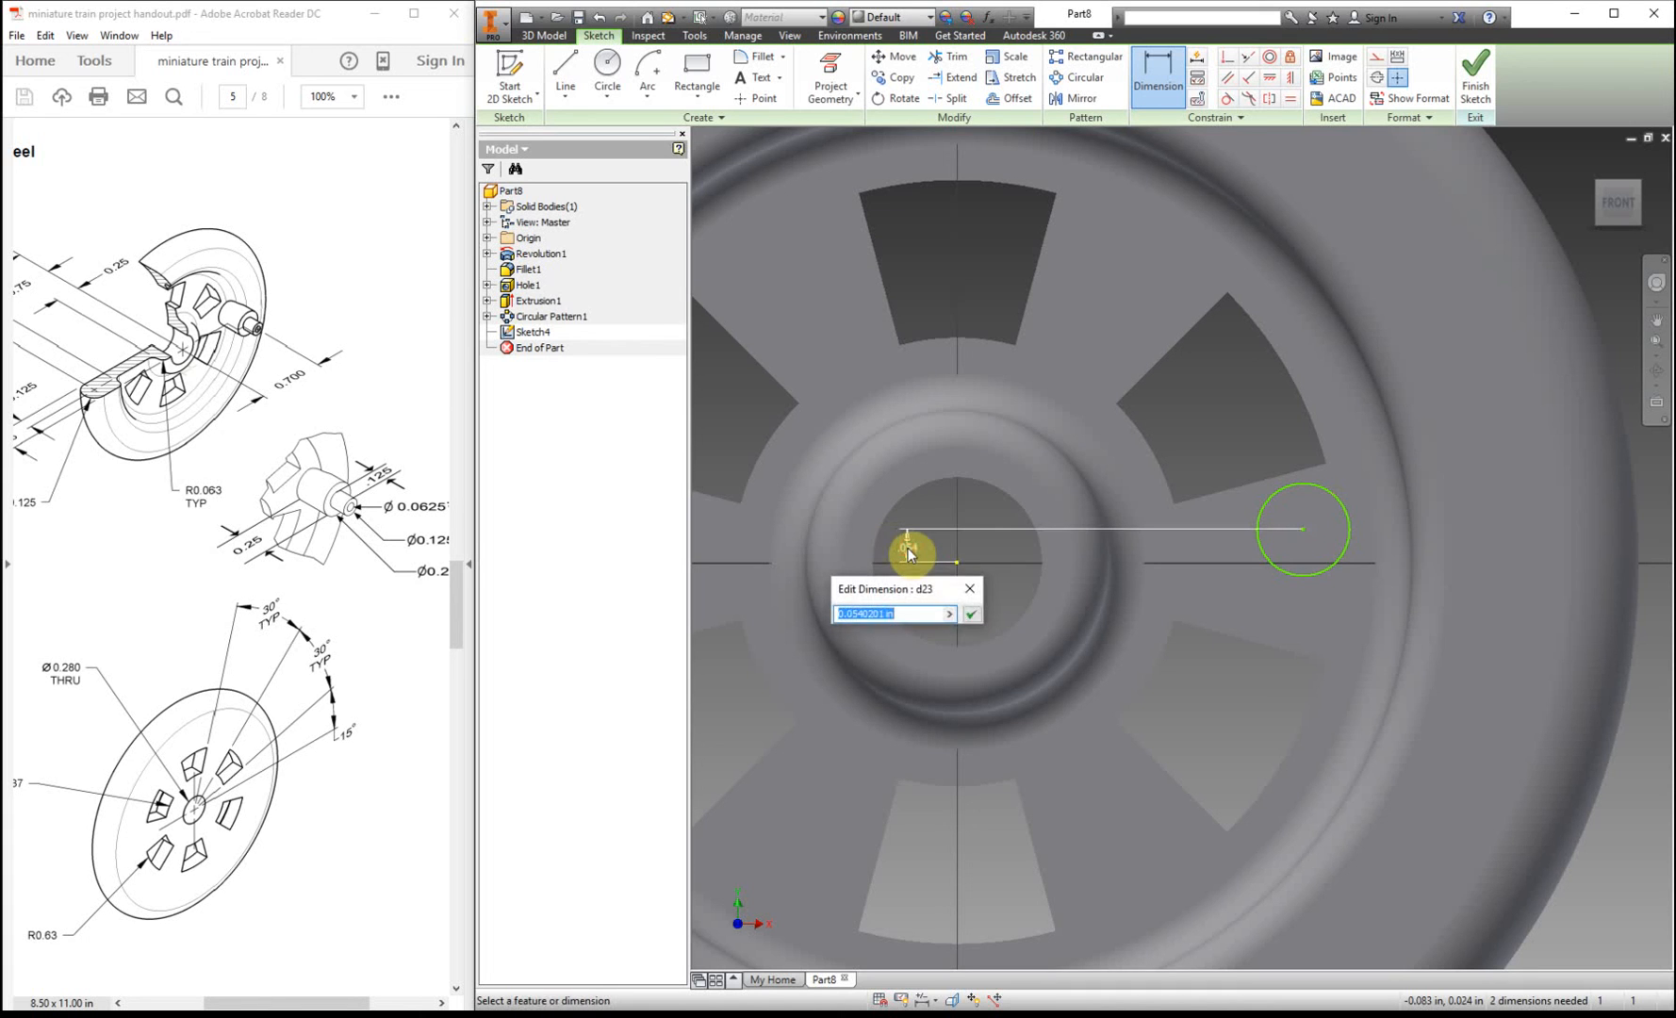
pyautogui.click(971, 613)
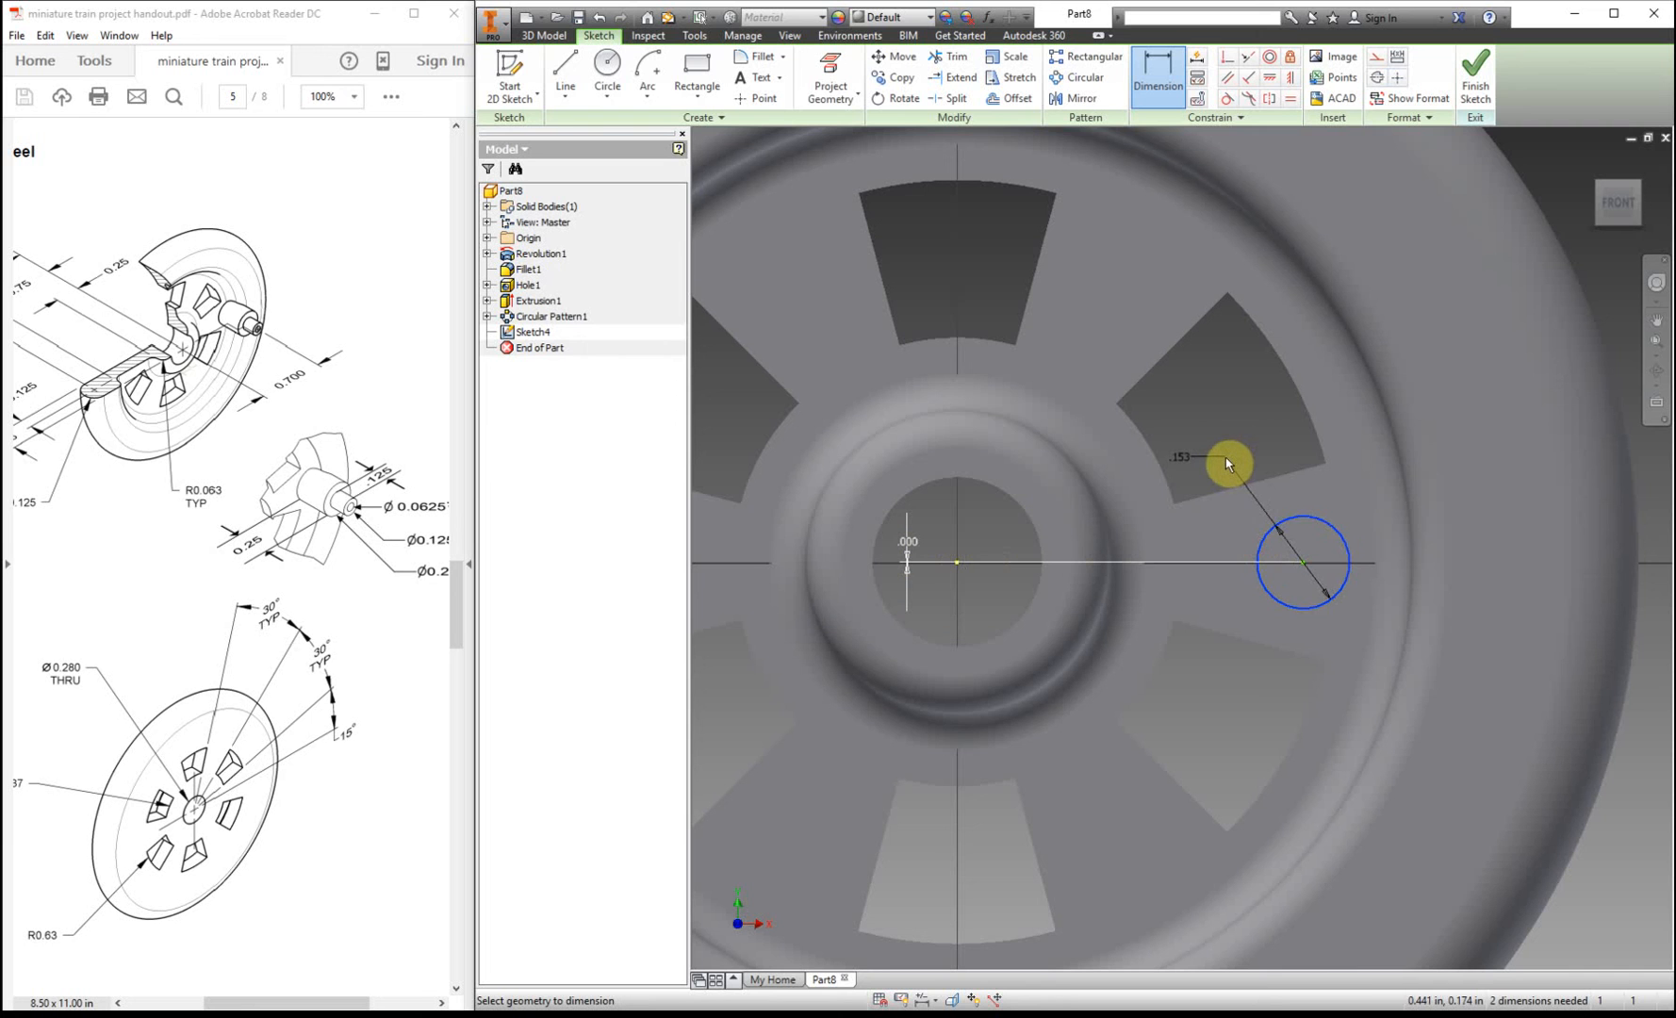
pyautogui.click(1303, 563)
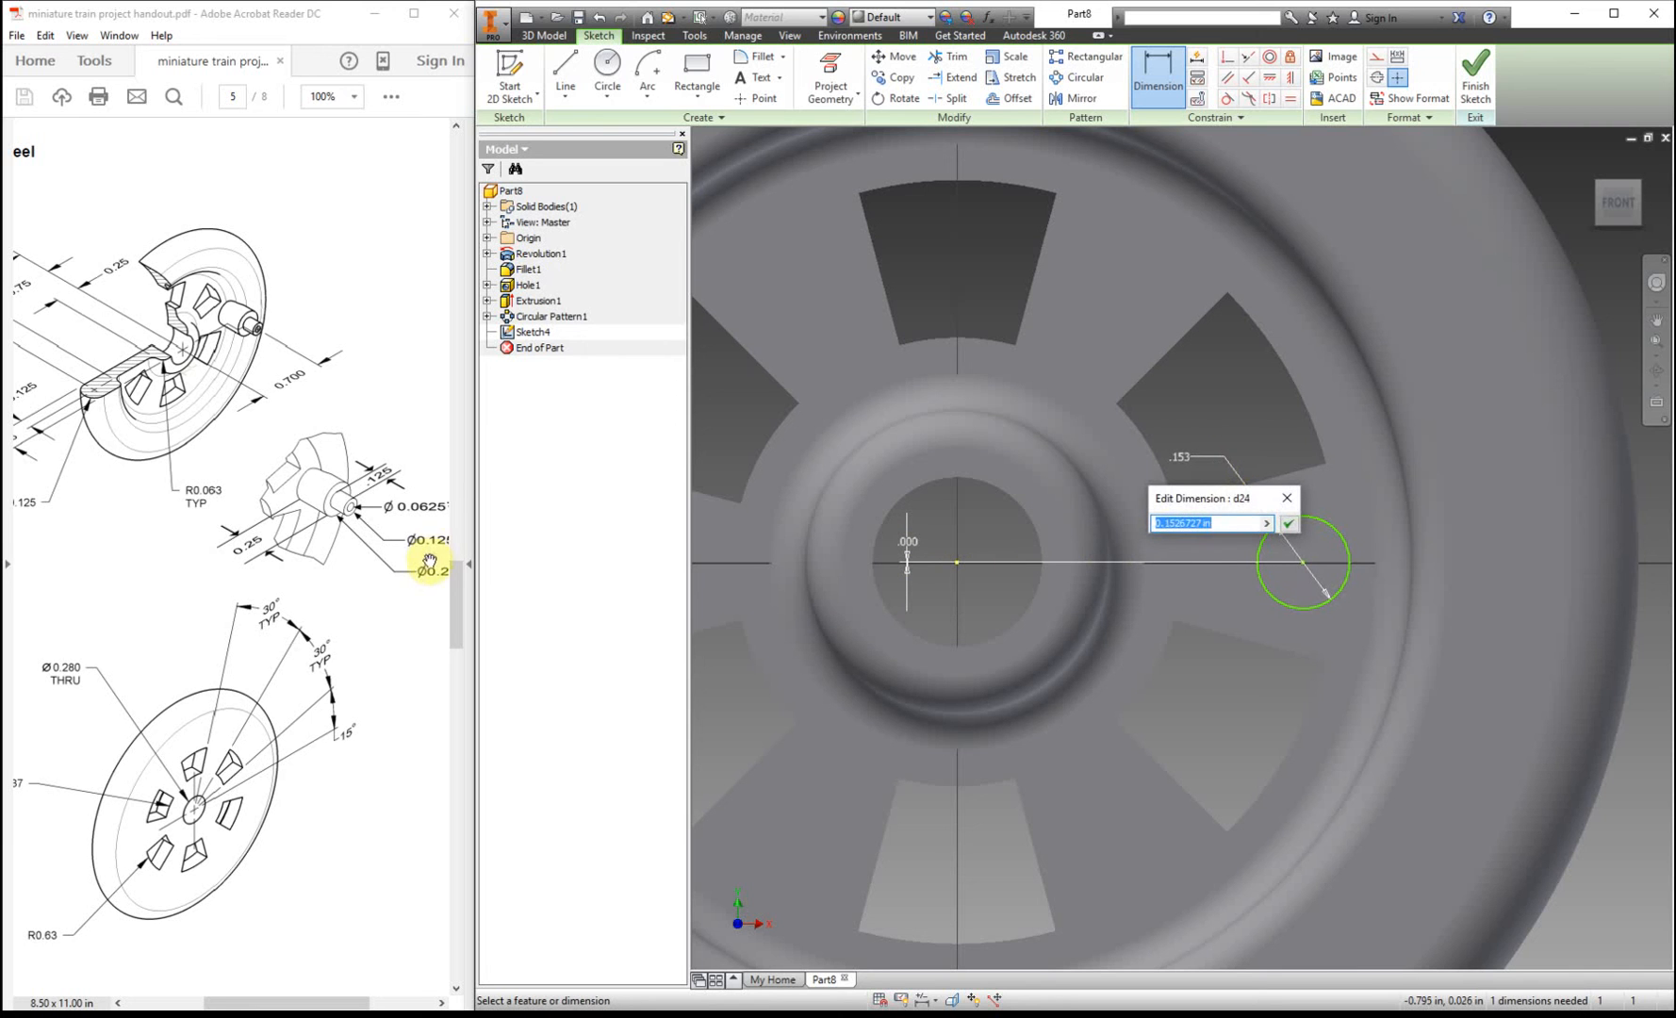
pyautogui.scroll(-3)
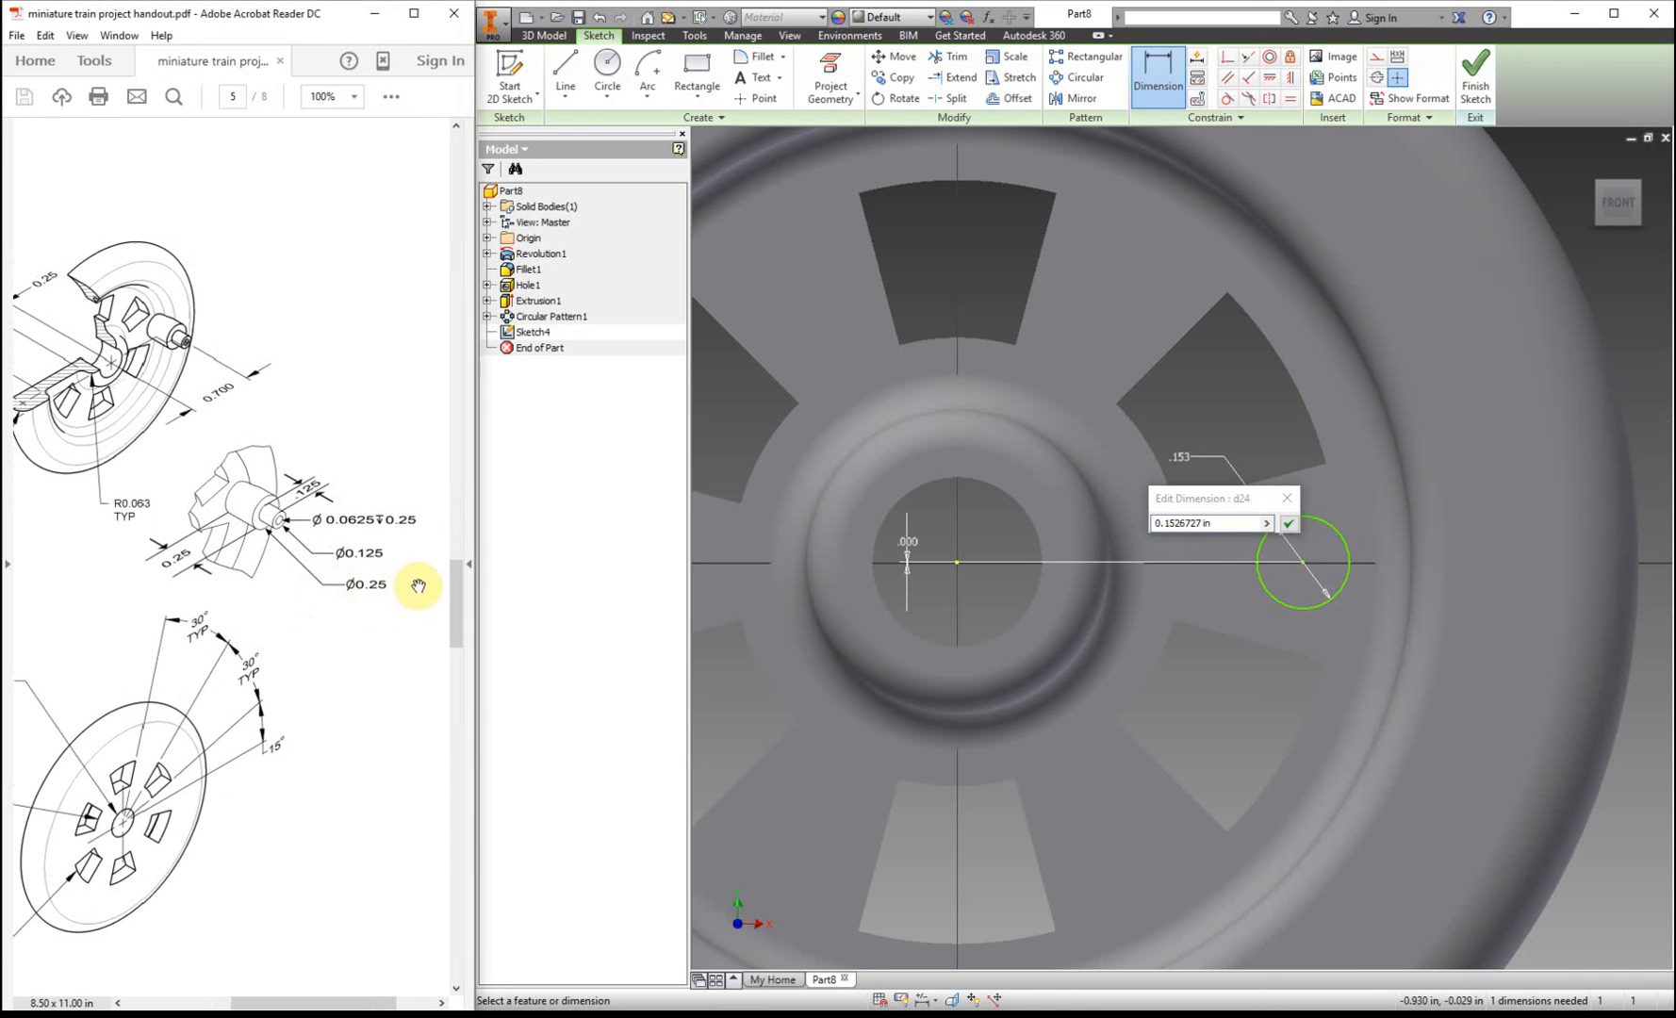
pyautogui.moveTo(415, 510)
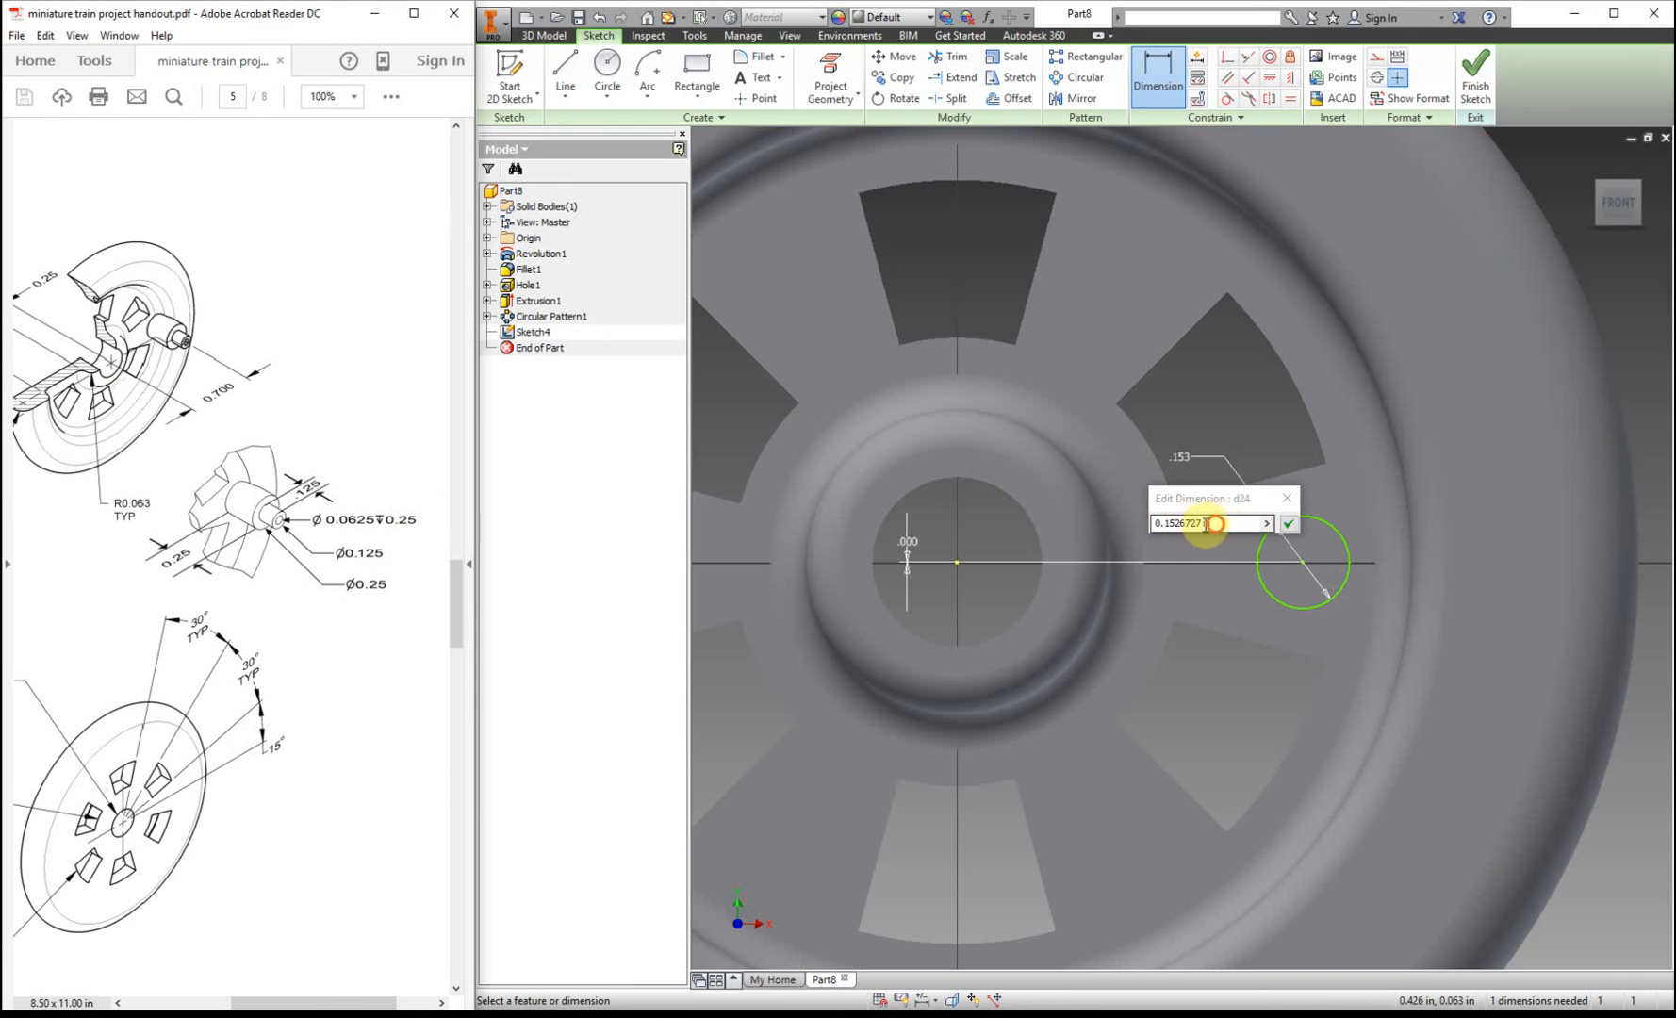
pyautogui.click(1288, 524)
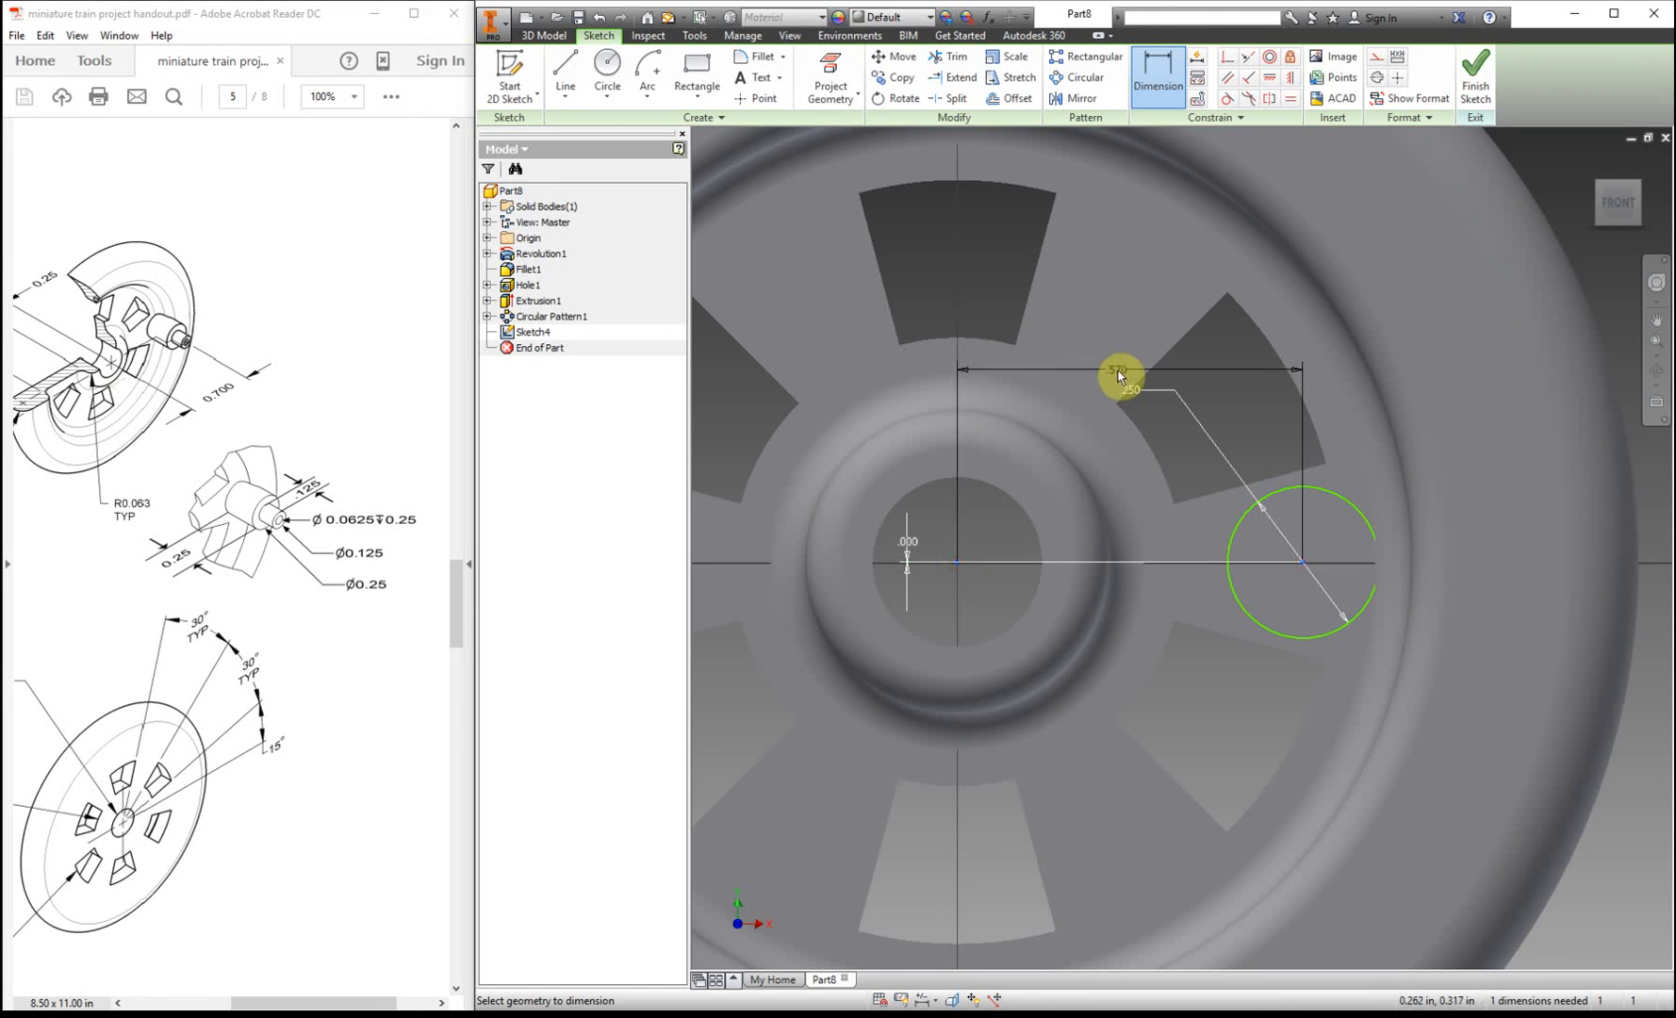
# - Place the circle's centre .700 horizontally from the wheel's centre
pyautogui.click(1119, 372)
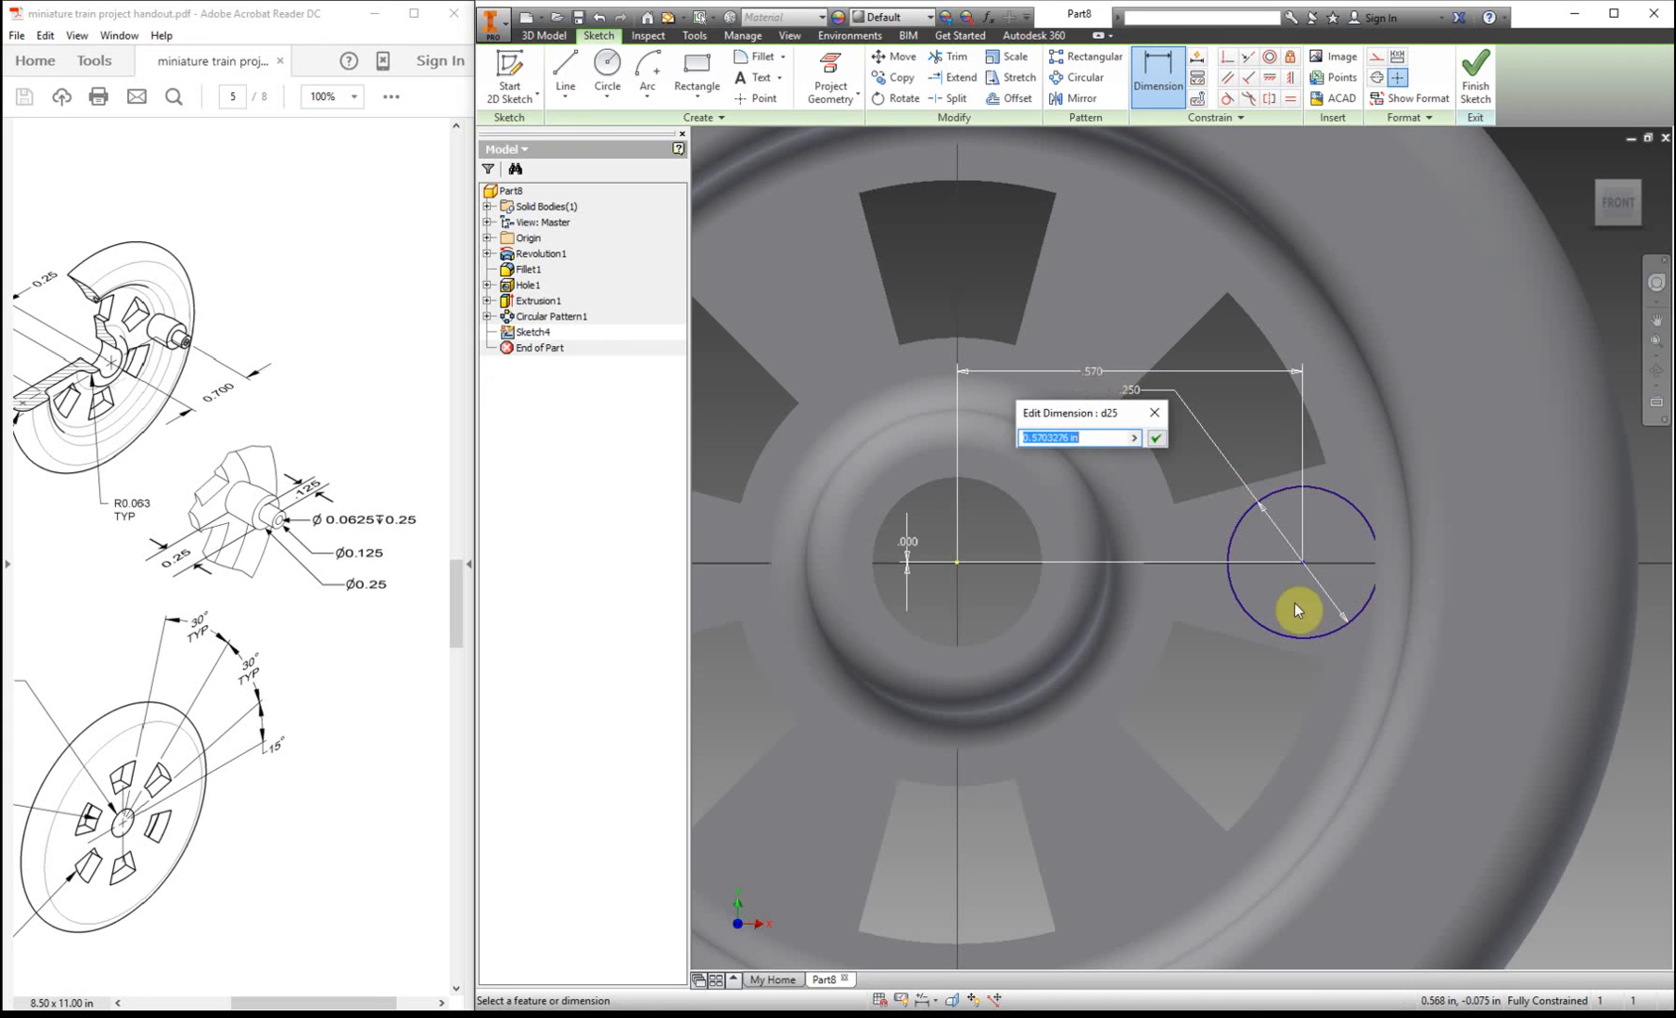
pyautogui.moveTo(690, 409)
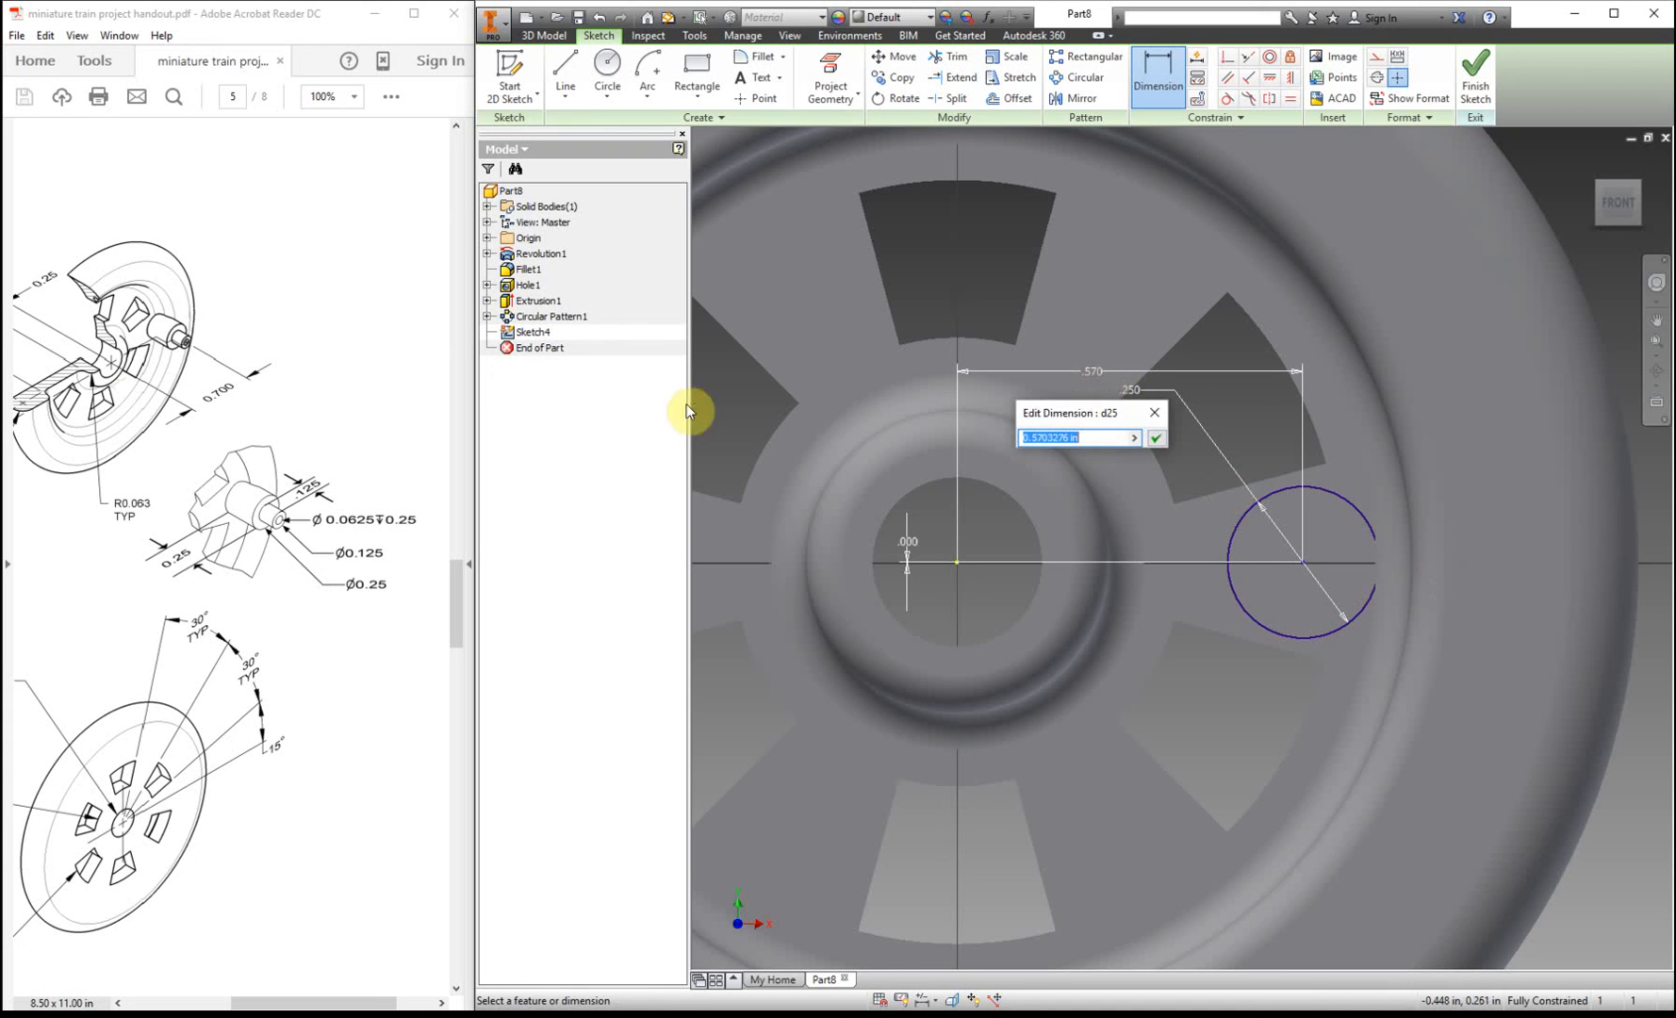
pyautogui.write('.7')
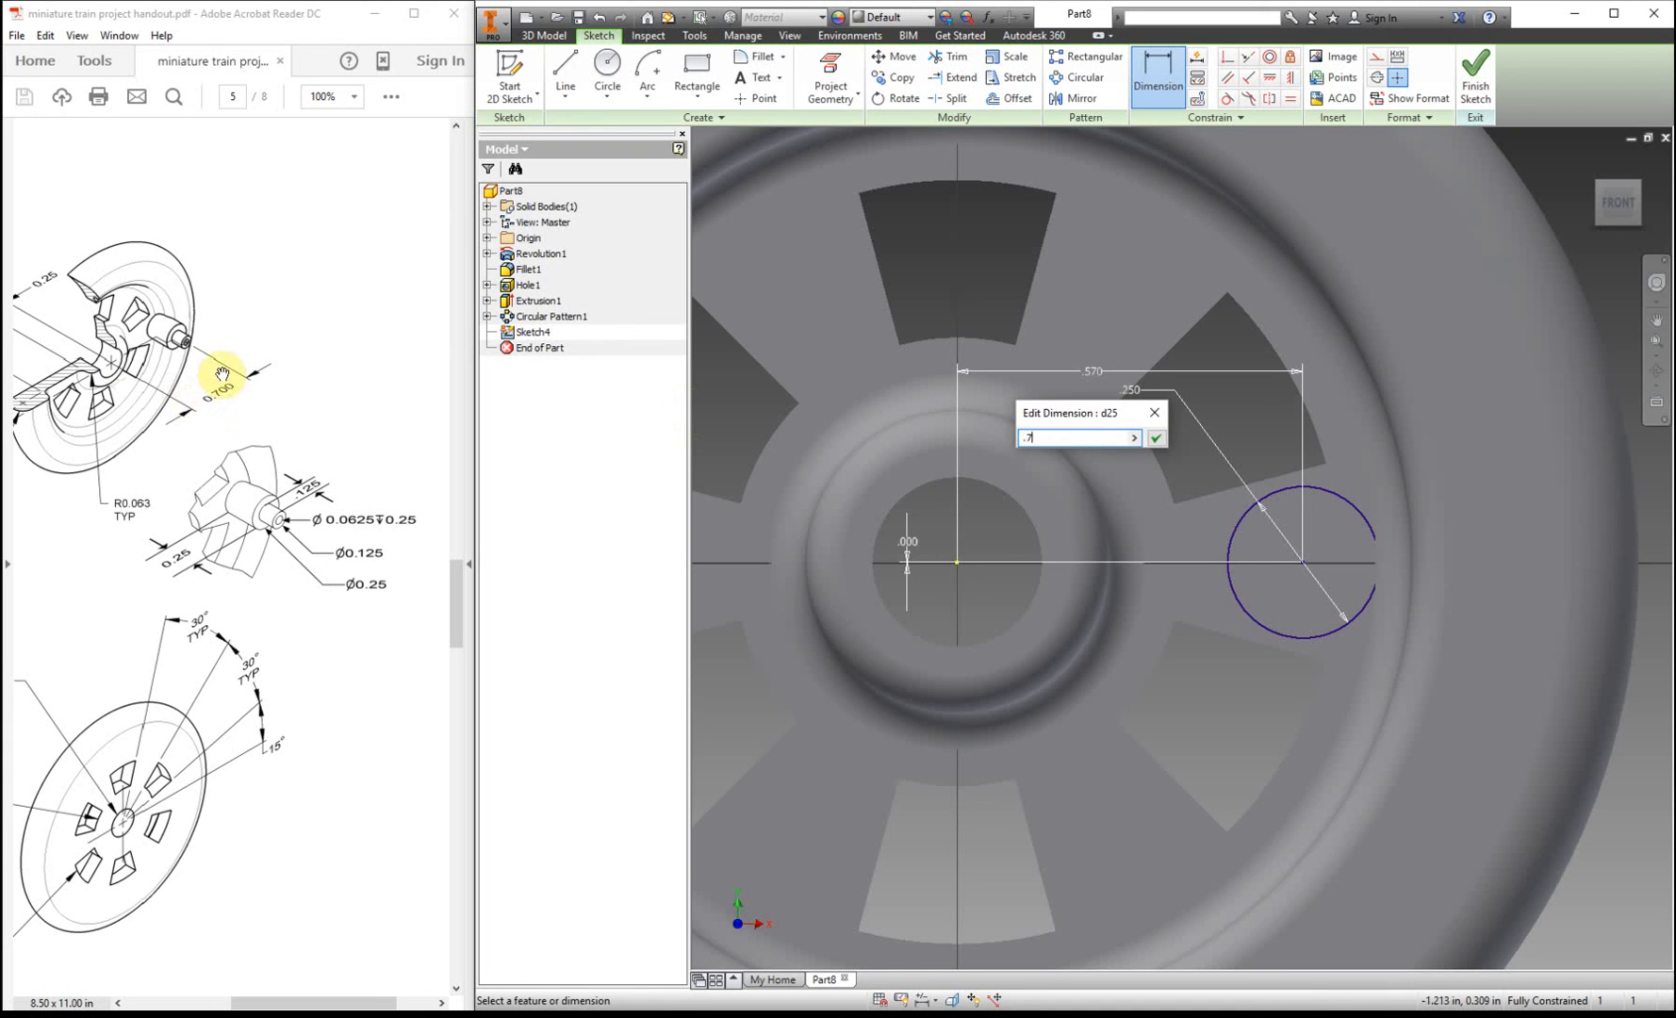
pyautogui.click(1155, 439)
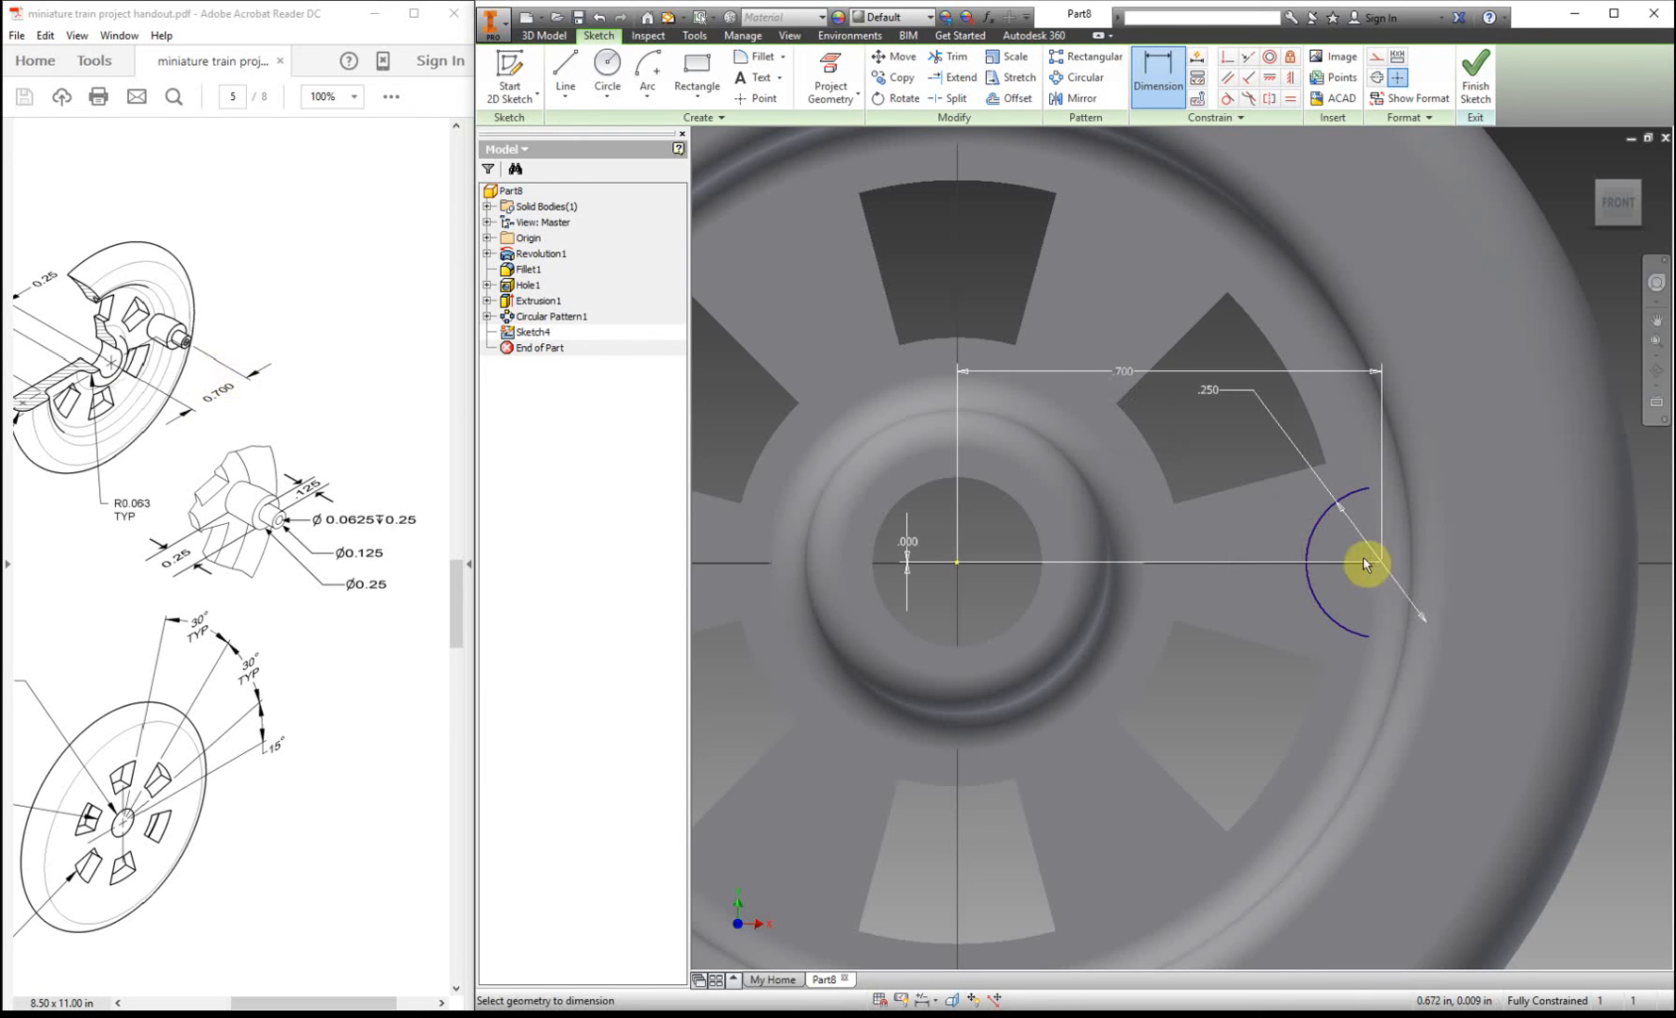
pyautogui.moveTo(1363, 441)
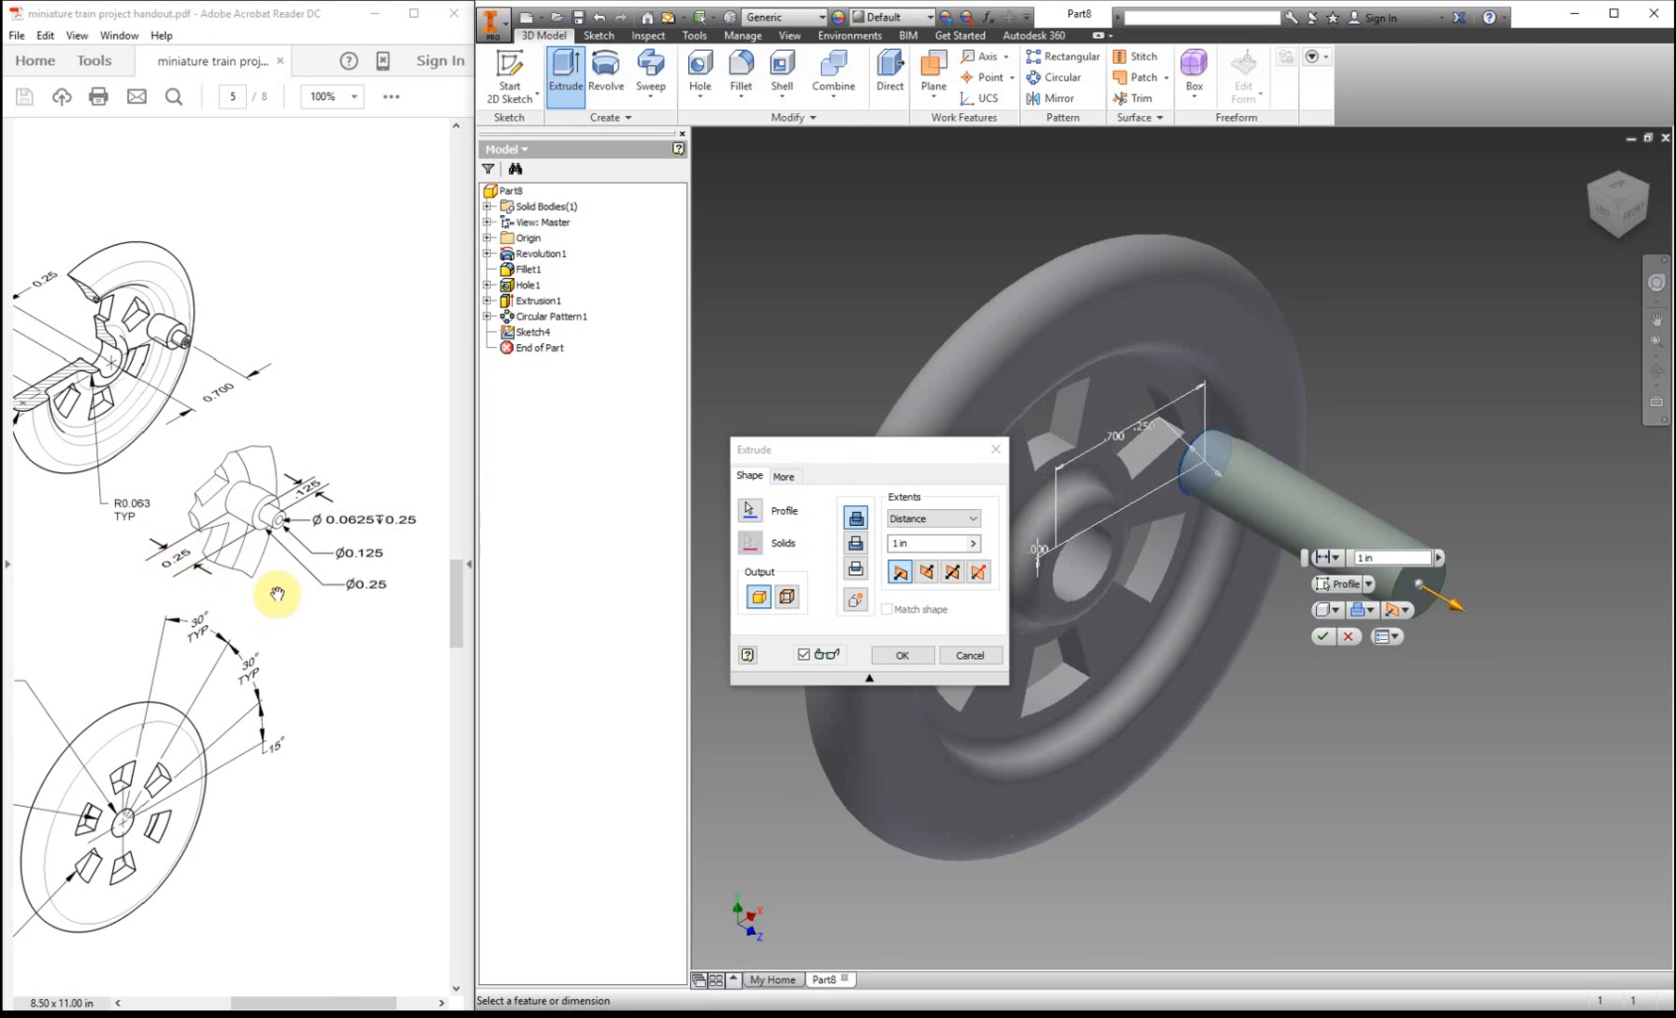
# - Extrude the .250 circle a short distance into a cylindrical boss, Extrusion2
pyautogui.tripleClick(931, 542)
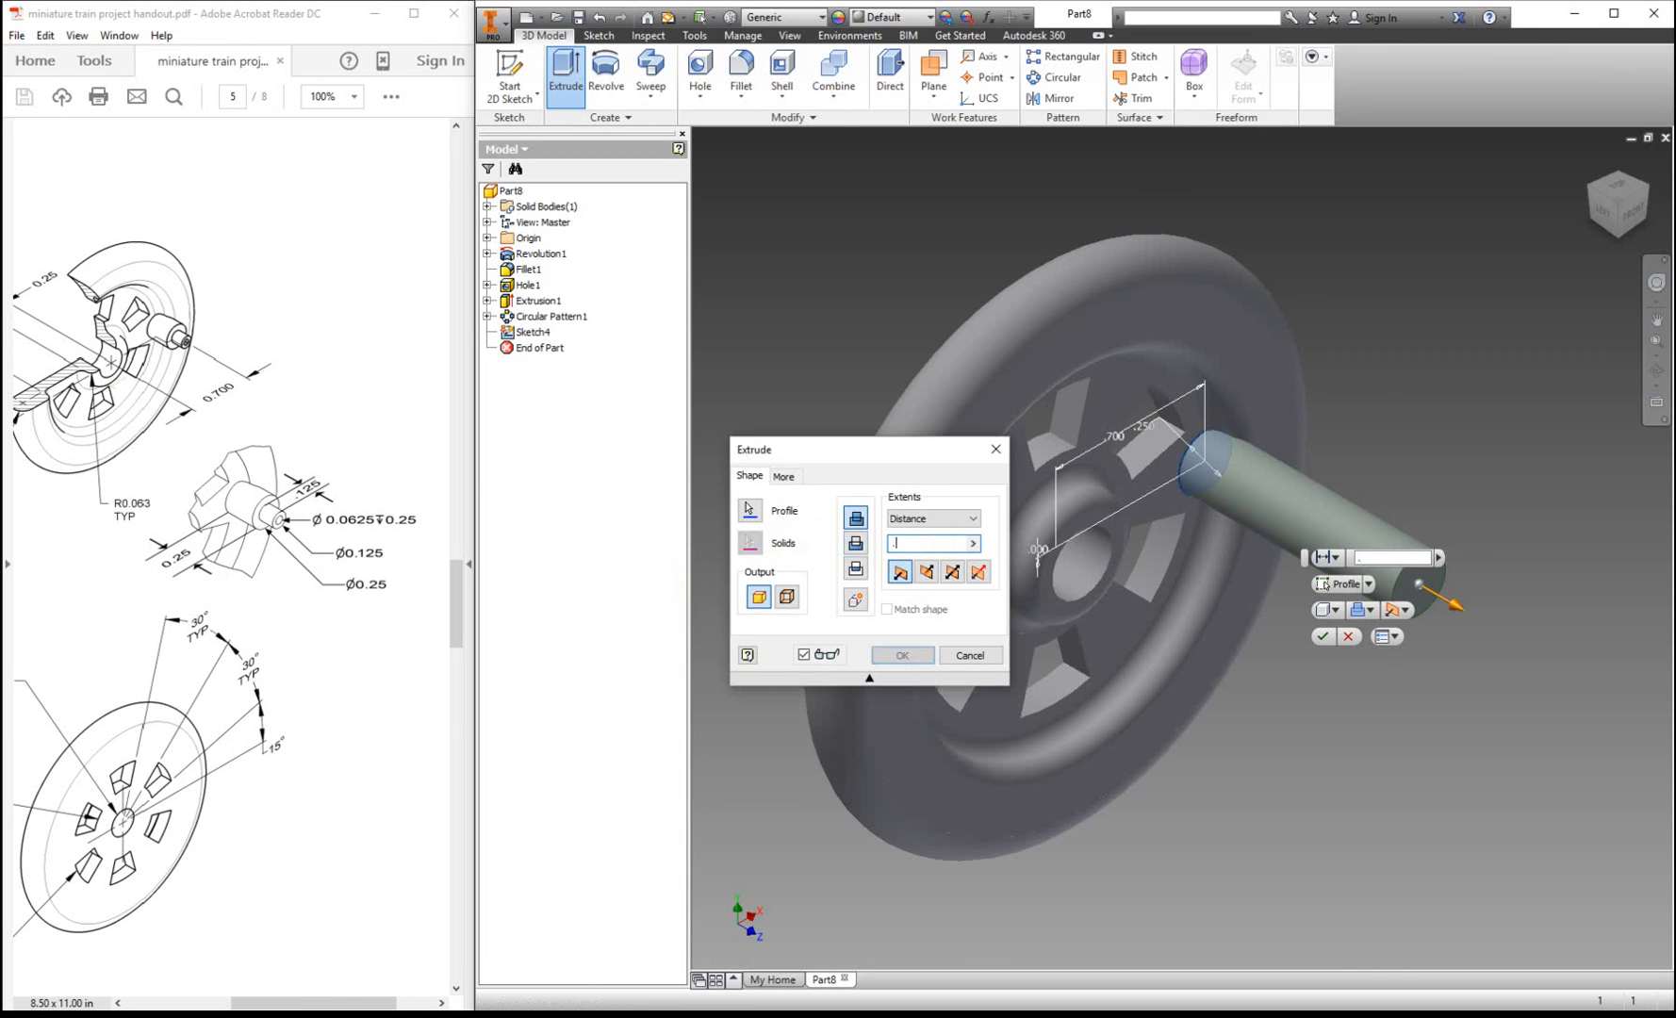
pyautogui.click(901, 654)
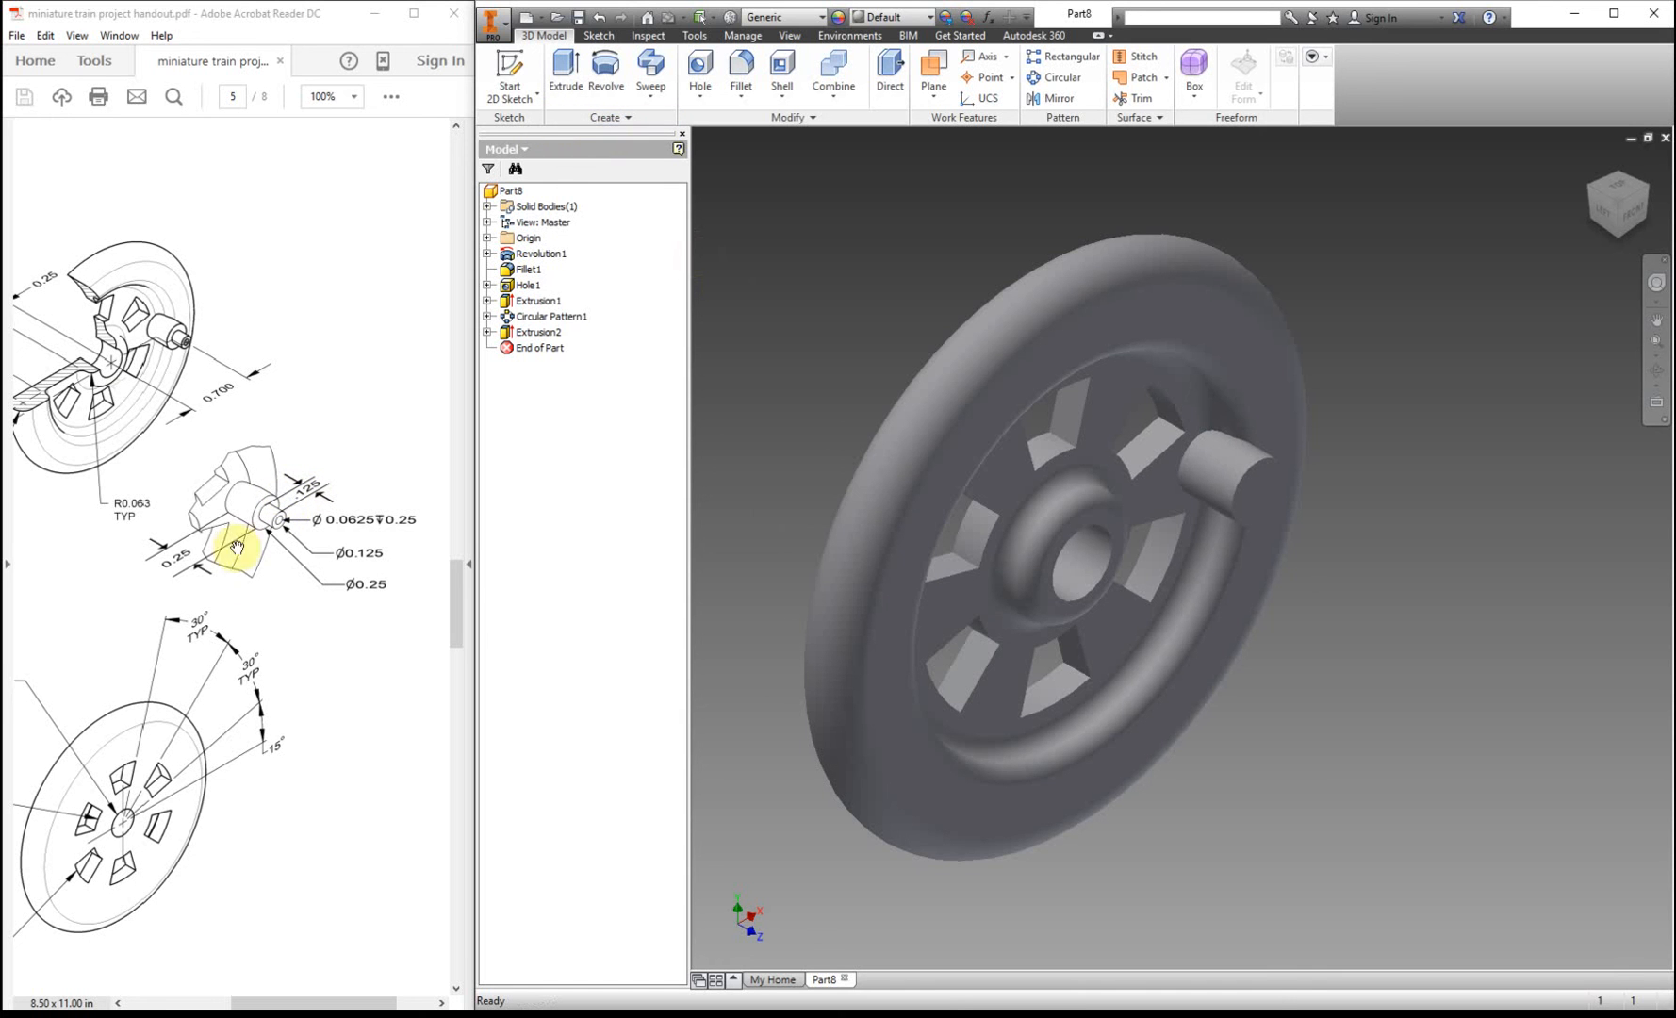
# - On the boss end face, project its edge and sketch a concentric .125-diameter circle
pyautogui.click(509, 75)
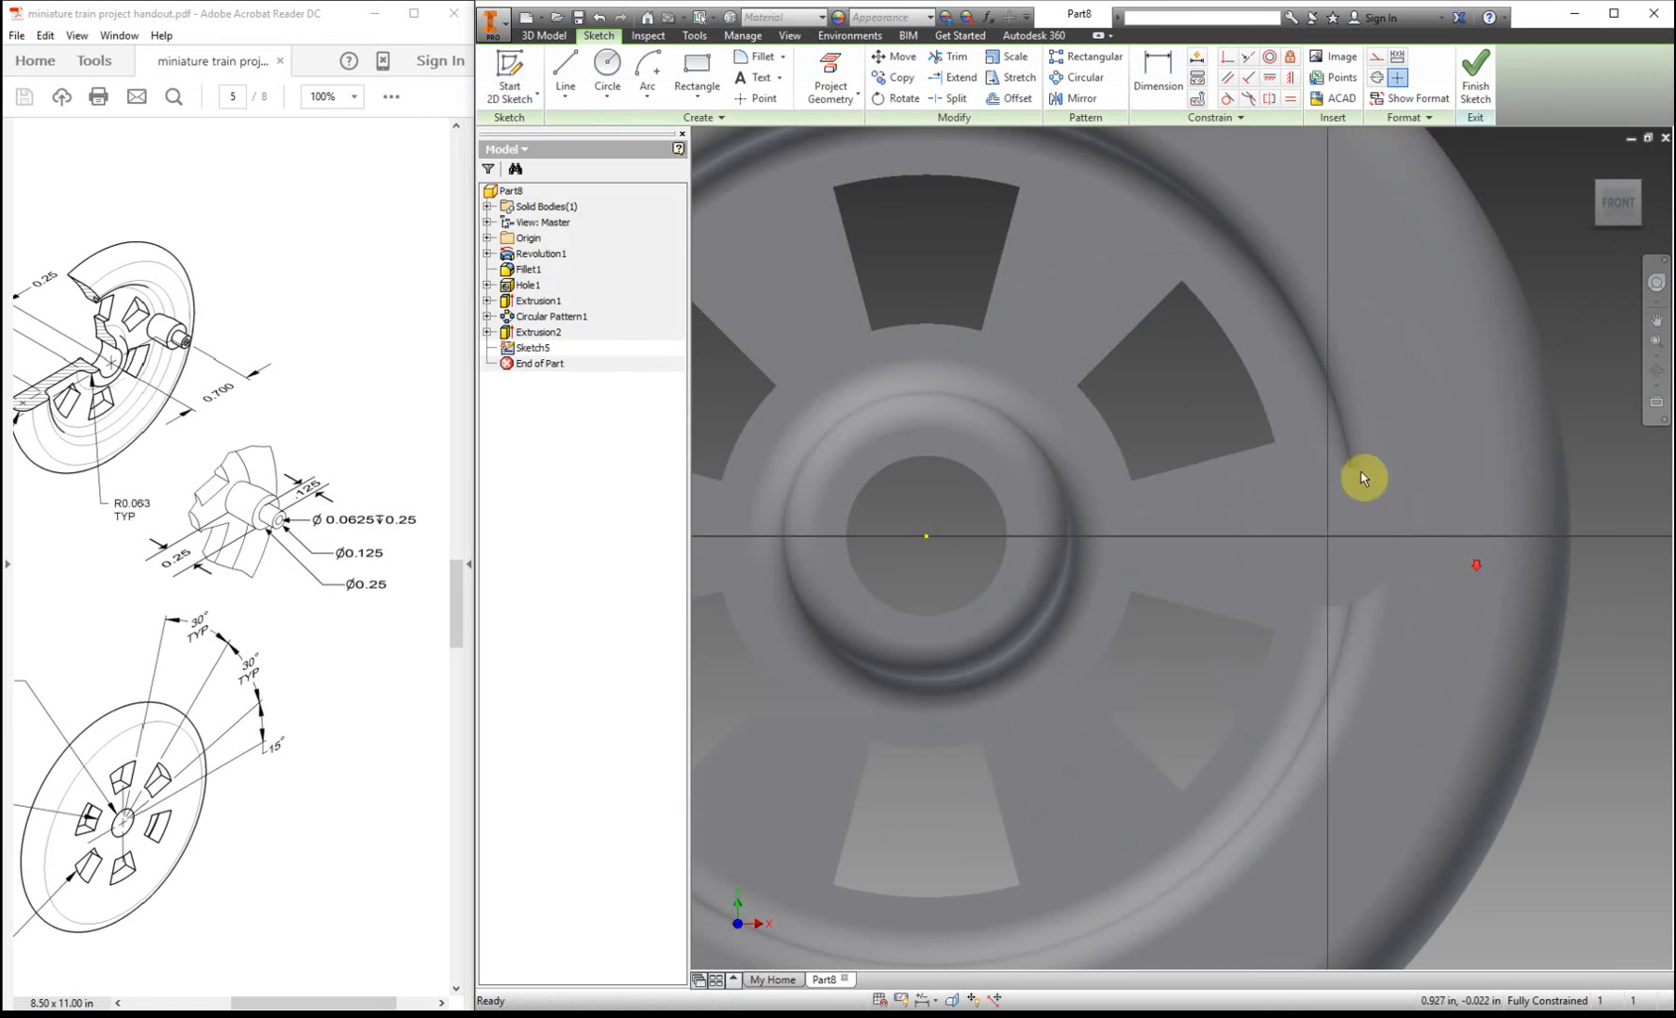
pyautogui.click(830, 69)
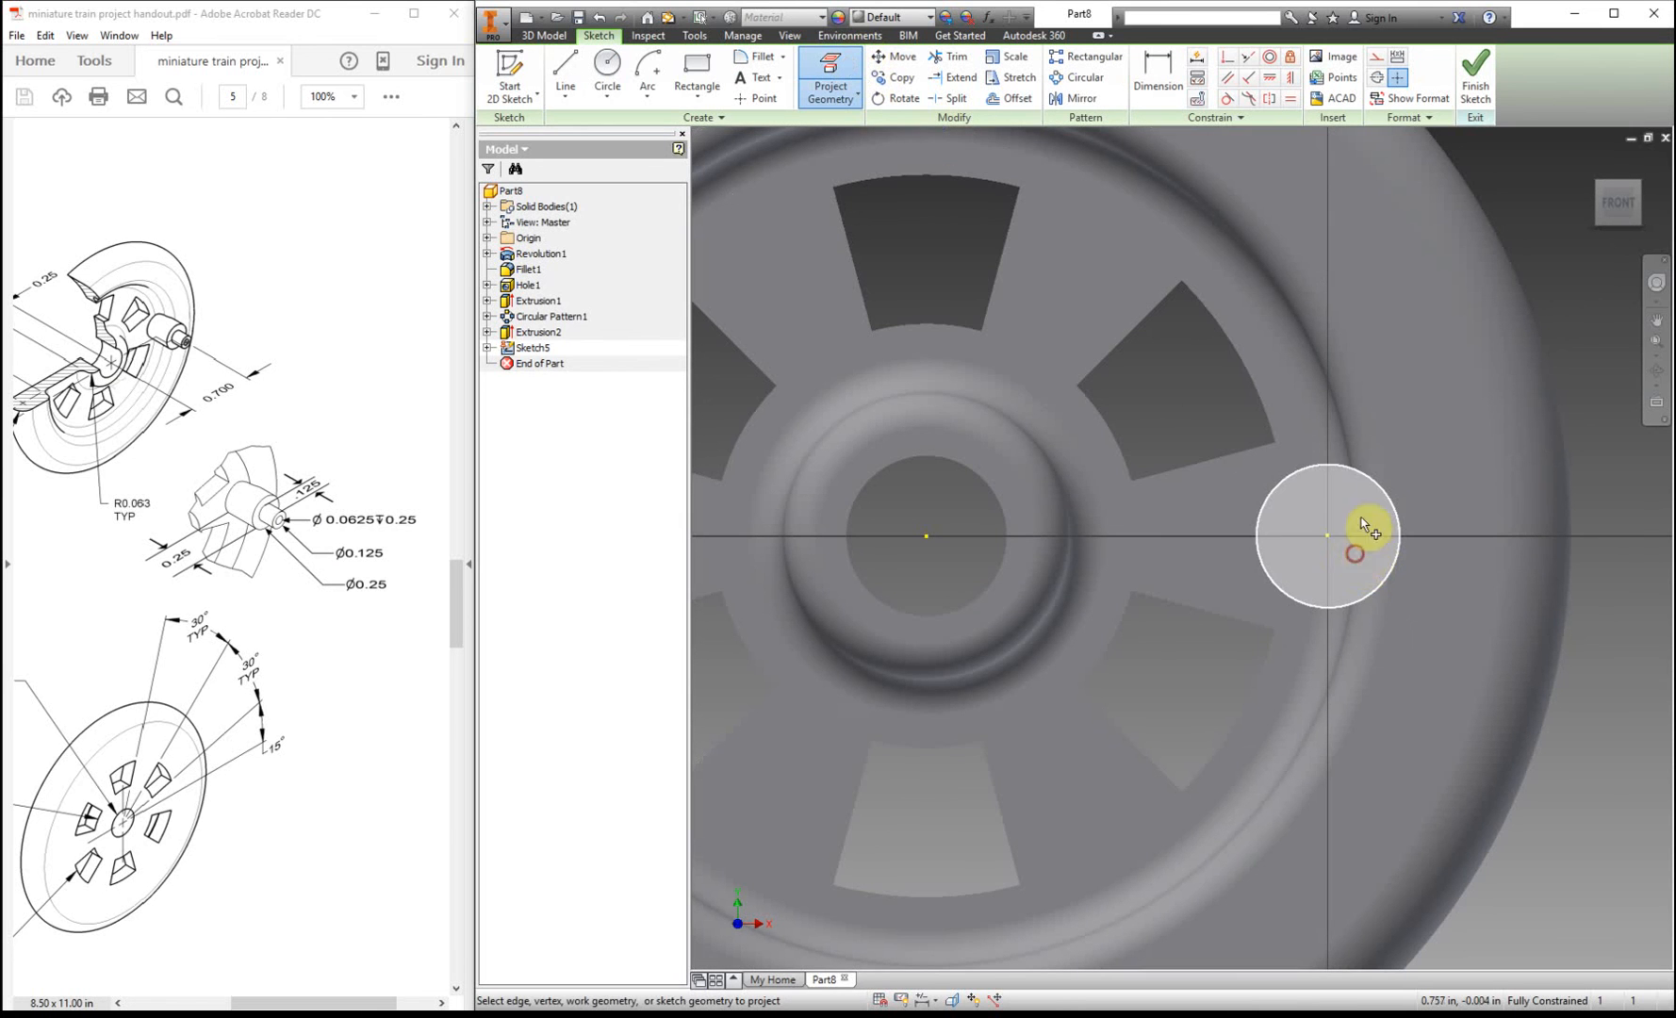
pyautogui.click(607, 69)
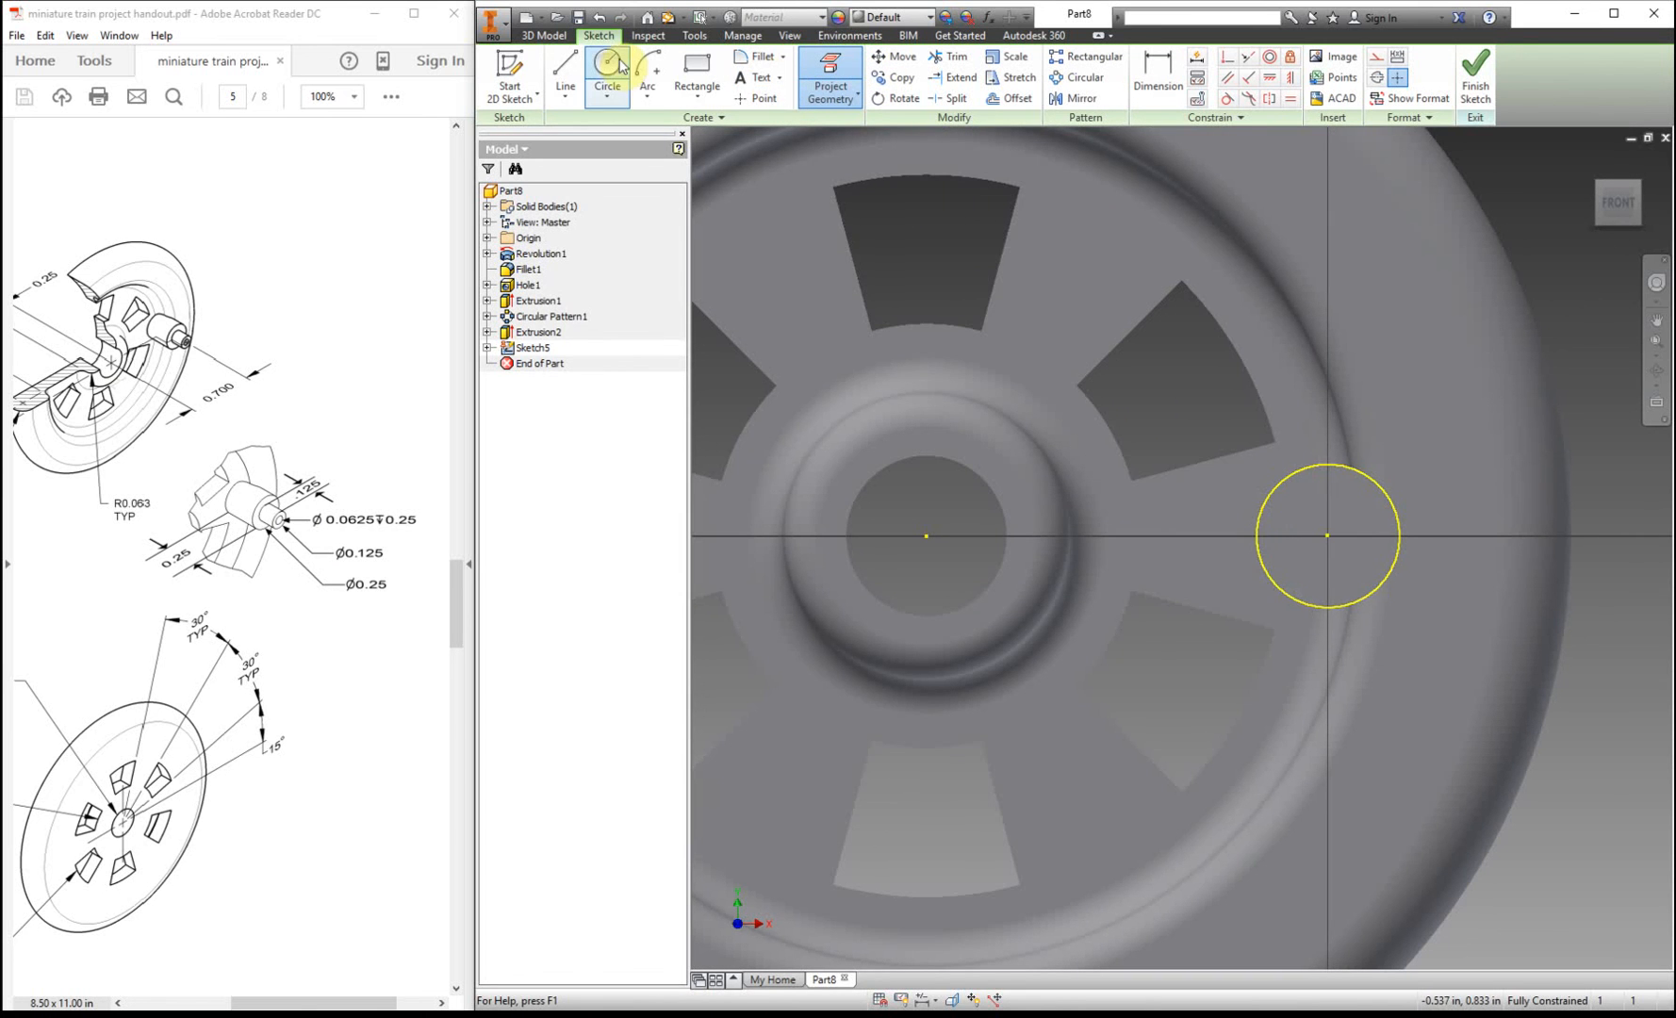
pyautogui.click(1327, 536)
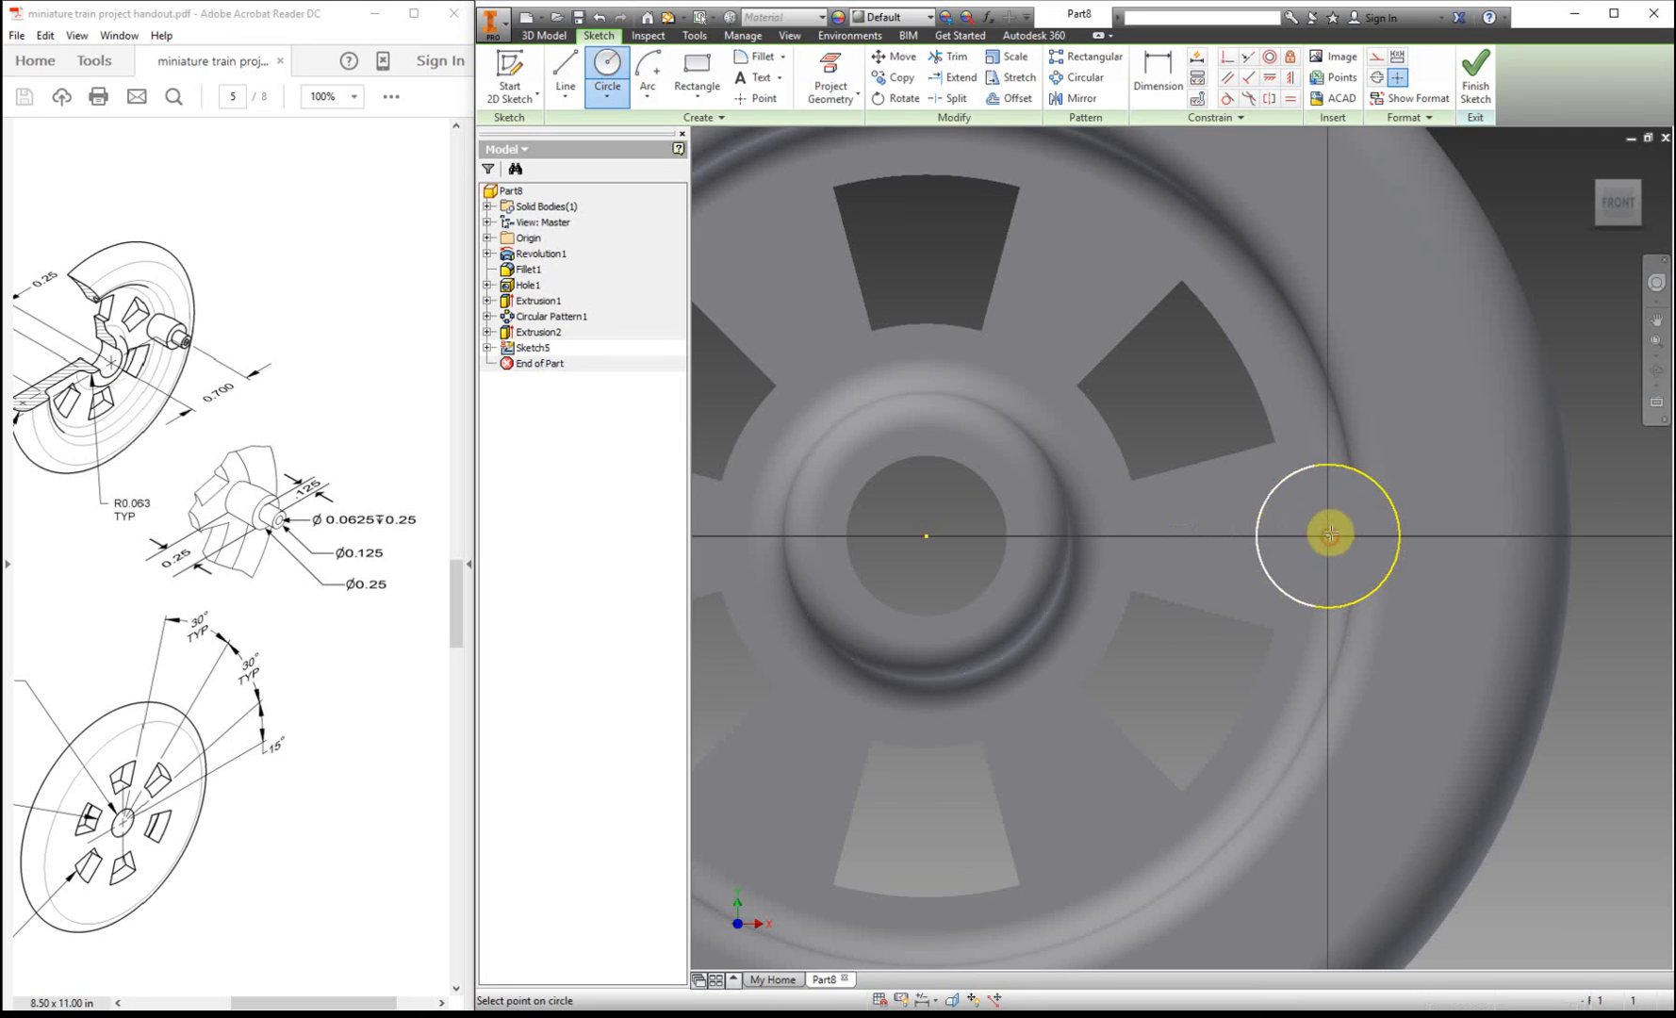
pyautogui.moveTo(1310, 499)
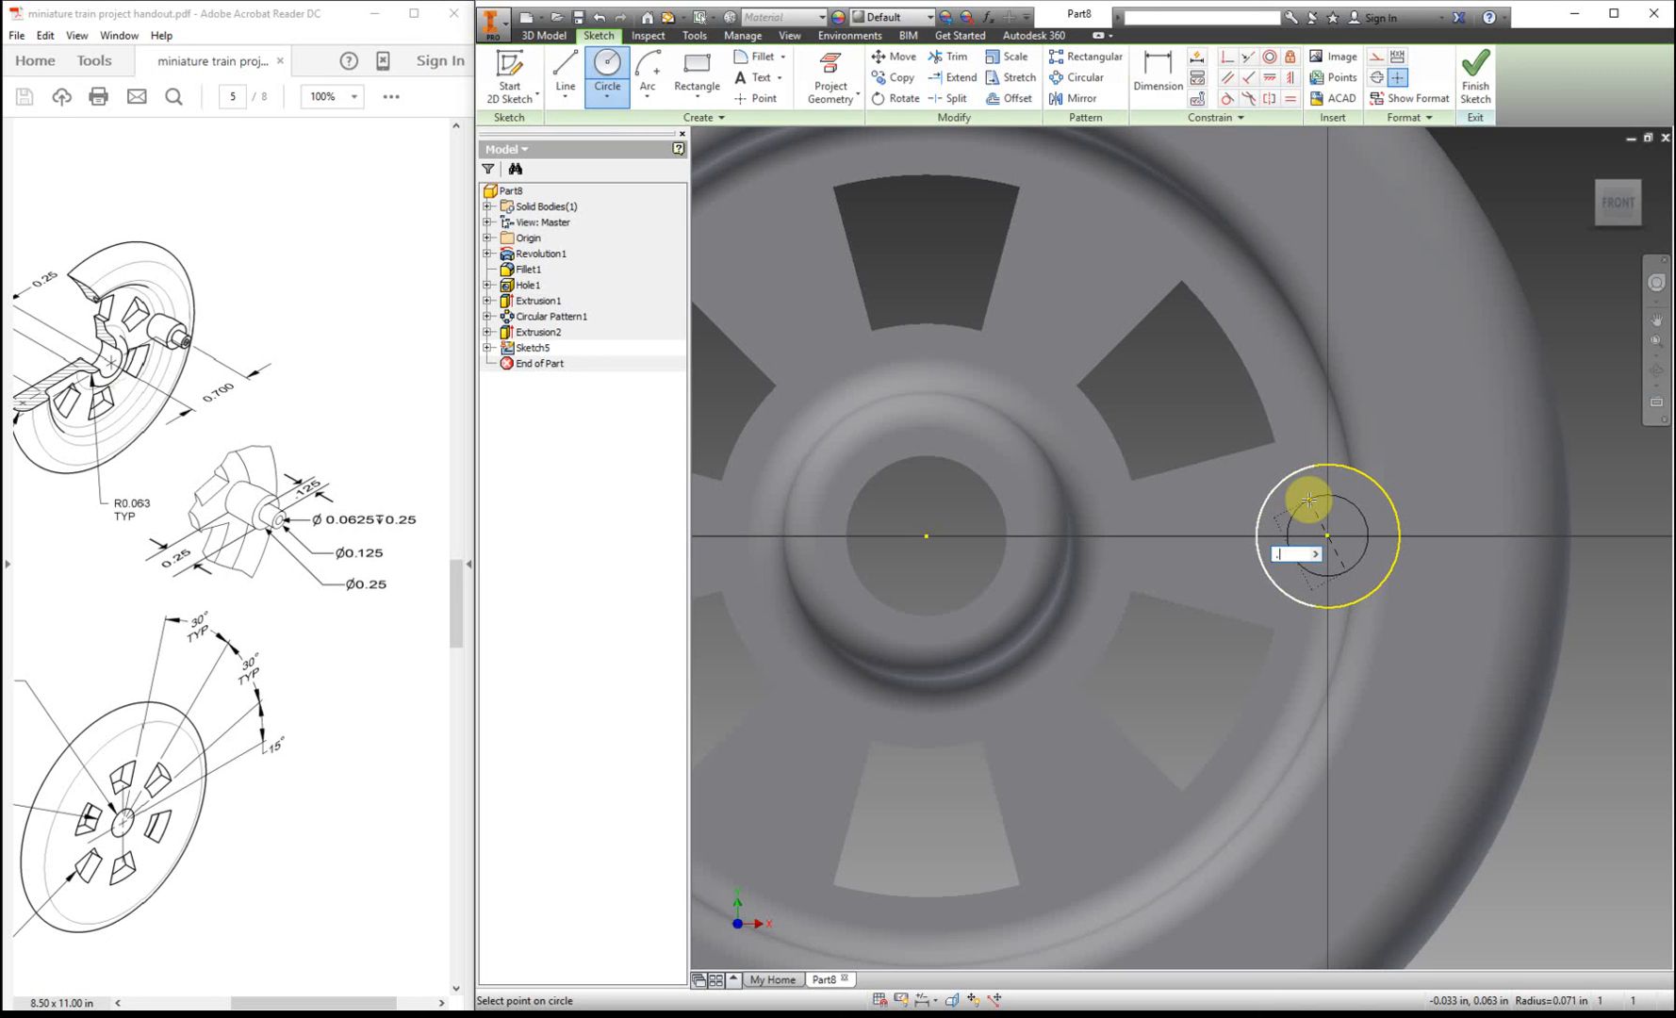
pyautogui.write('.125')
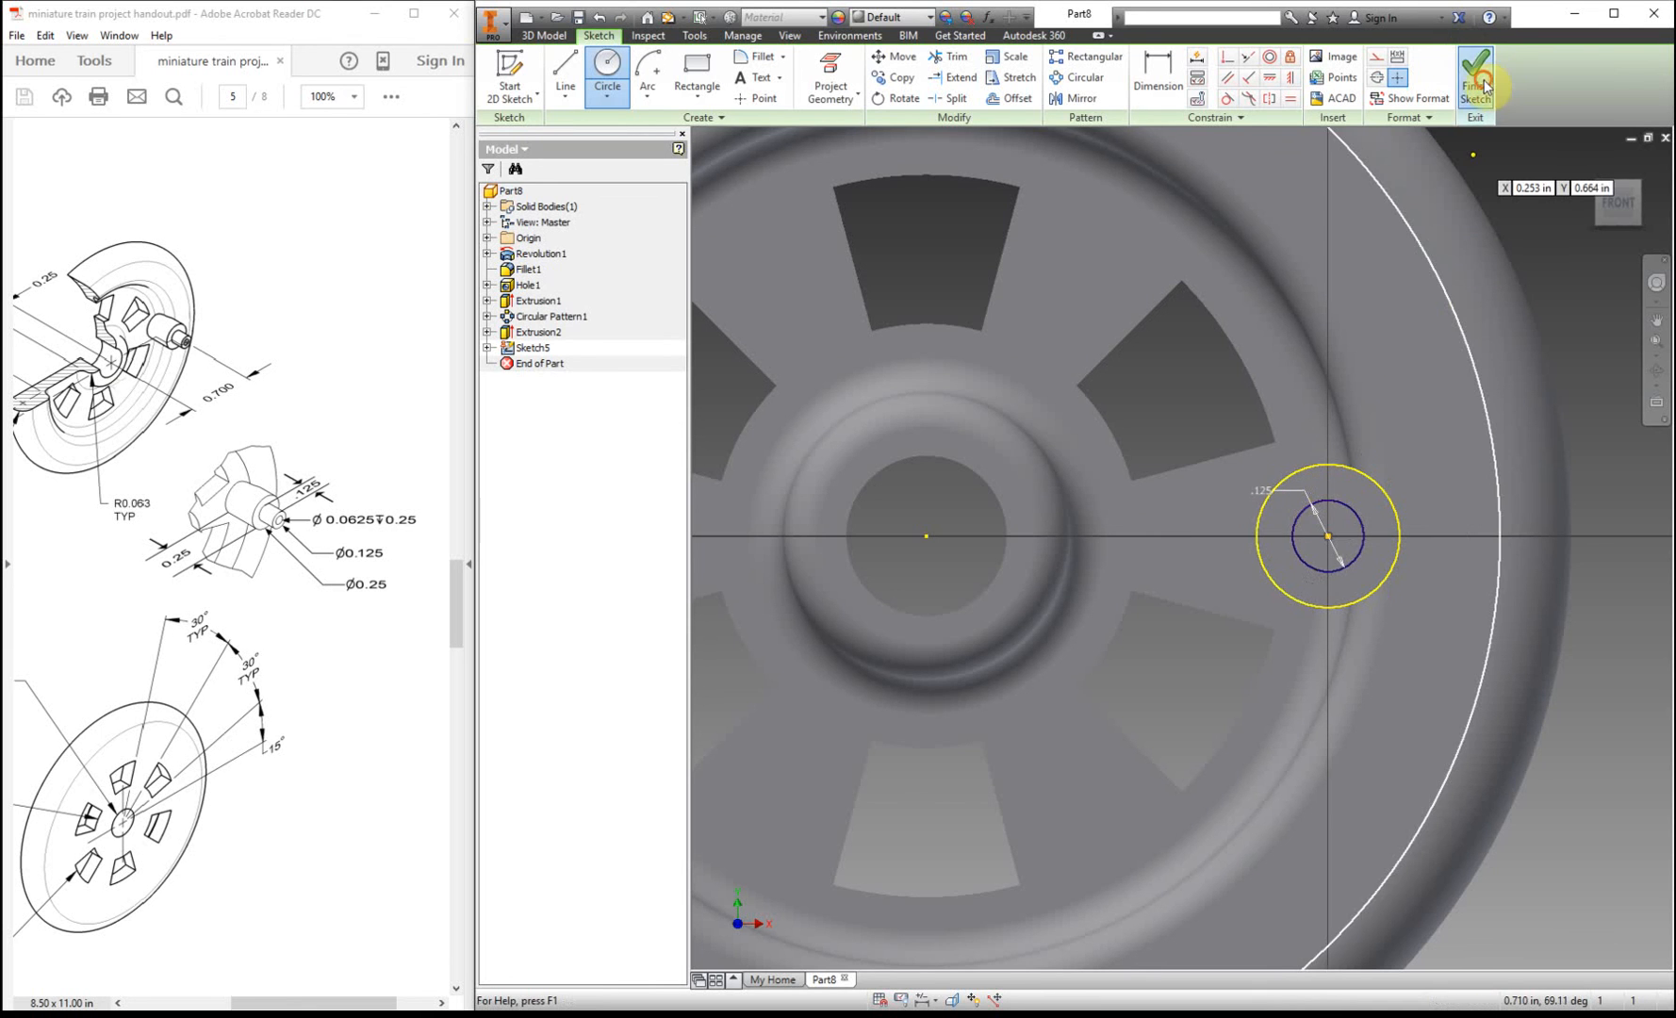
# - Extrude the .125 circle outward .125 to form the narrower pin step, Extrusion3
pyautogui.click(1474, 77)
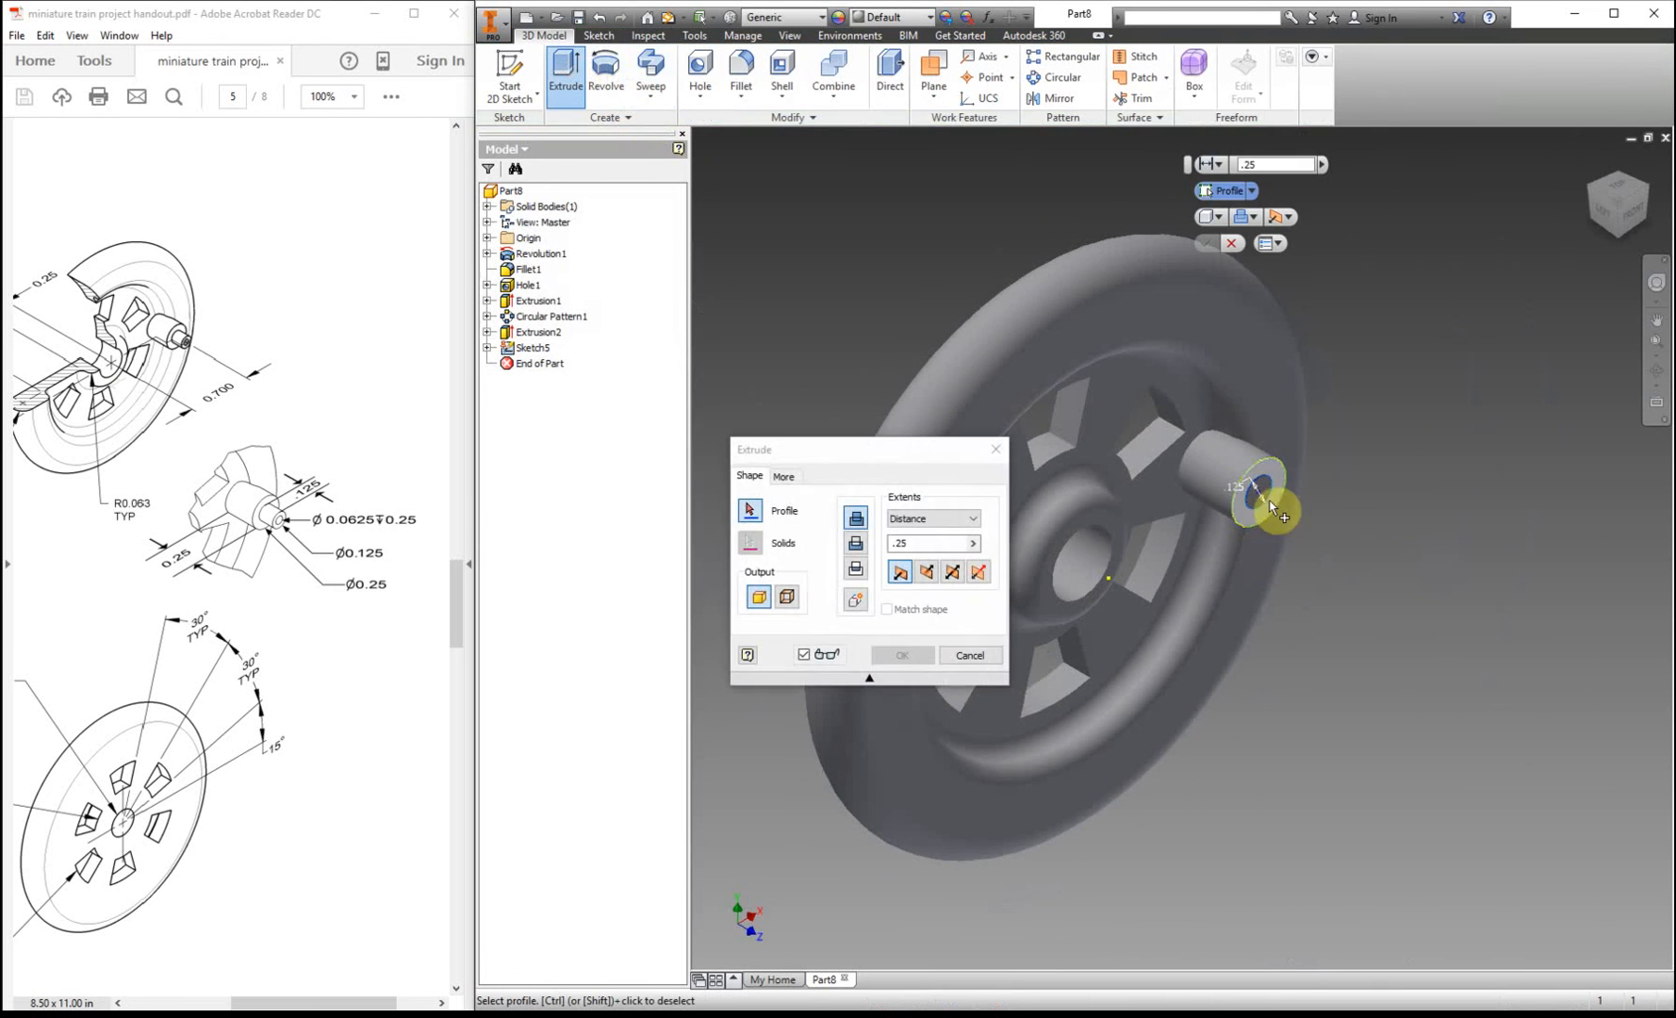
pyautogui.click(1272, 507)
pyautogui.write('.125')
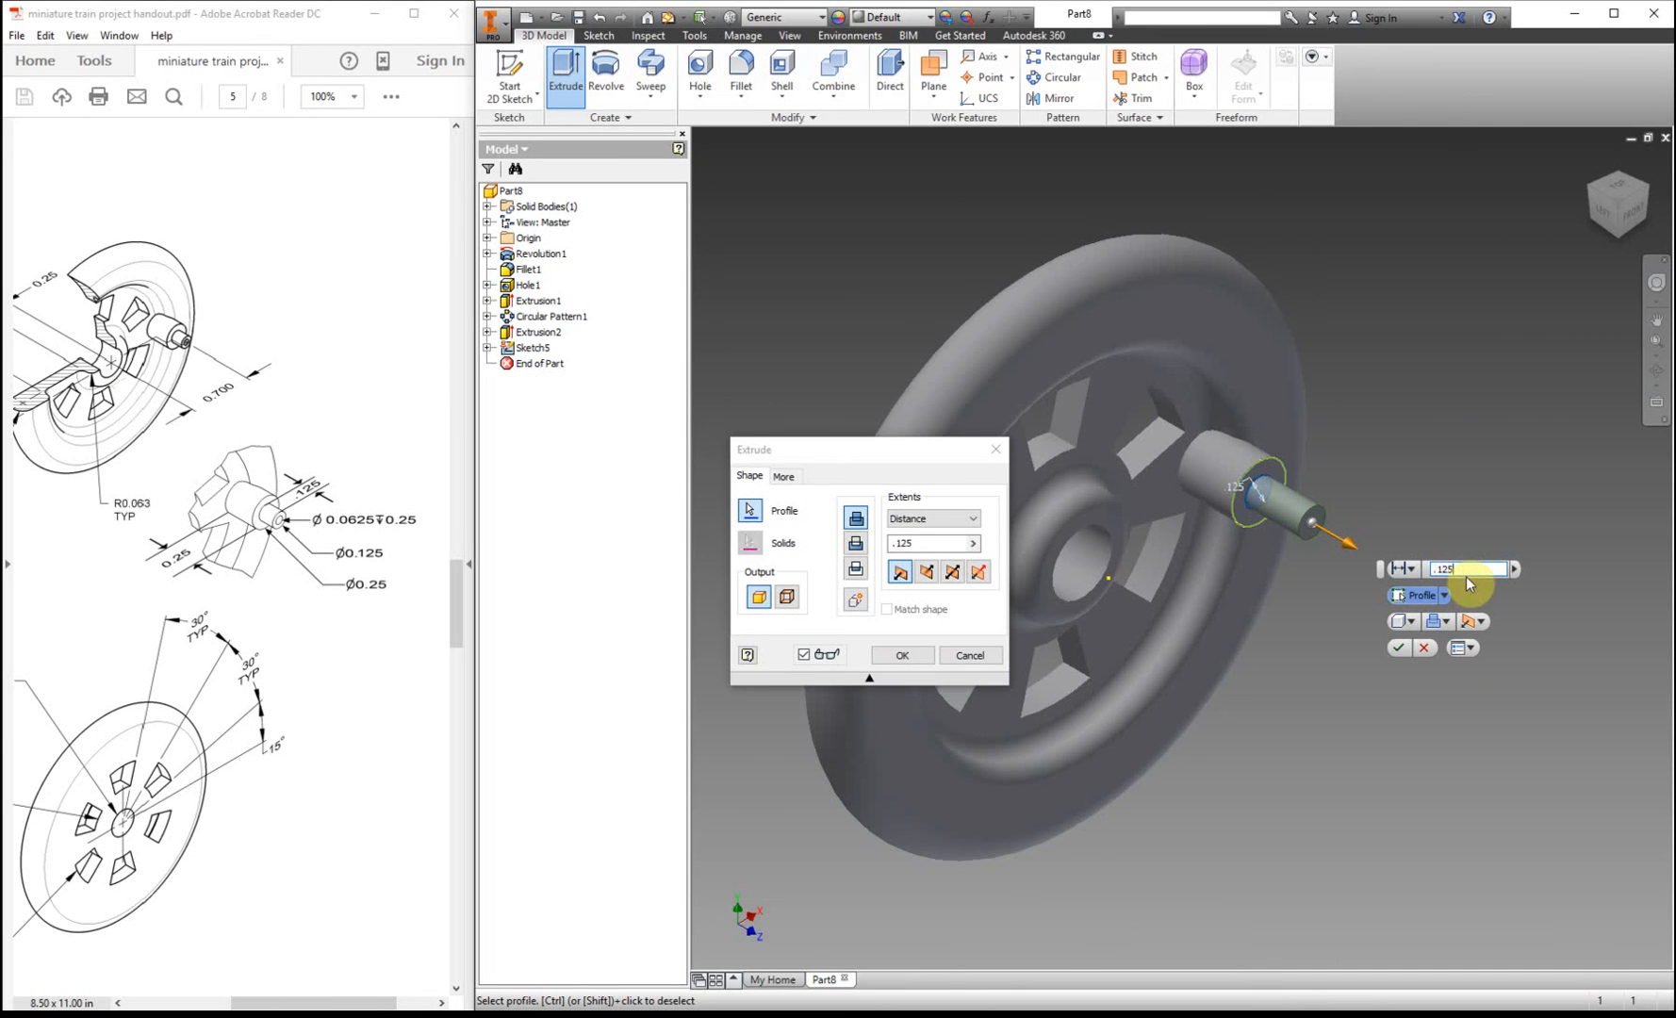
pyautogui.click(899, 654)
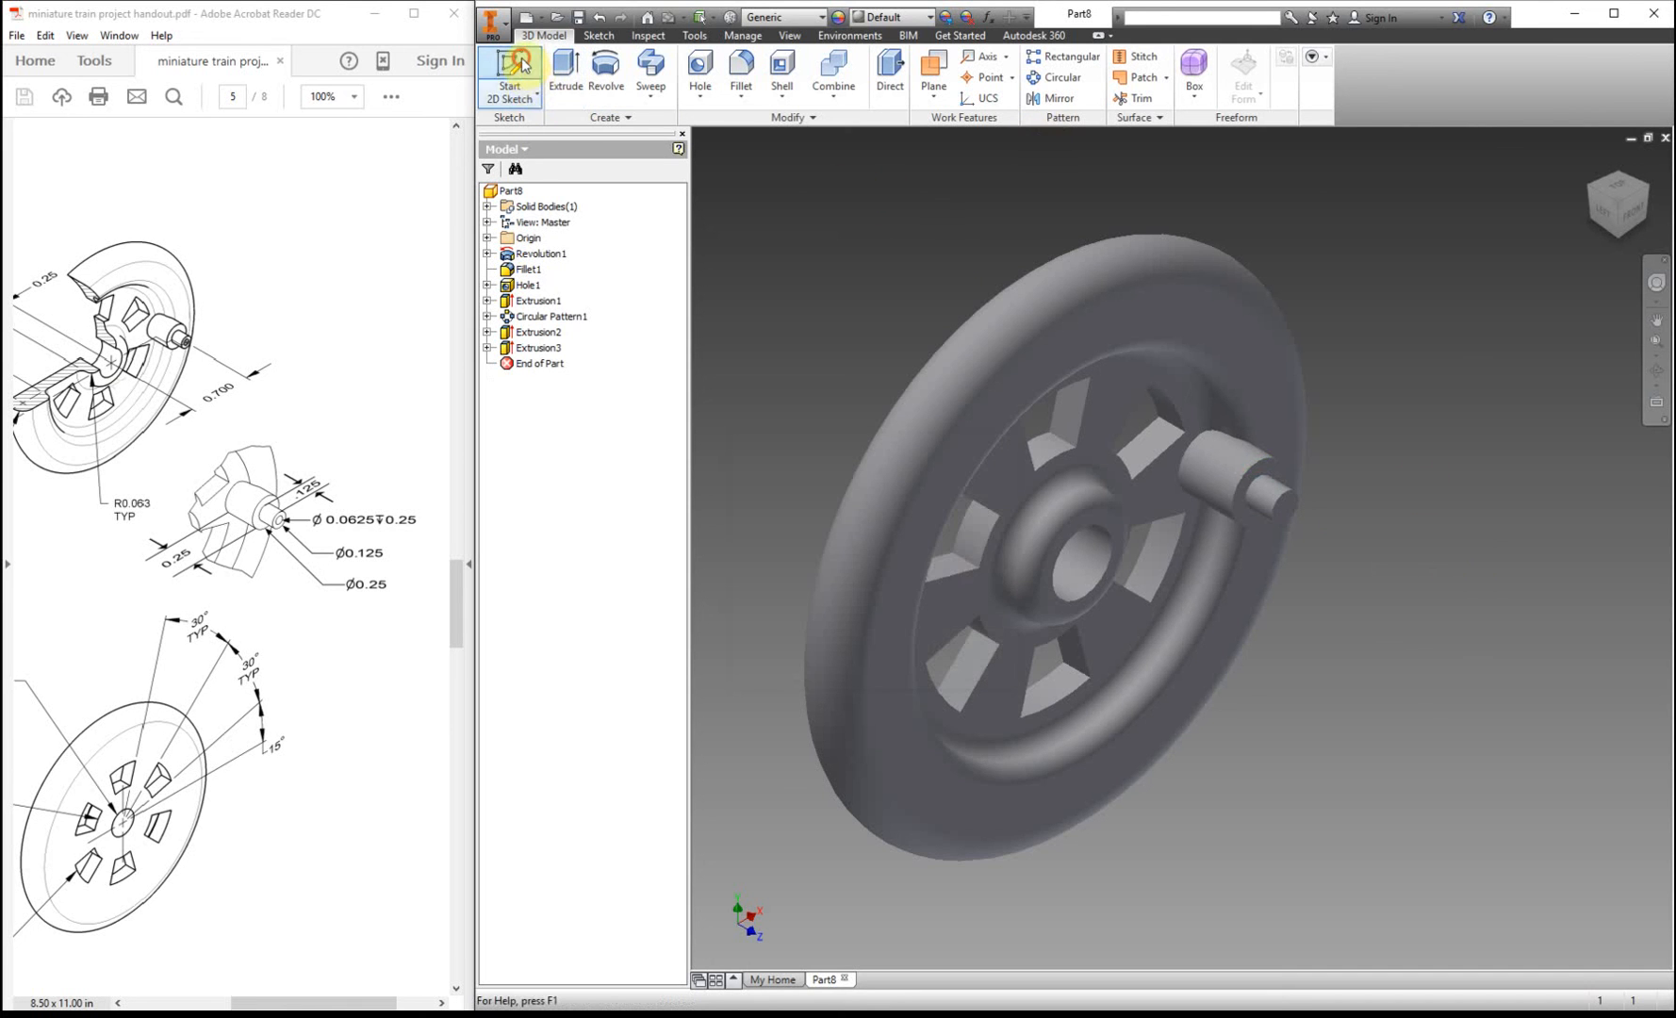
# - Sketch a centre point on the pin's end face and start a Hole feature there
pyautogui.click(509, 76)
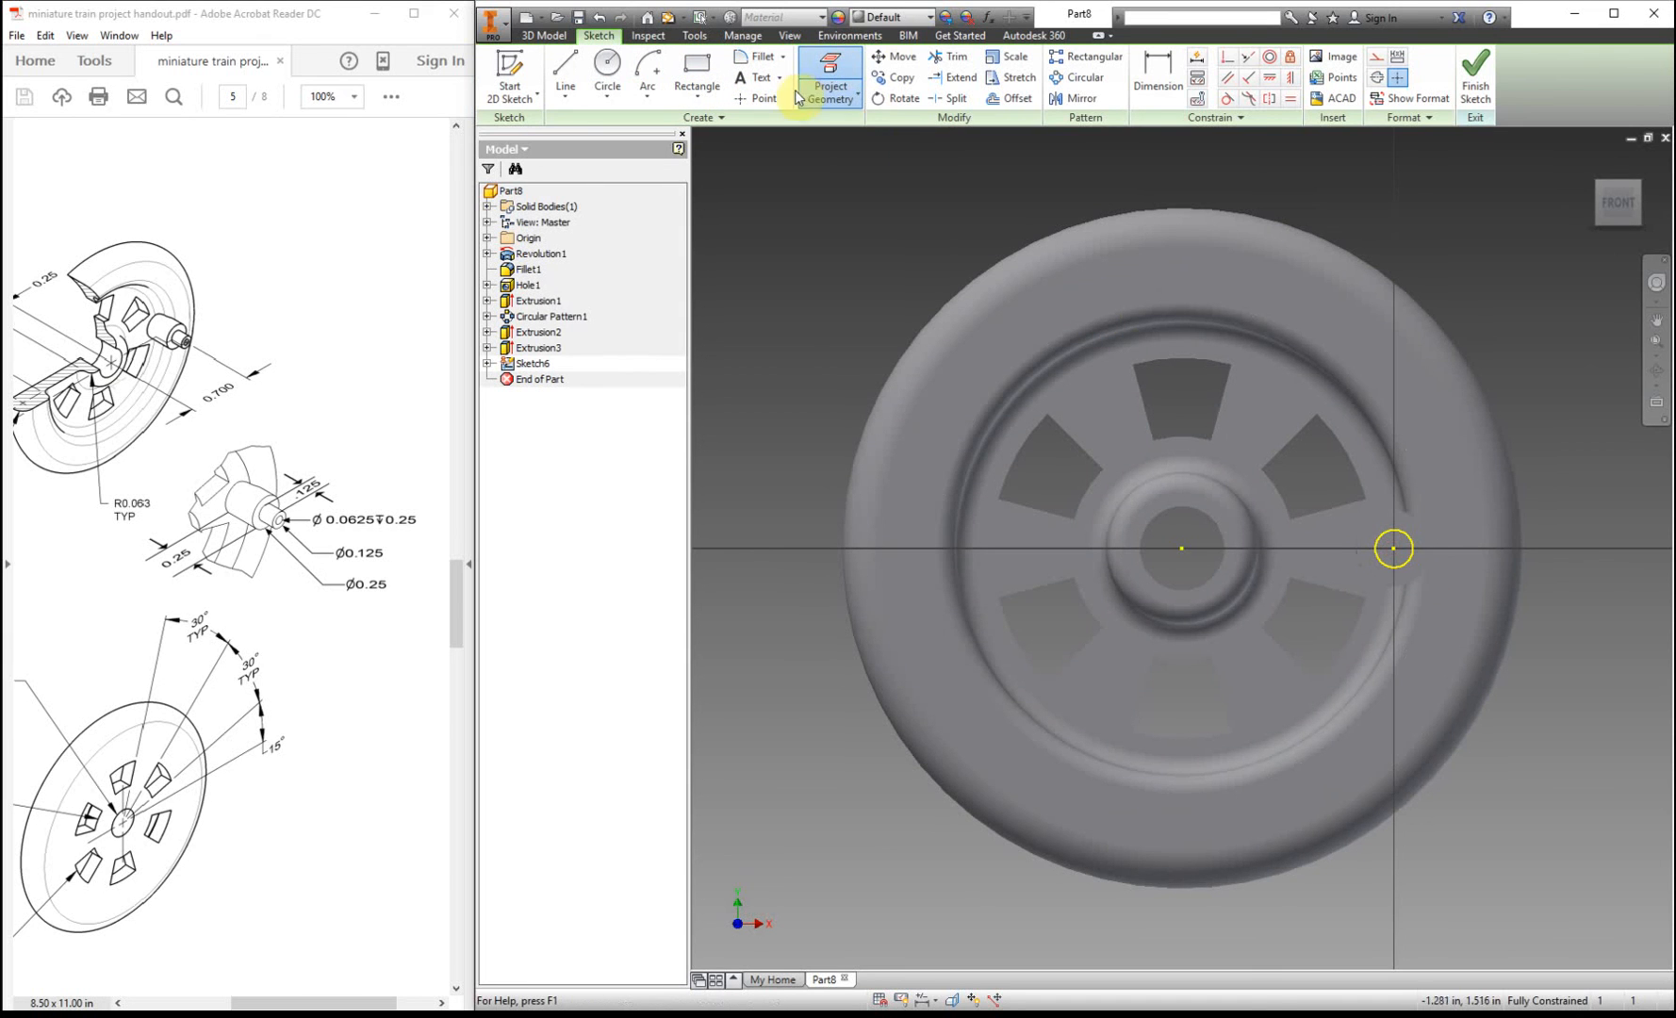
pyautogui.click(759, 98)
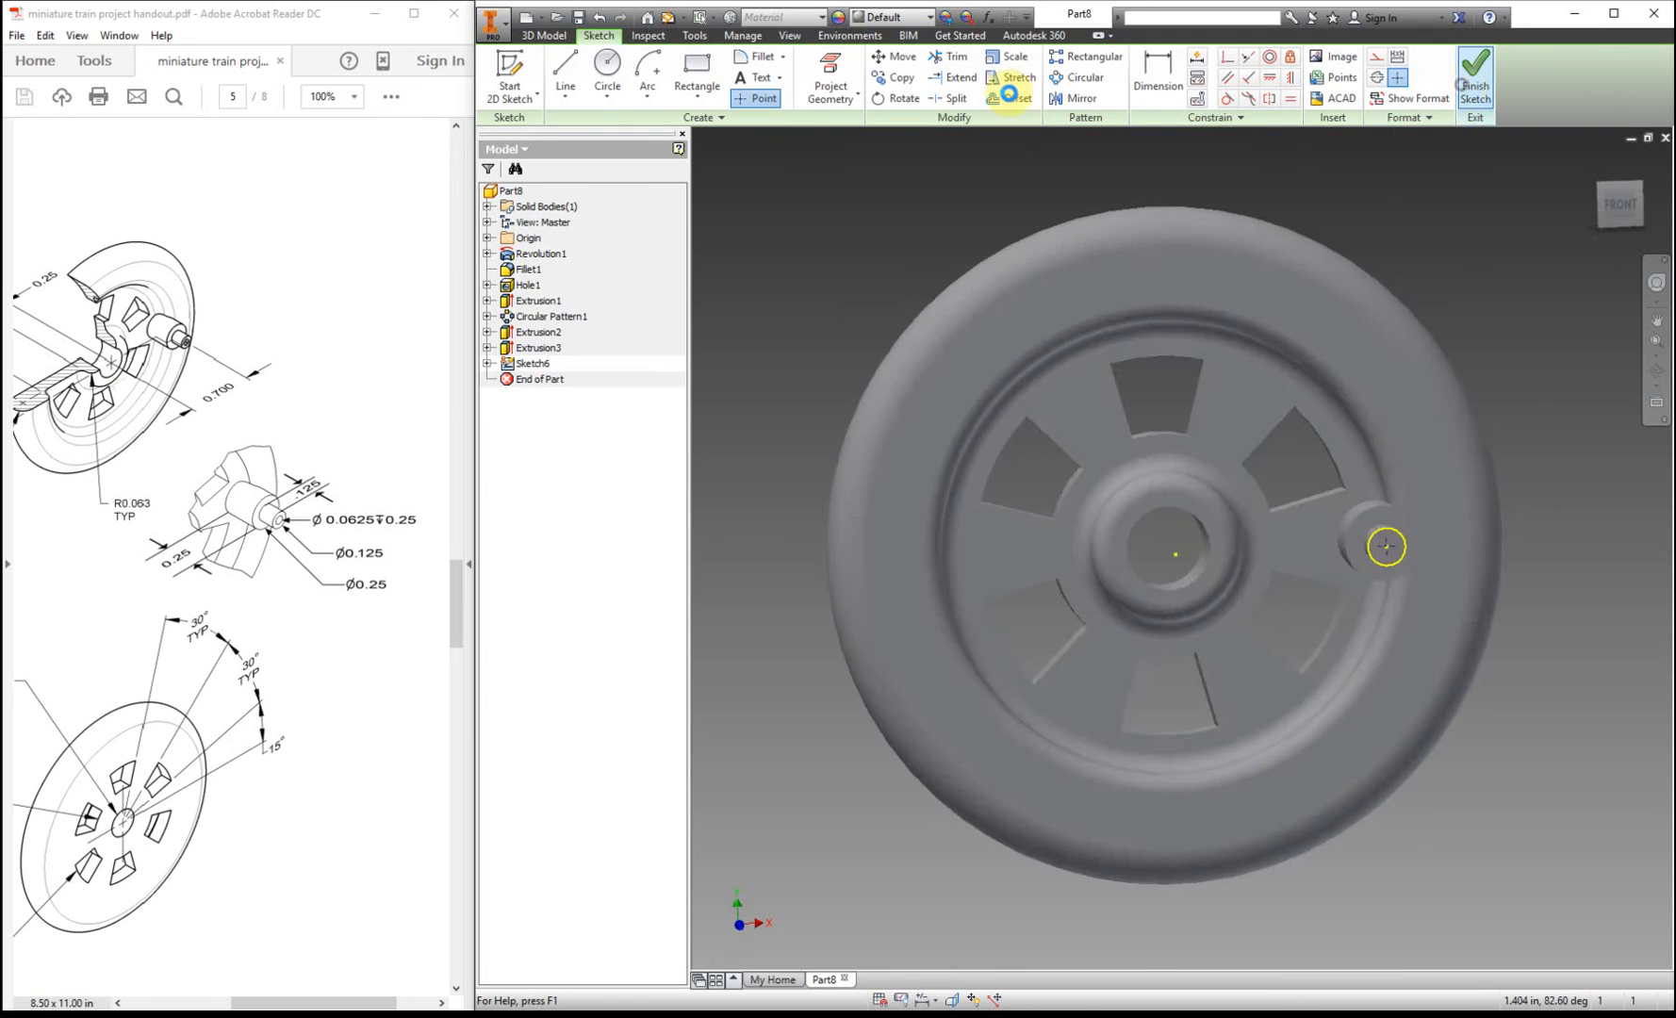
pyautogui.click(699, 76)
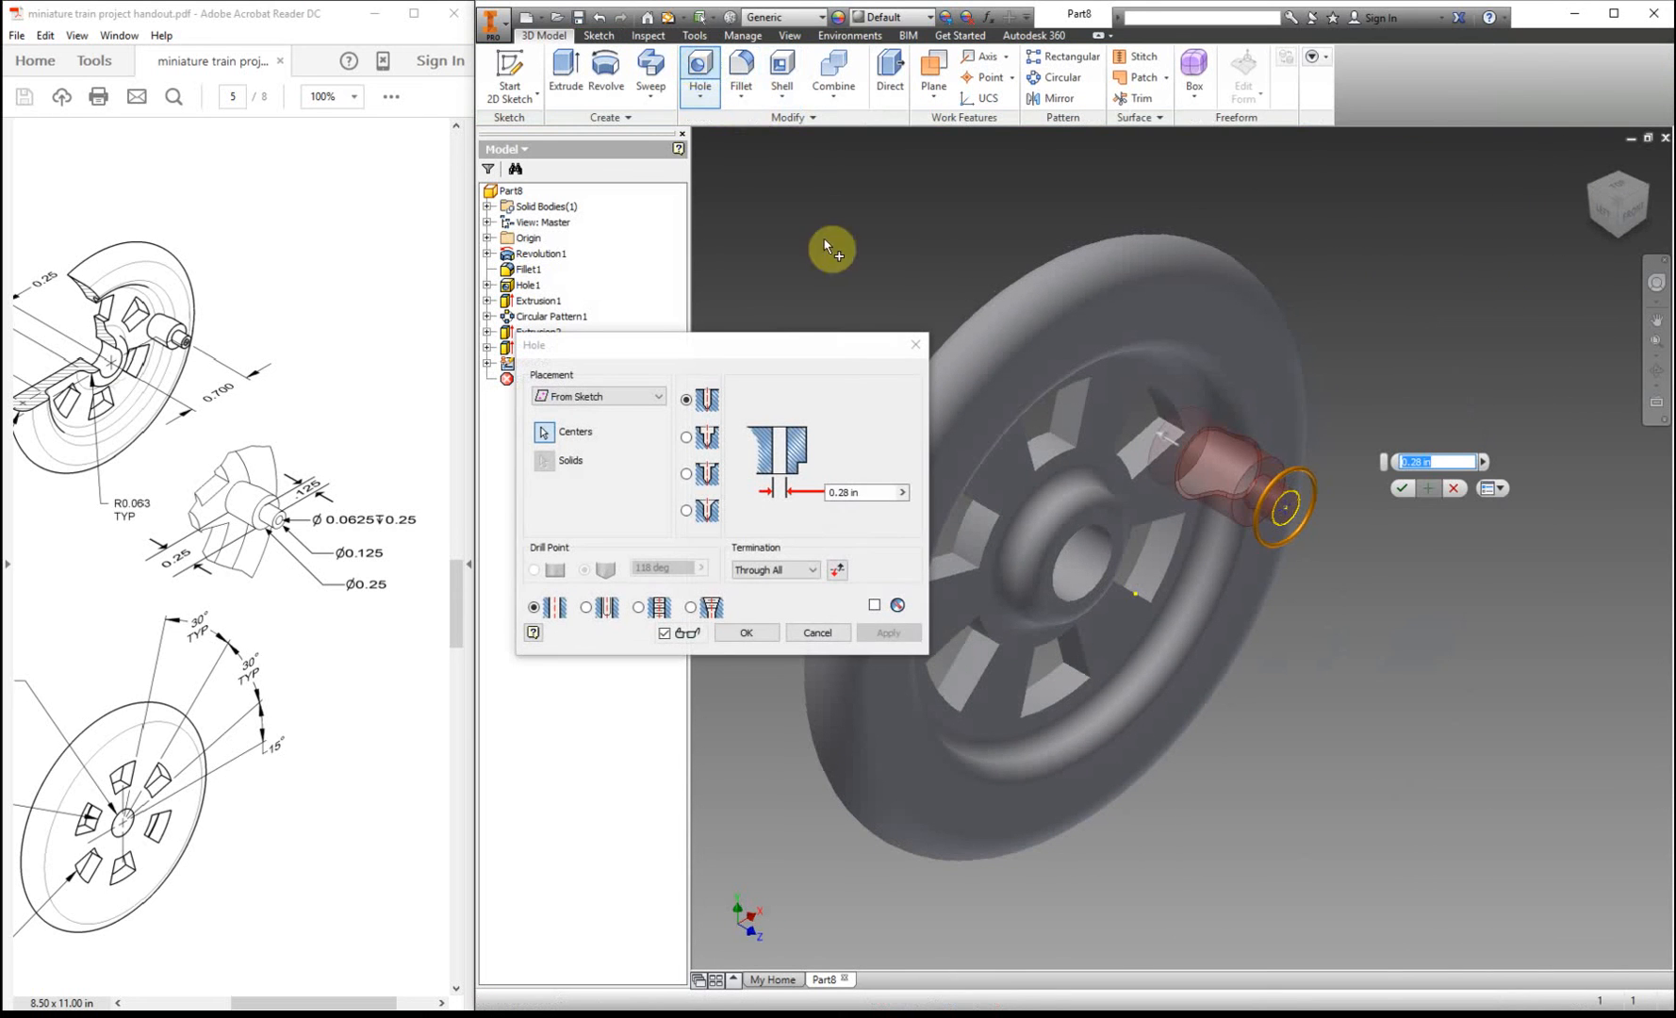
# - Set the hole to Distance termination, diameter .0625, depth .25, and create Hole2
pyautogui.click(811, 569)
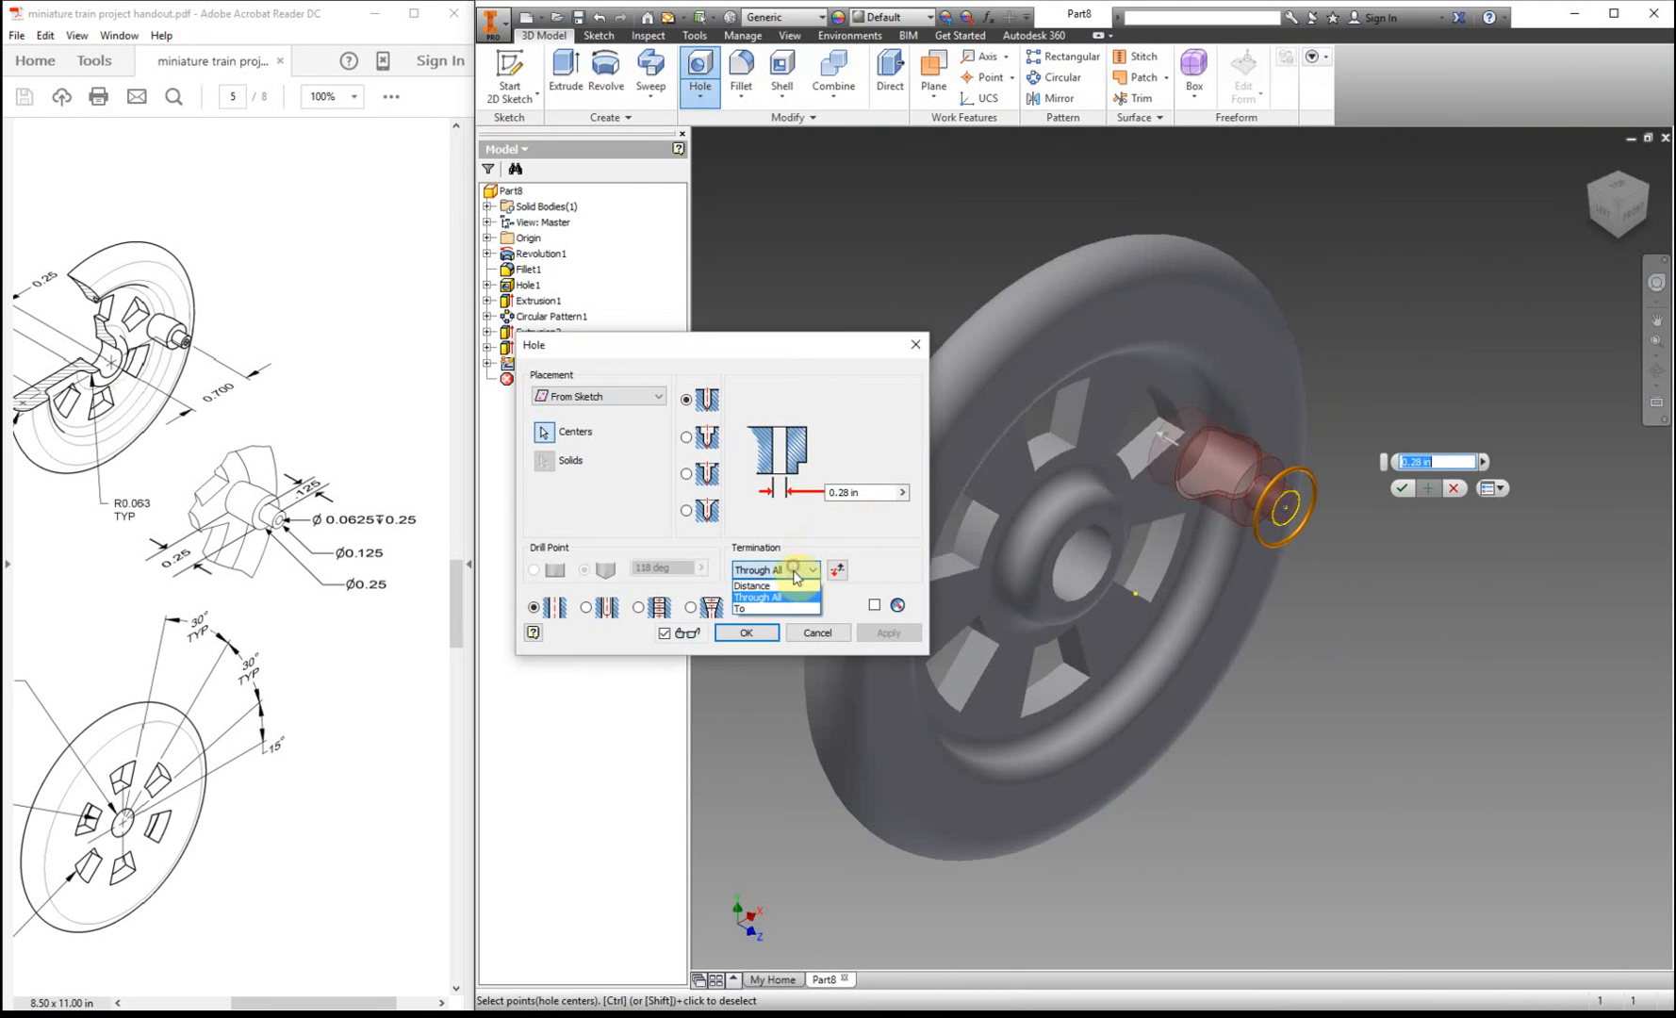
pyautogui.click(752, 584)
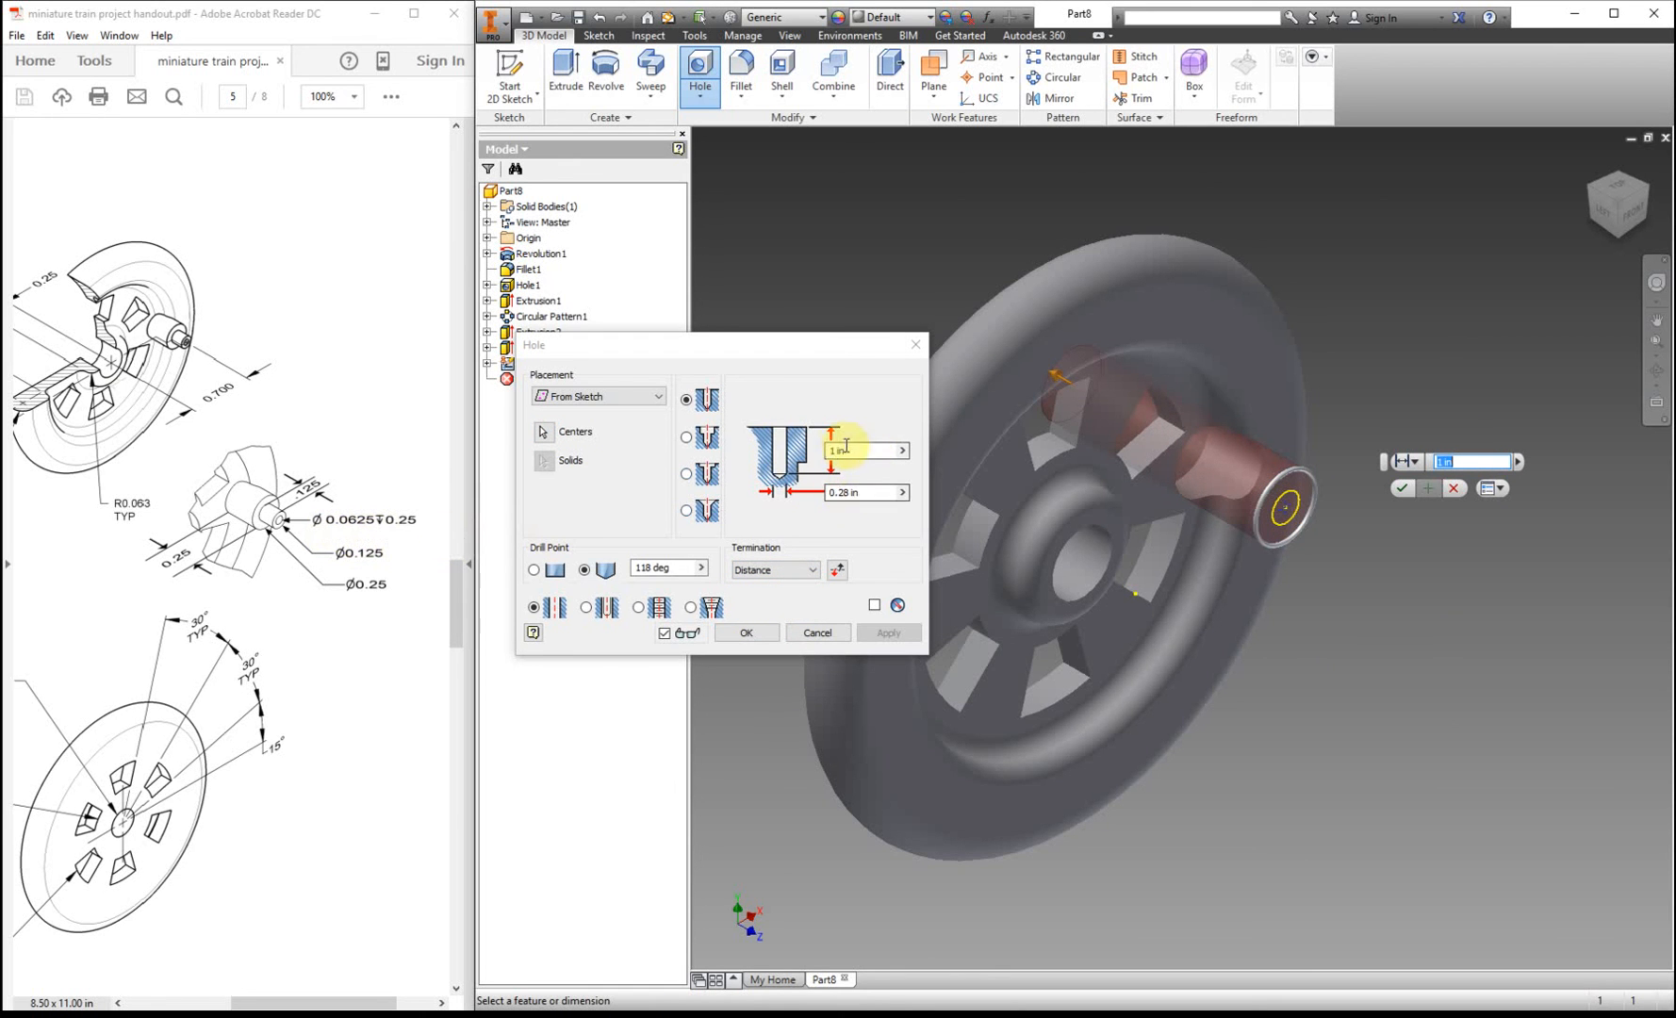
pyautogui.tripleClick(862, 492)
pyautogui.write('.')
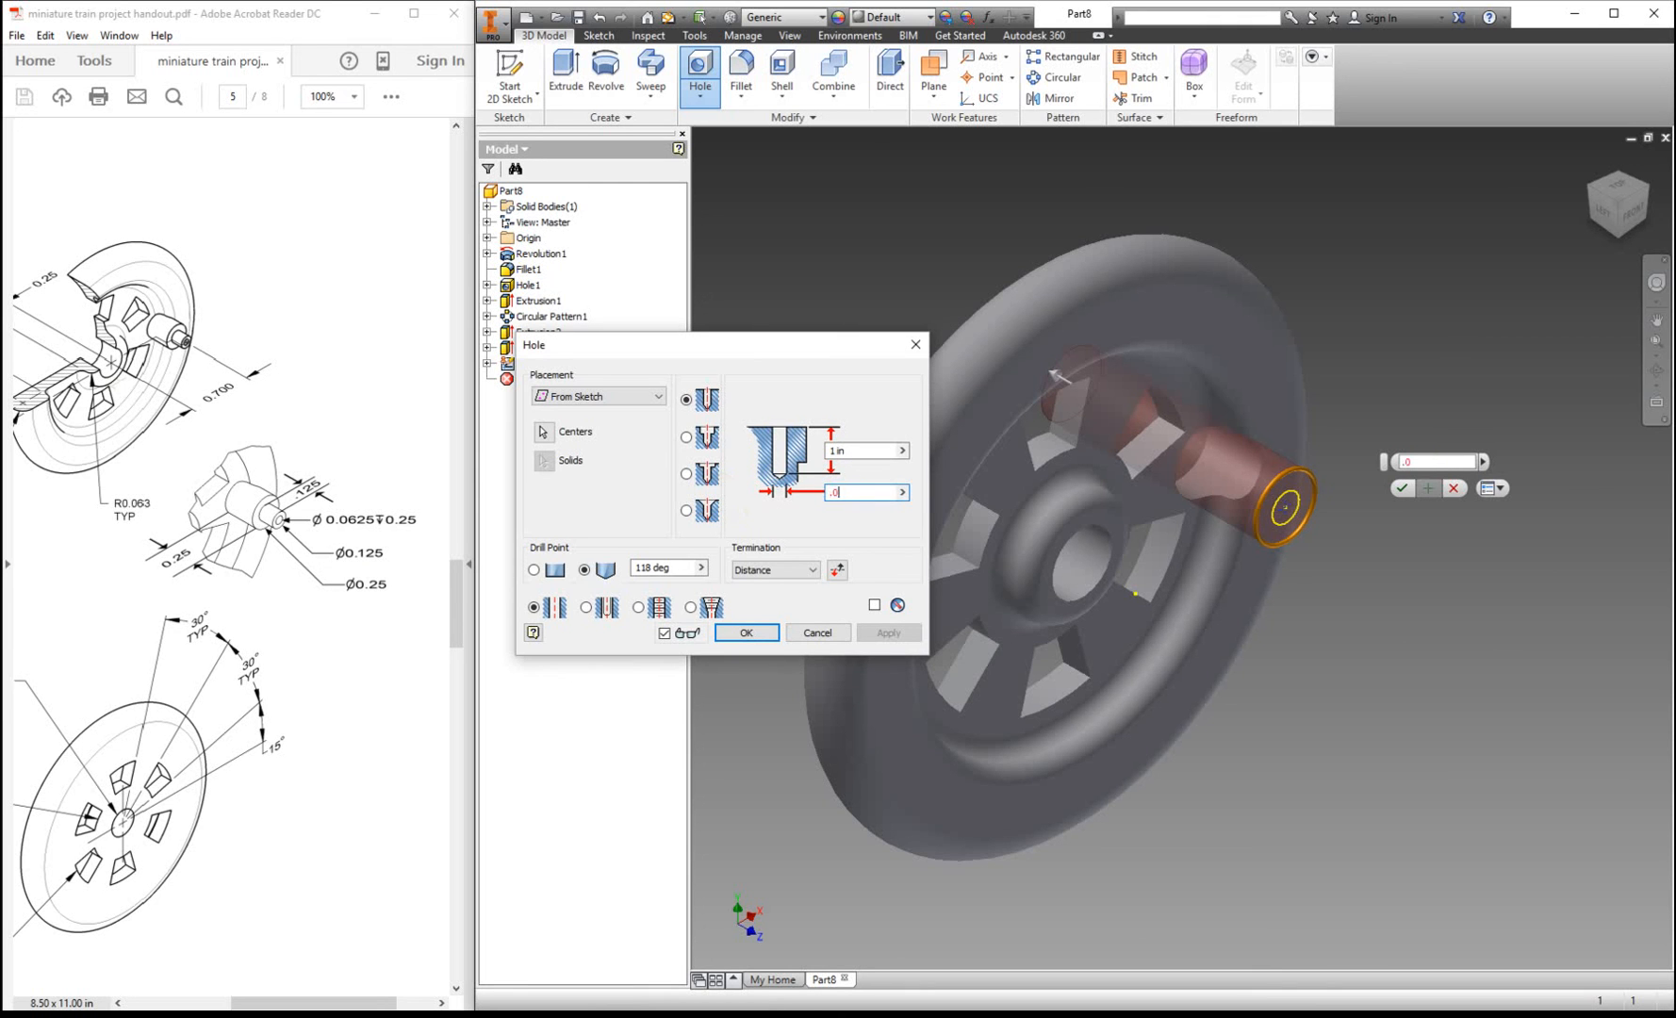
pyautogui.write('0625')
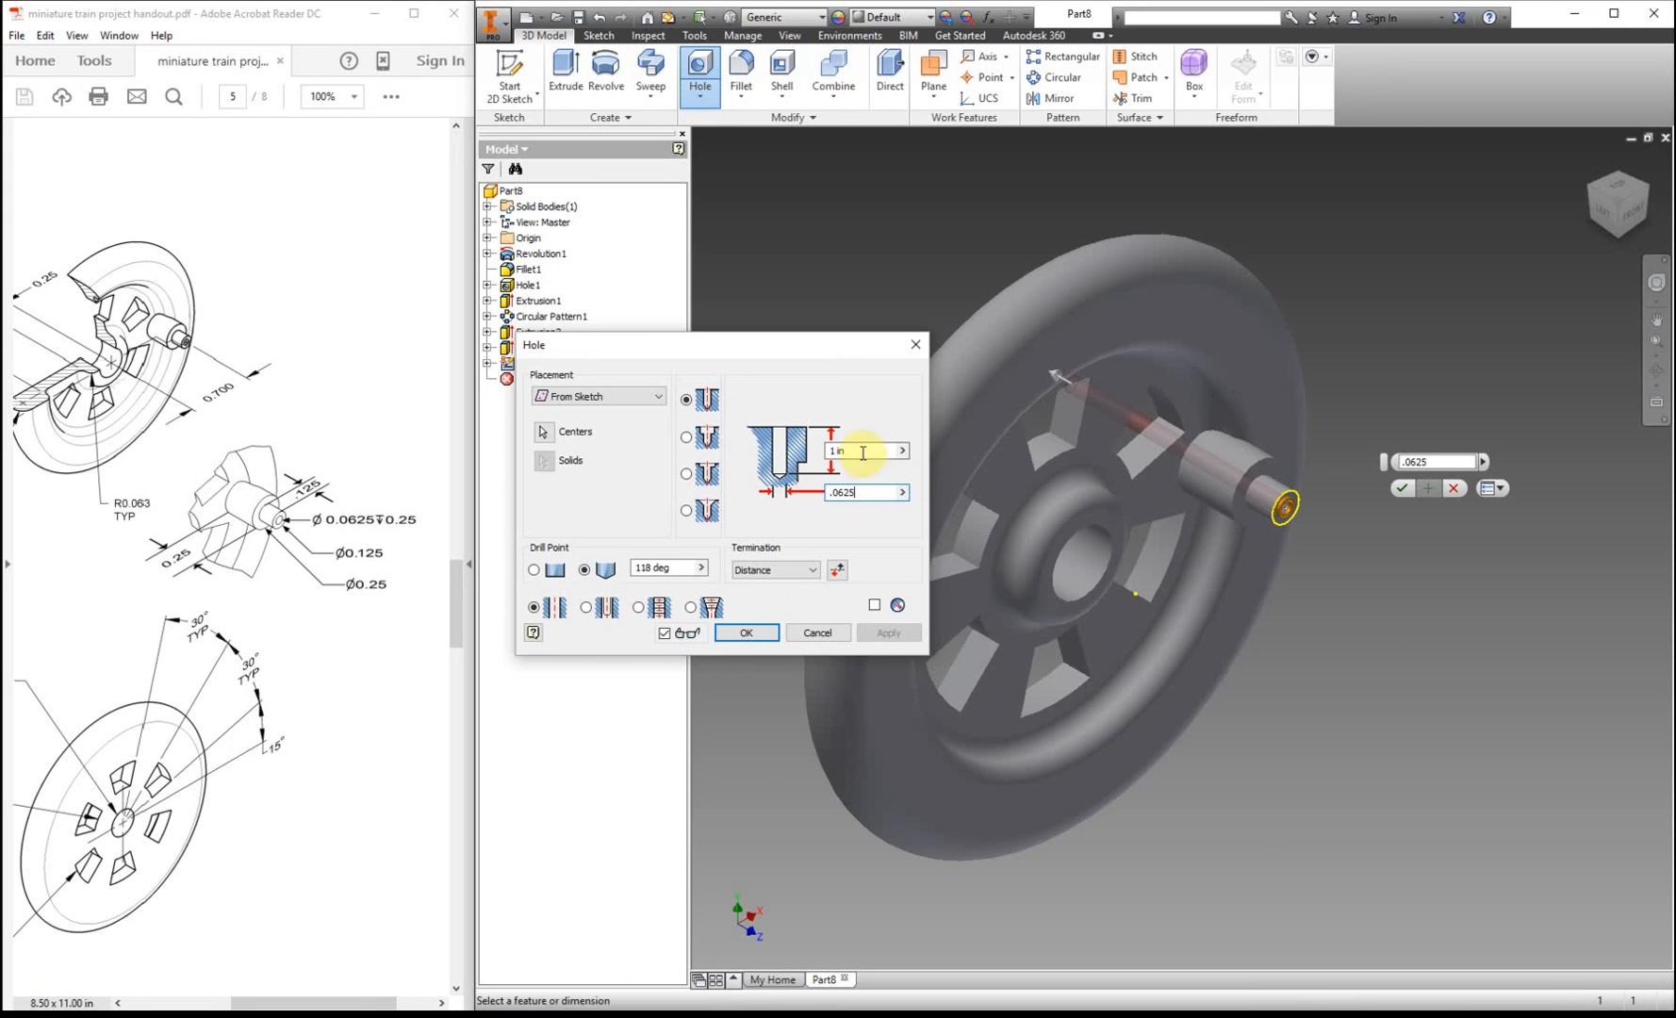
pyautogui.click(684, 441)
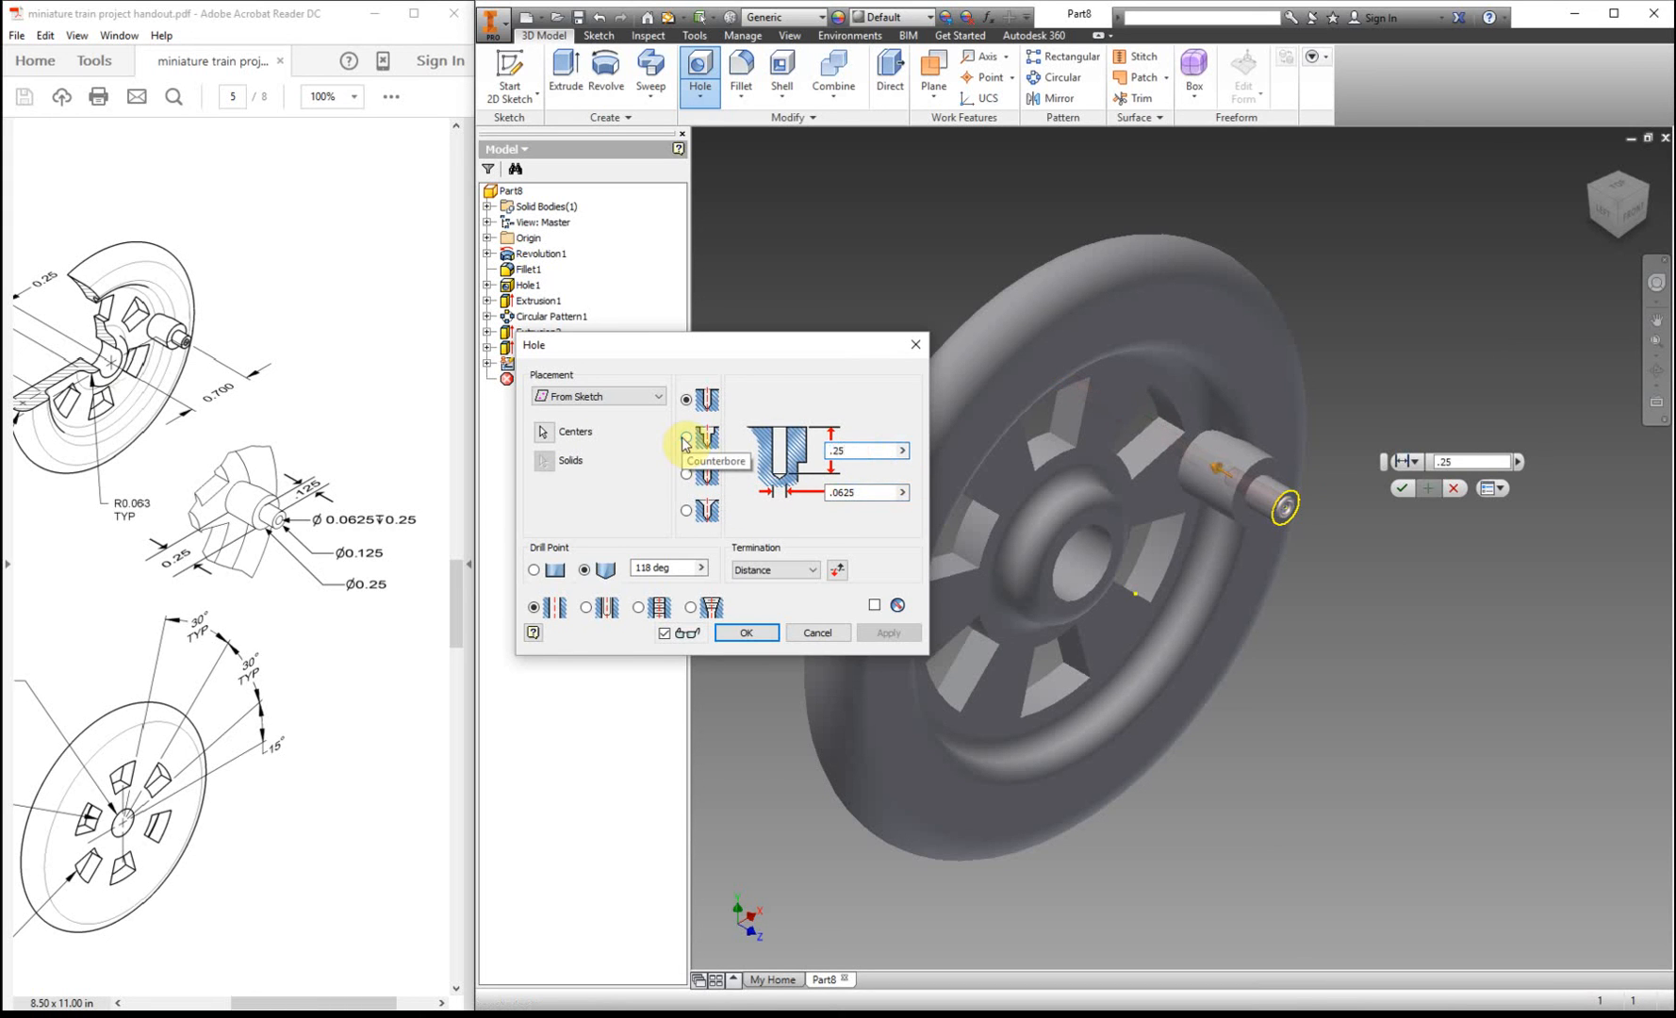
pyautogui.click(745, 632)
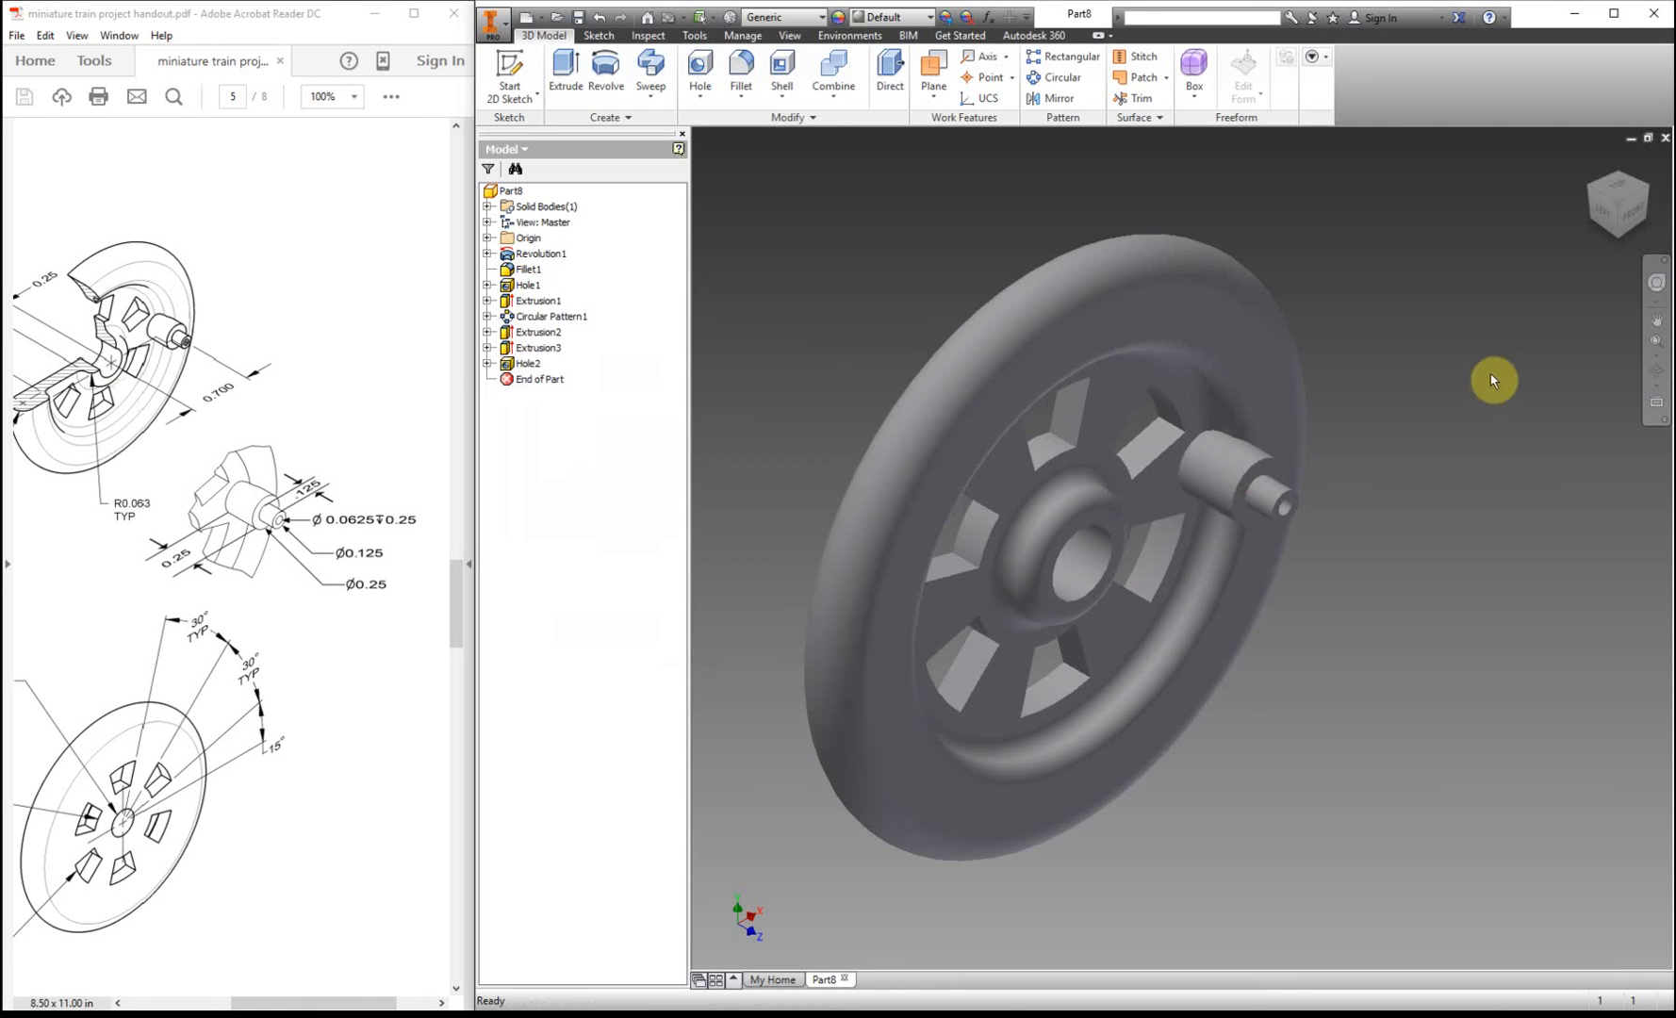